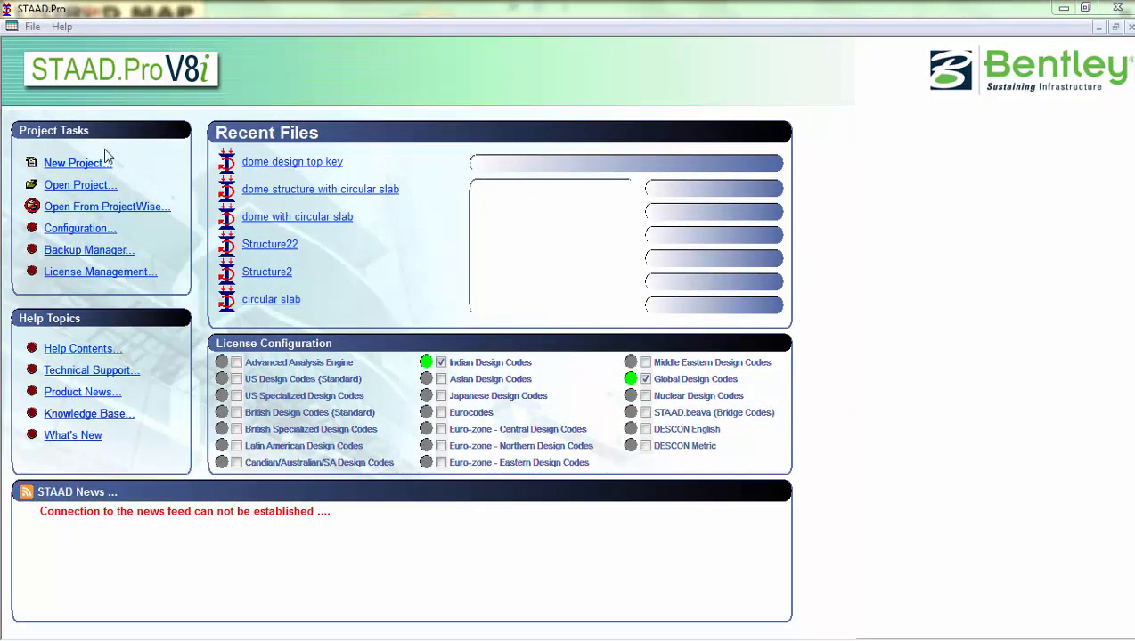
- Create a new space project named 'dome structure' and finish into the Structure Wizard
{"action": "left_click", "coordinate": [77, 164]}
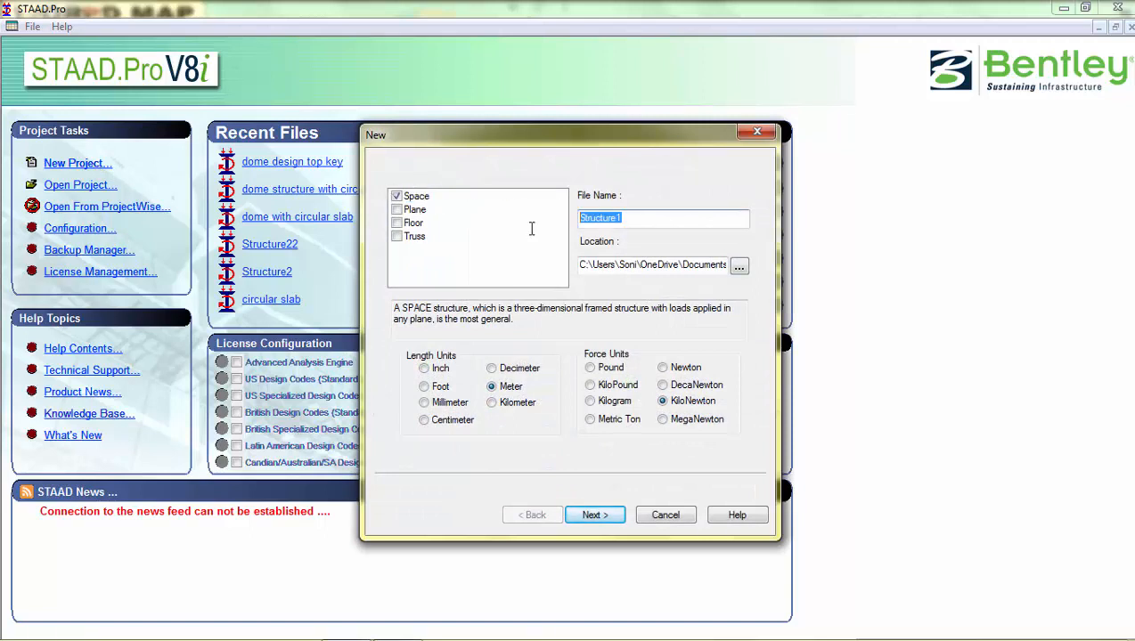
{"action": "type", "text": "dome str"}
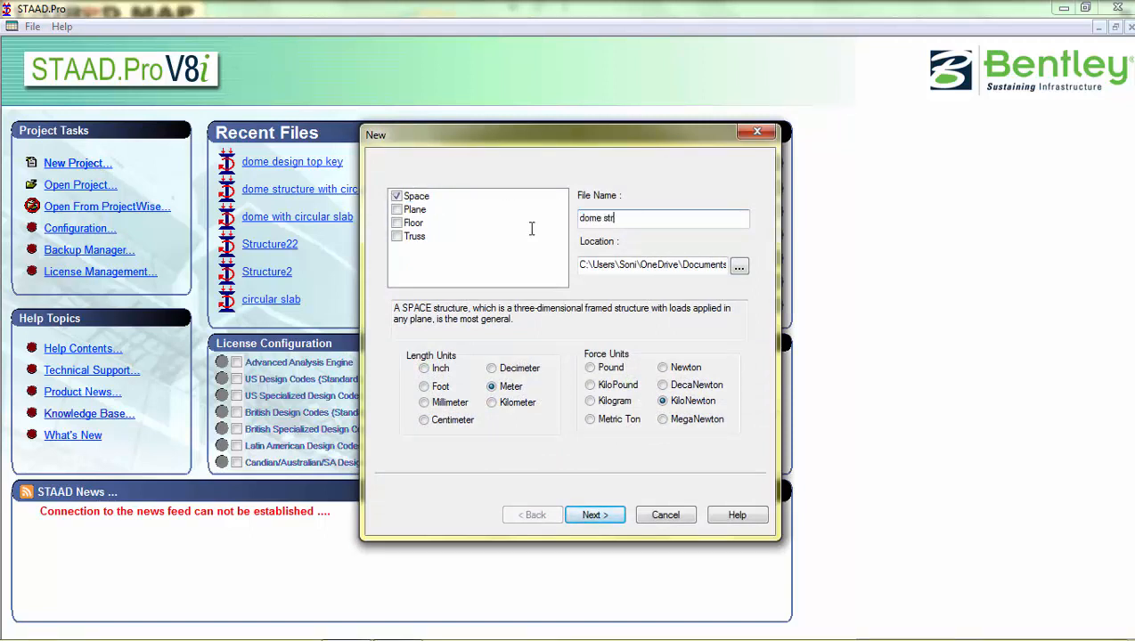
{"action": "type", "text": "ucture"}
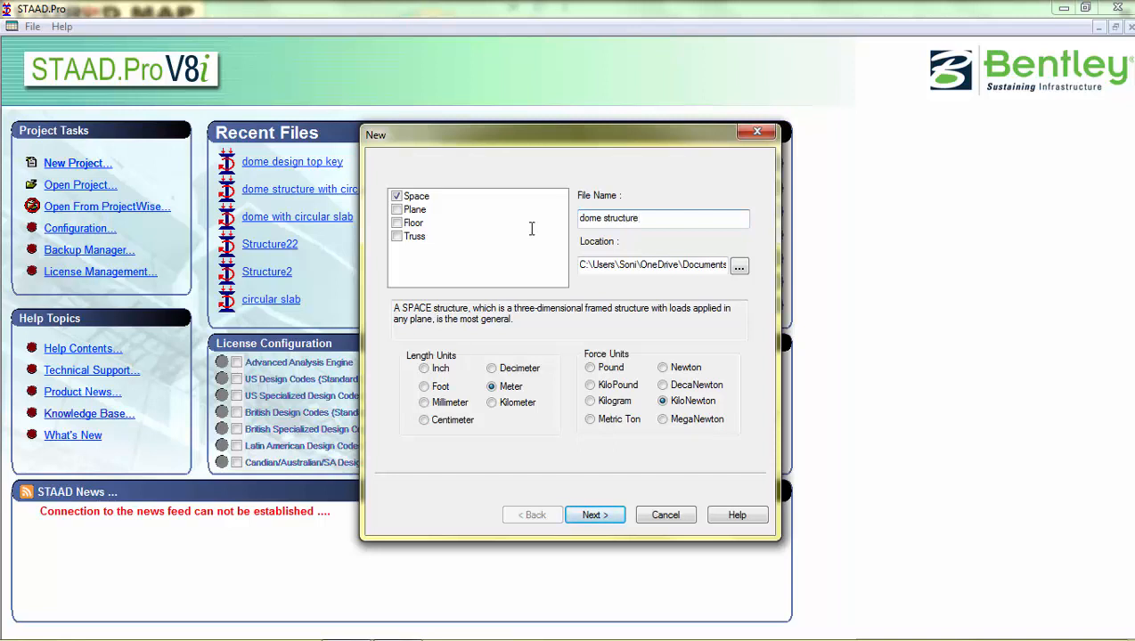
{"action": "left_click", "coordinate": [595, 514]}
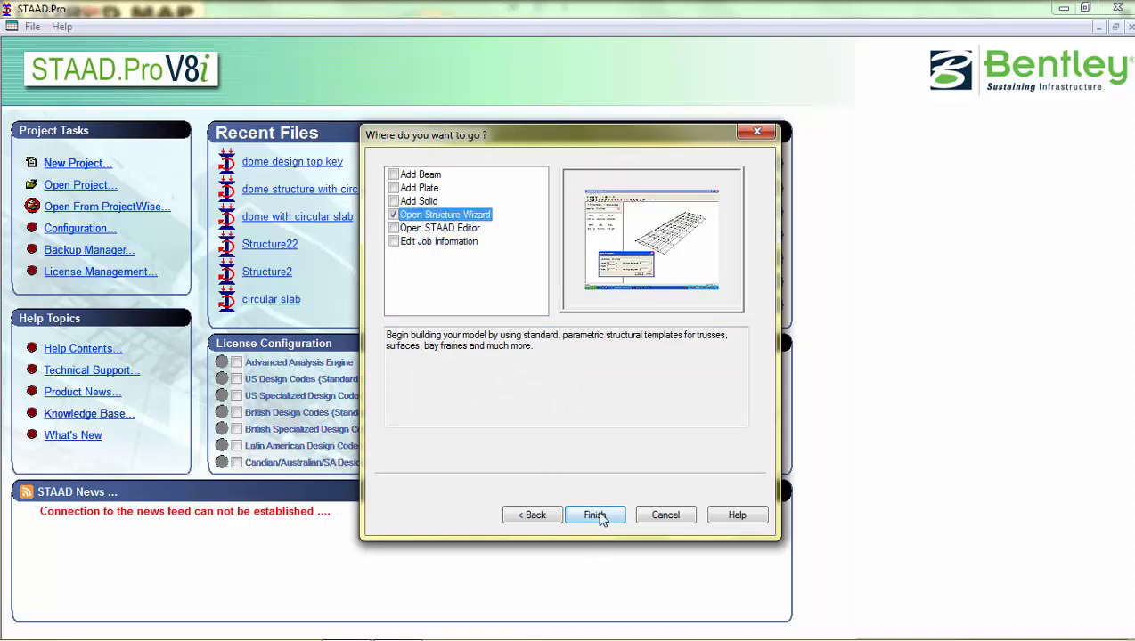
{"action": "left_click", "coordinate": [595, 515]}
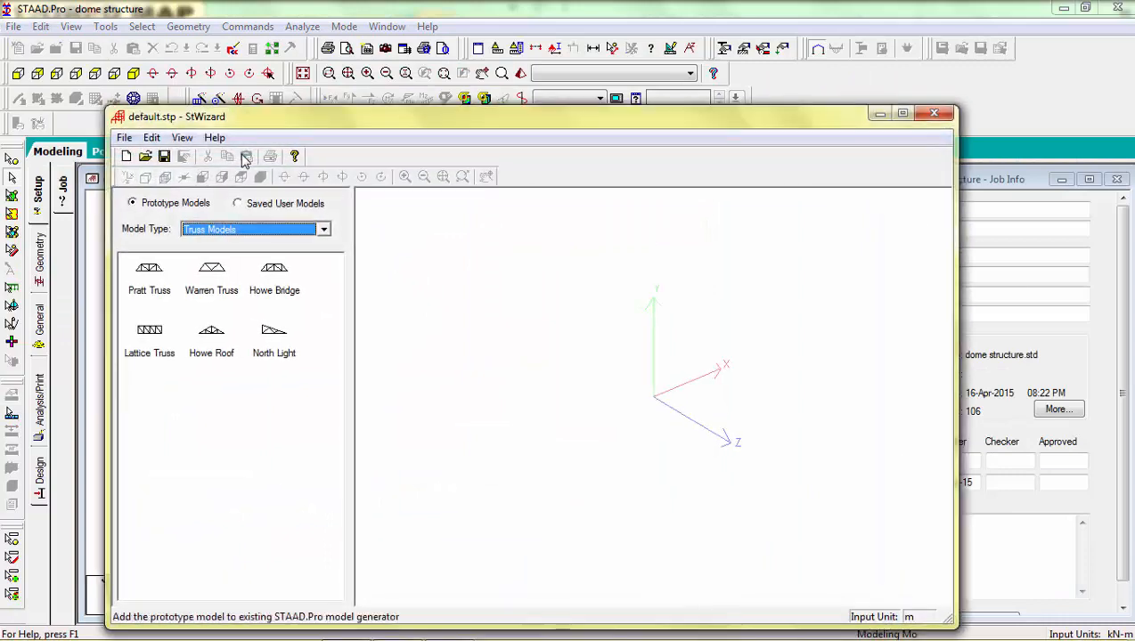
- Start a Spherical Surface plate prototype with base diameter 15 m and preview the mesh
{"action": "left_click", "coordinate": [322, 228]}
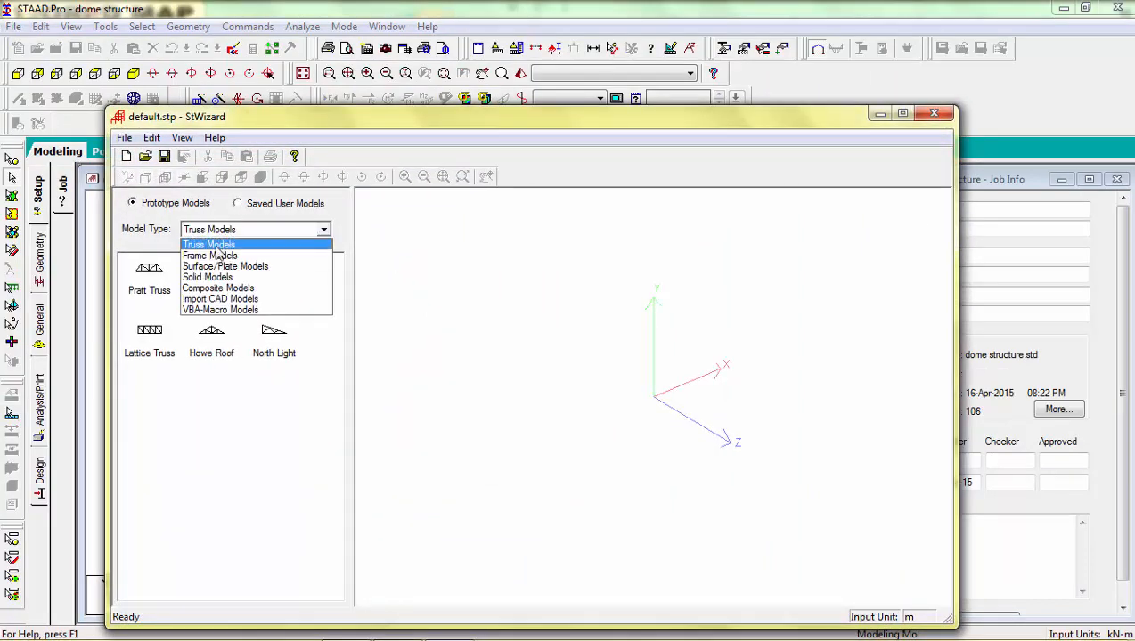
{"action": "left_click", "coordinate": [224, 267]}
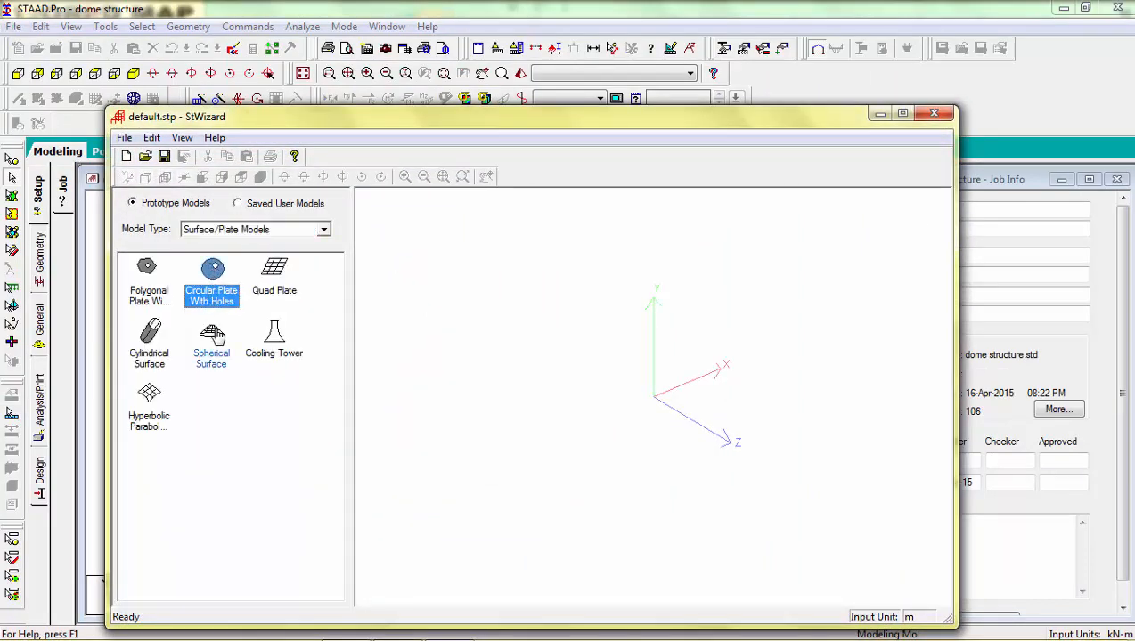
{"action": "double_click", "coordinate": [210, 342]}
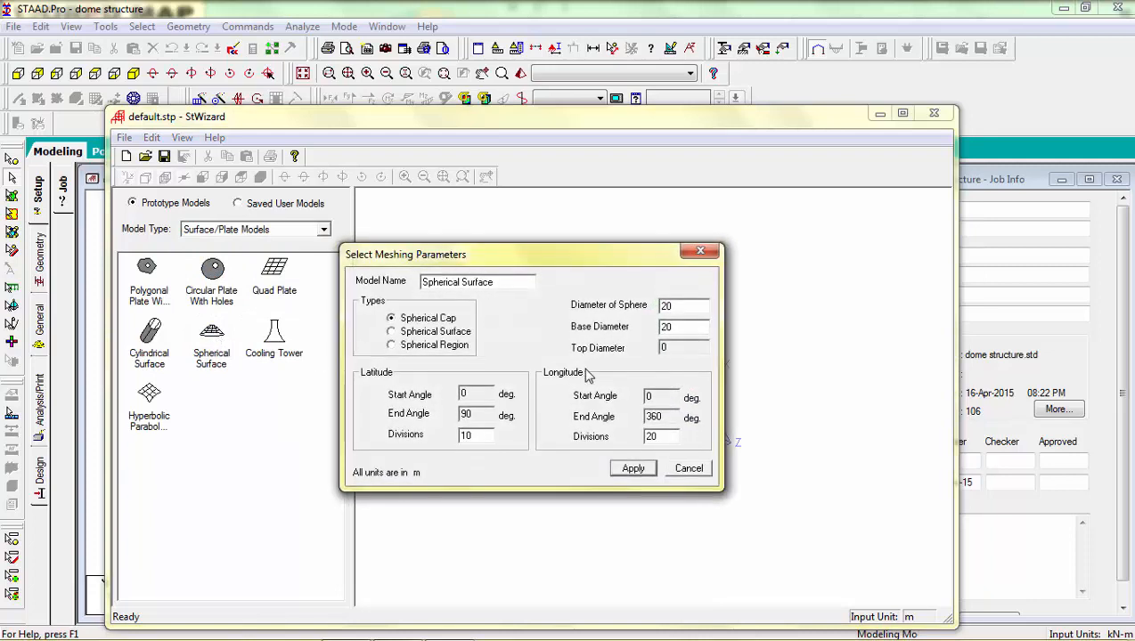
{"action": "mouse_move", "coordinate": [552, 408]}
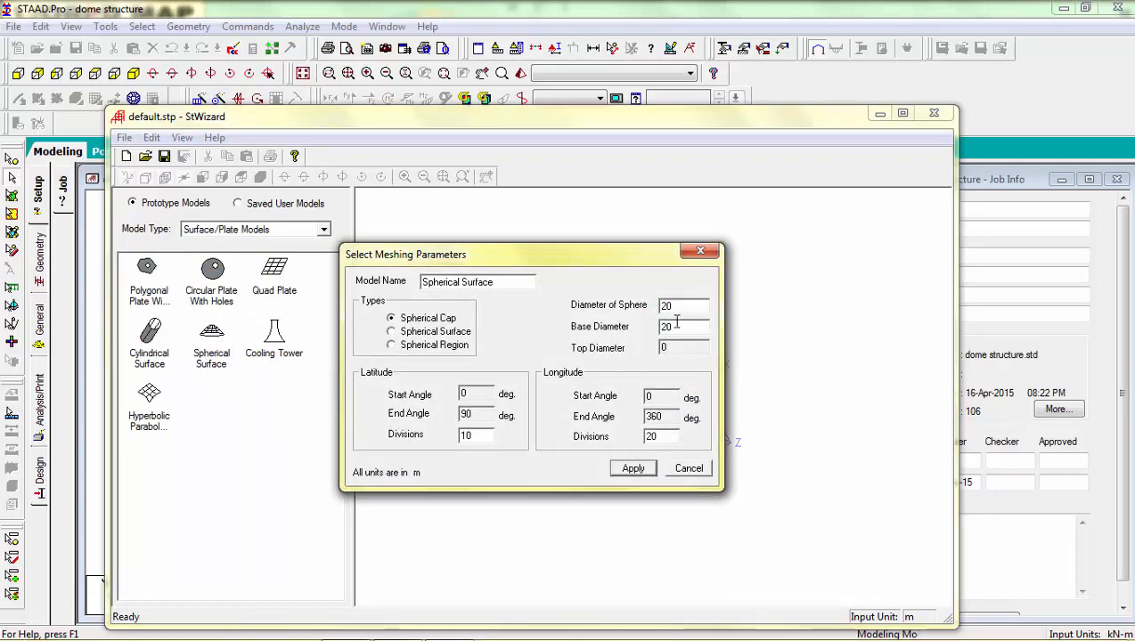
{"action": "triple_click", "coordinate": [684, 326]}
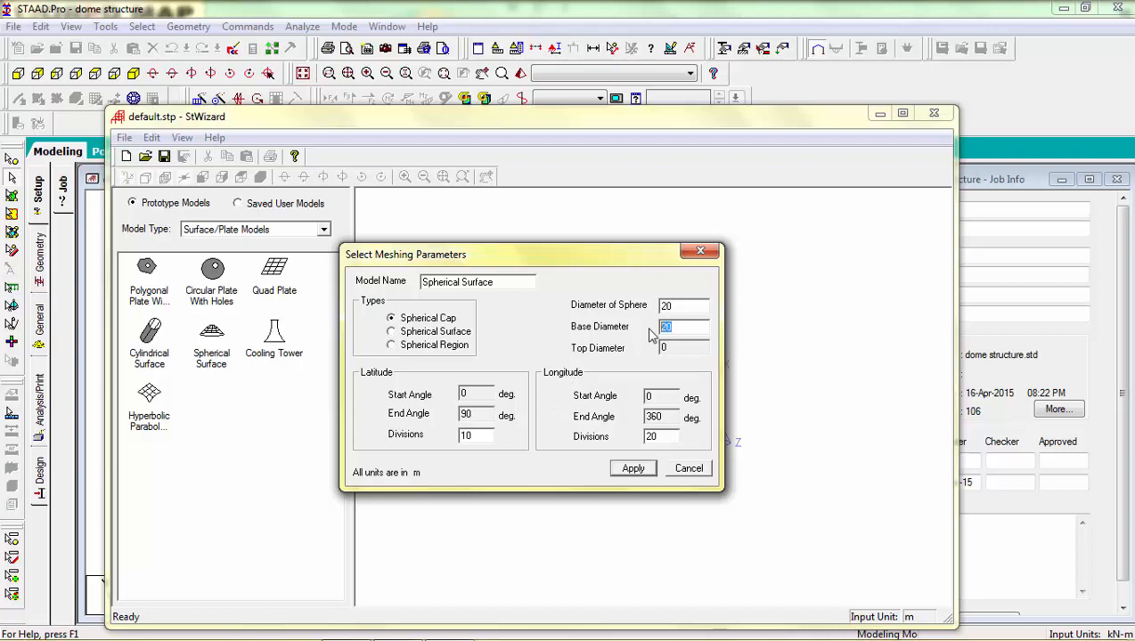
{"action": "type", "text": "15"}
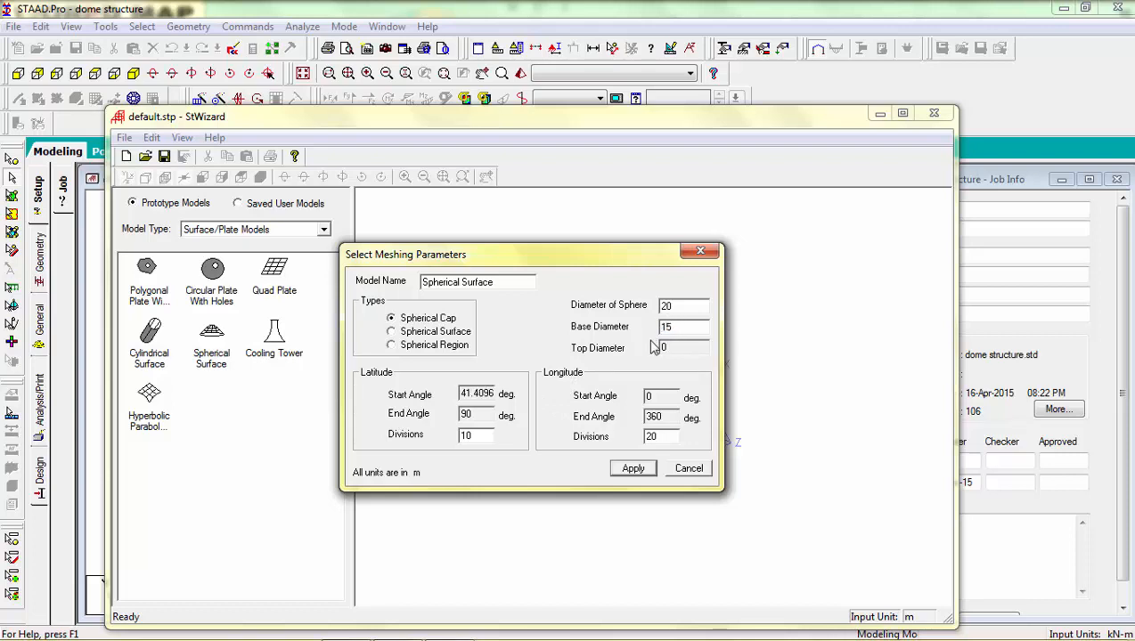
{"action": "mouse_move", "coordinate": [498, 459]}
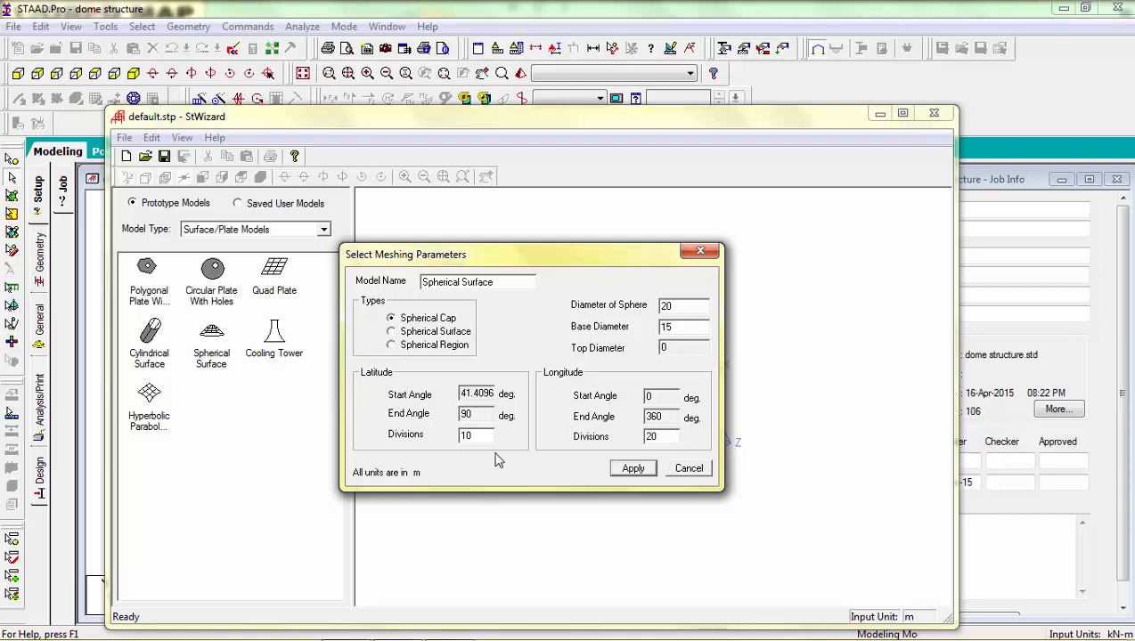
{"action": "left_click", "coordinate": [632, 467]}
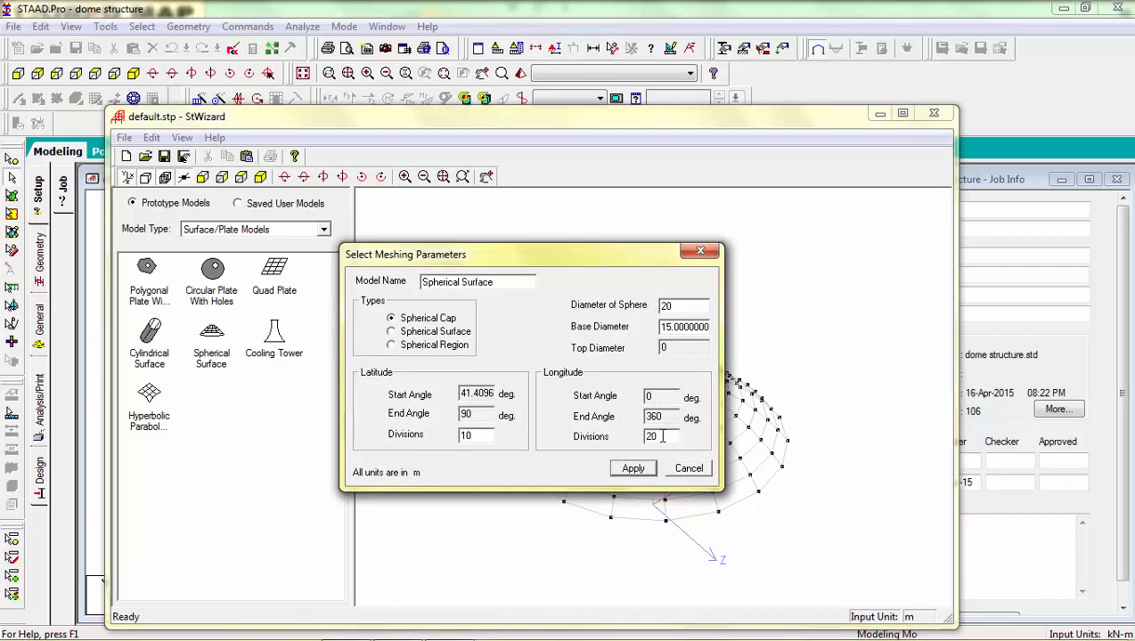
- Set 18 longitude divisions, apply, and transfer the dome into the model at the origin
{"action": "type", "text": "18"}
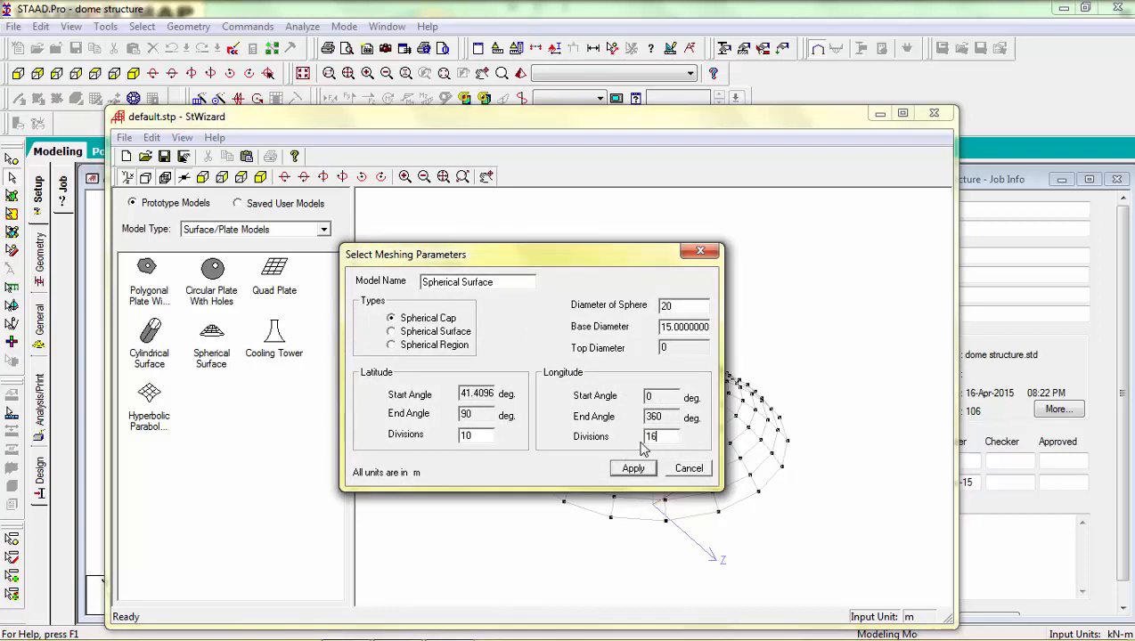
{"action": "left_click", "coordinate": [632, 469]}
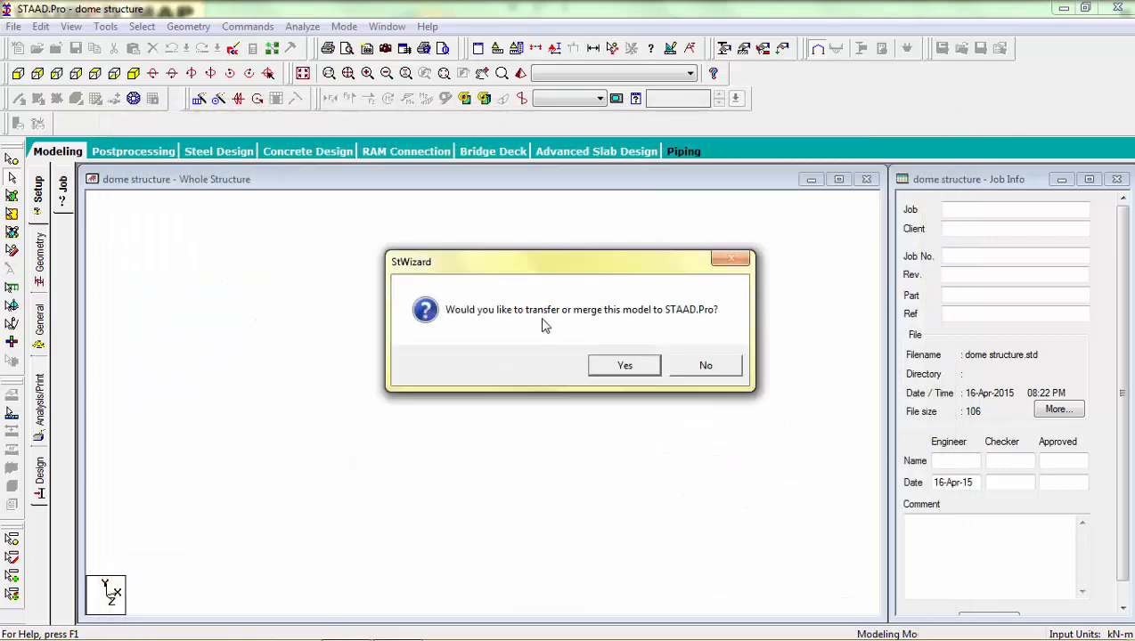
{"action": "left_click", "coordinate": [624, 365]}
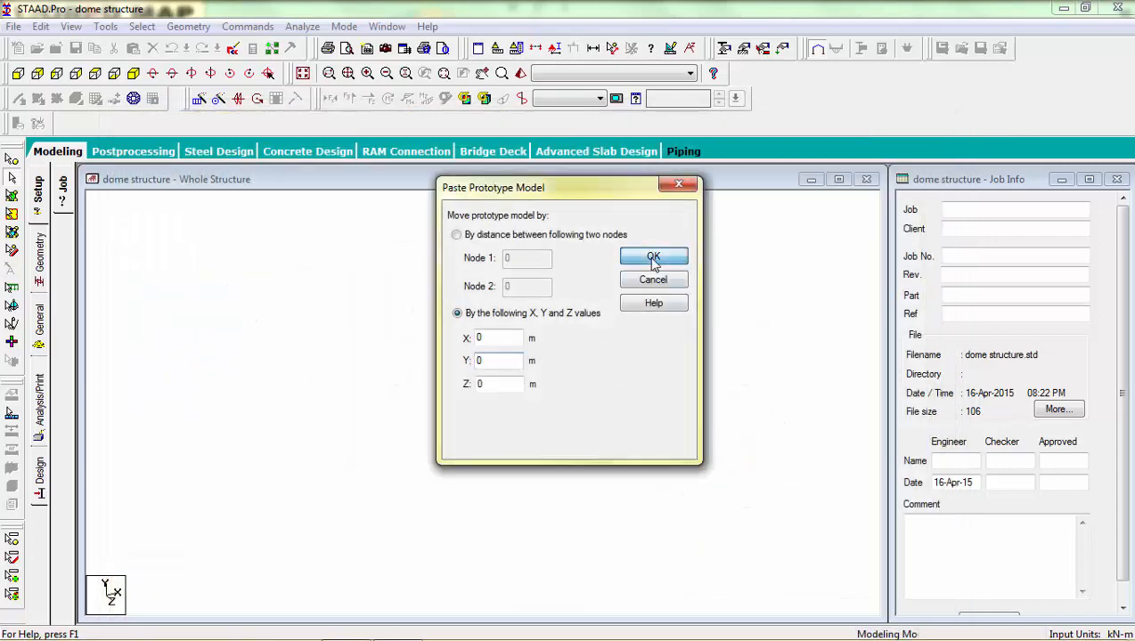
{"action": "left_click", "coordinate": [653, 256]}
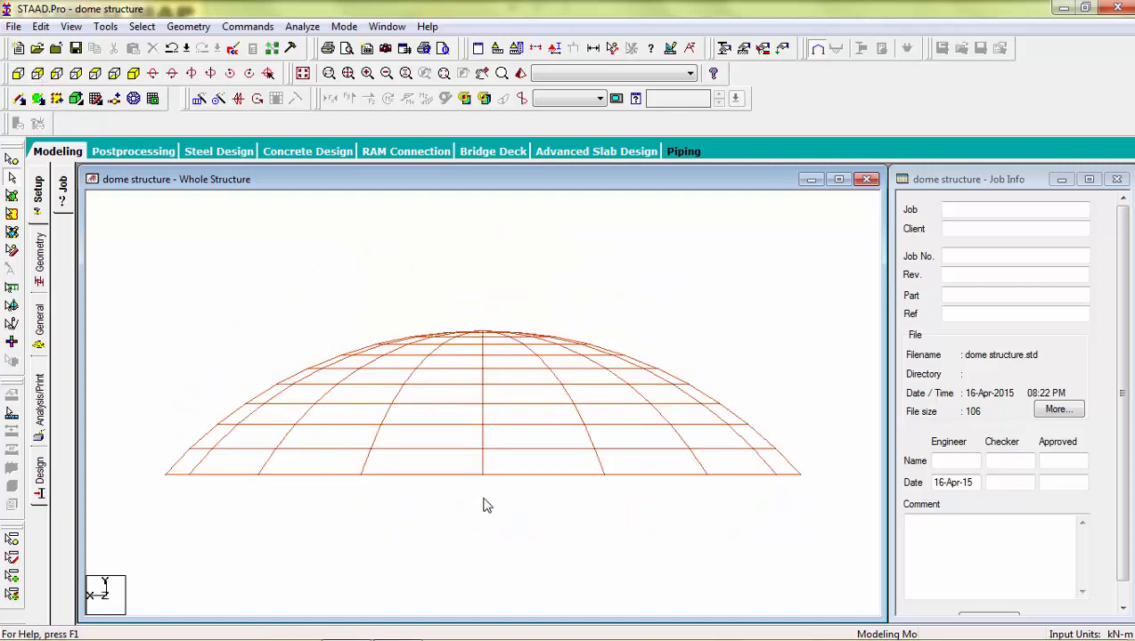
- Paste a copy of a rim node 7 m below it (Y = -7) to form the column base
{"action": "left_click", "coordinate": [134, 73]}
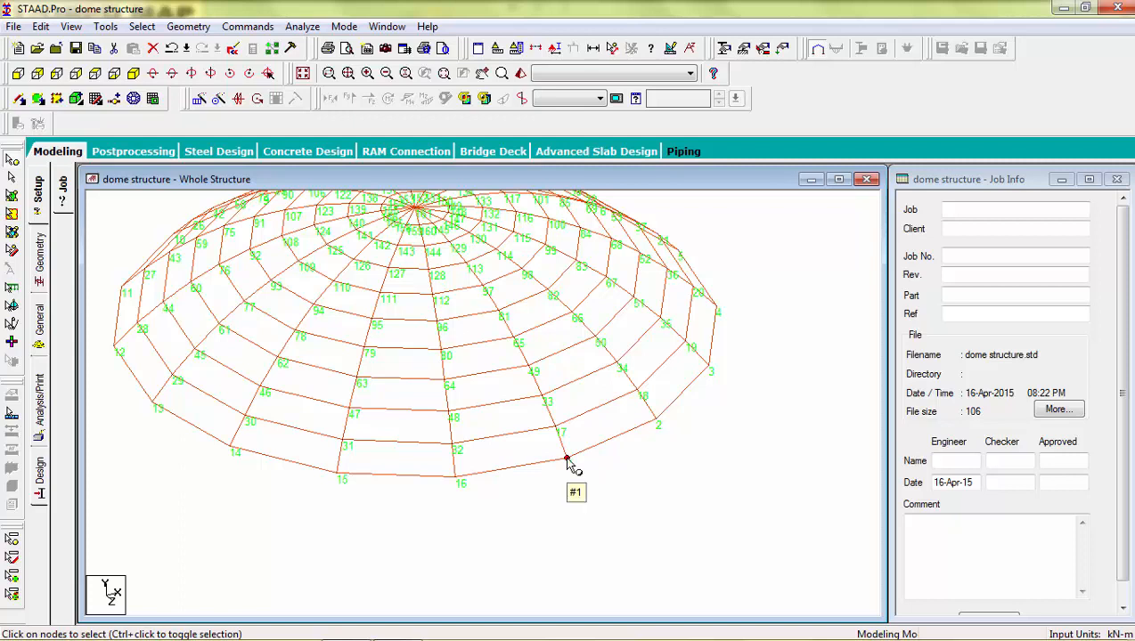
{"action": "right_click", "coordinate": [566, 460]}
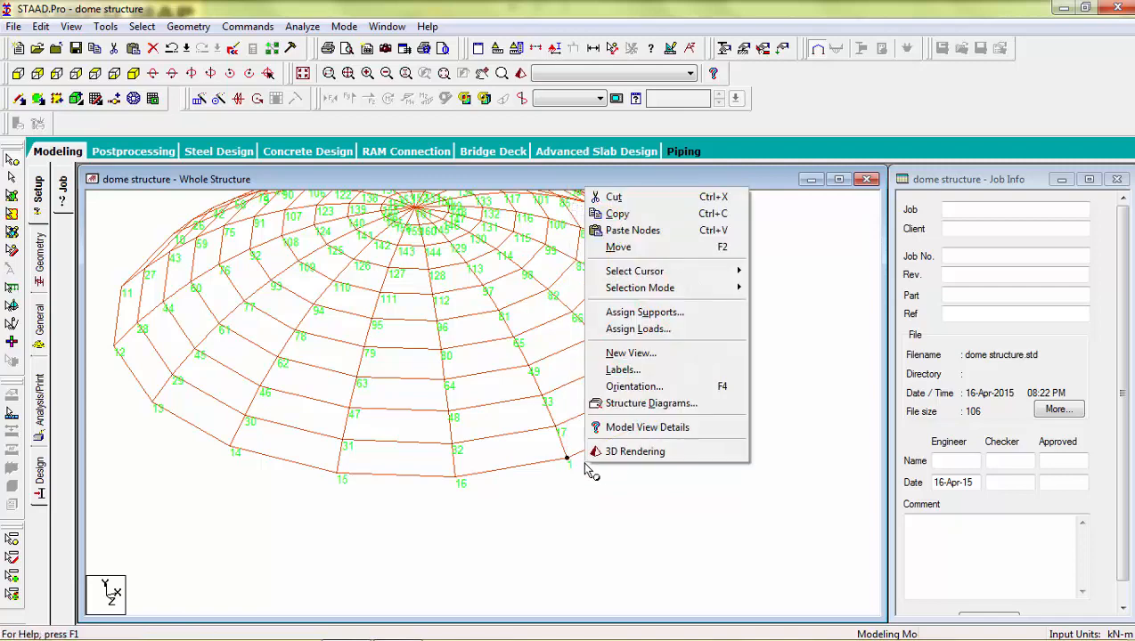
{"action": "left_click", "coordinate": [616, 245]}
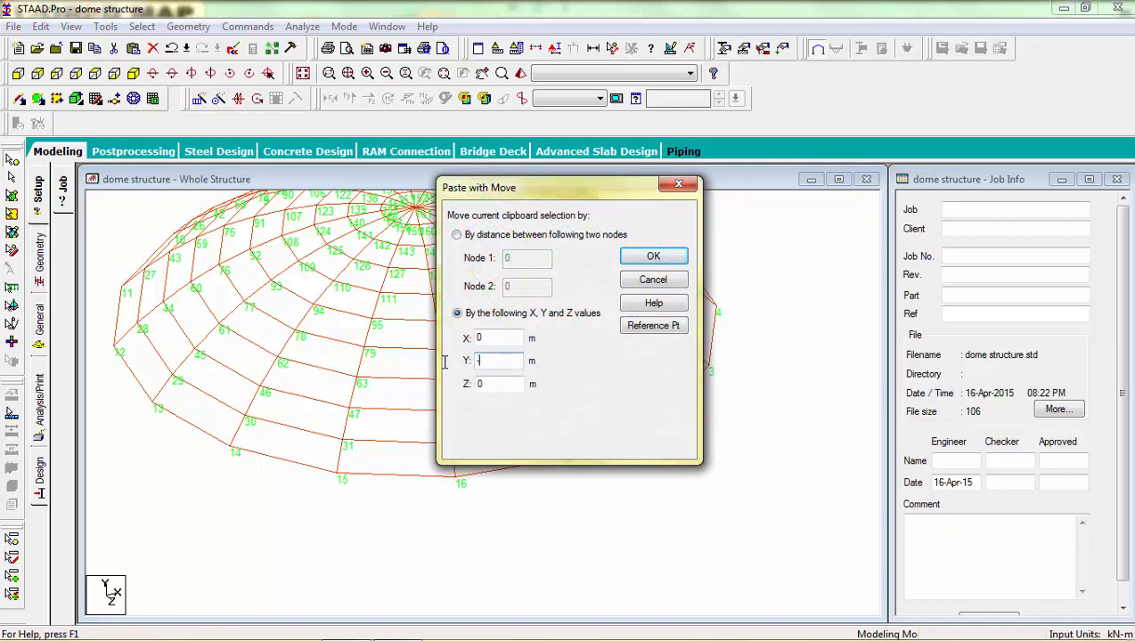
{"action": "type", "text": "-7"}
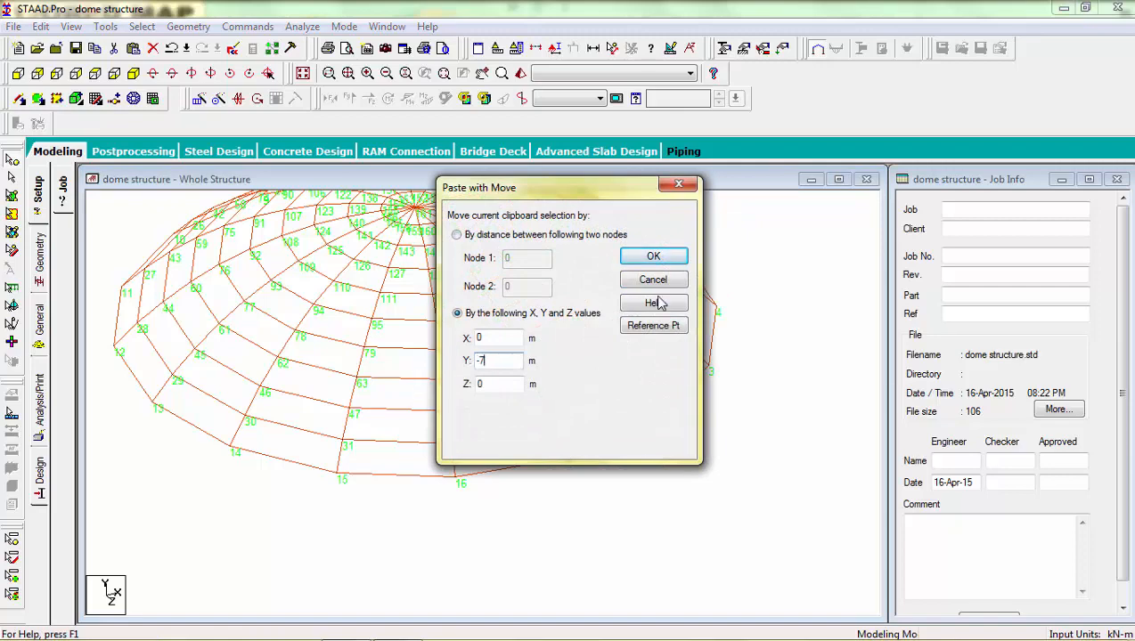
{"action": "left_click", "coordinate": [654, 257]}
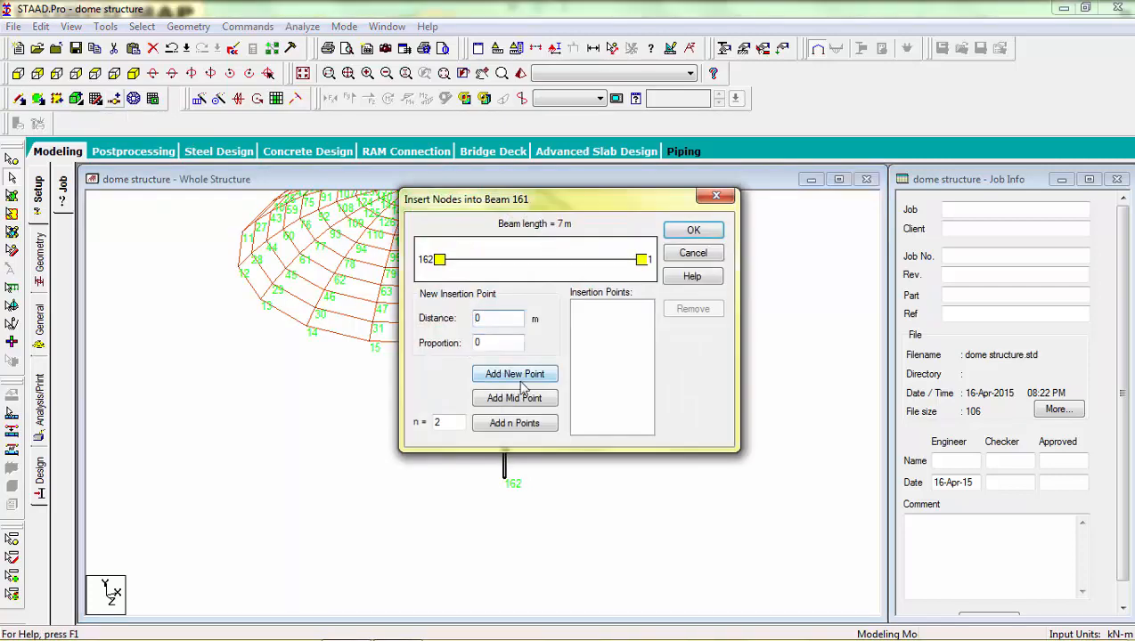
- Add the column member and insert a node at its mid-height
{"action": "left_click", "coordinate": [513, 399]}
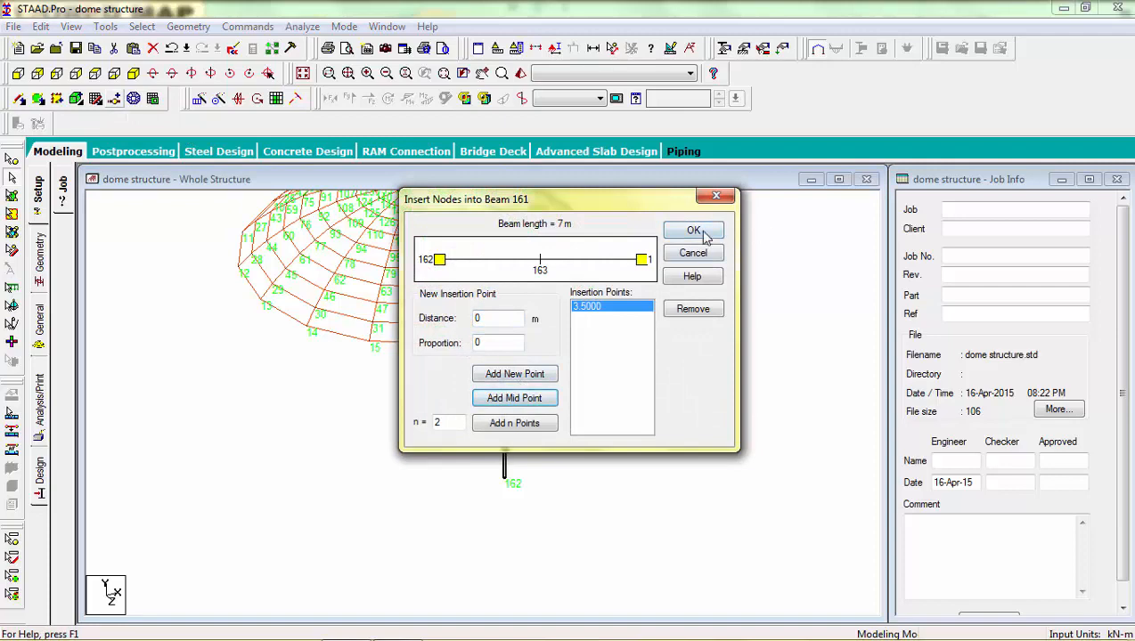
{"action": "left_click", "coordinate": [693, 230]}
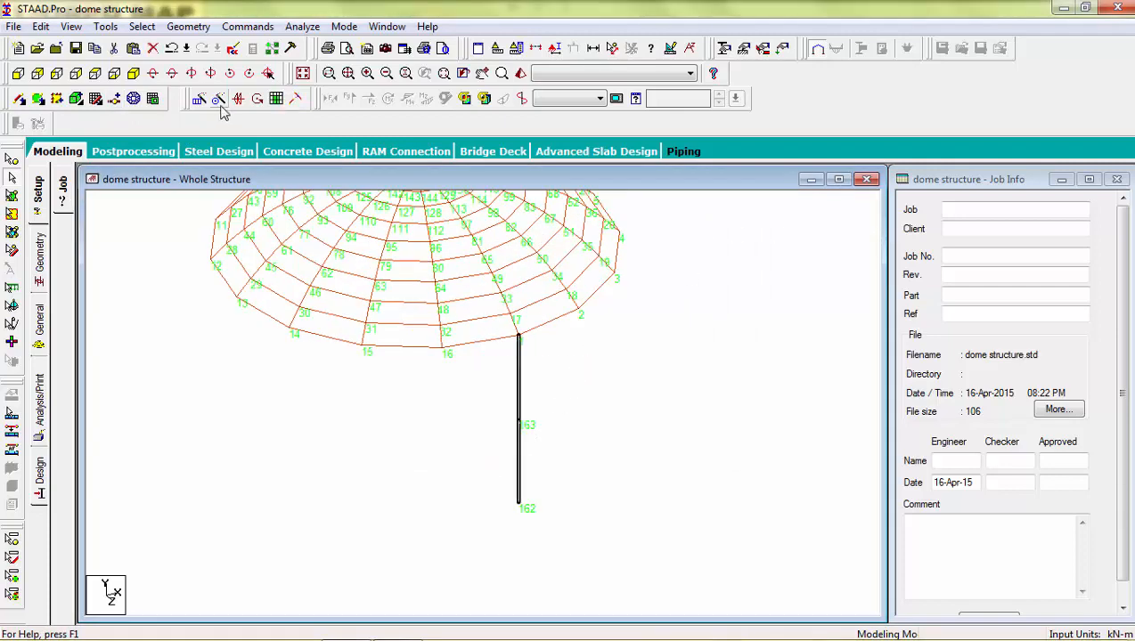
- Circular-repeat the column about Y through 360° in 16 steps around the dome
{"action": "left_click", "coordinate": [217, 99]}
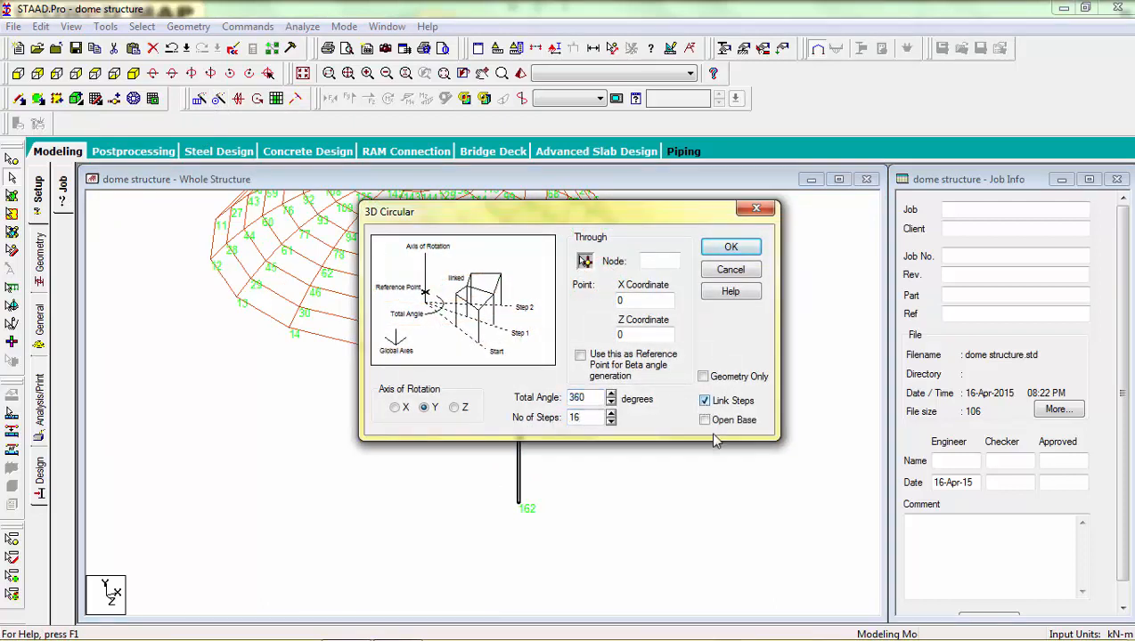
{"action": "left_click", "coordinate": [705, 420]}
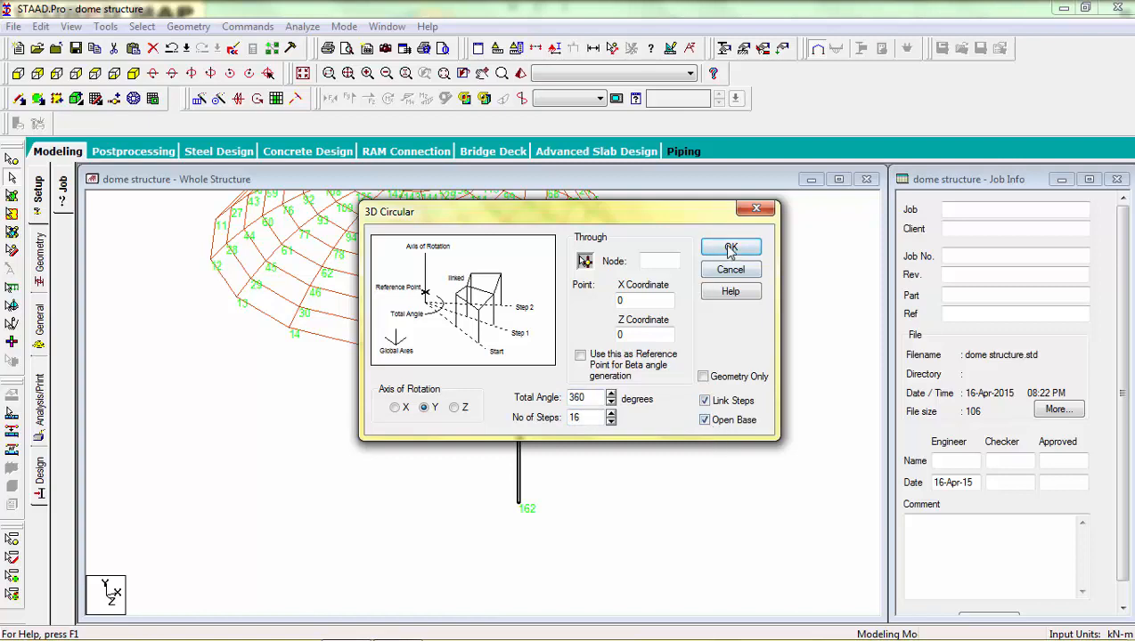
{"action": "left_click", "coordinate": [730, 248]}
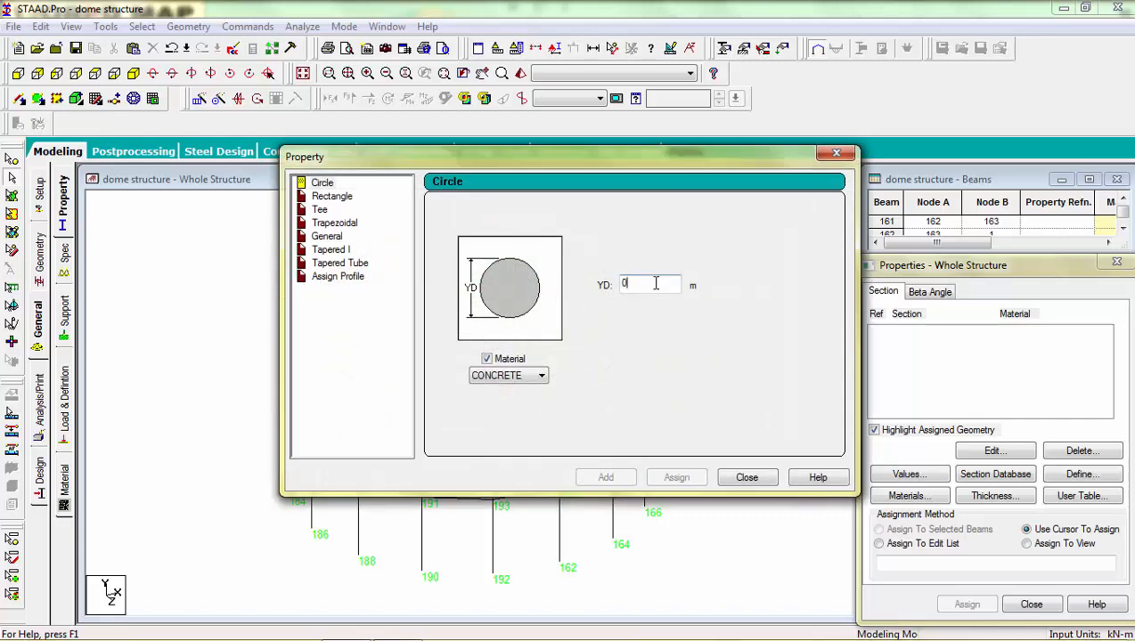
{"action": "mouse_move", "coordinate": [651, 285]}
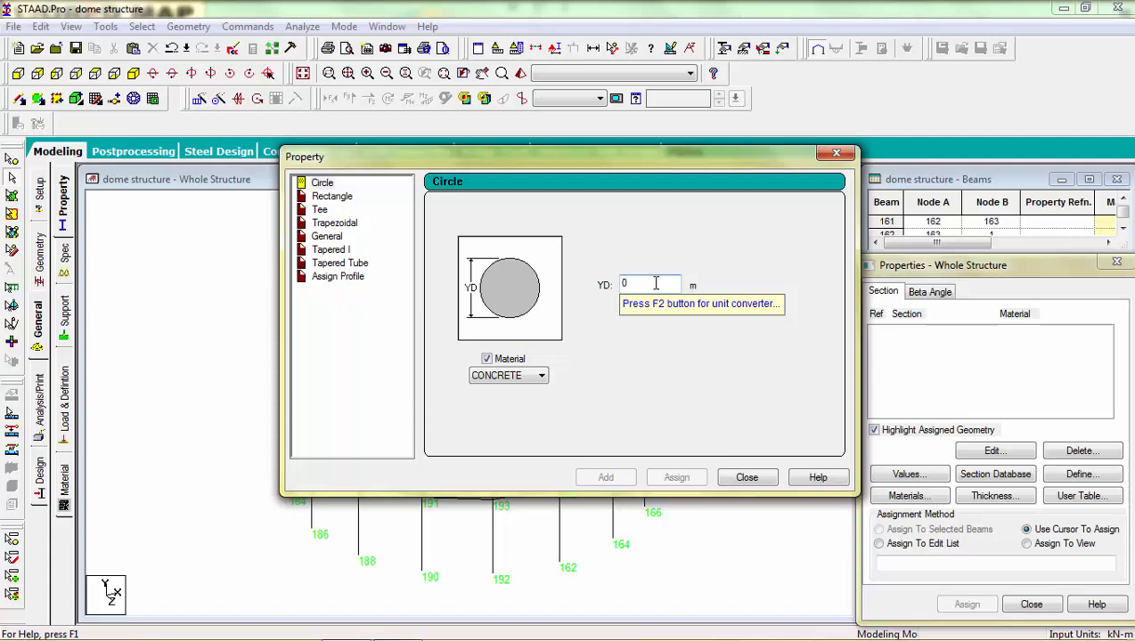
- Add a 0.4 m circular section and a 0.2 x 0.2 m rectangular concrete section
{"action": "type", "text": "0.4"}
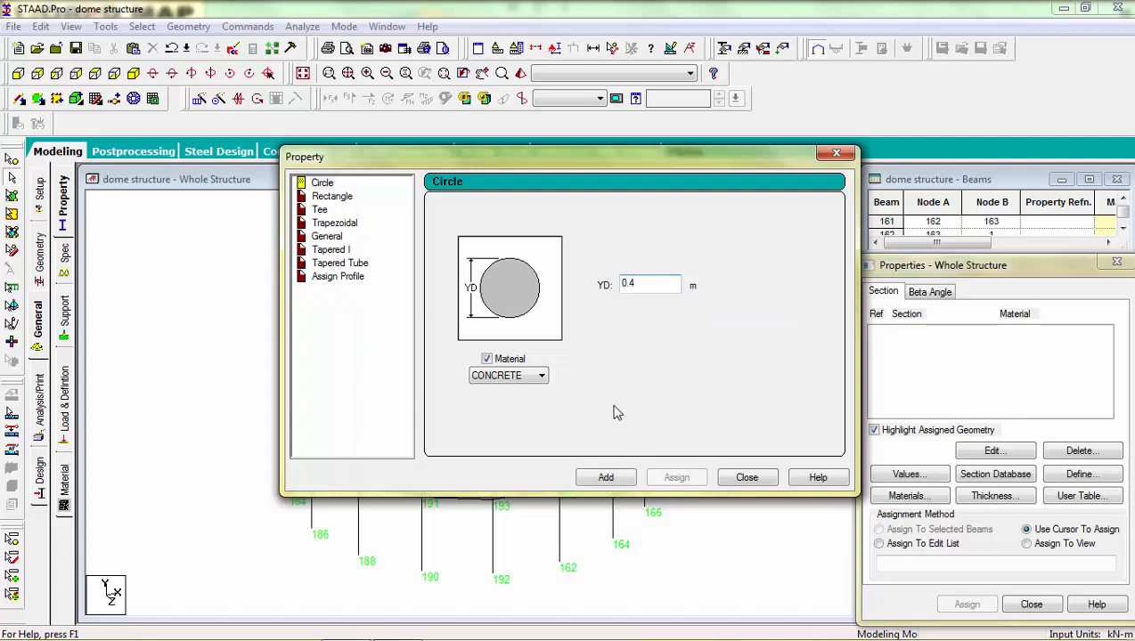
{"action": "left_click", "coordinate": [605, 478]}
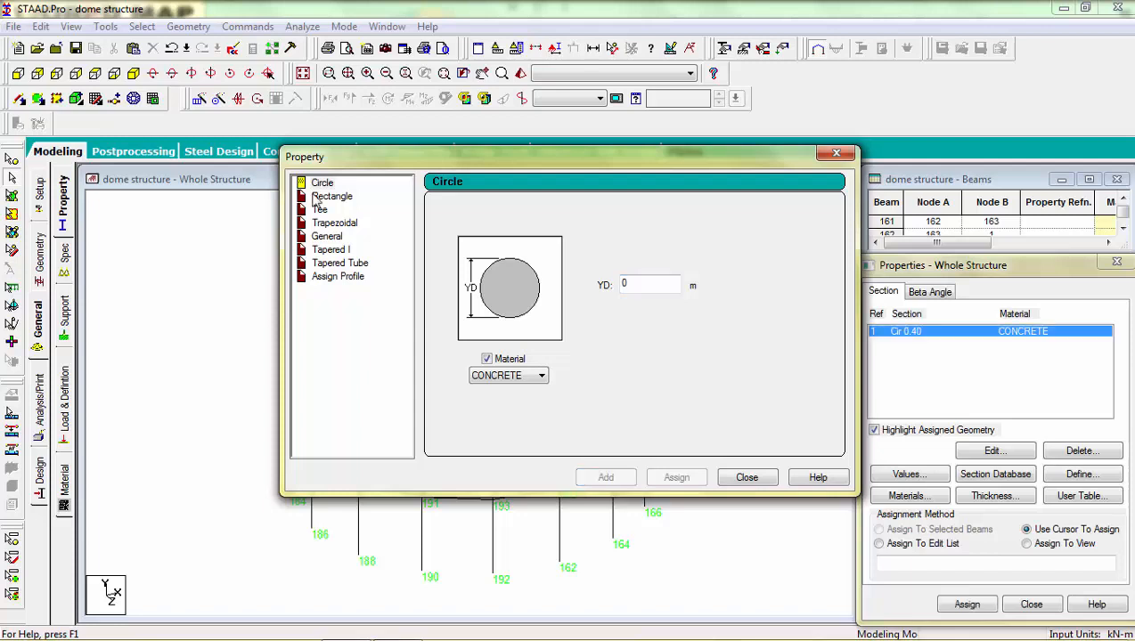
{"action": "left_click", "coordinate": [331, 196]}
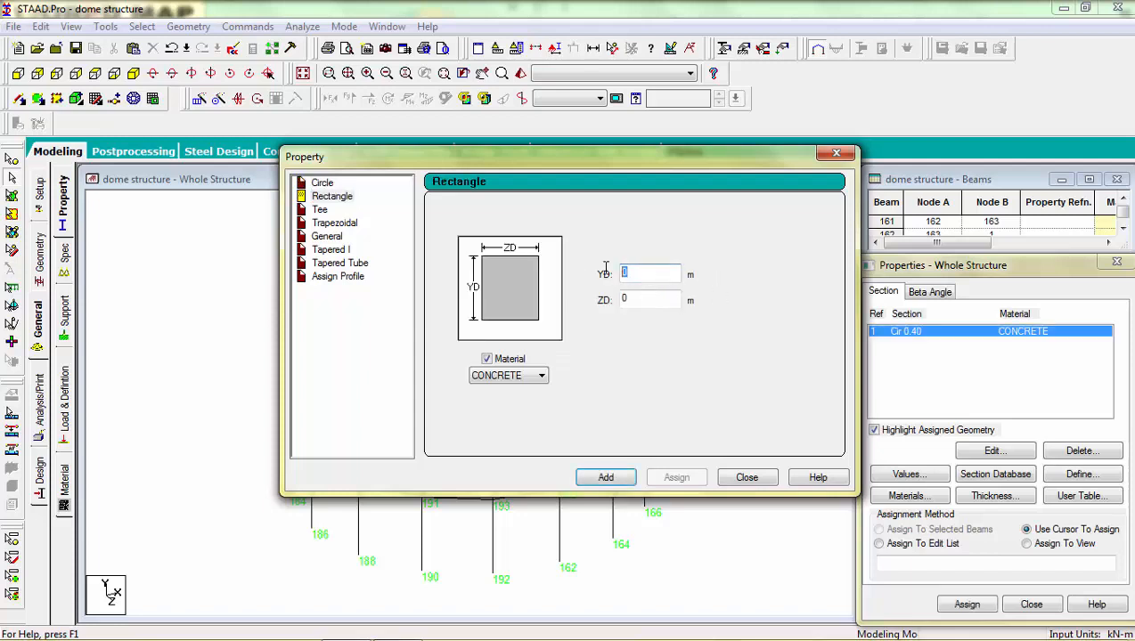
{"action": "type", "text": "2"}
{"action": "left_click", "coordinate": [650, 300]}
{"action": "type", "text": ".2"}
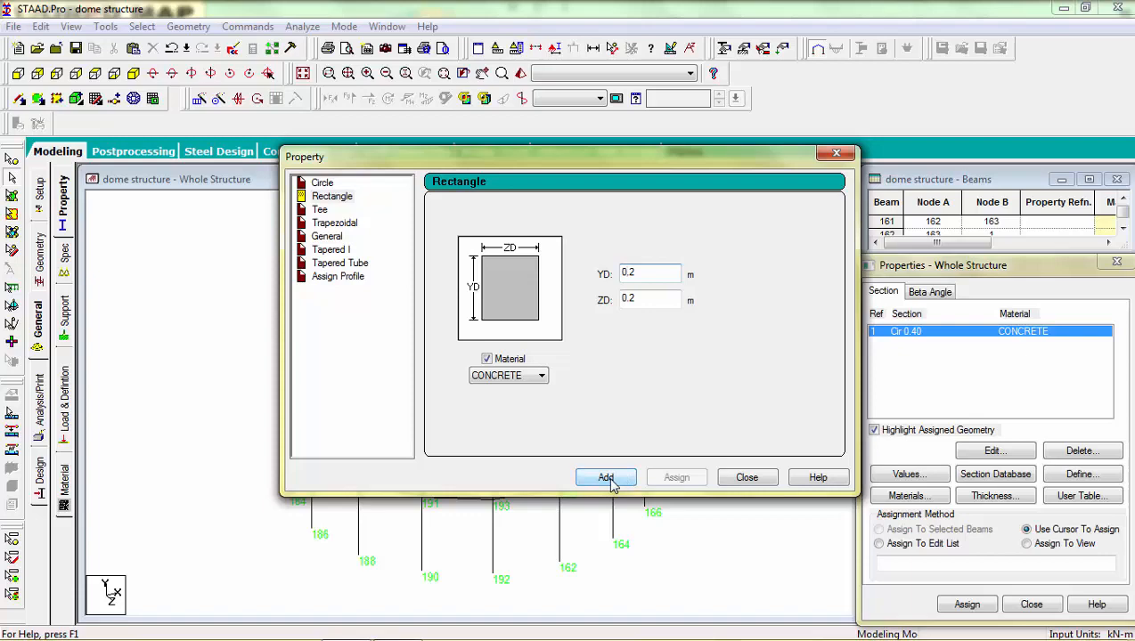
{"action": "left_click", "coordinate": [606, 478]}
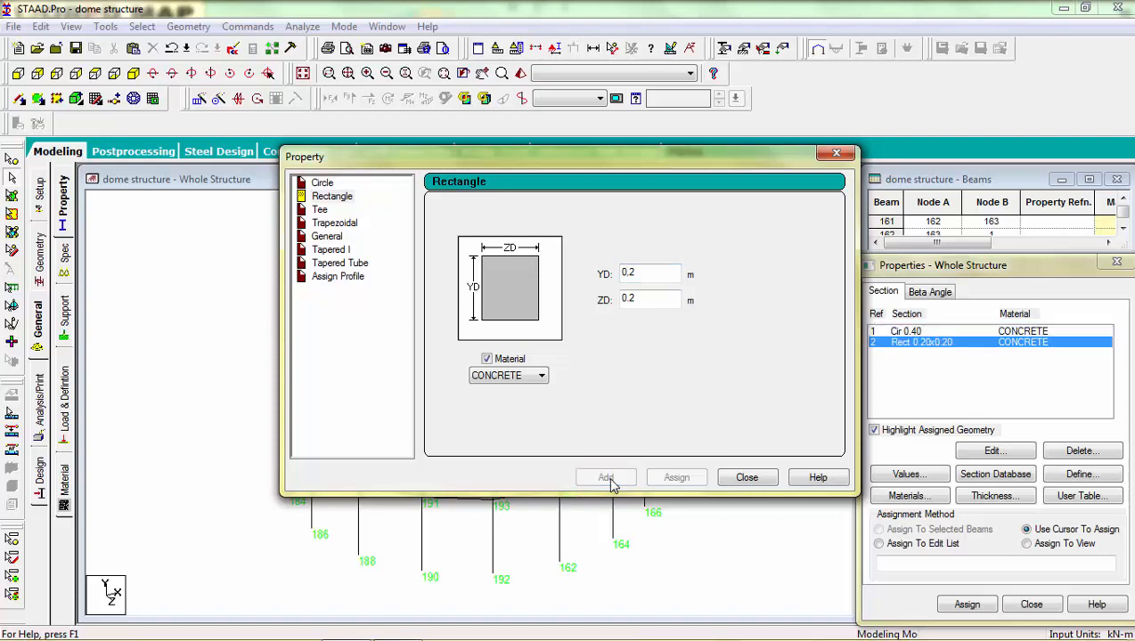
{"action": "left_click", "coordinate": [746, 478]}
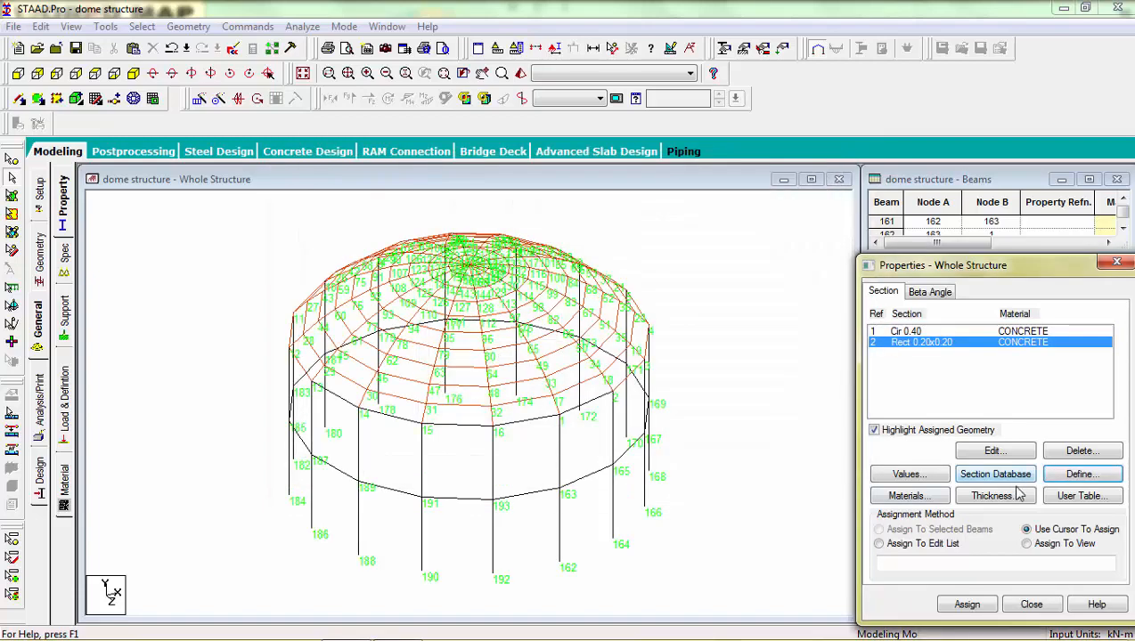
- Add a plate thickness property and assign the section references to the members
{"action": "left_click", "coordinate": [990, 495]}
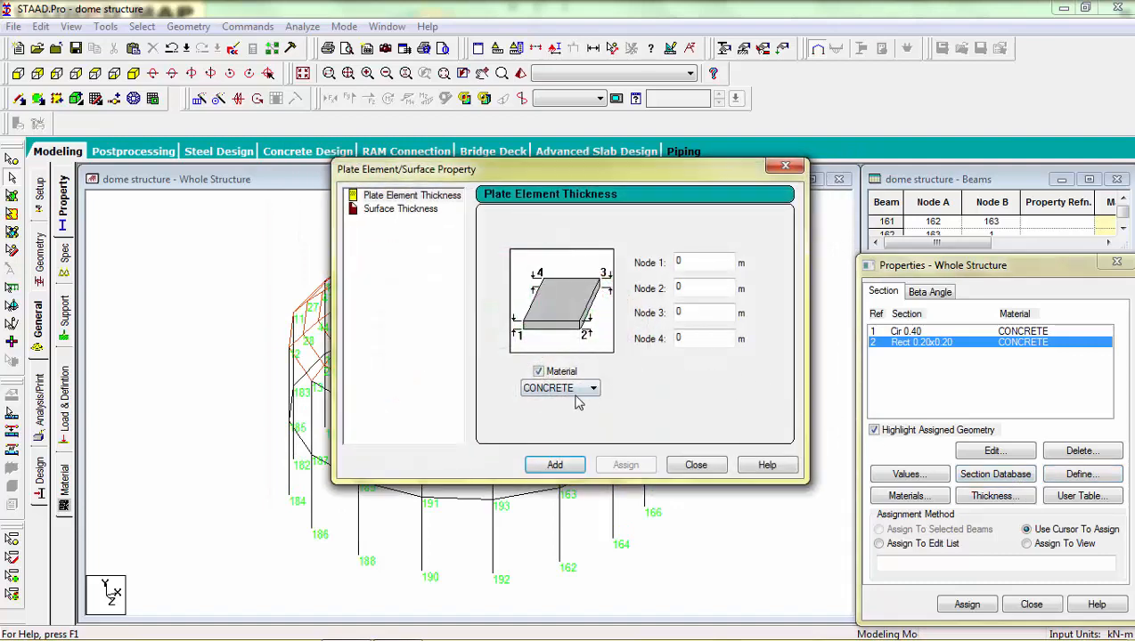
{"action": "left_click", "coordinate": [703, 262]}
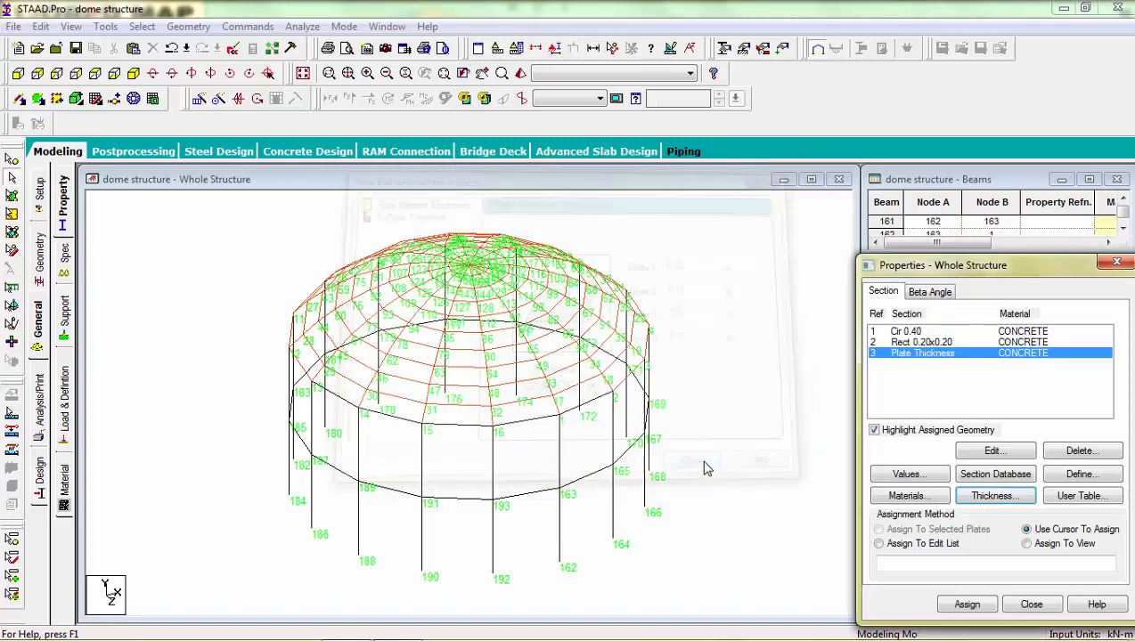
{"action": "left_click", "coordinate": [903, 329]}
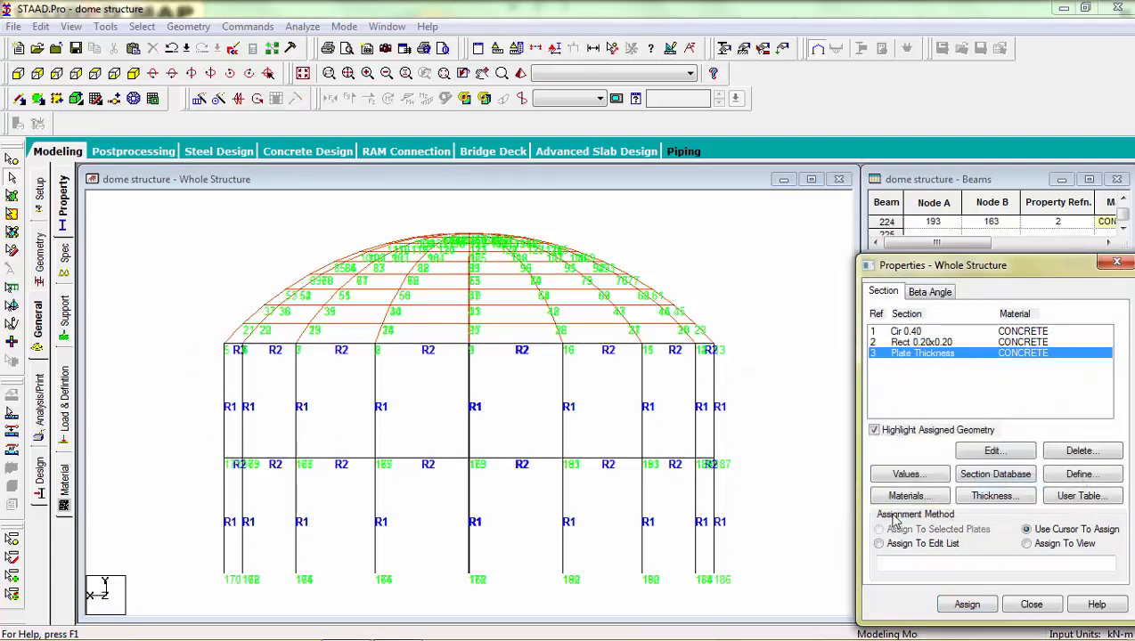
- Add a support type and assign it to the selected column base nodes, then move to loads
{"action": "left_click", "coordinate": [1026, 543]}
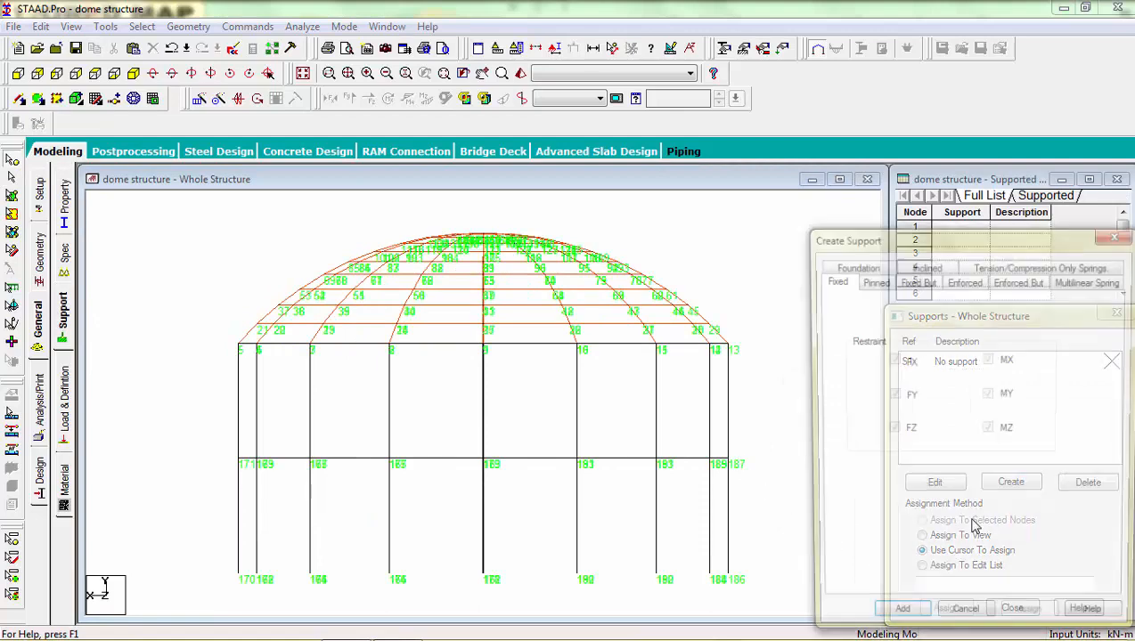
{"action": "left_click", "coordinate": [1010, 481]}
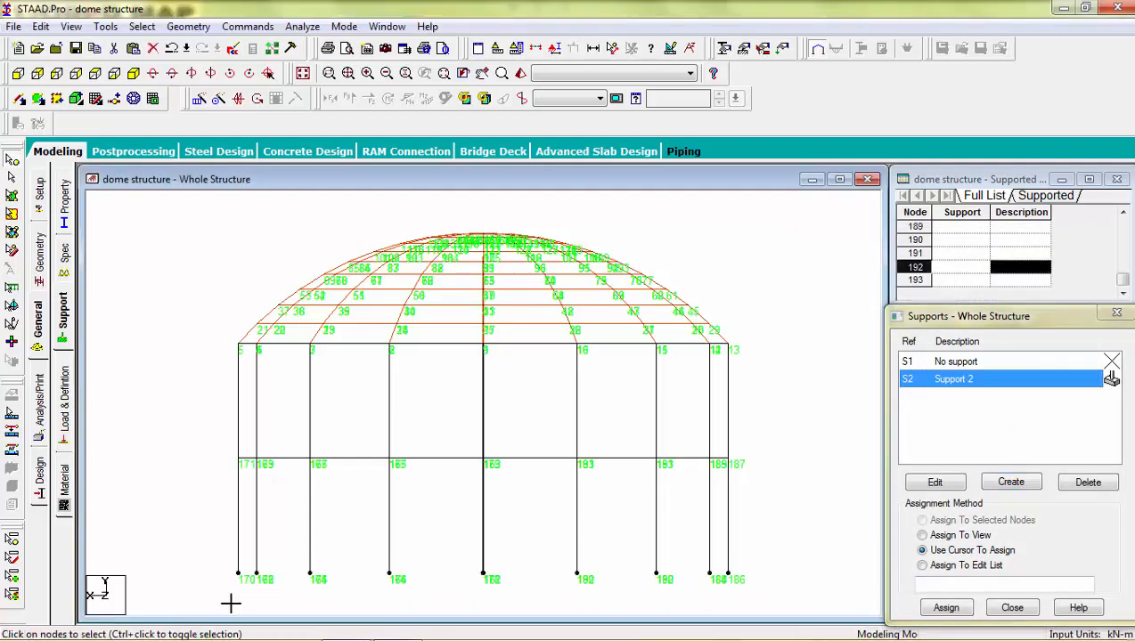
{"action": "mouse_move", "coordinate": [171, 595]}
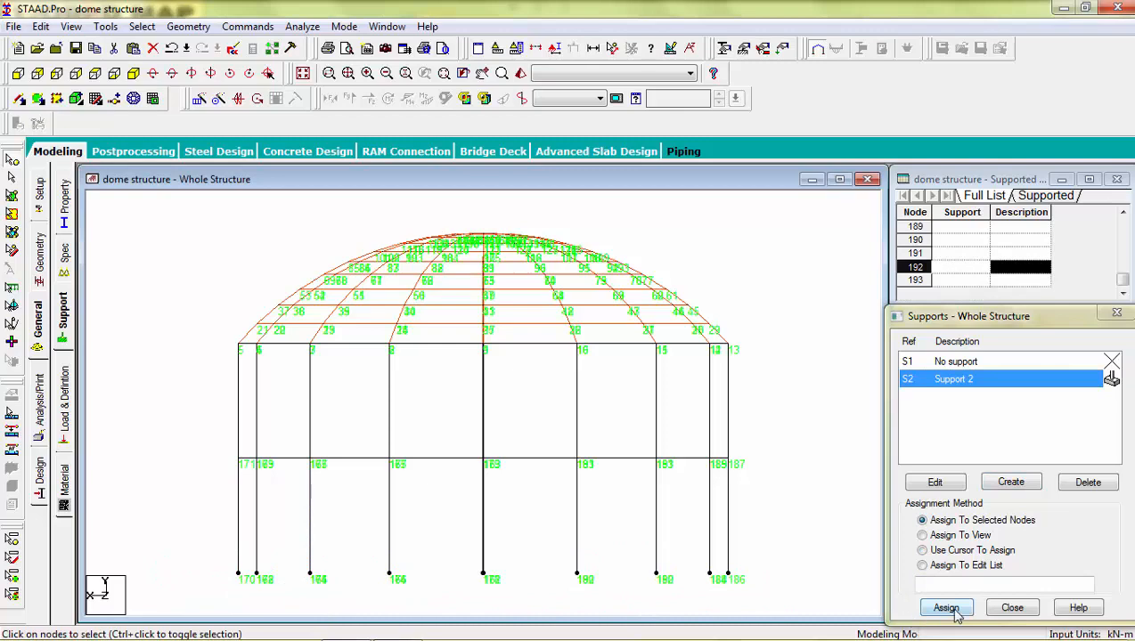
{"action": "left_click", "coordinate": [944, 607]}
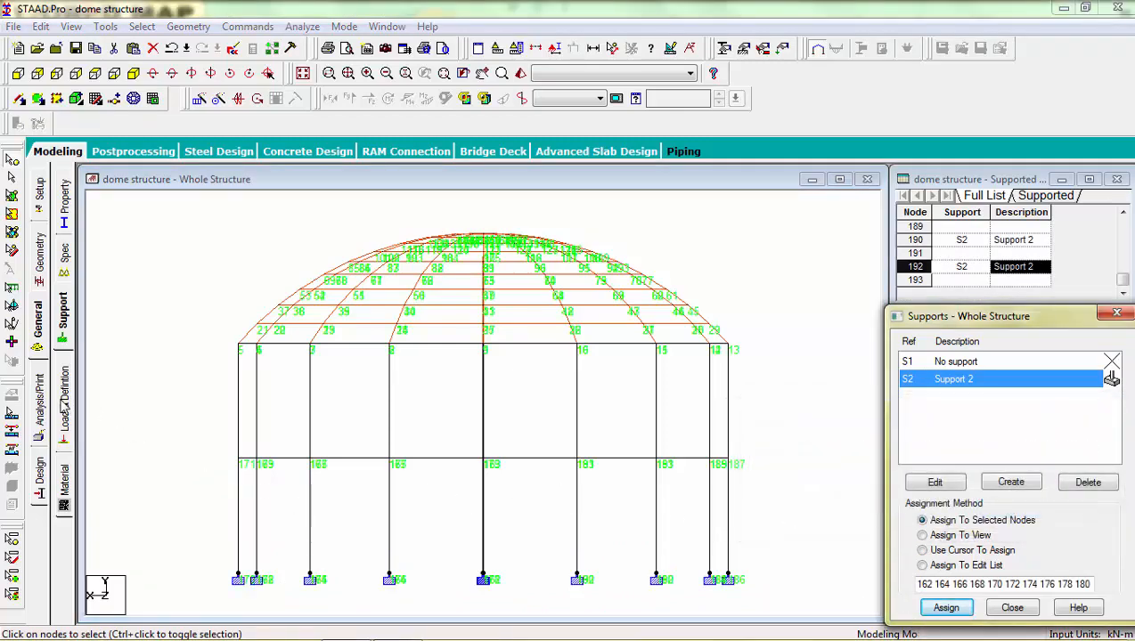
{"action": "left_click", "coordinate": [39, 392]}
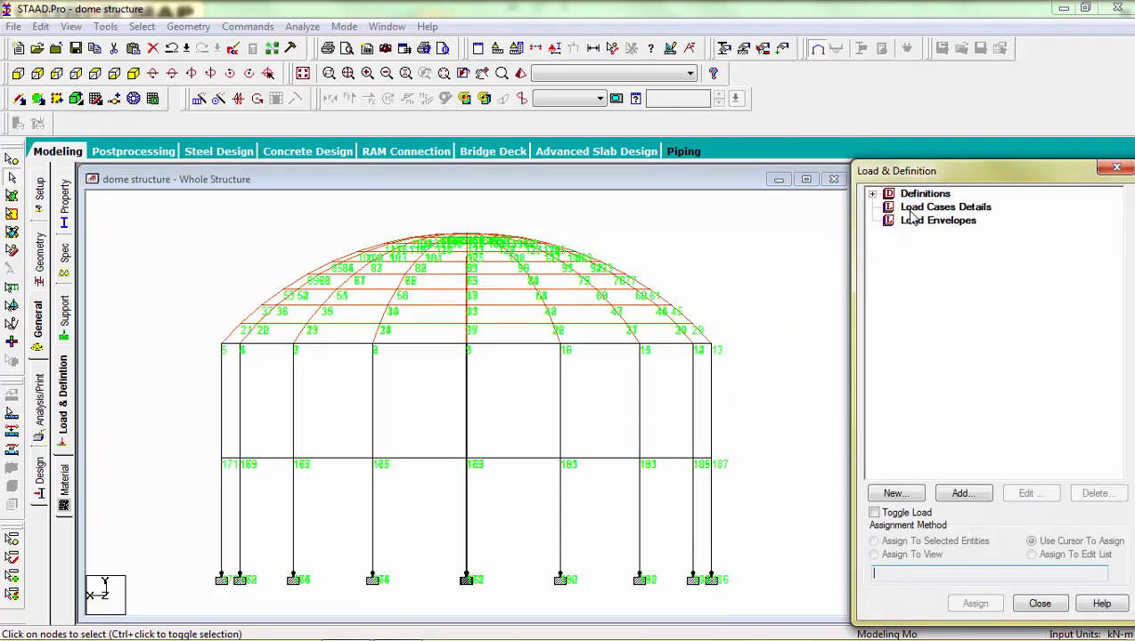
- Add primary load case 1 'dead load' of type Dead
{"action": "left_click", "coordinate": [962, 491]}
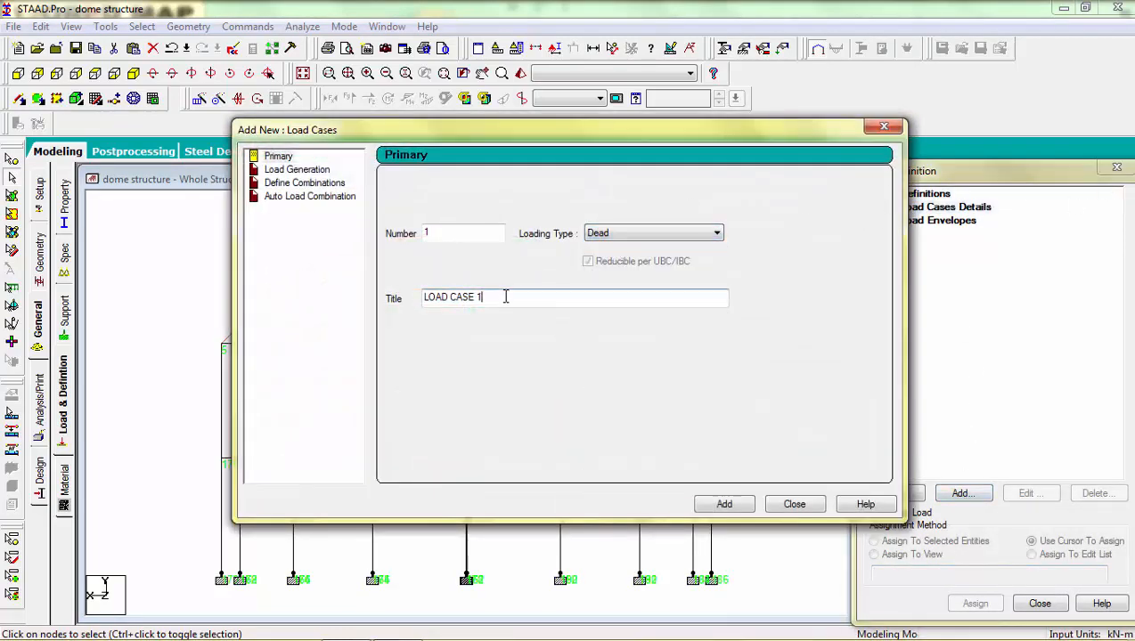
{"action": "type", "text": "dea"}
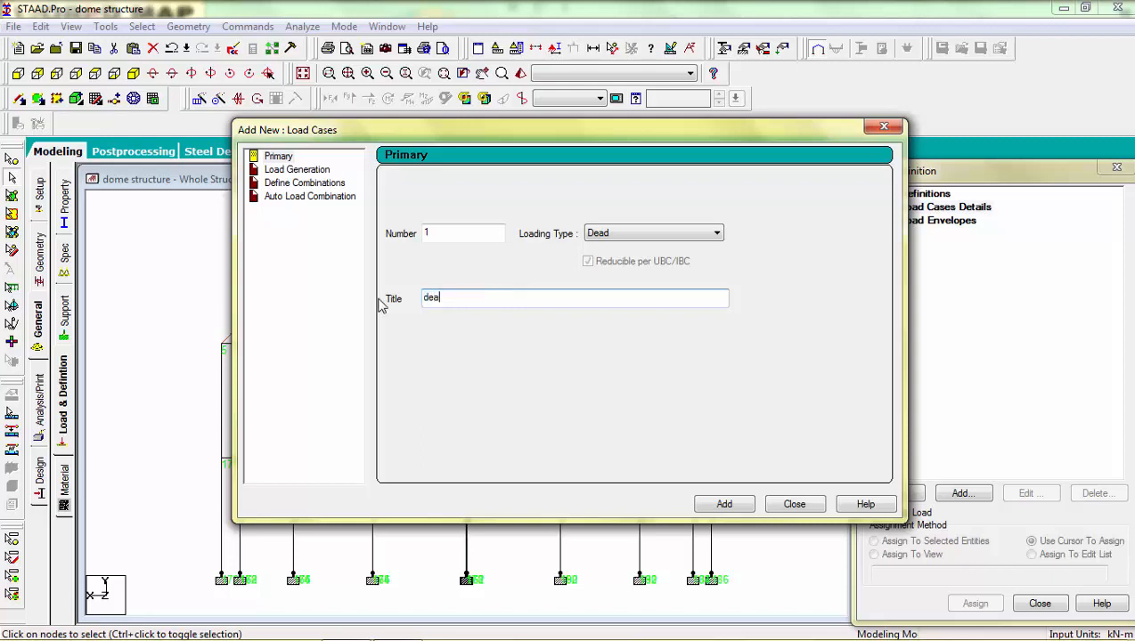
{"action": "type", "text": "dead load"}
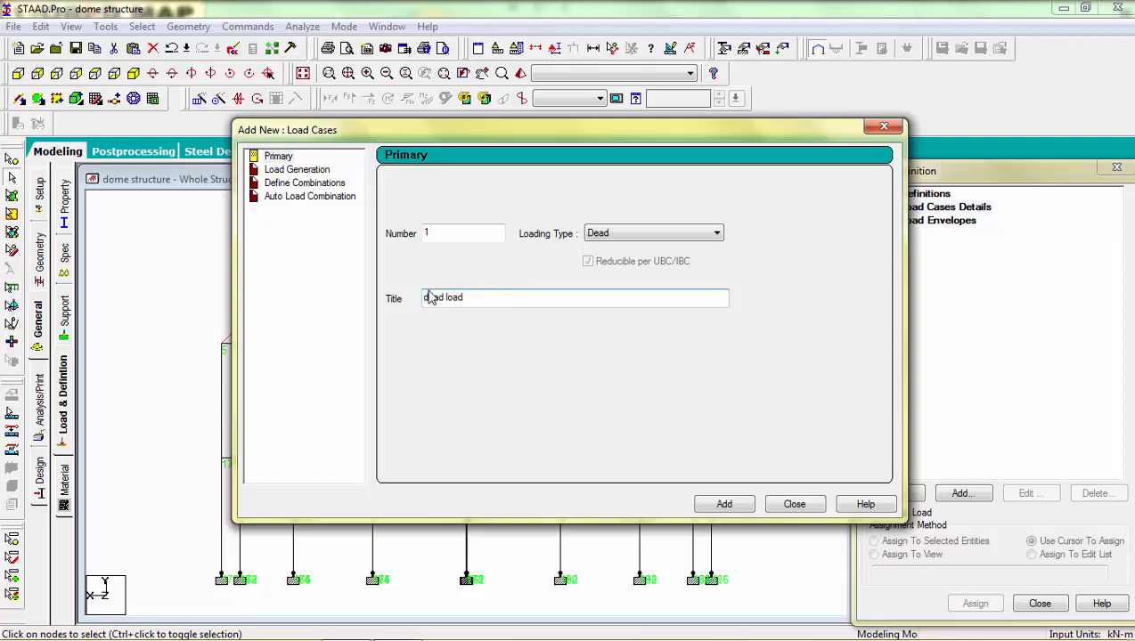
{"action": "left_click", "coordinate": [723, 504]}
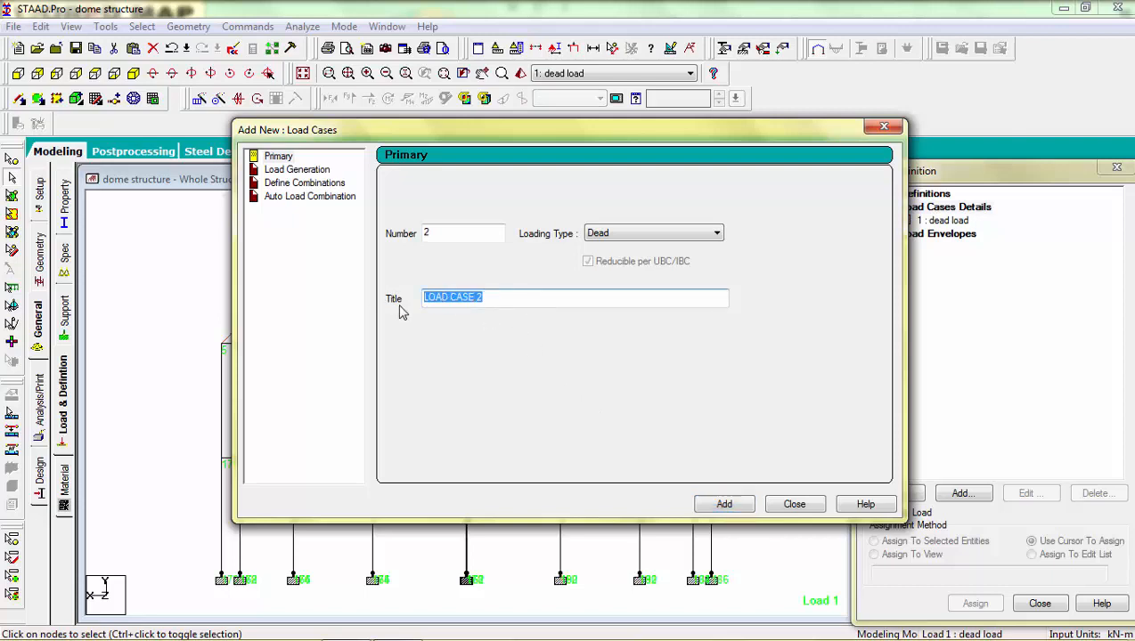
- Add primary load case 2 'imposed load' of type Live
{"action": "type", "text": "imposed"}
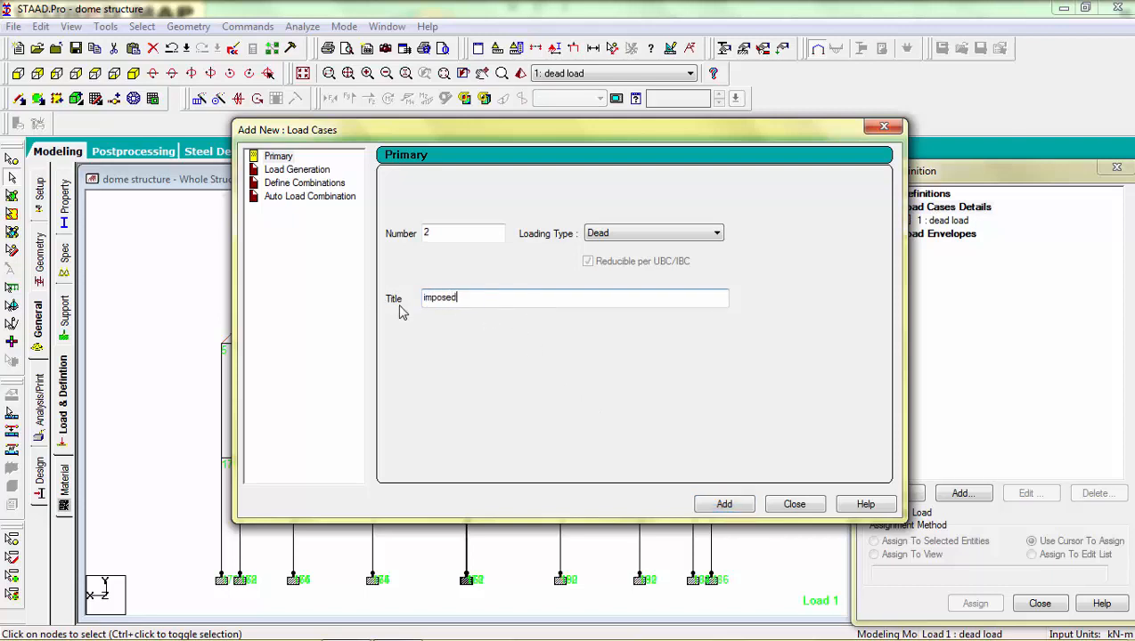
{"action": "type", "text": "load"}
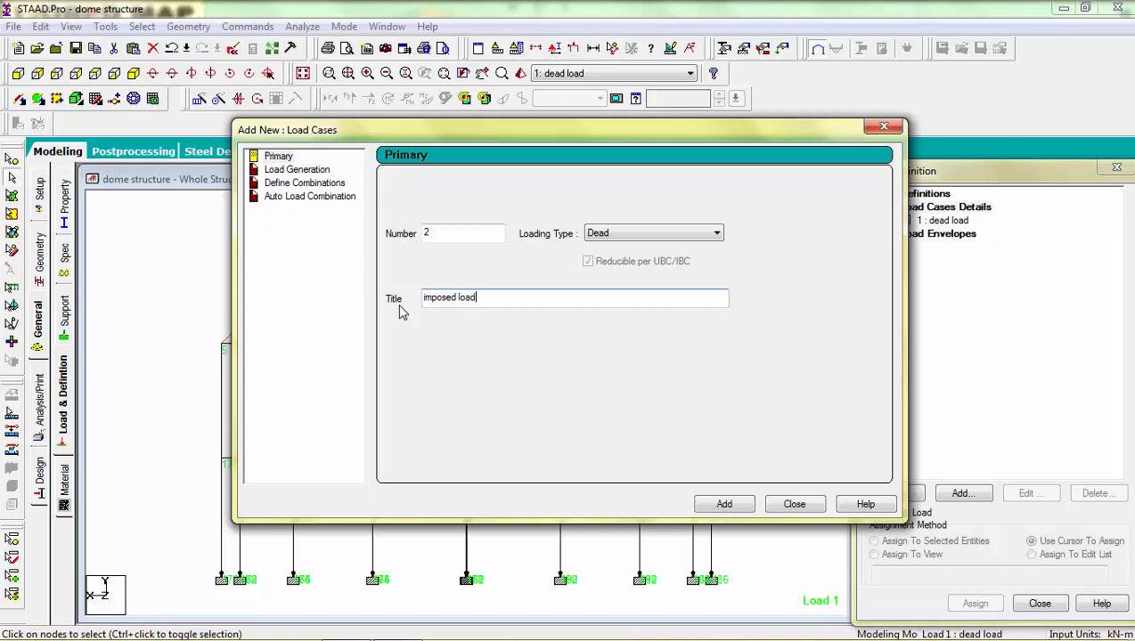
{"action": "left_click", "coordinate": [716, 232]}
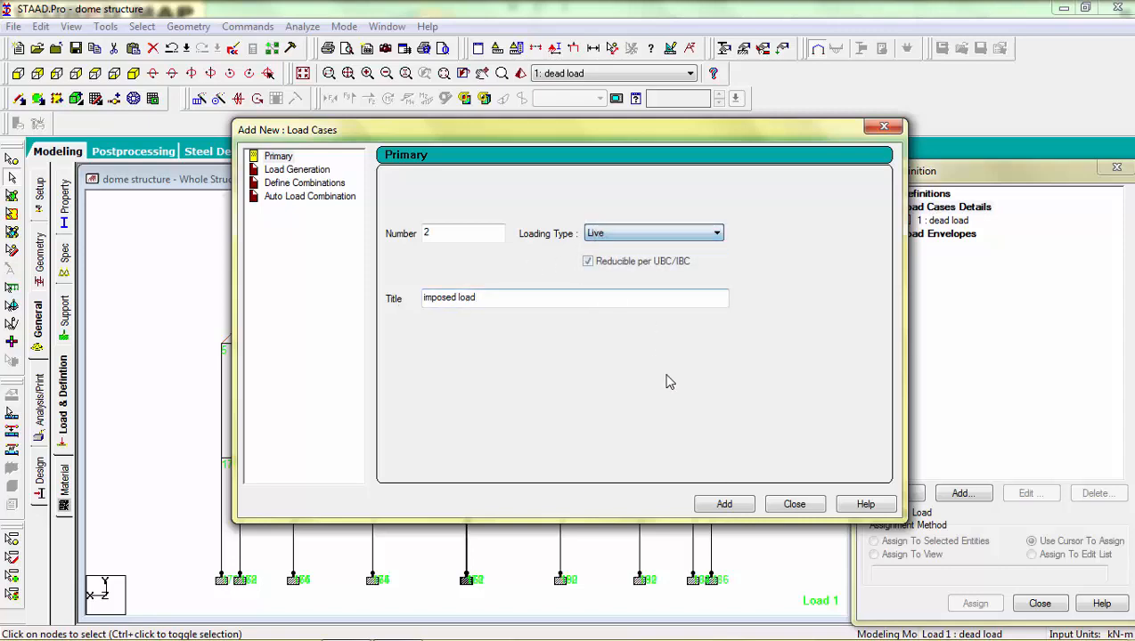
{"action": "left_click", "coordinate": [723, 503]}
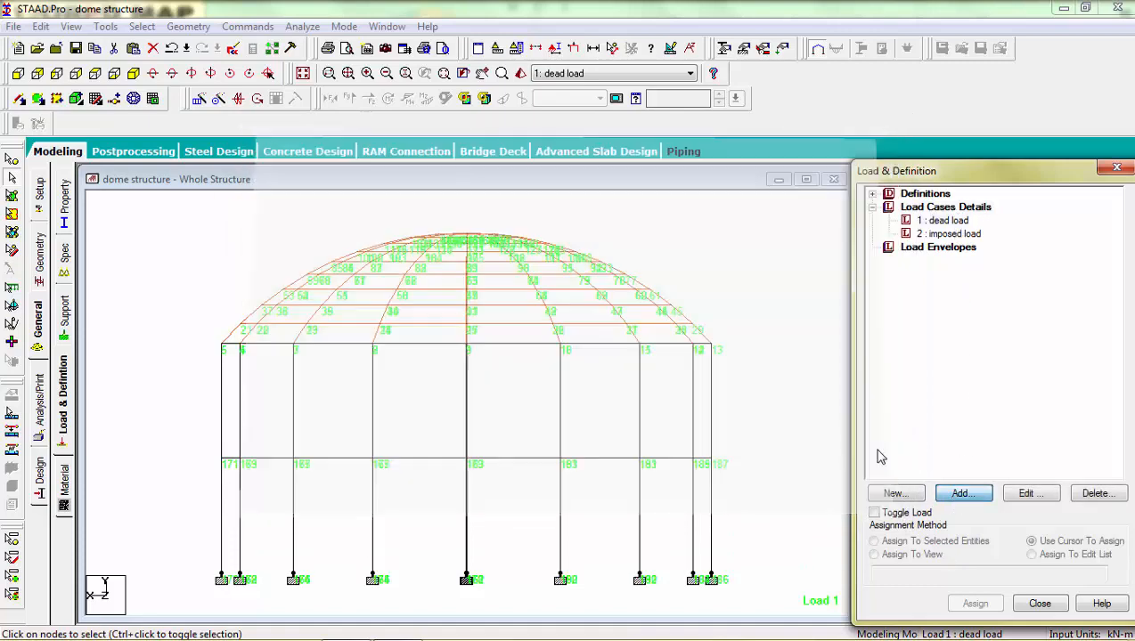
- Give the dead load case self-weight and a -2.5 kN/m2 full-plate pressure in GY
{"action": "left_click", "coordinate": [681, 613]}
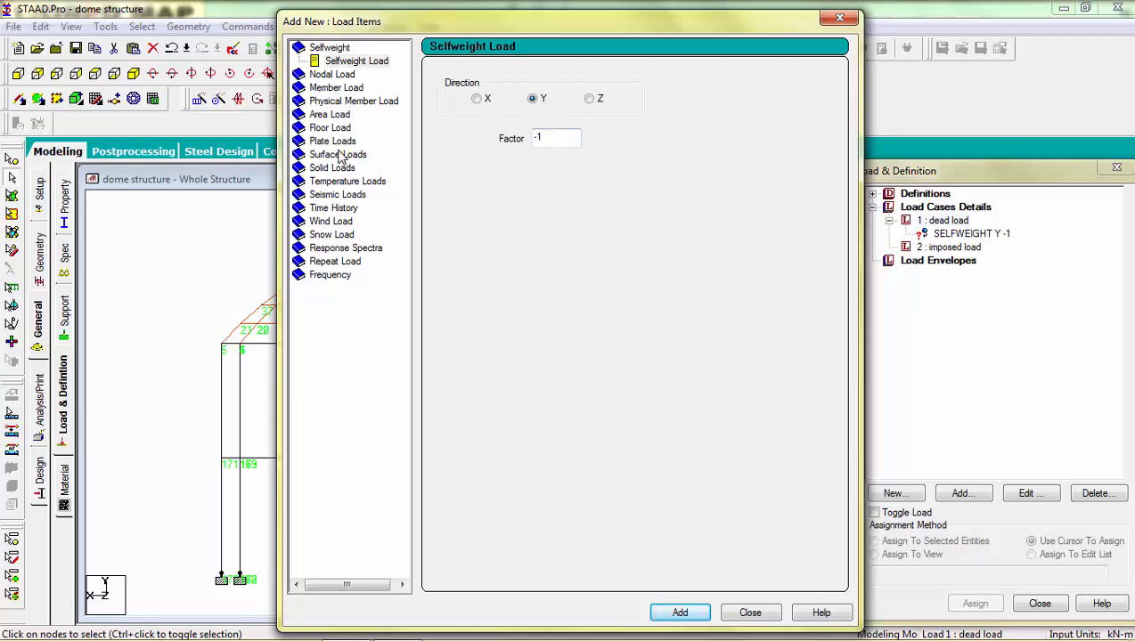
{"action": "left_click", "coordinate": [367, 141]}
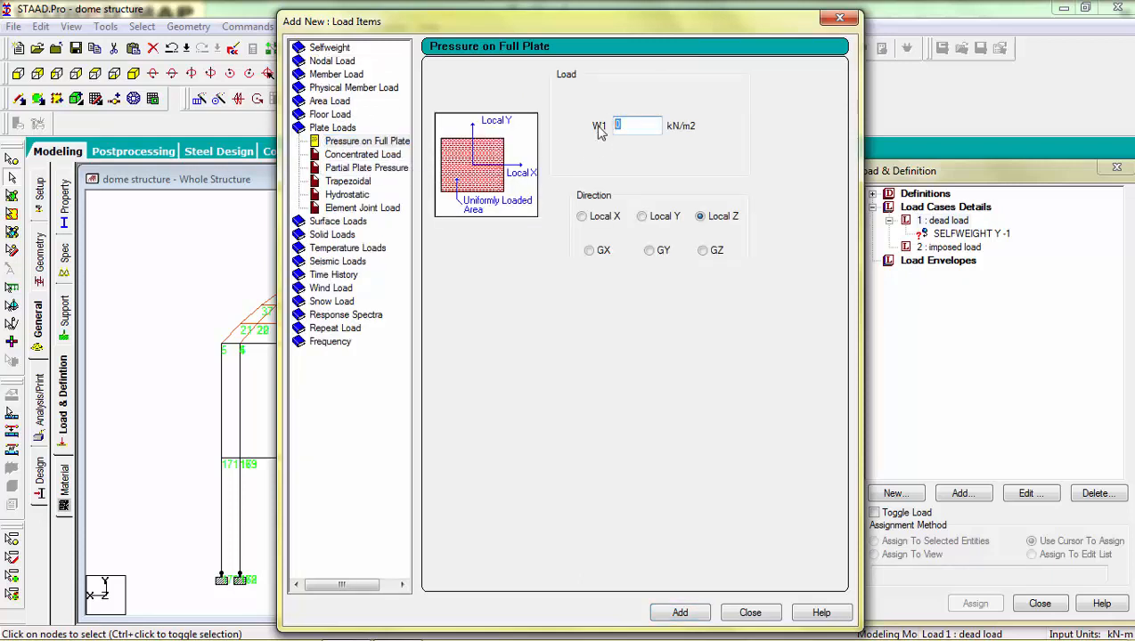
{"action": "type", "text": "-2.5"}
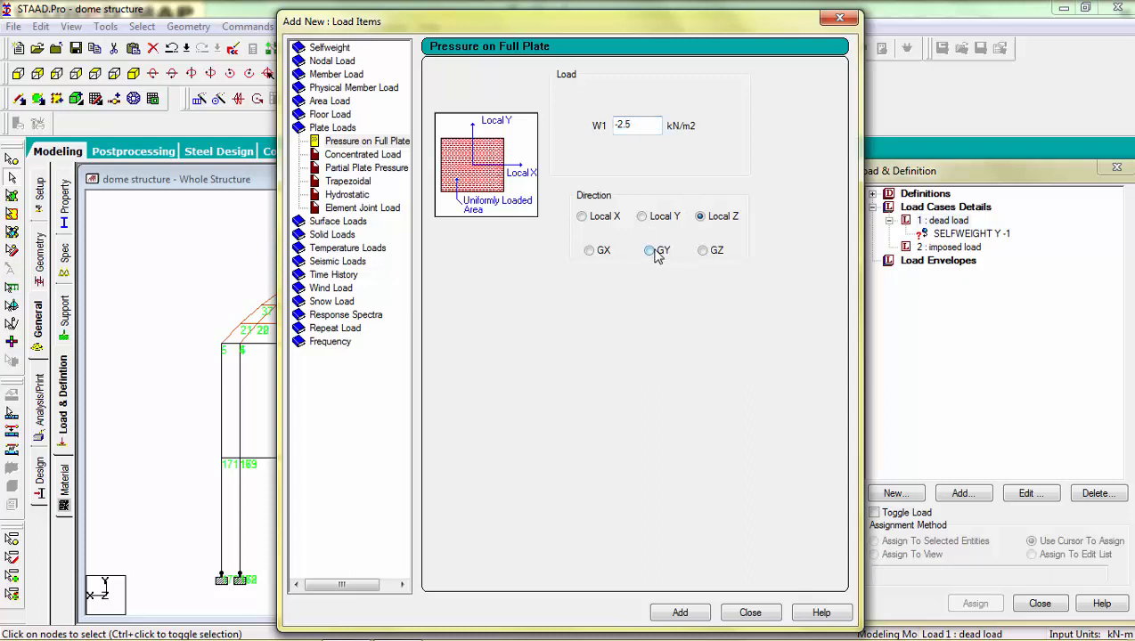
{"action": "left_click", "coordinate": [680, 612]}
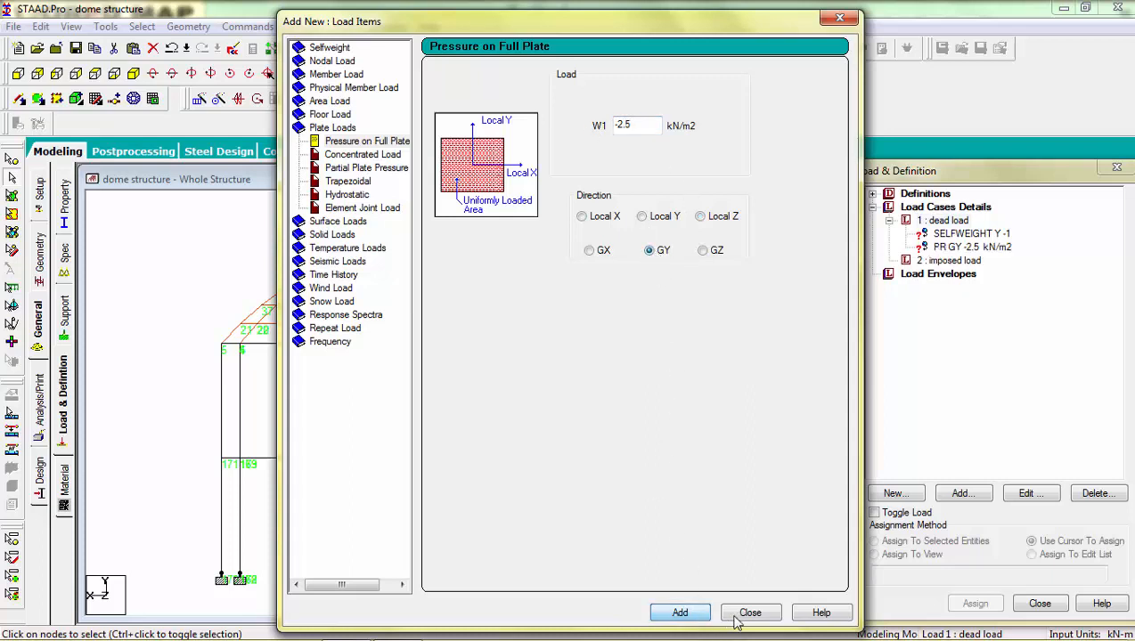
{"action": "left_click", "coordinate": [750, 613]}
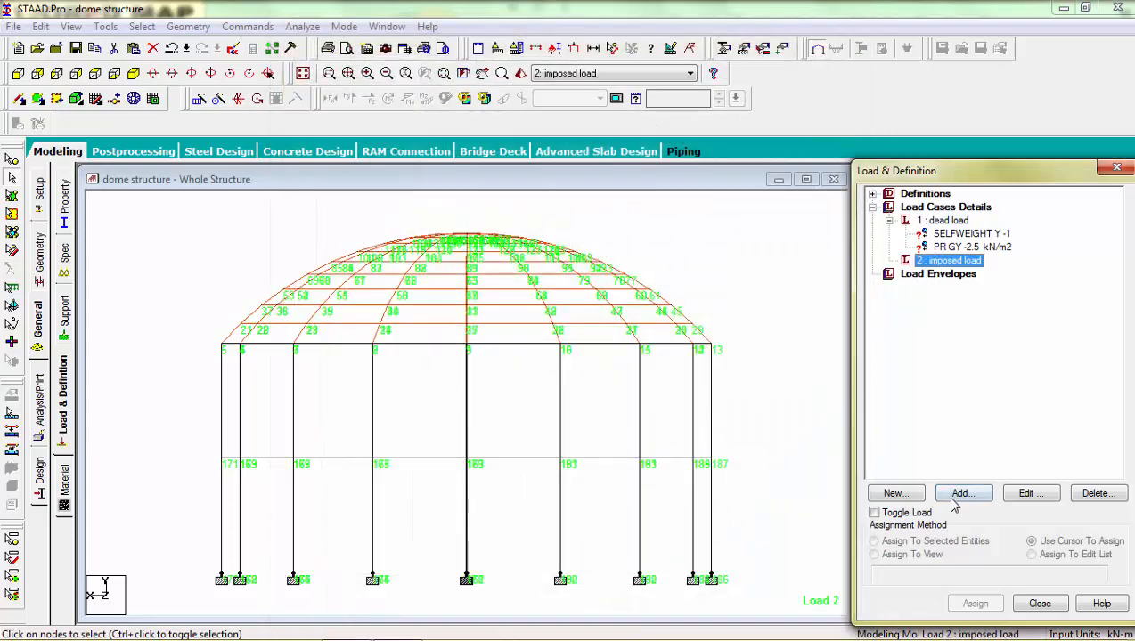
- Give the imposed load case a -1 kN/m2 full-plate pressure
{"action": "left_click", "coordinate": [962, 491]}
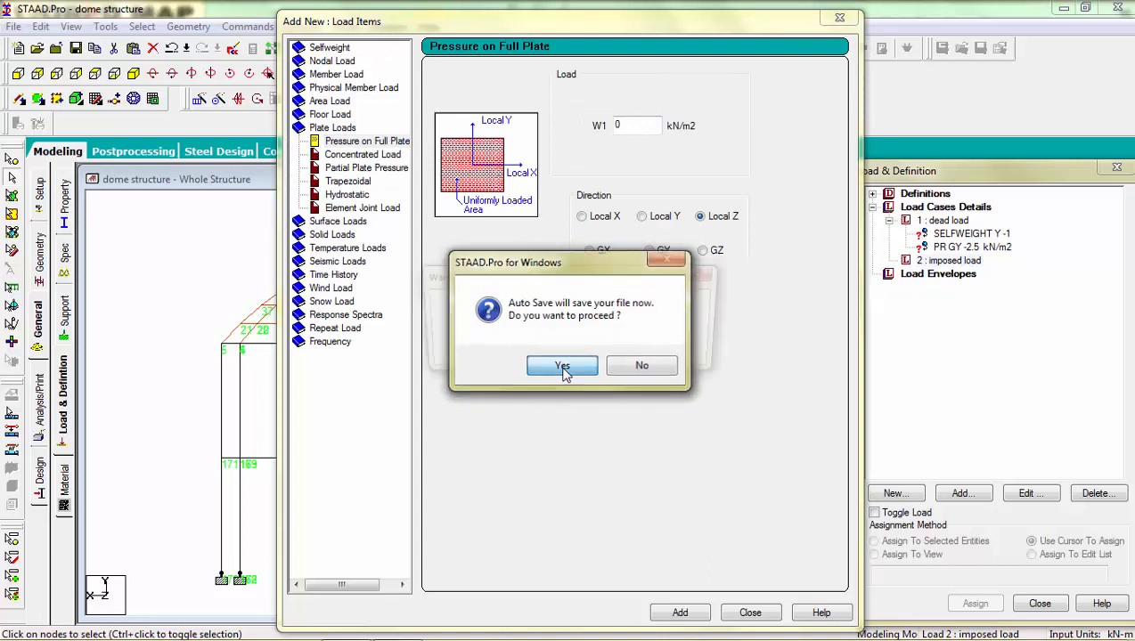
{"action": "left_click", "coordinate": [561, 365]}
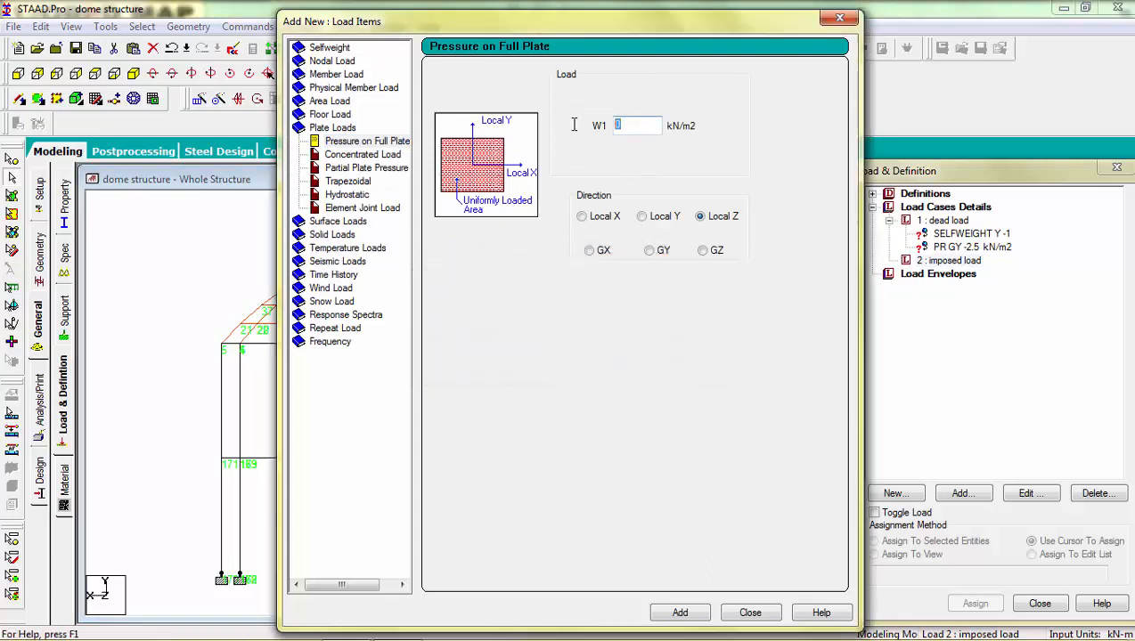
{"action": "type", "text": "-1"}
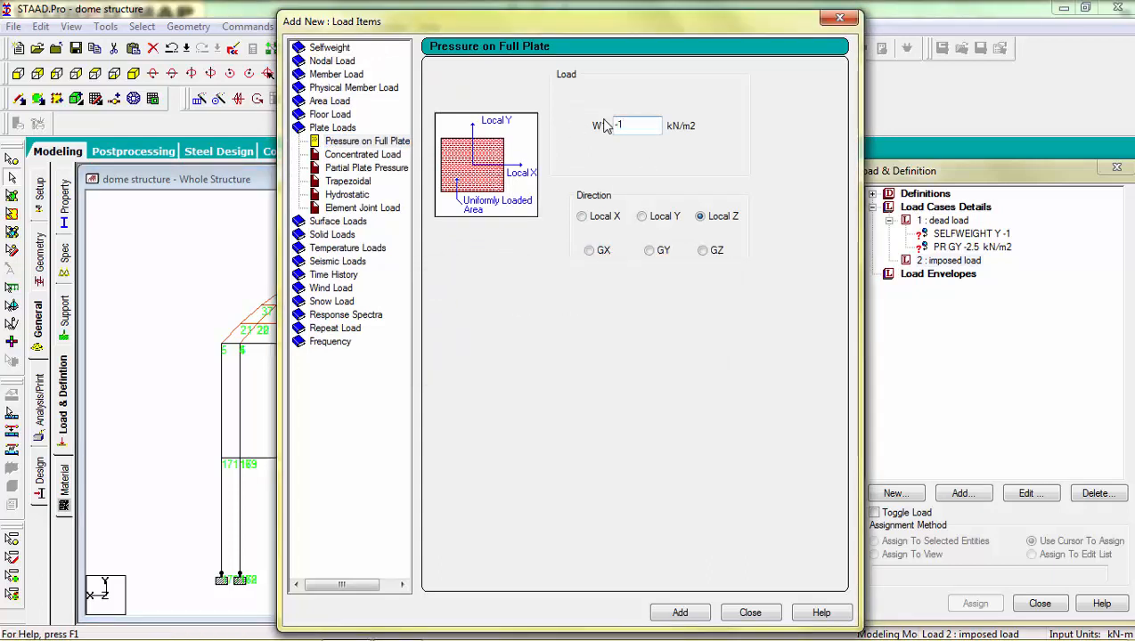
{"action": "left_click", "coordinate": [649, 249]}
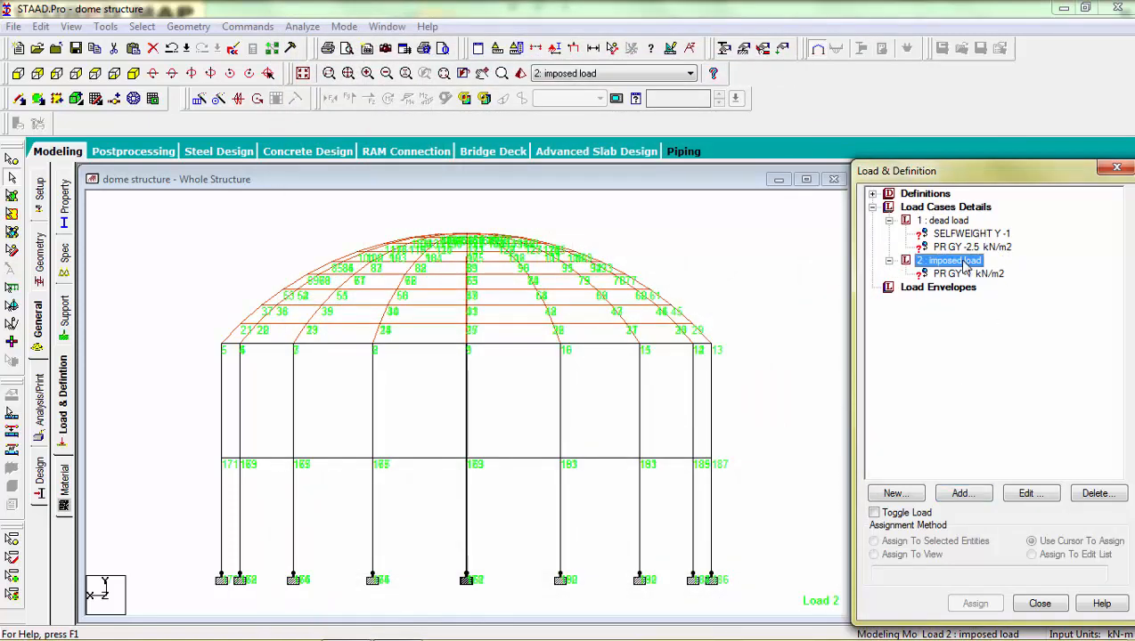
- Assign load cases 1 and 2 to the whole dome view, confirming each prompt
{"action": "left_click", "coordinate": [971, 234]}
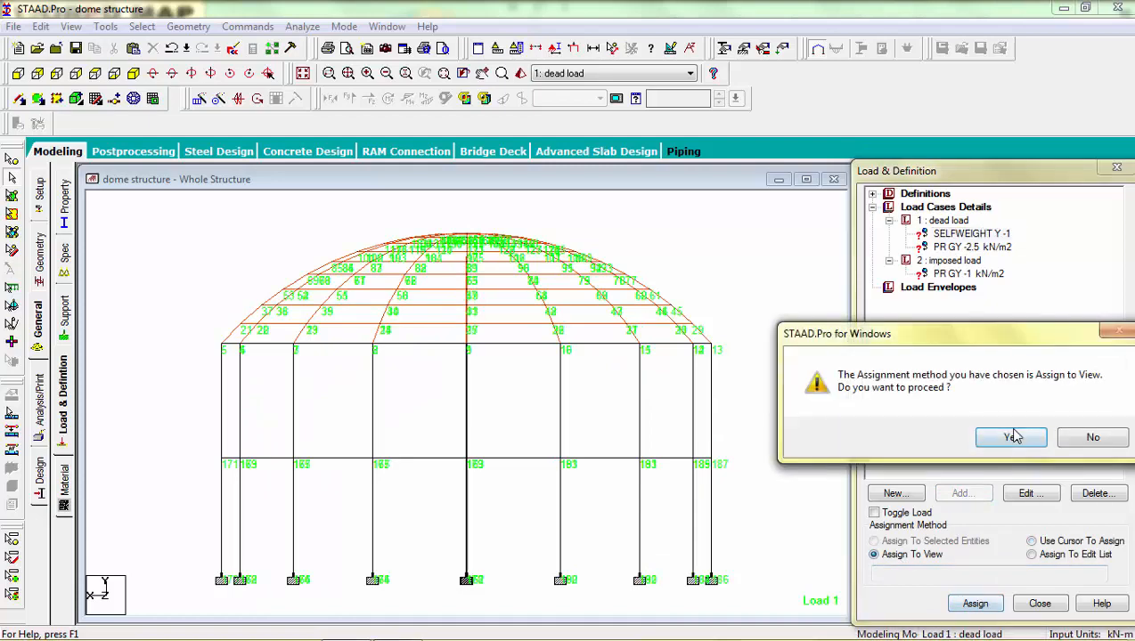
{"action": "left_click", "coordinate": [1010, 436]}
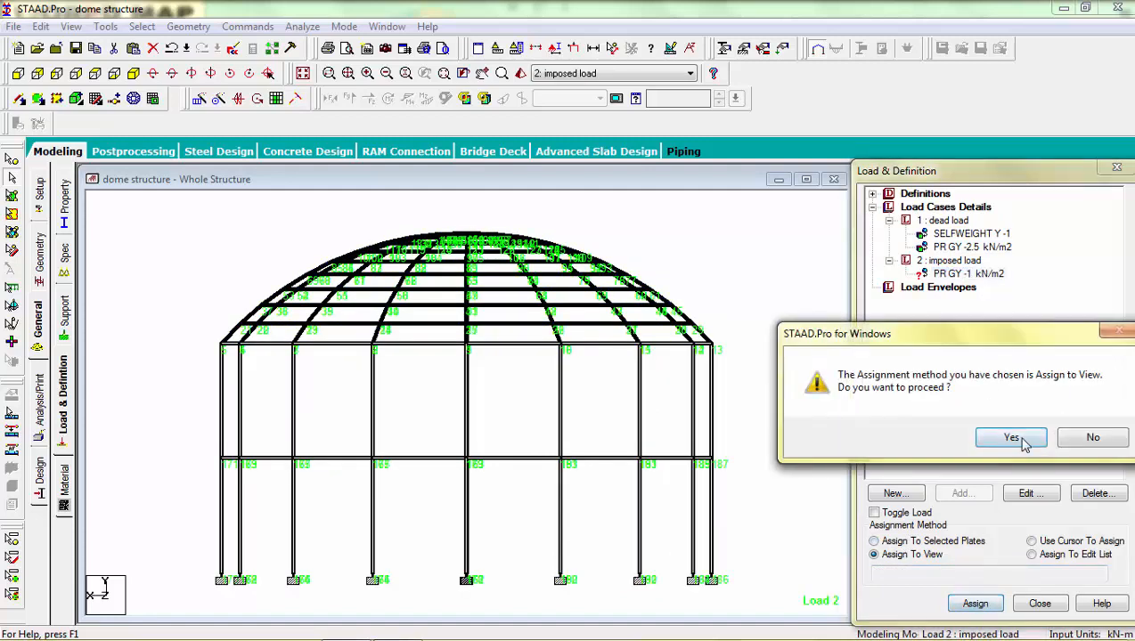
{"action": "left_click", "coordinate": [1011, 438]}
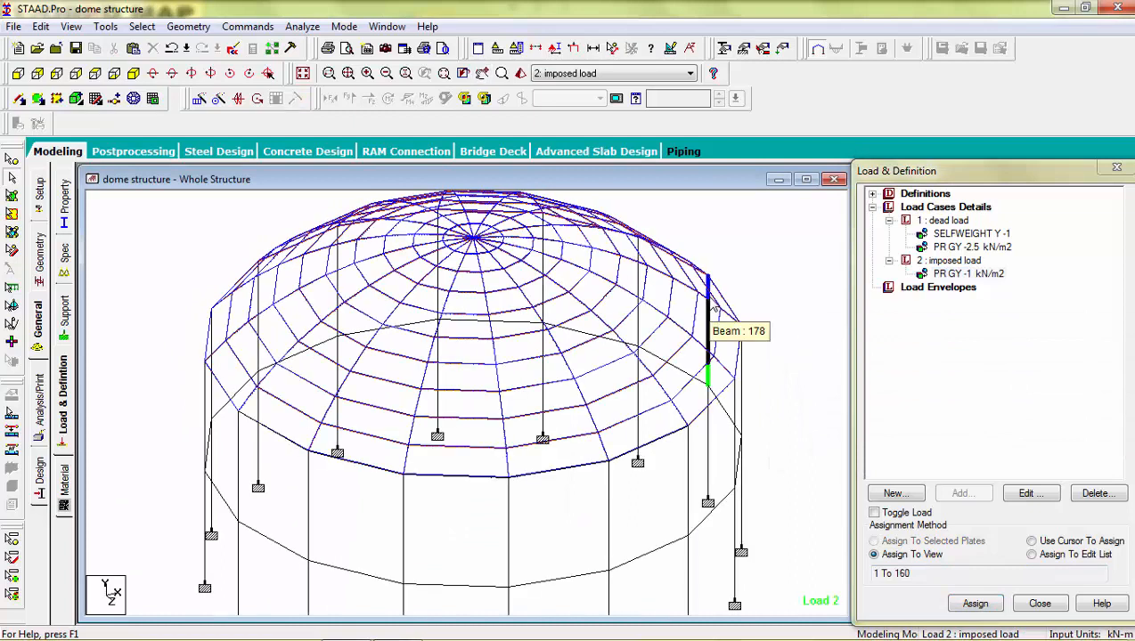
{"action": "mouse_move", "coordinate": [228, 367]}
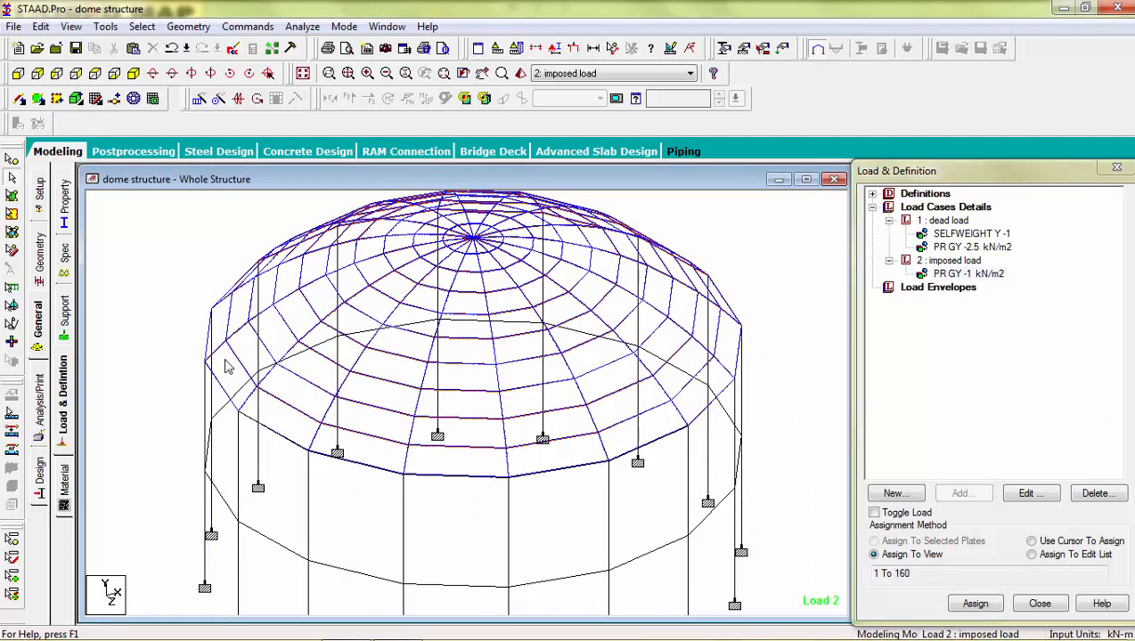
{"action": "mouse_move", "coordinate": [29, 213]}
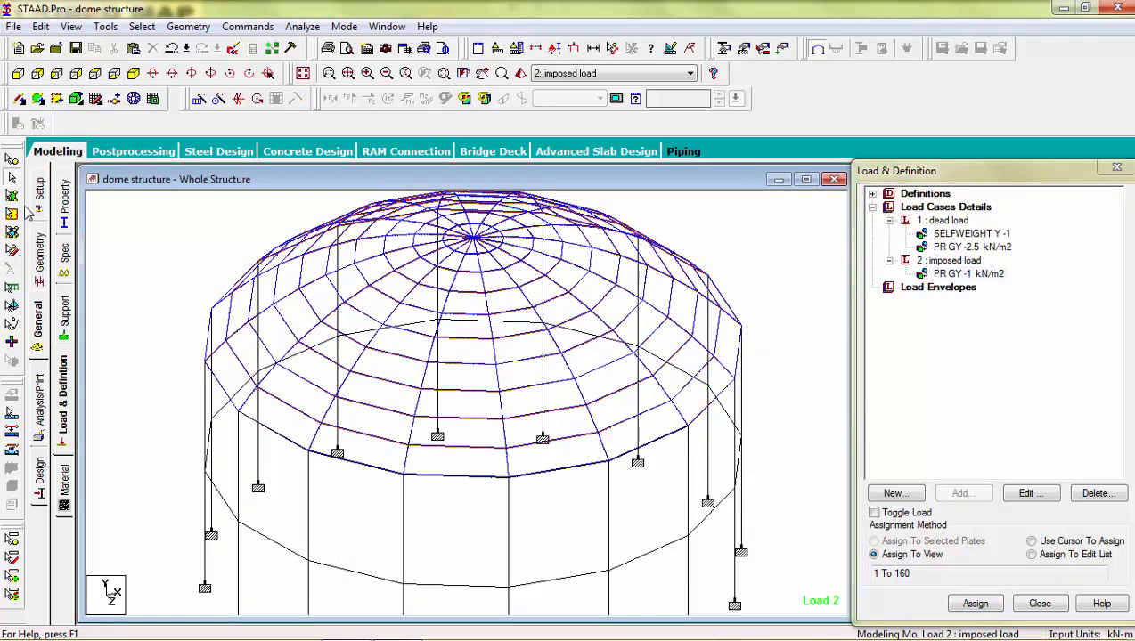
- Inspect one dome plate's geometry details and isolate a single plate
{"action": "double_click", "coordinate": [302, 427]}
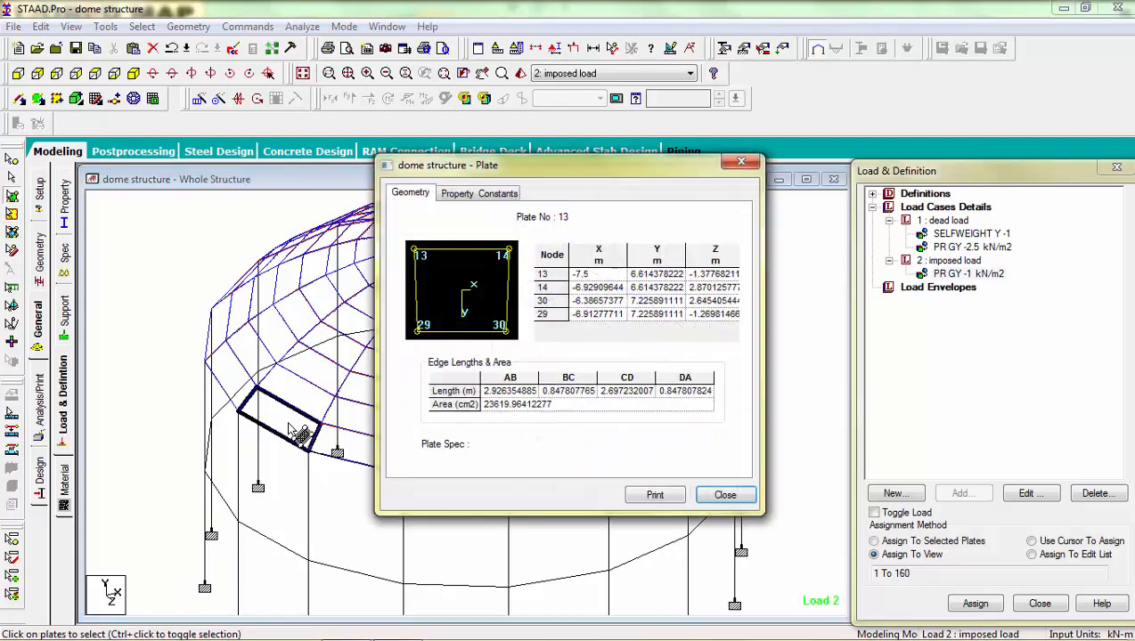
{"action": "left_click", "coordinate": [723, 495]}
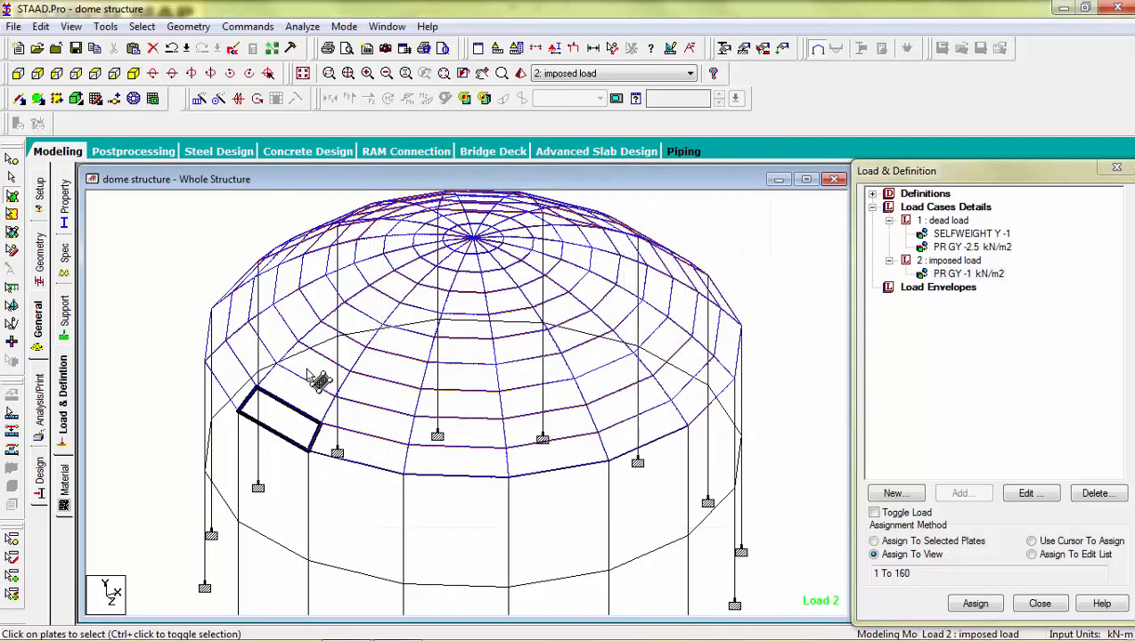
{"action": "left_click", "coordinate": [71, 27]}
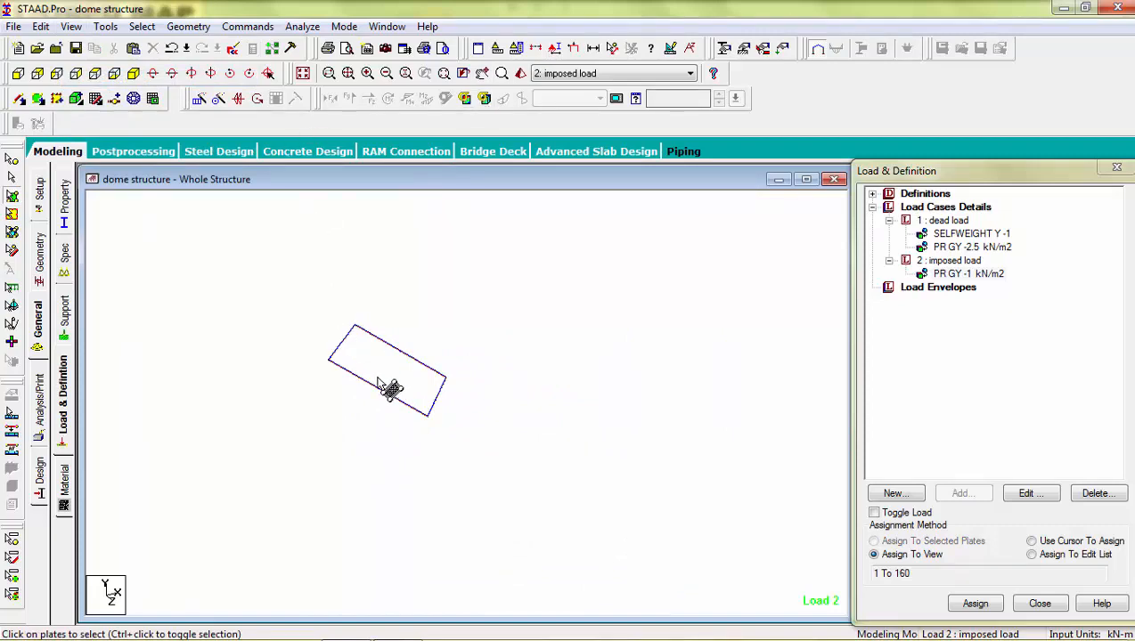
- Turn on Plate Orientation labels for the isolated plate
{"action": "right_click", "coordinate": [390, 385]}
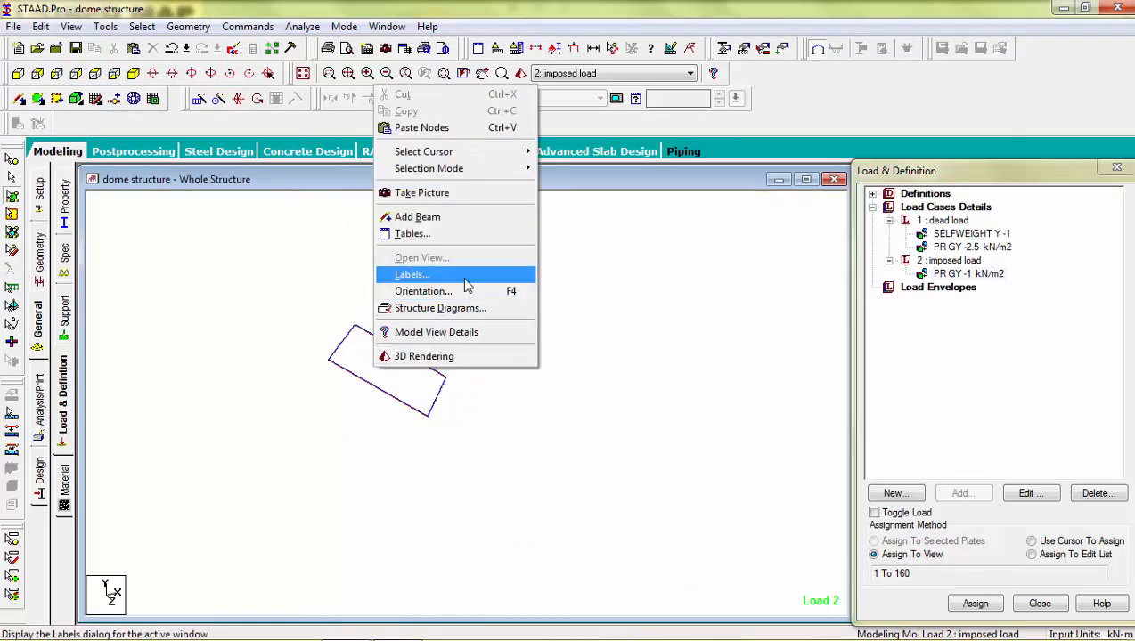
{"action": "left_click", "coordinate": [410, 275]}
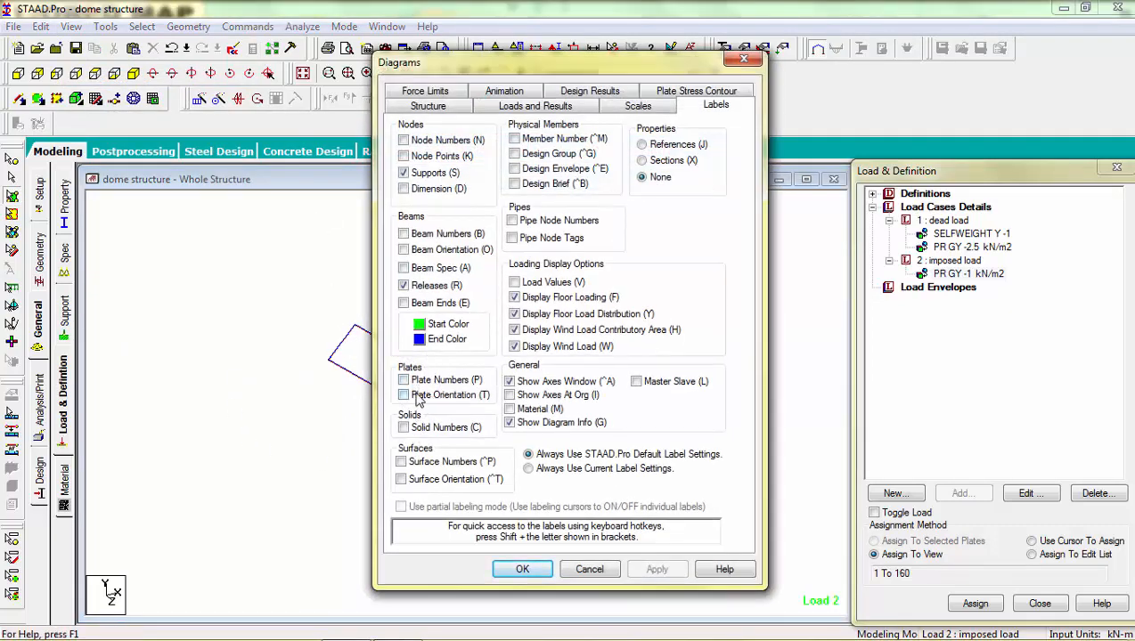
{"action": "left_click", "coordinate": [404, 395]}
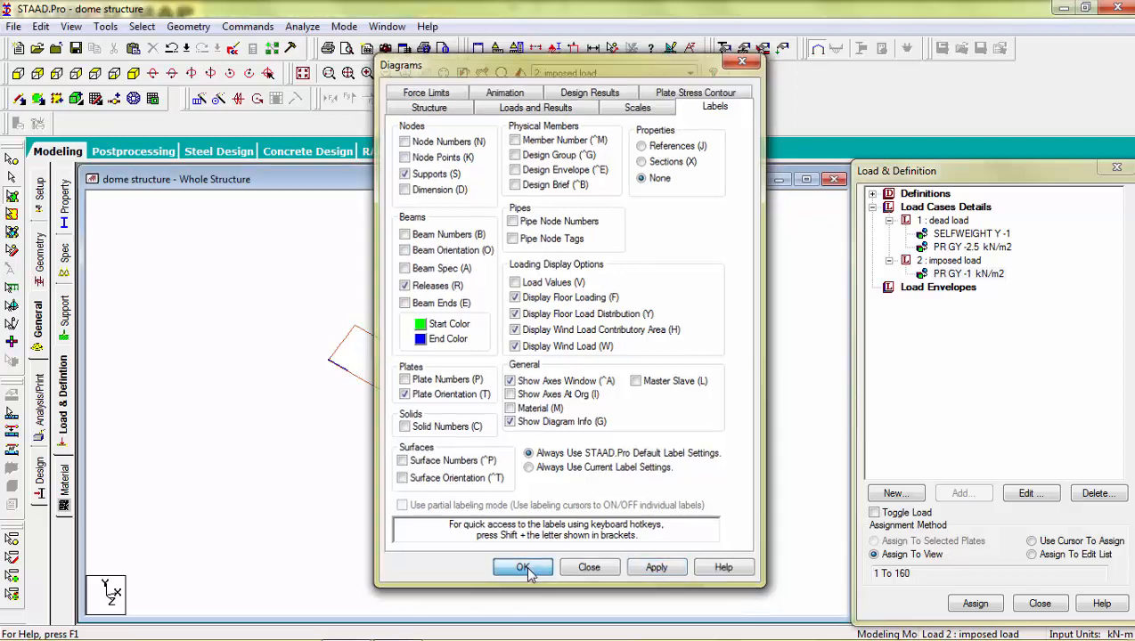
{"action": "left_click", "coordinate": [522, 567]}
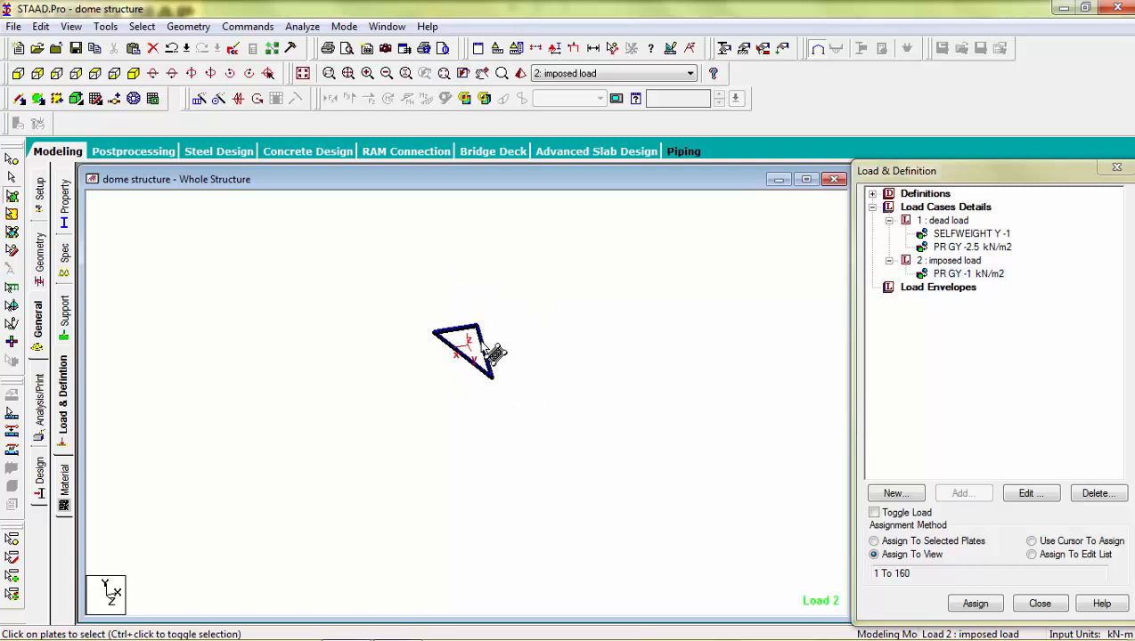
{"action": "mouse_move", "coordinate": [488, 356]}
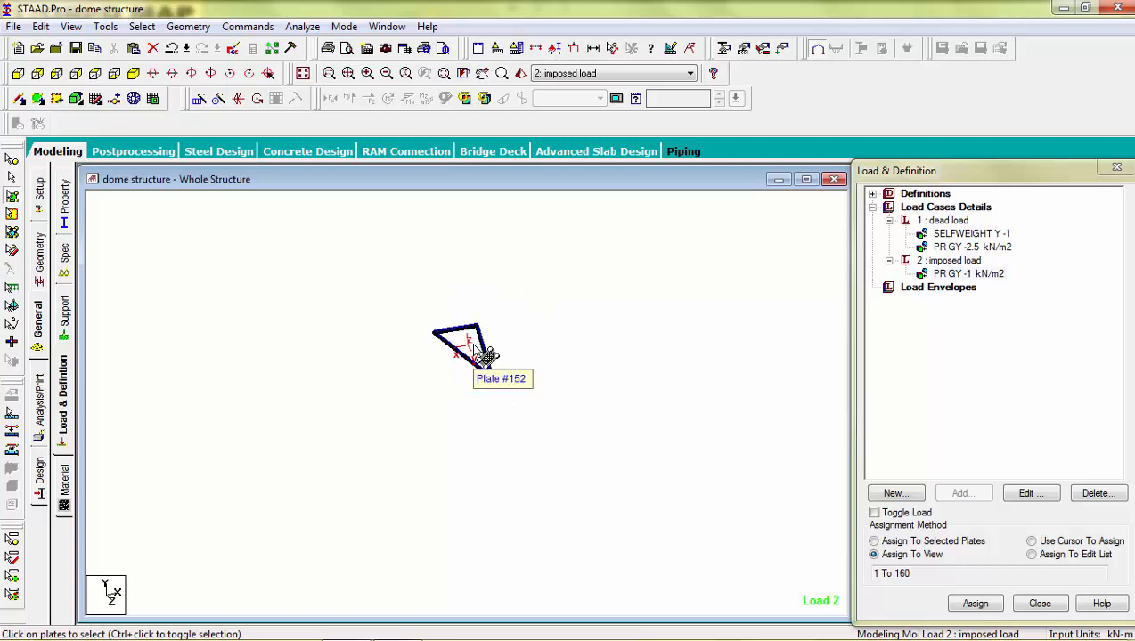
{"action": "mouse_move", "coordinate": [463, 374]}
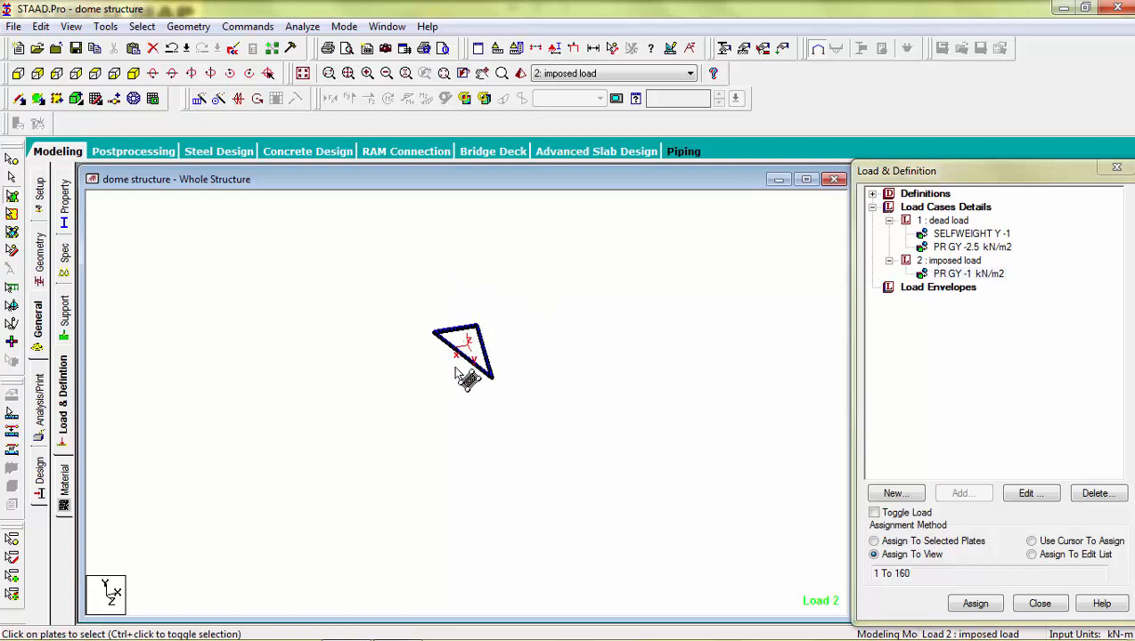
{"action": "mouse_move", "coordinate": [497, 413]}
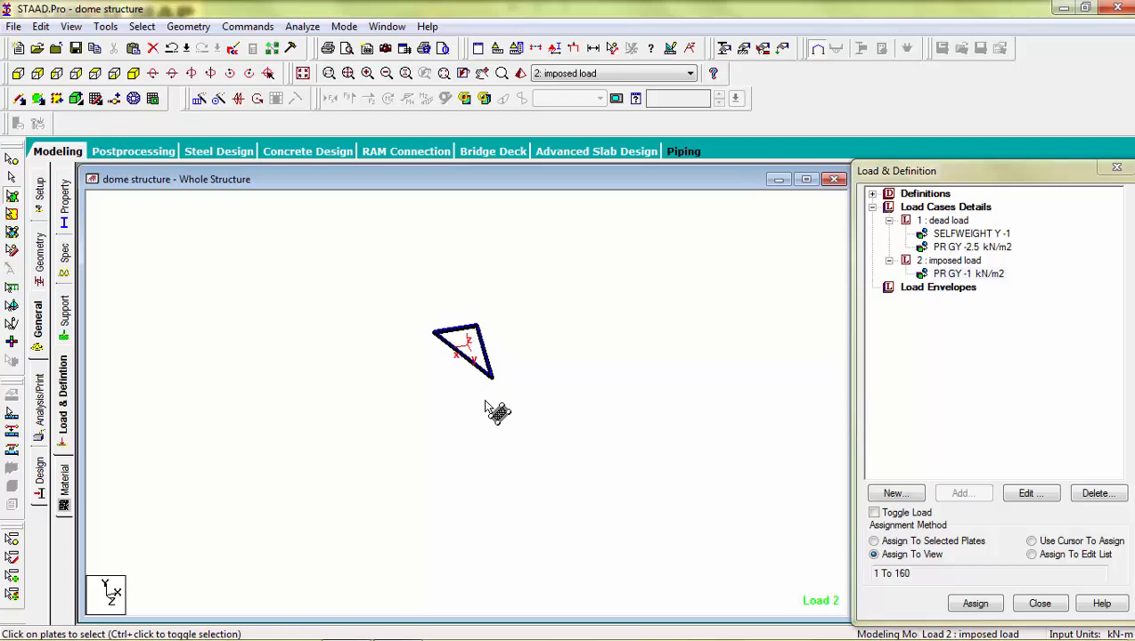
- Show the whole dome and add the Perform Analysis command under Analysis/Print
{"action": "left_click", "coordinate": [303, 73]}
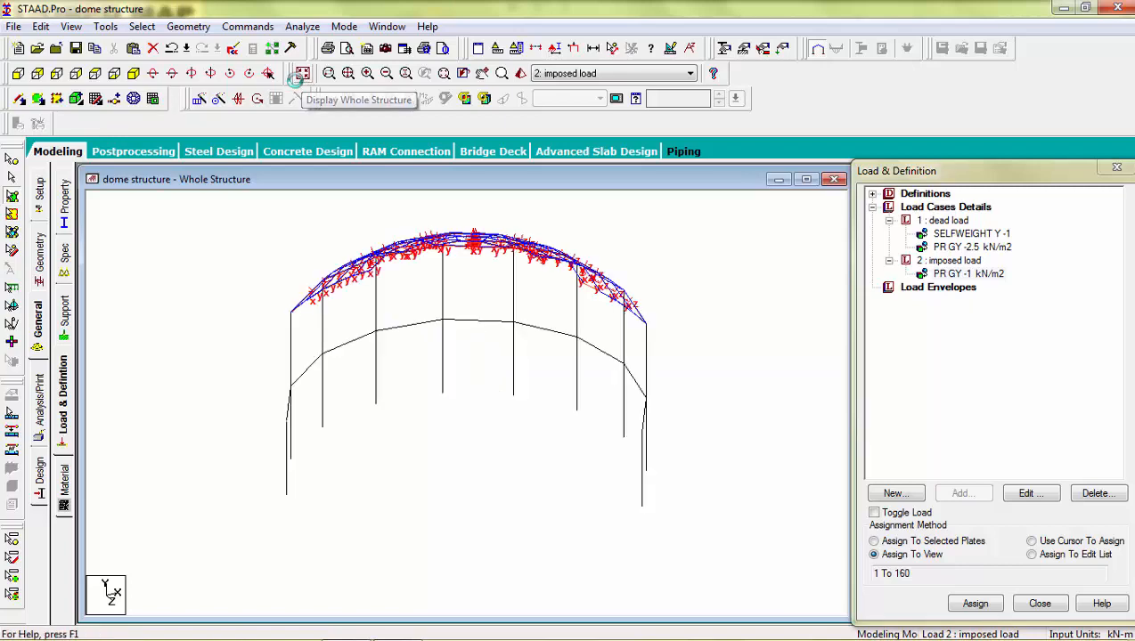
{"action": "left_click", "coordinate": [38, 396]}
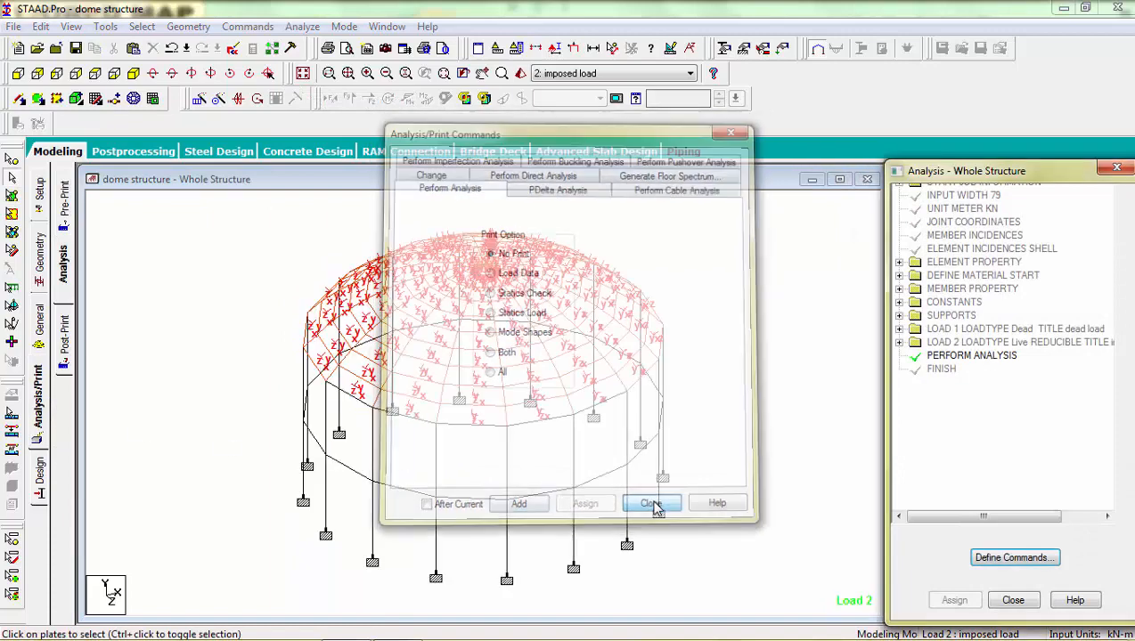
{"action": "left_click", "coordinate": [652, 502]}
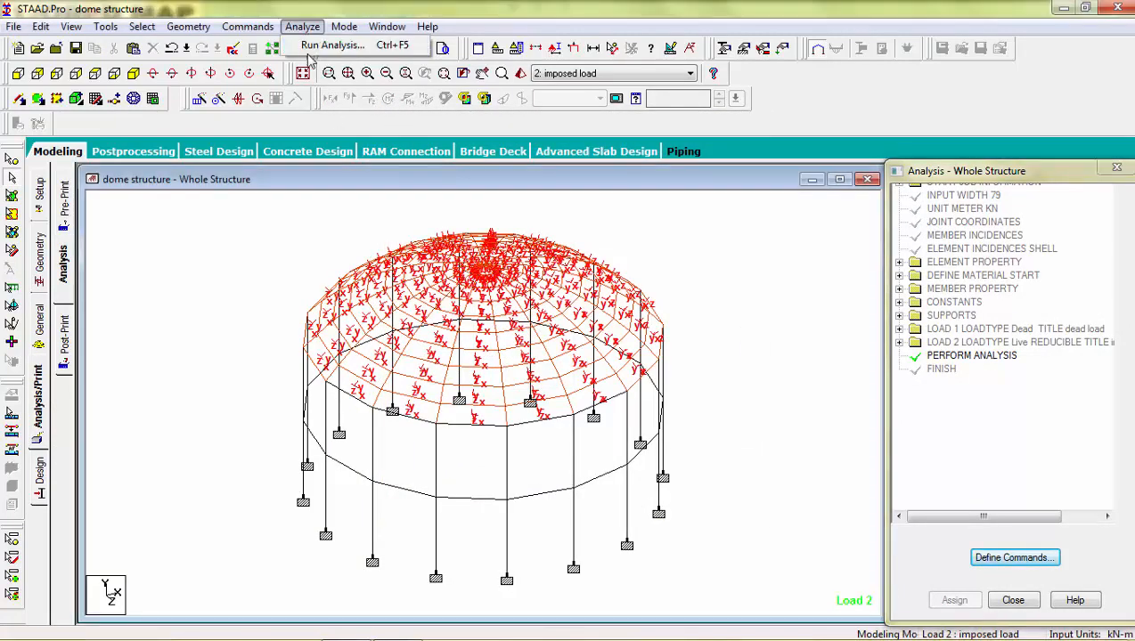
- Run the analysis, saving the model first and choosing to go to Post Processing afterwards
{"action": "left_click", "coordinate": [331, 44]}
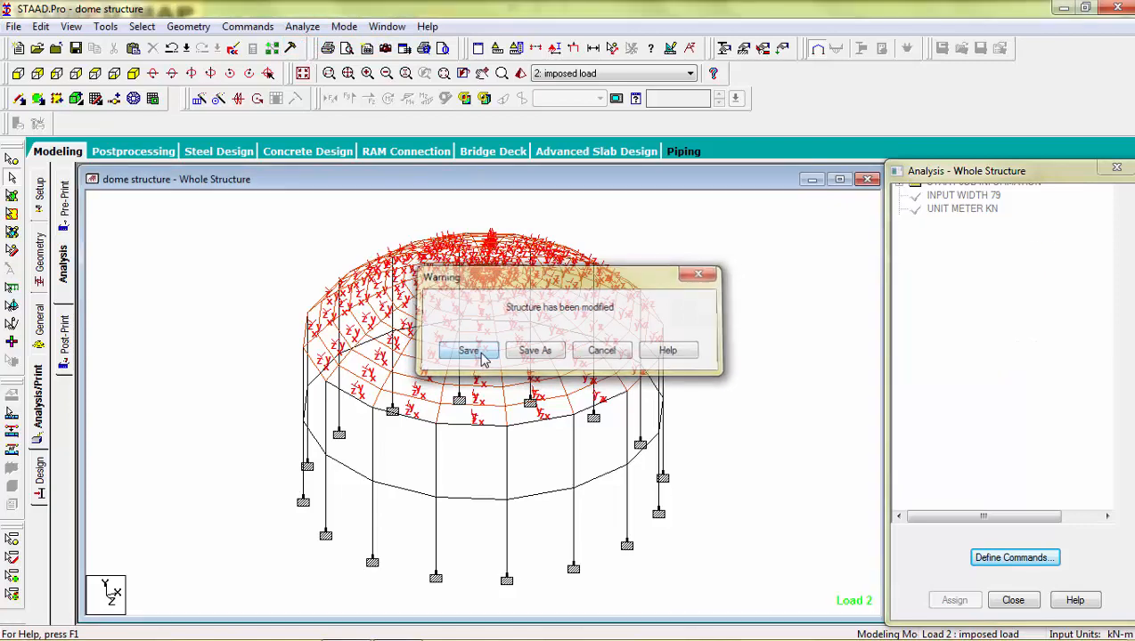
{"action": "left_click", "coordinate": [466, 349]}
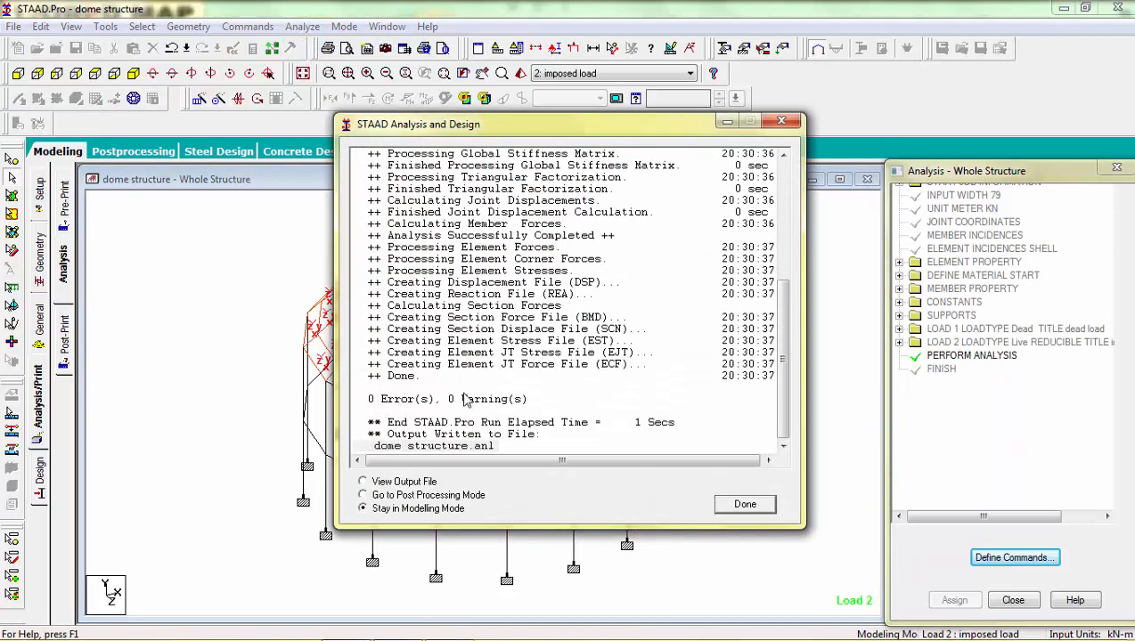
{"action": "left_click", "coordinate": [364, 495]}
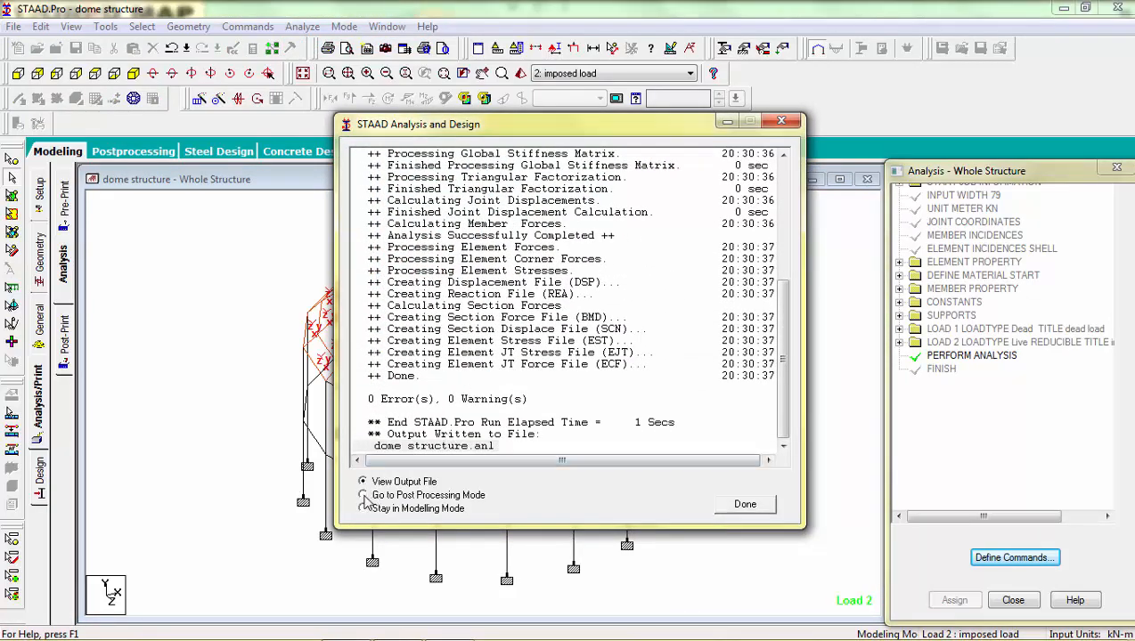
{"action": "left_click", "coordinate": [363, 495]}
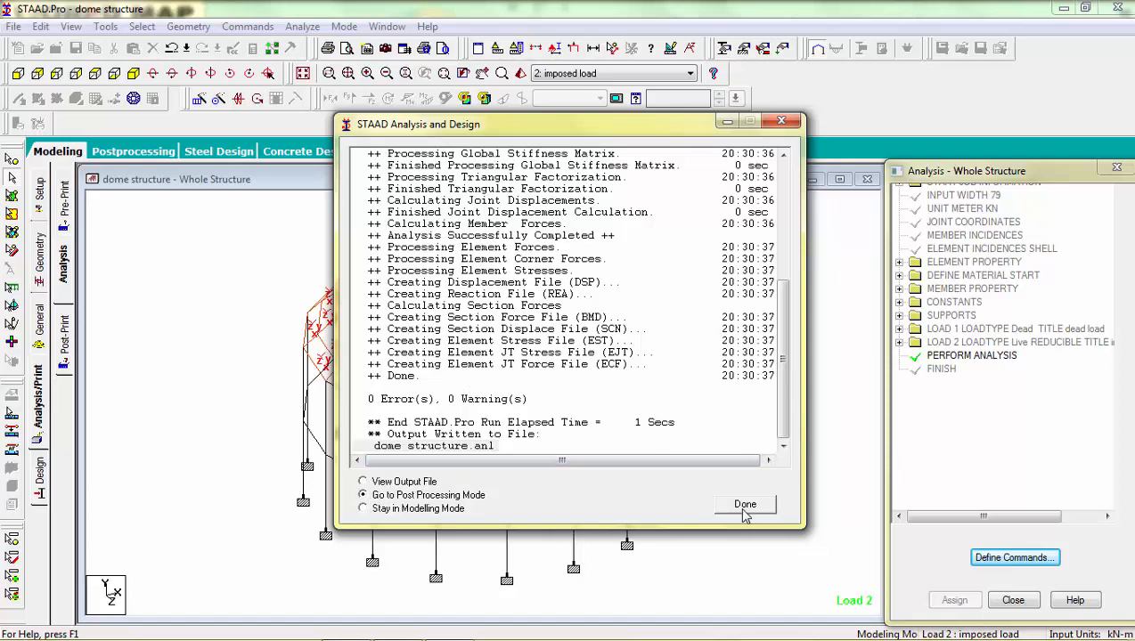
- Finish the analysis log and accept Results Setup with both load cases for node displacements
{"action": "left_click", "coordinate": [744, 504]}
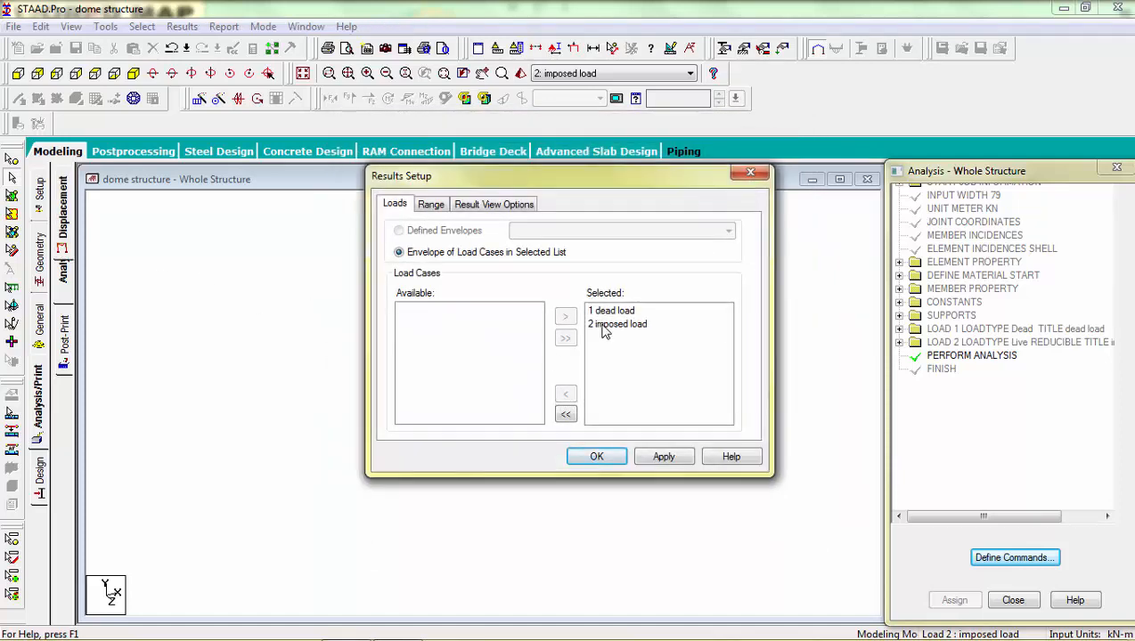
{"action": "left_click", "coordinate": [597, 456]}
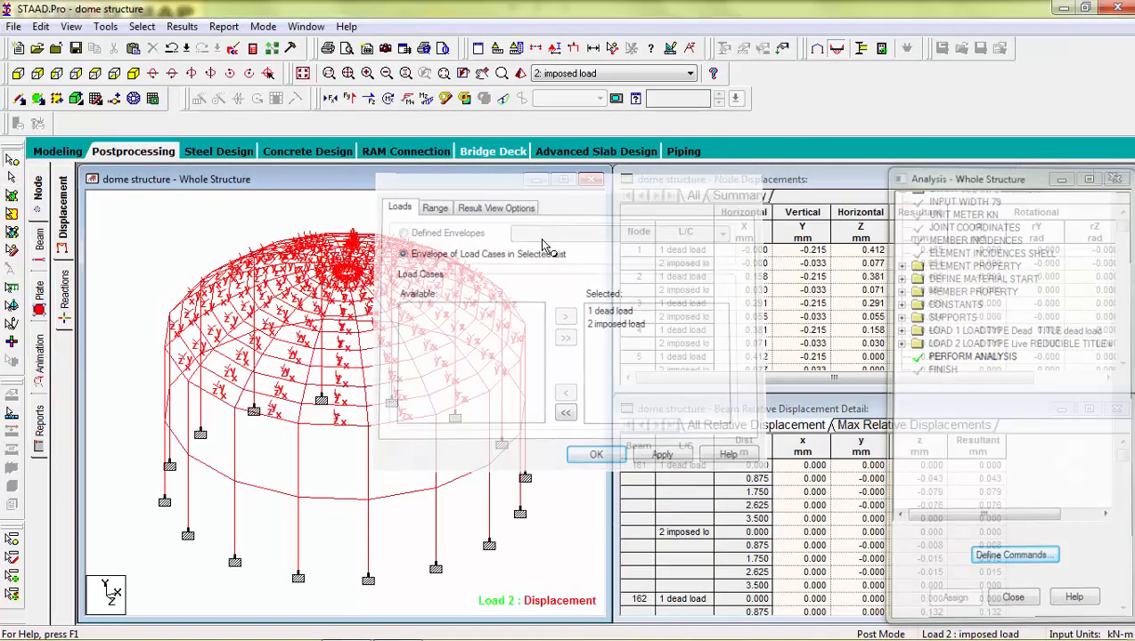
{"action": "left_click", "coordinate": [597, 455]}
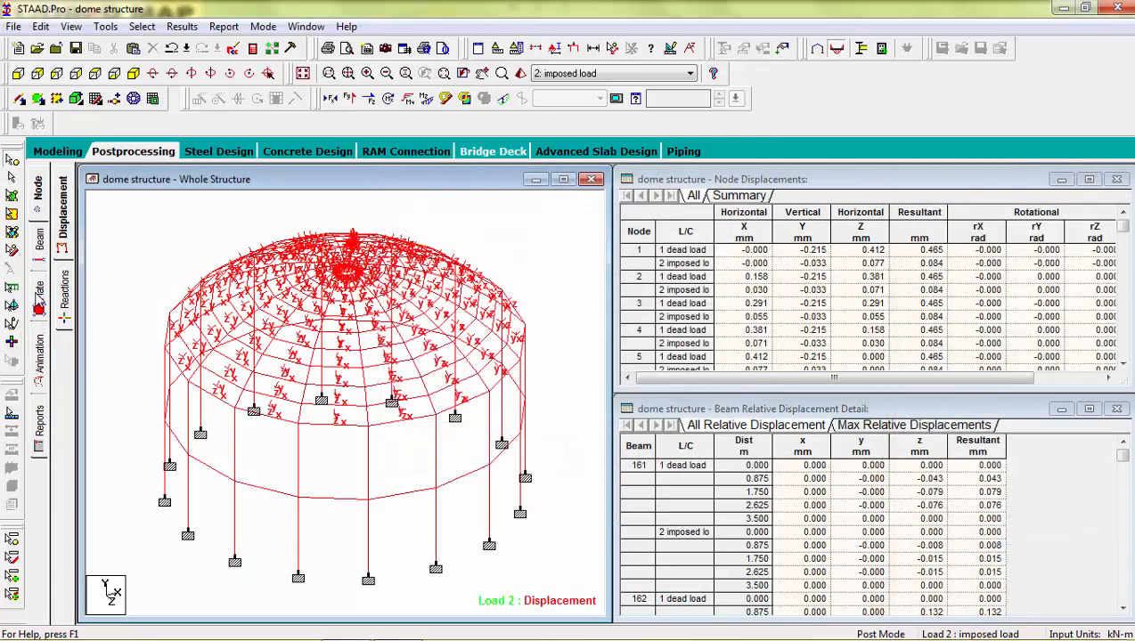
- Return to Modeling mode and select Load Cases Details under Load & Definition
{"action": "left_click", "coordinate": [57, 150]}
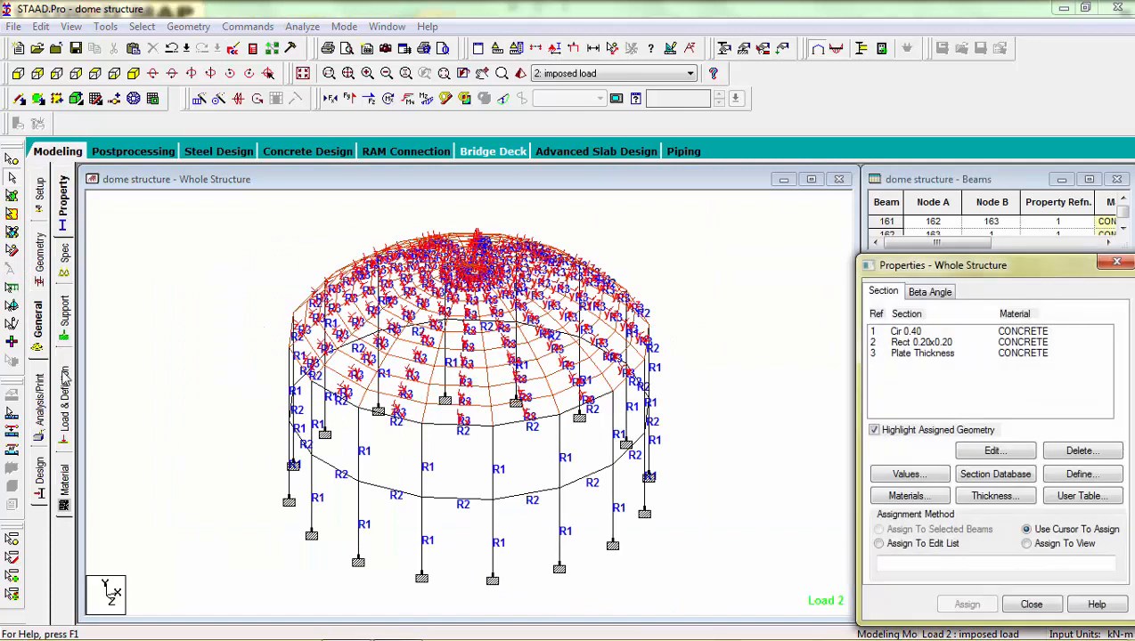
{"action": "left_click", "coordinate": [39, 396]}
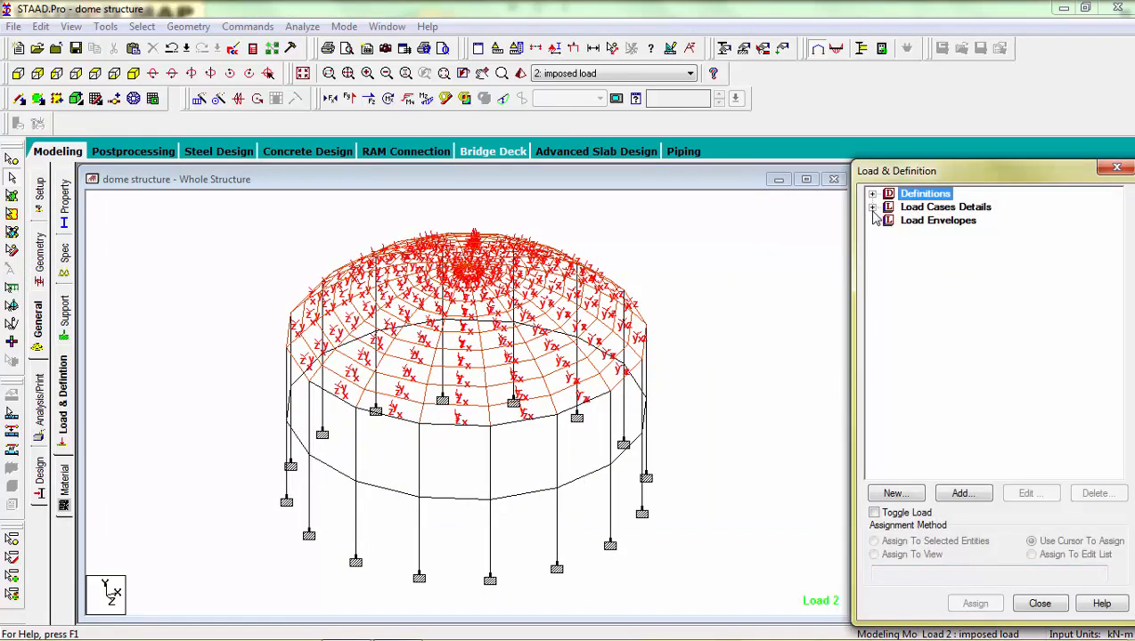
{"action": "left_click", "coordinate": [873, 207]}
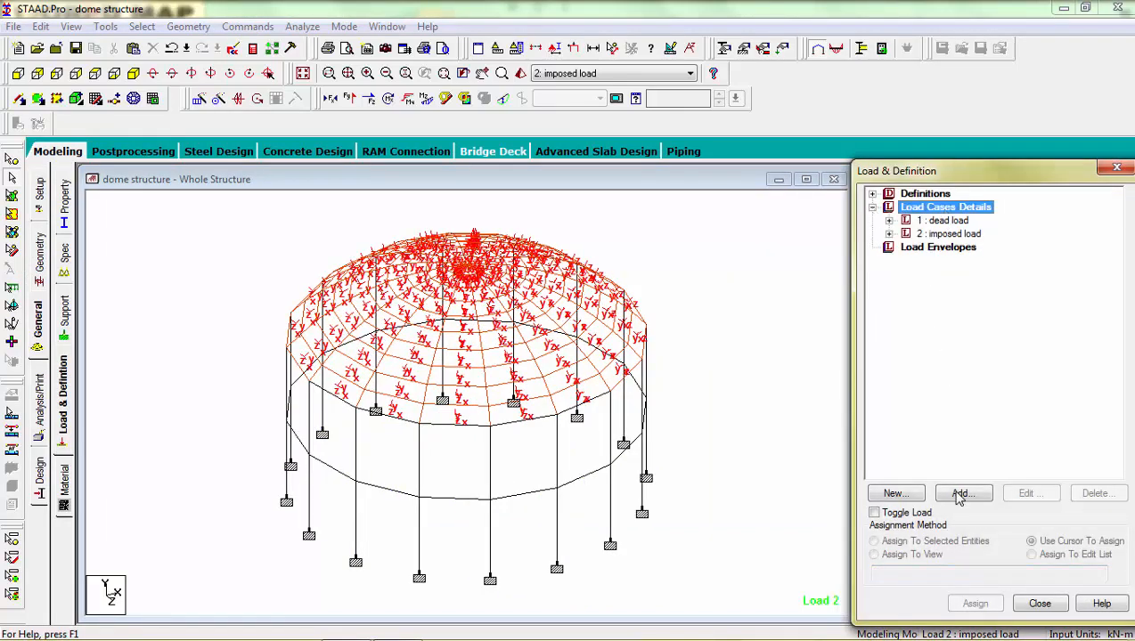
- Add combination case 3 'serviciblity' with both load cases at factor 1, discarding old results
{"action": "left_click", "coordinate": [962, 493]}
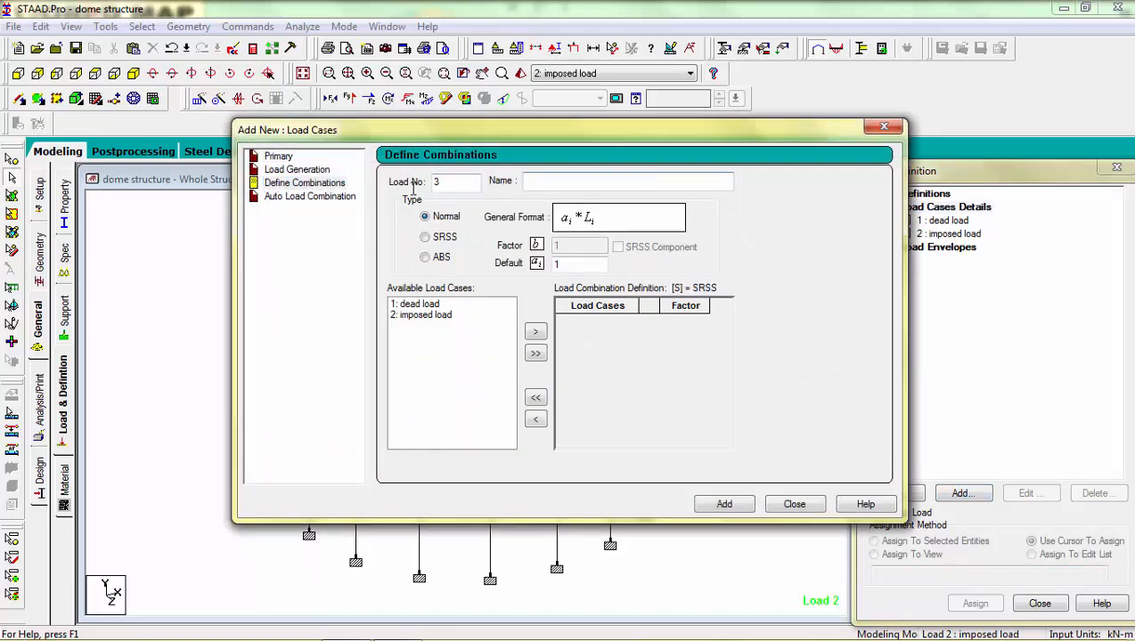
{"action": "type", "text": "serv"}
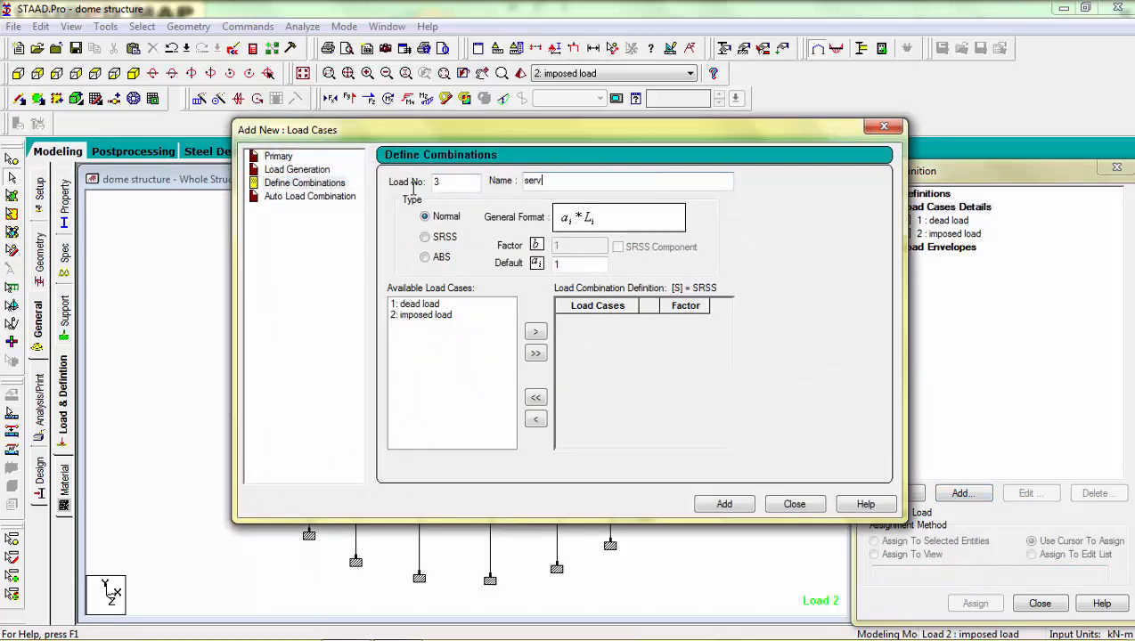
{"action": "type", "text": "iciblity"}
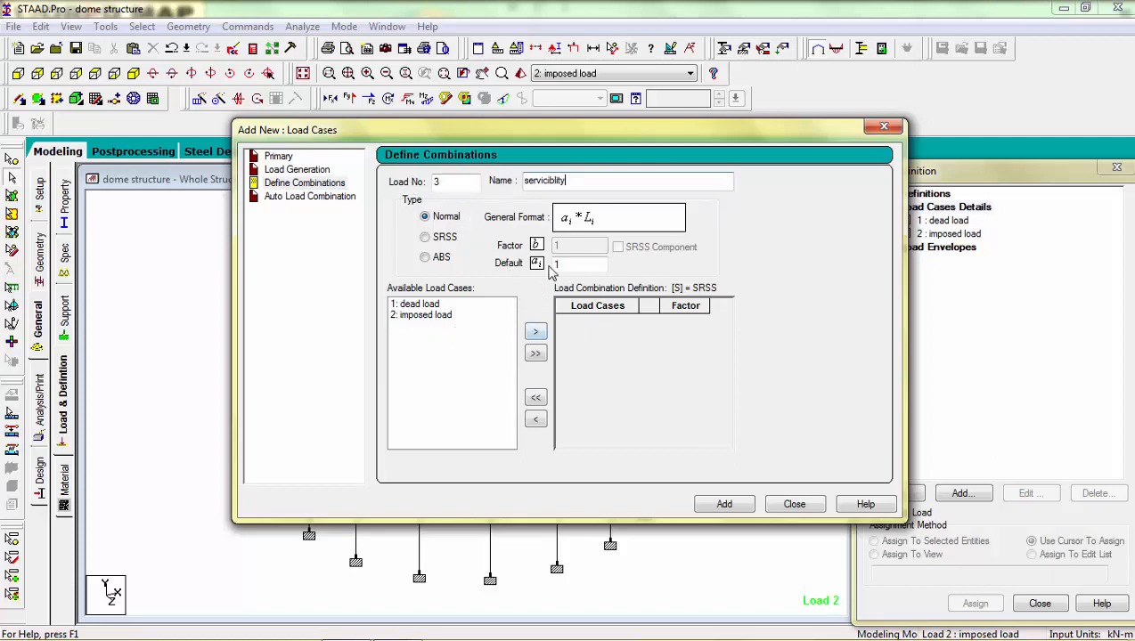
{"action": "left_click", "coordinate": [535, 353]}
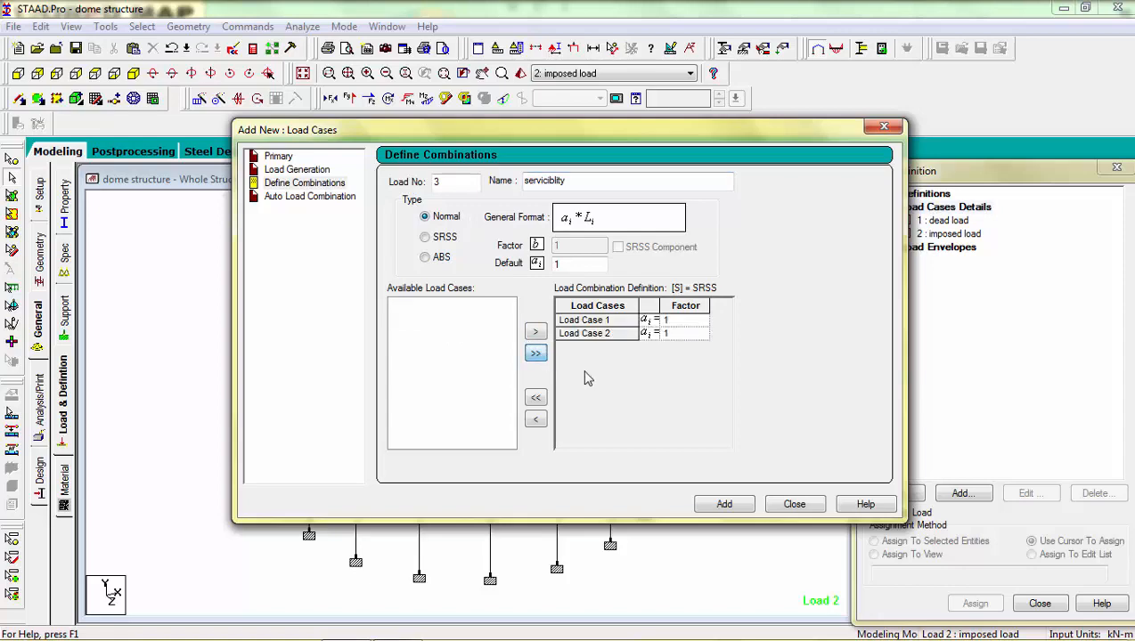
{"action": "left_click", "coordinate": [723, 502]}
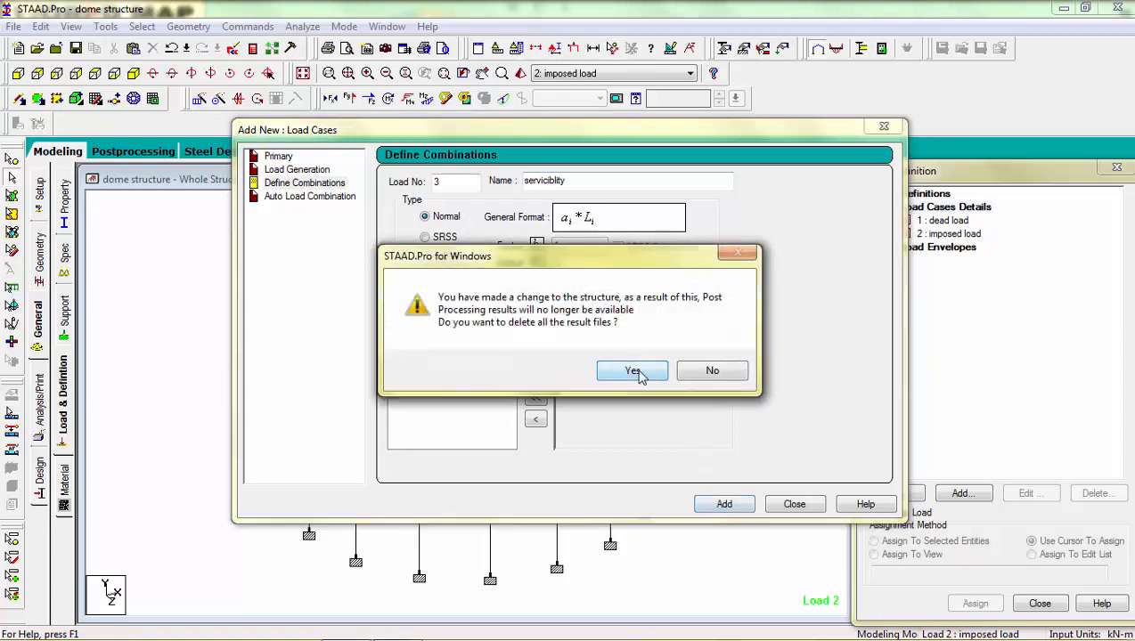
{"action": "left_click", "coordinate": [633, 370]}
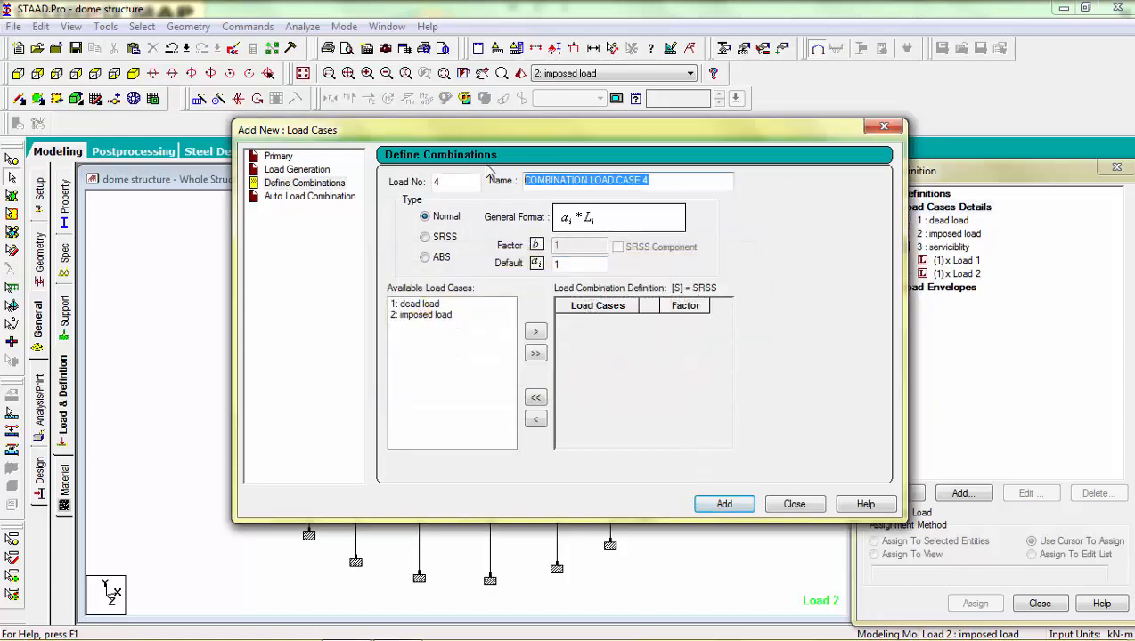
- Add combination case 4 'collapse' with both load cases at factor 1.5
{"action": "type", "text": "co"}
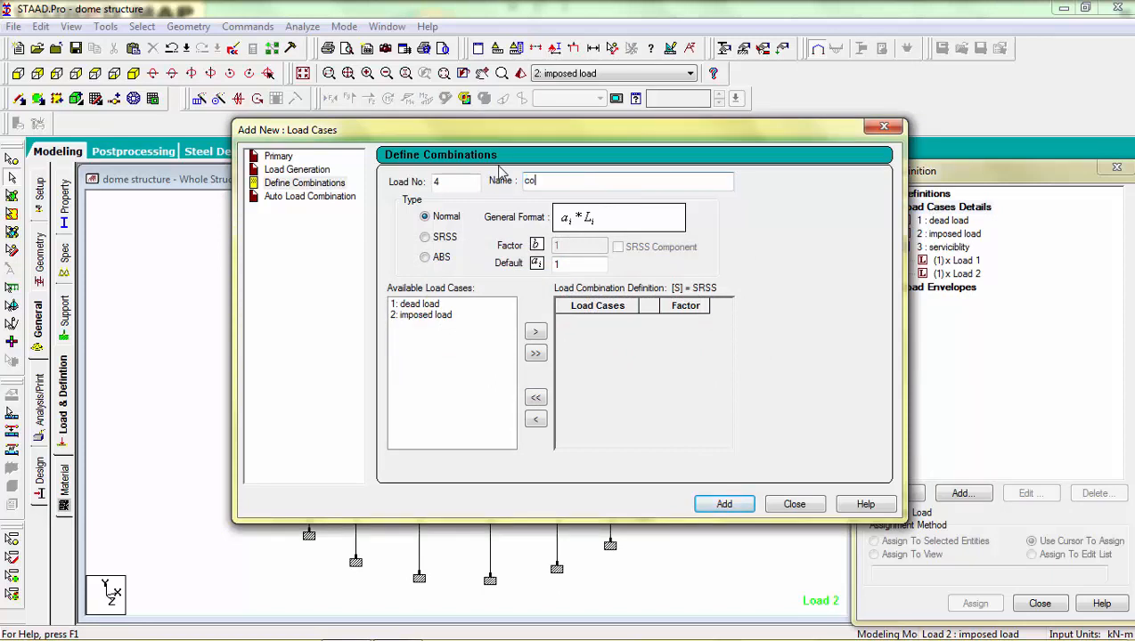
{"action": "type", "text": "llapse"}
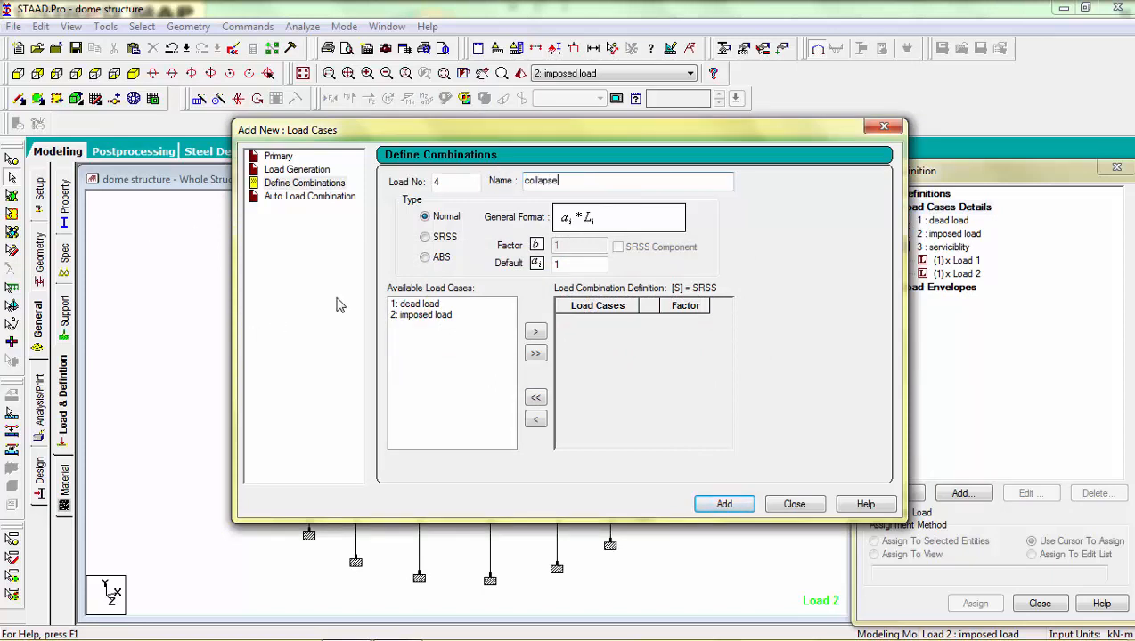
{"action": "left_click", "coordinate": [579, 263]}
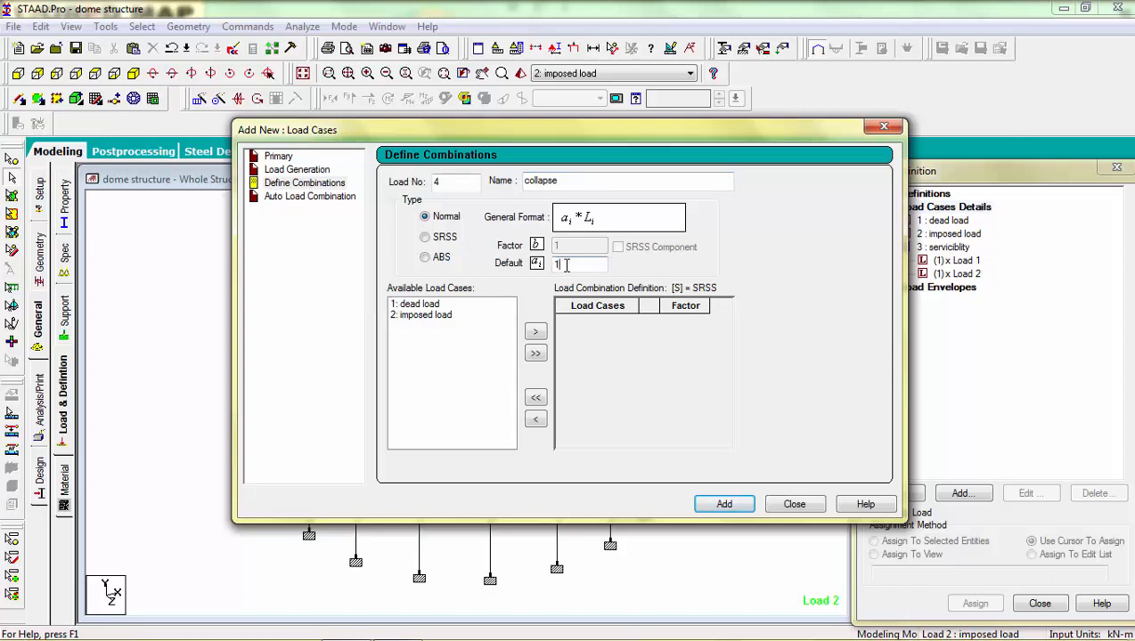
{"action": "left_click", "coordinate": [535, 353]}
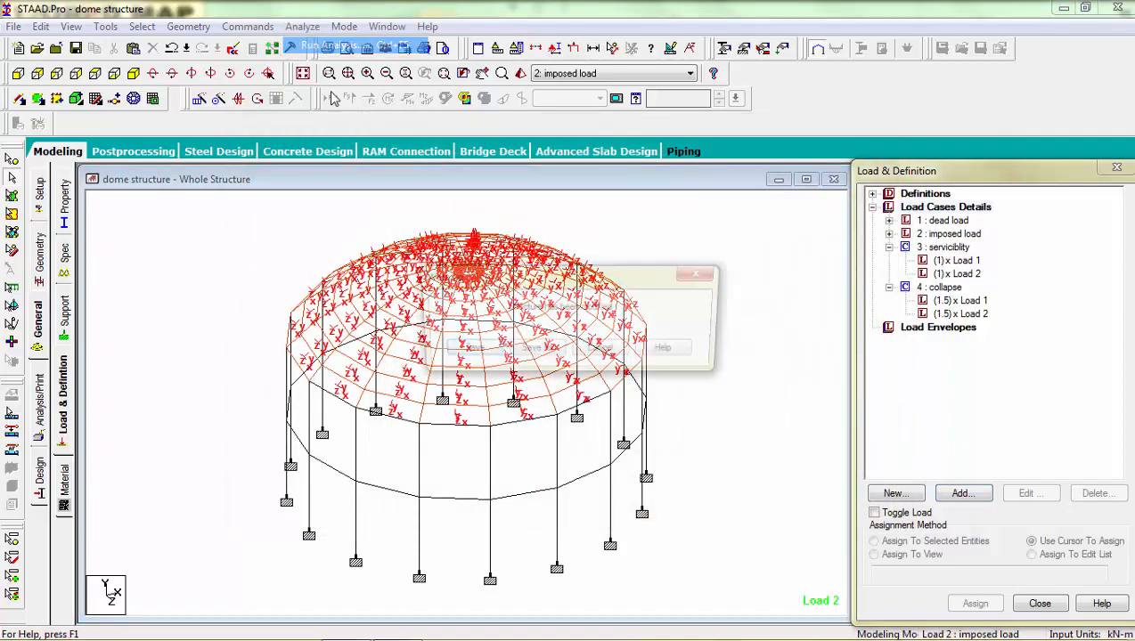
- Re-run the analysis, go to Post Processing and remove all load cases from Results Setup
{"action": "left_click", "coordinate": [338, 46]}
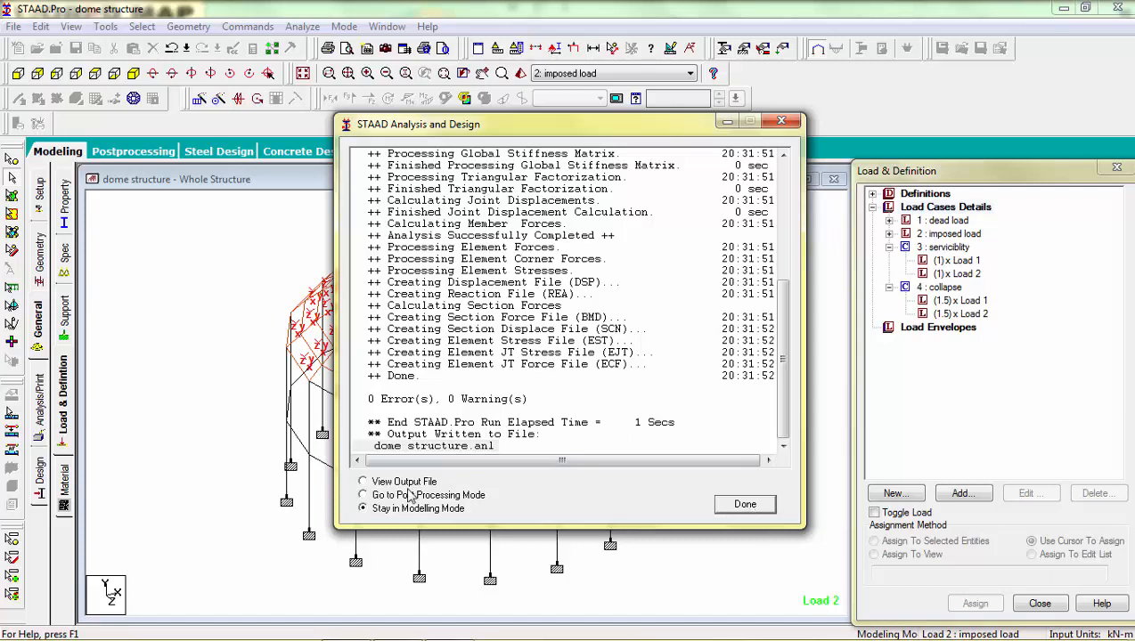
{"action": "left_click", "coordinate": [744, 504]}
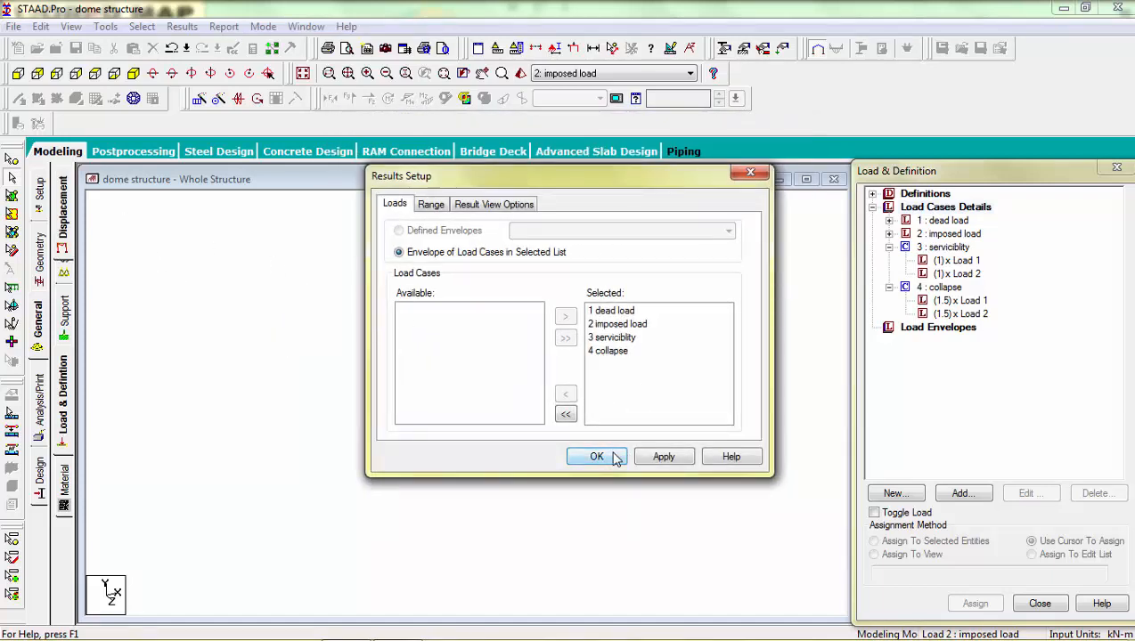
{"action": "left_click", "coordinate": [566, 413]}
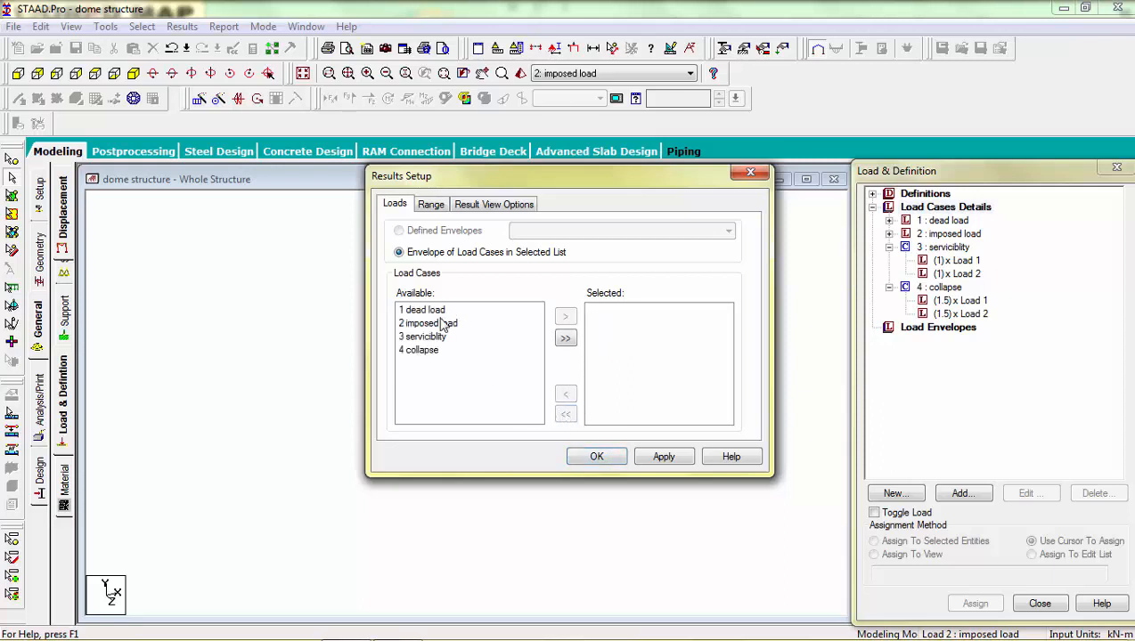
- Move combination 3 serviceability into the selected result cases
{"action": "left_click", "coordinate": [422, 336]}
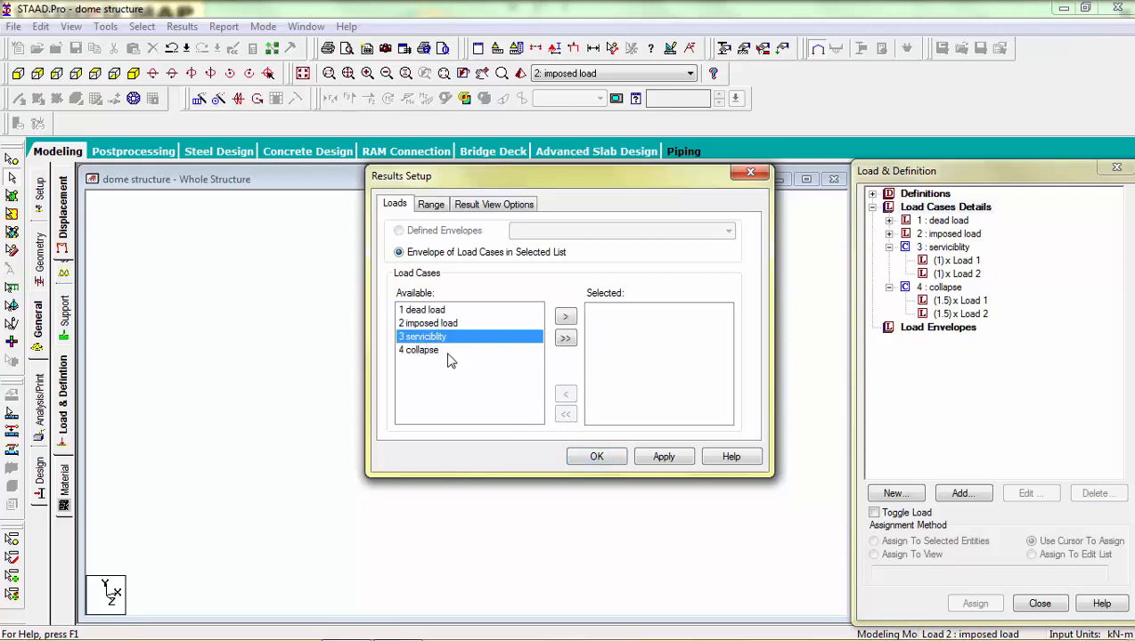
{"action": "left_click", "coordinate": [564, 338]}
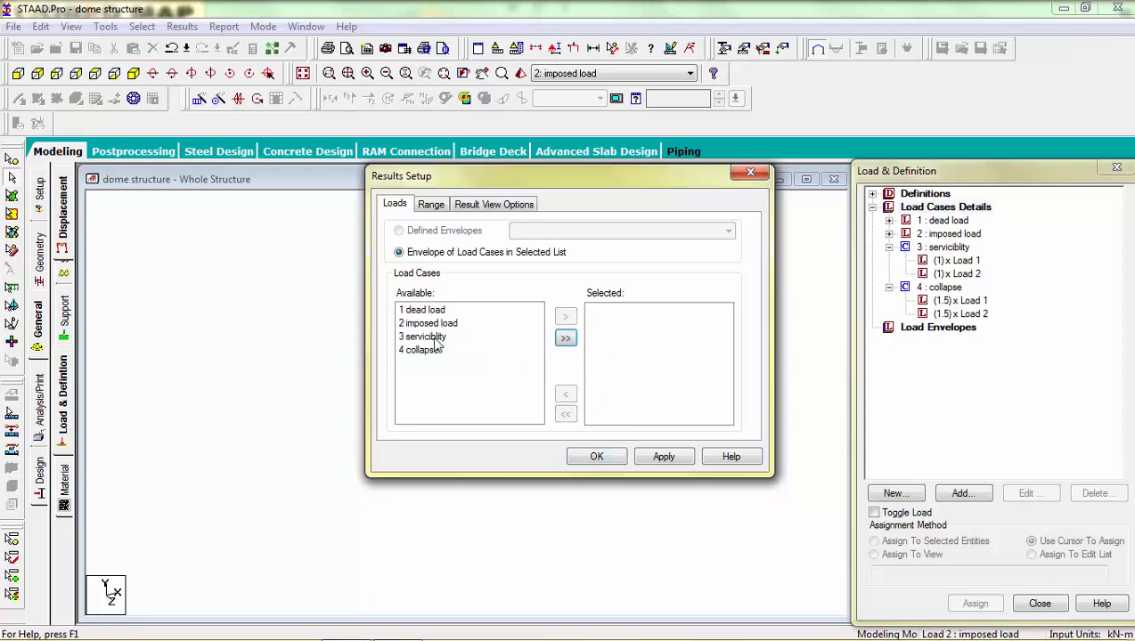
{"action": "left_click", "coordinate": [567, 317]}
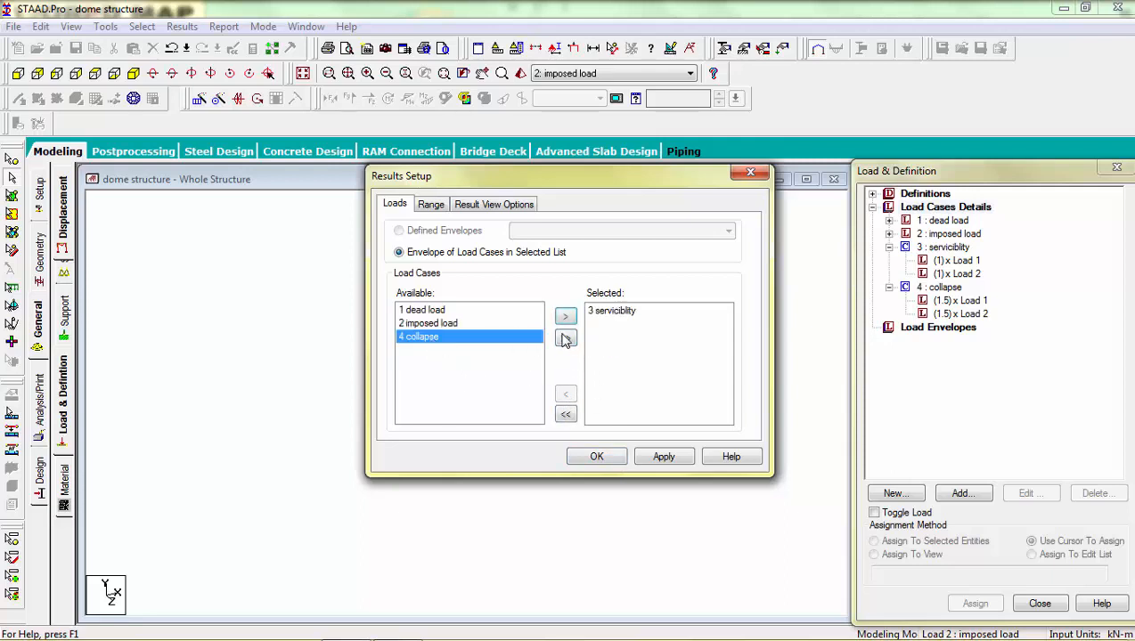
- Add the collapse combination, confirm Results Setup and show support reactions with the Summary table
{"action": "left_click", "coordinate": [597, 456]}
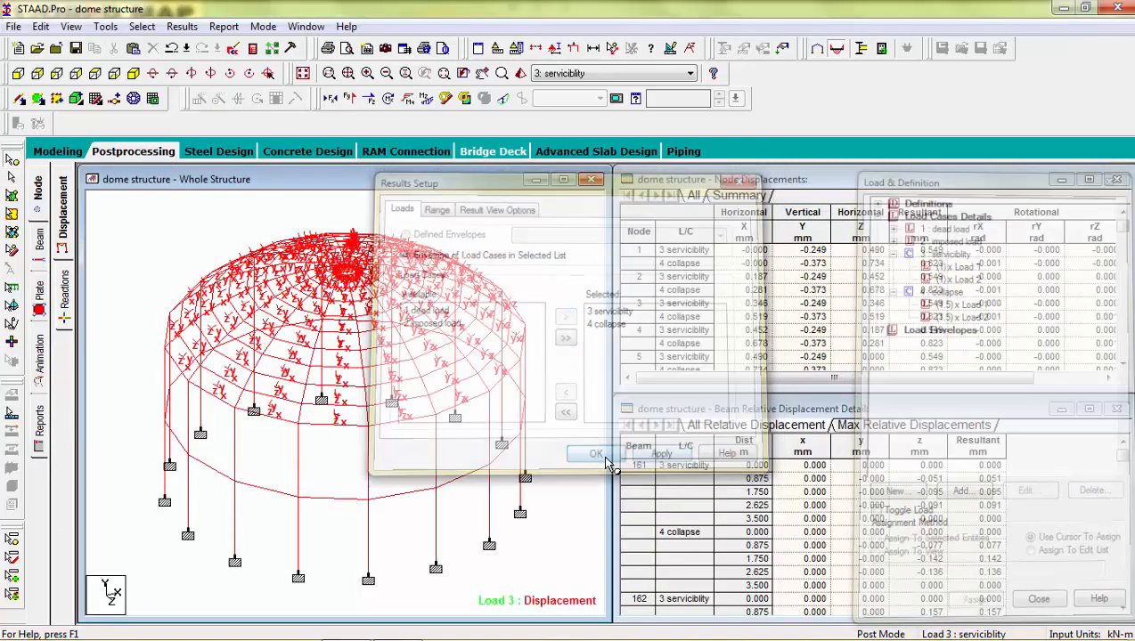
{"action": "left_click", "coordinate": [595, 455]}
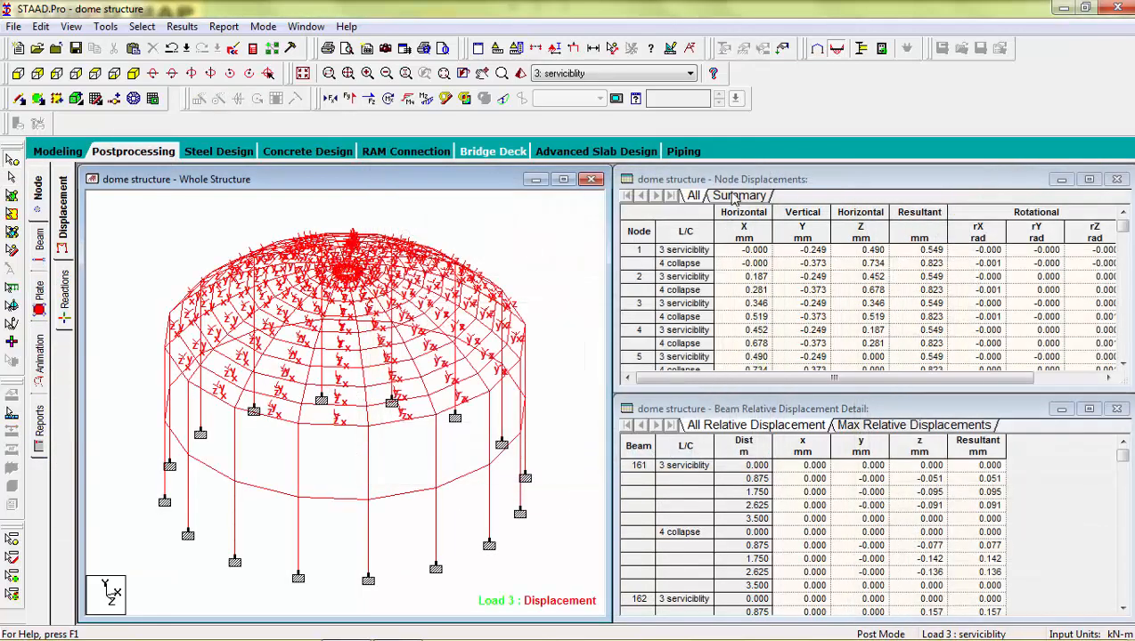
{"action": "left_click", "coordinate": [738, 194]}
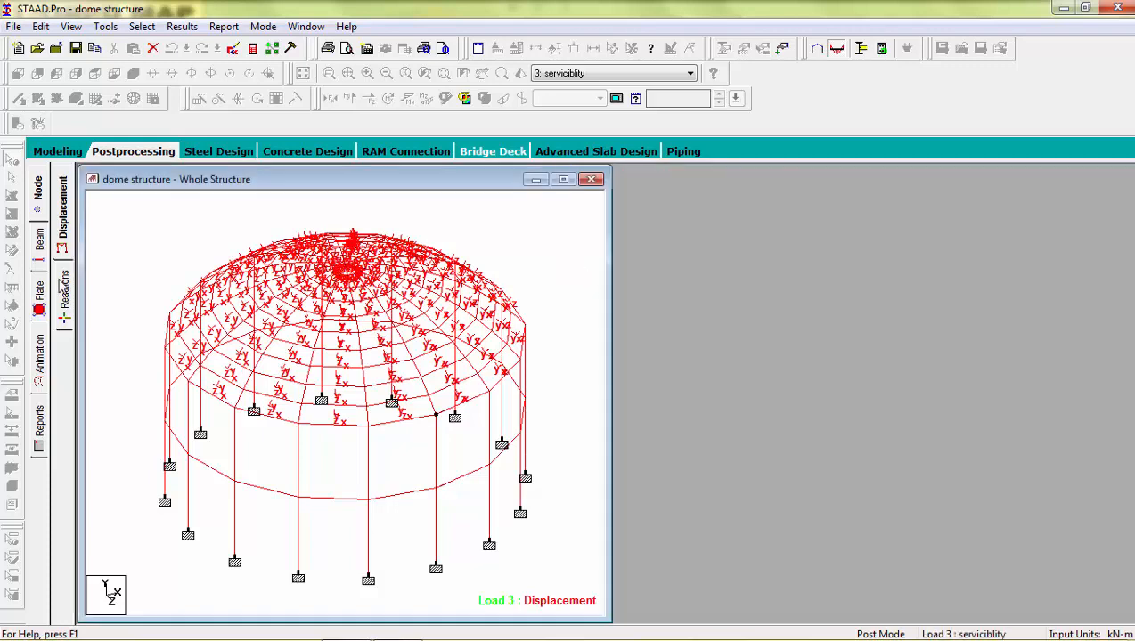
{"action": "left_click", "coordinate": [64, 293]}
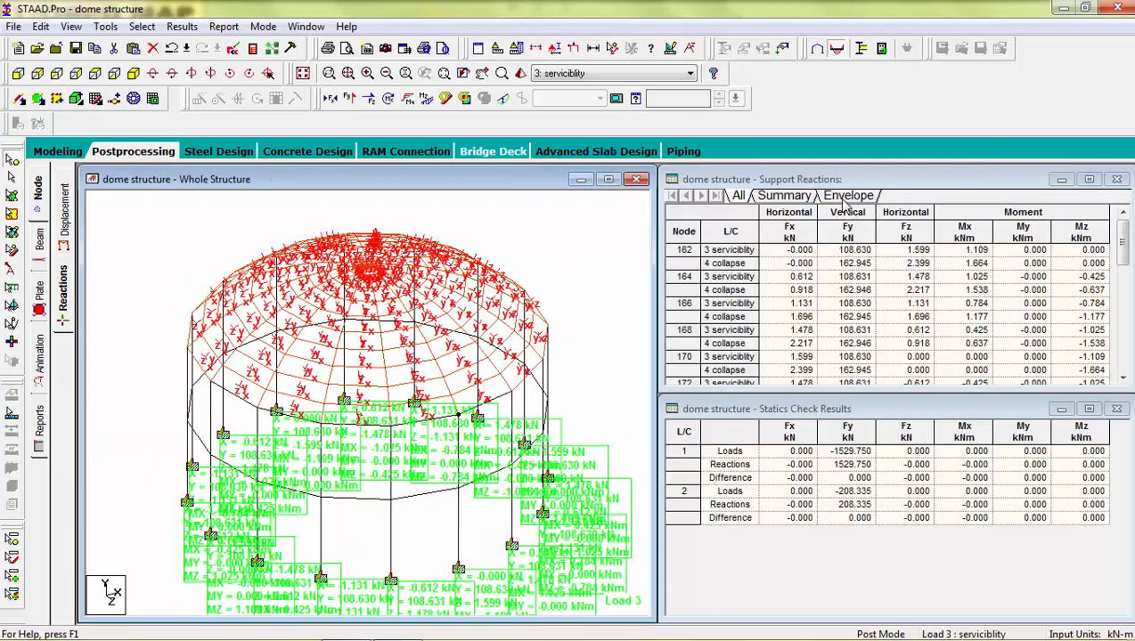
{"action": "left_click", "coordinate": [848, 194]}
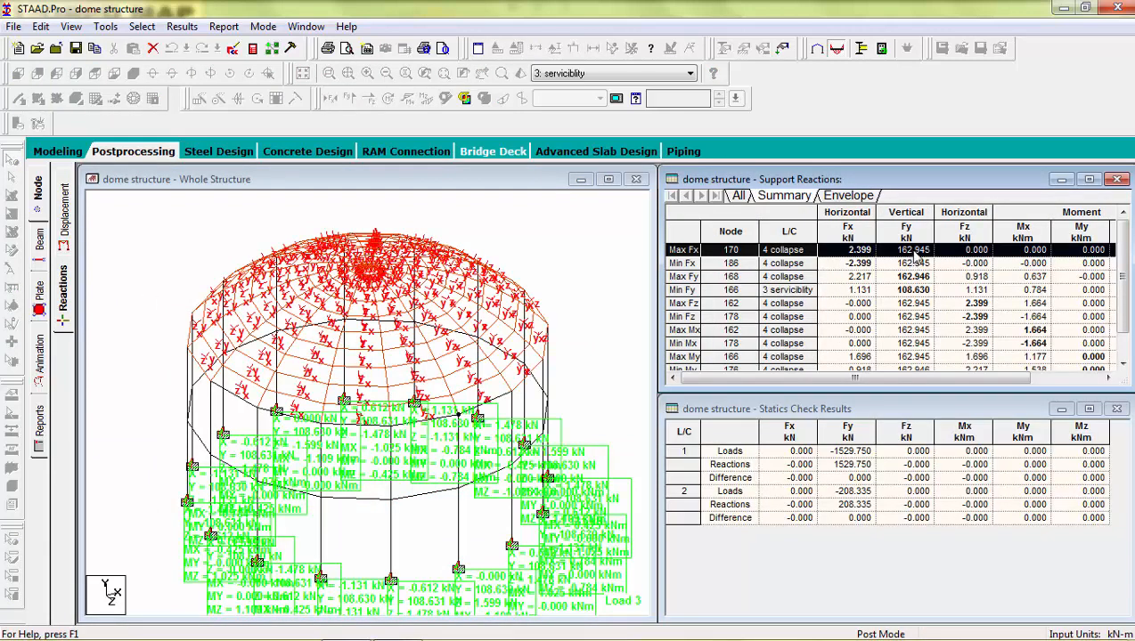
{"action": "mouse_move", "coordinate": [641, 402]}
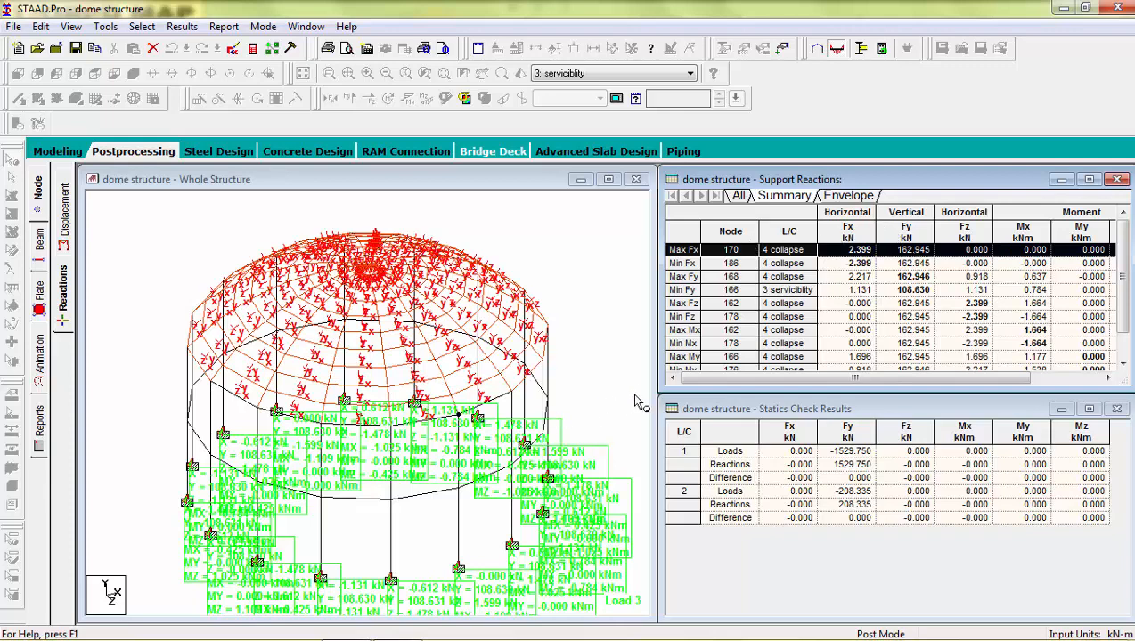
{"action": "mouse_move", "coordinate": [659, 367]}
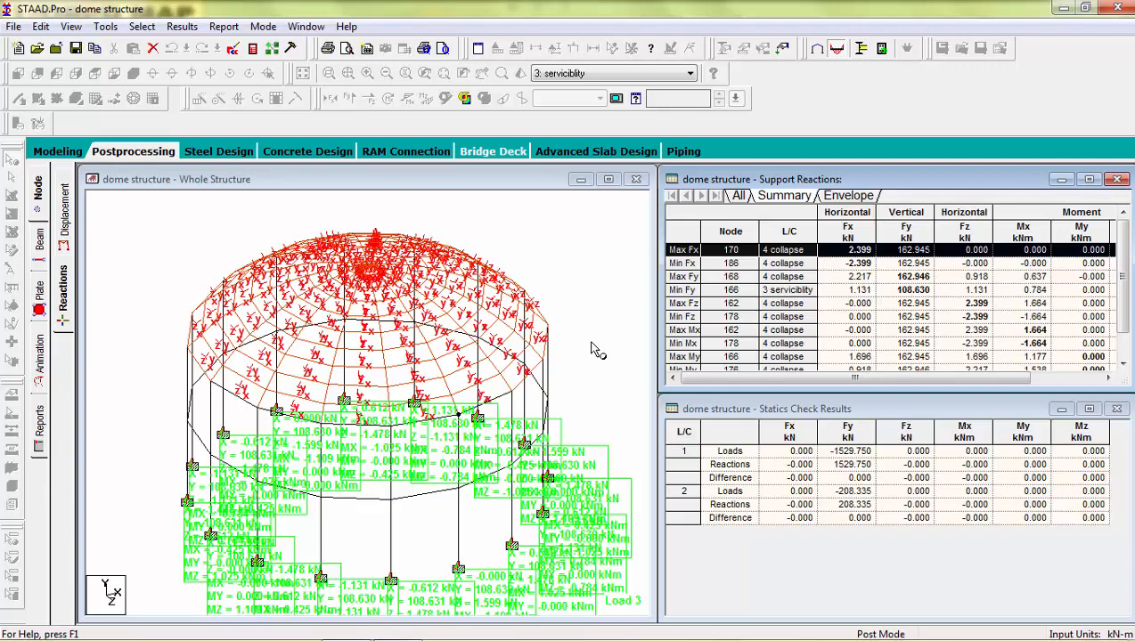
{"action": "mouse_move", "coordinate": [263, 194]}
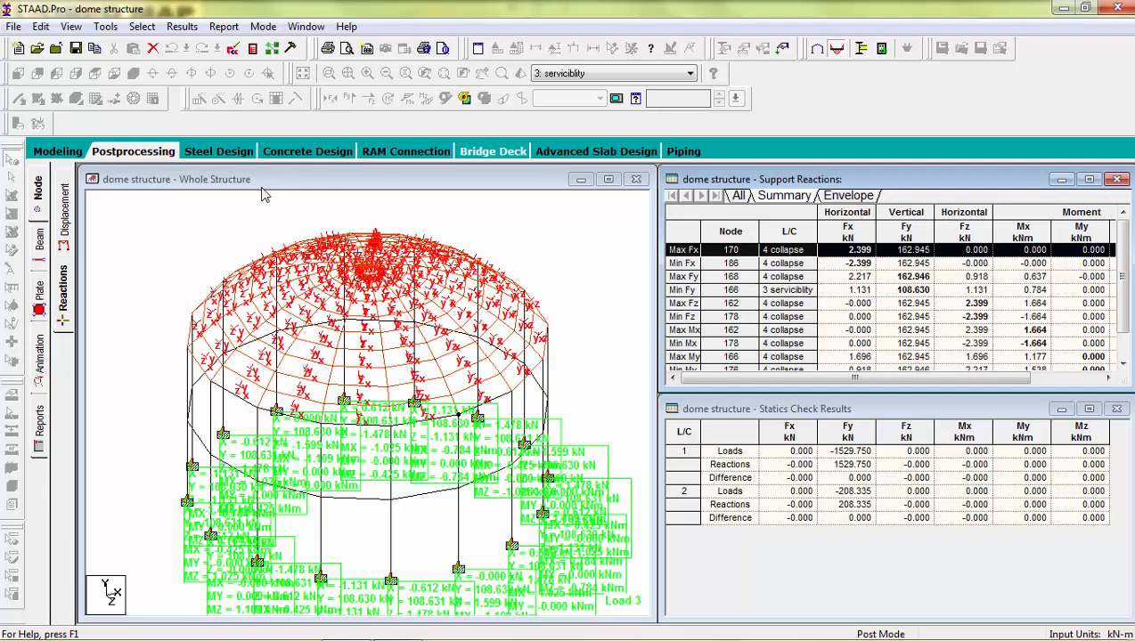
- Switch to concrete design, start Design Parameters and edit the clear cover distance
{"action": "left_click", "coordinate": [57, 149]}
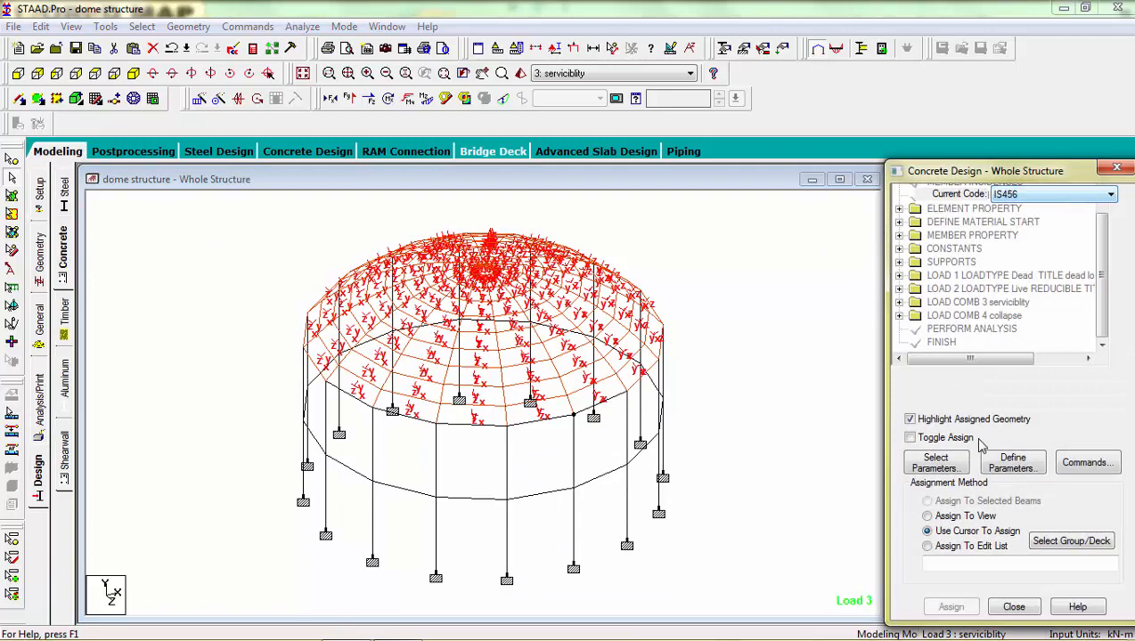
{"action": "left_click", "coordinate": [1011, 463]}
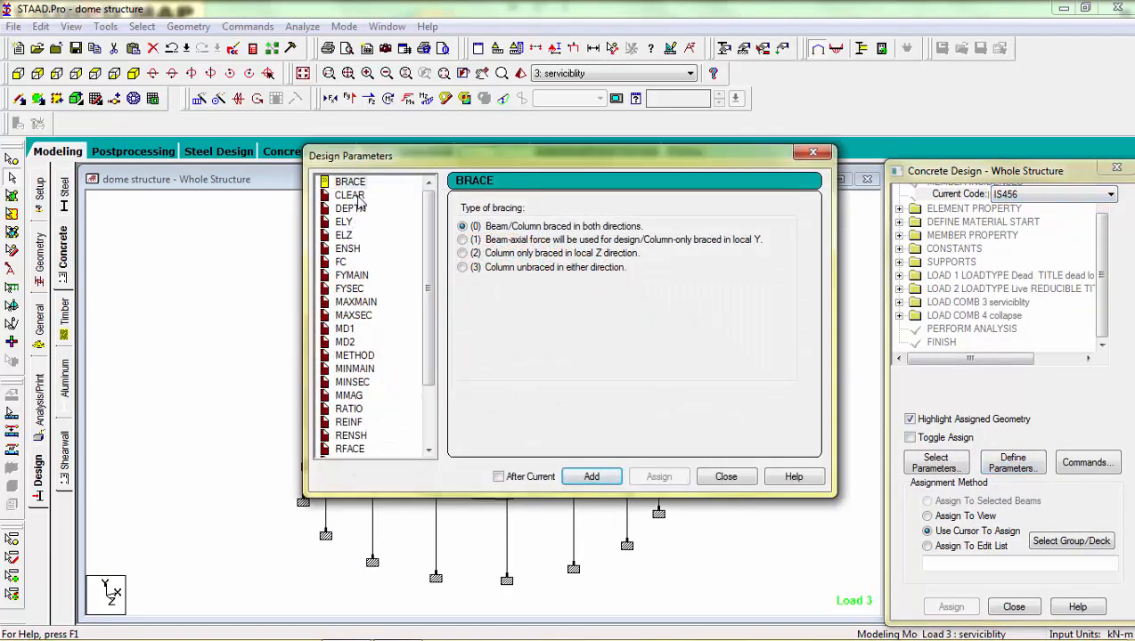
{"action": "left_click", "coordinate": [349, 194]}
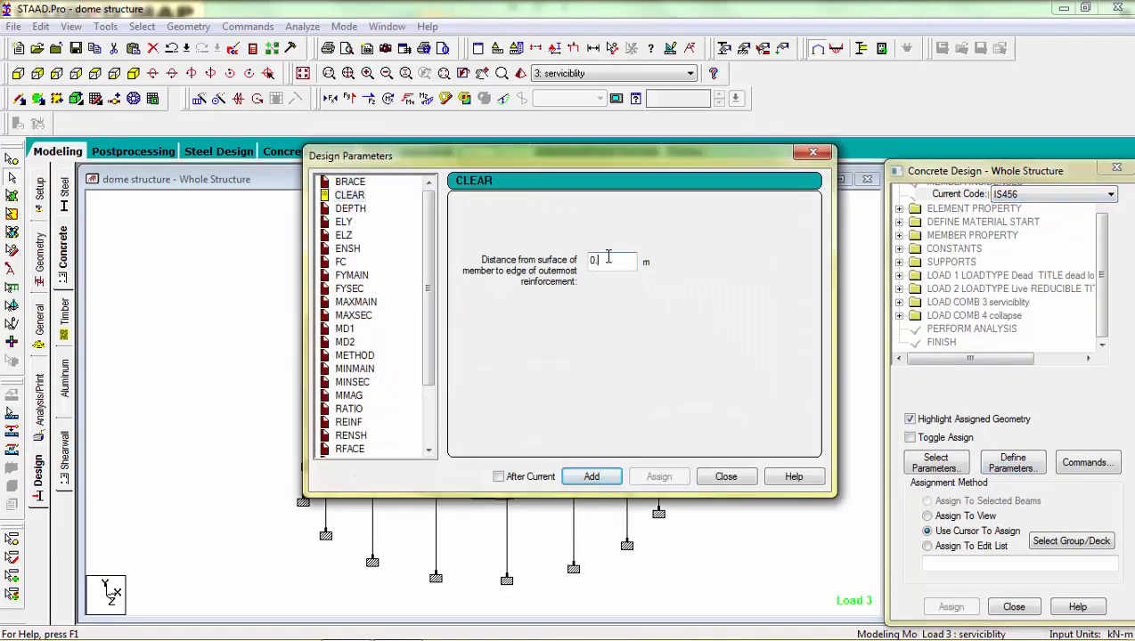
{"action": "left_click", "coordinate": [591, 477]}
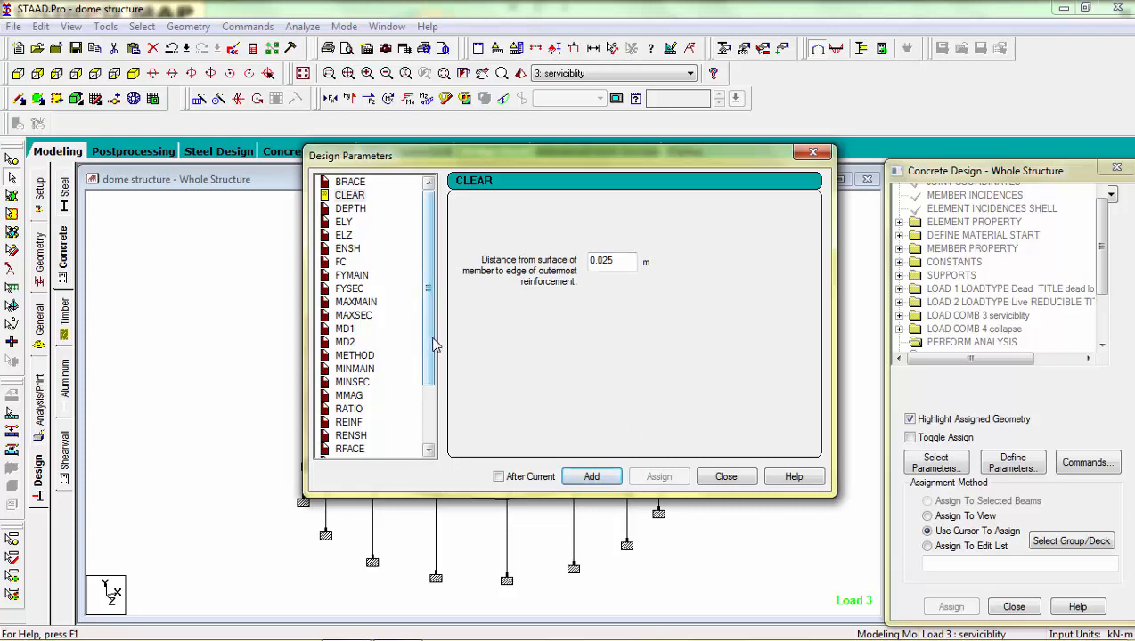
{"action": "scroll", "scroll_direction": "down", "scroll_amount": 3}
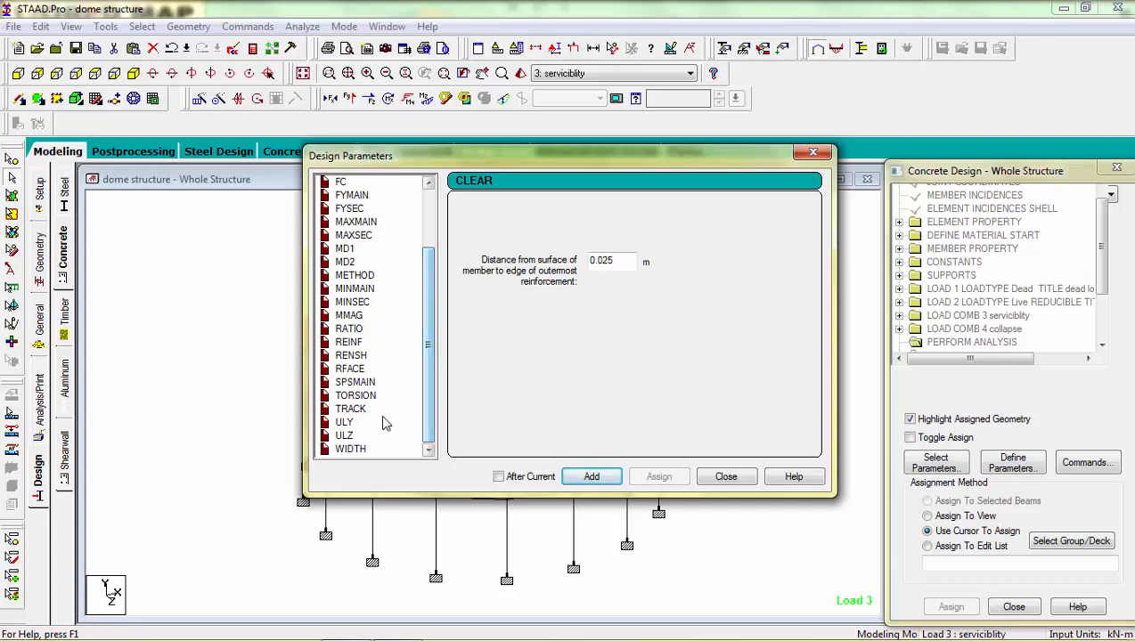
- Add the unsupported length factor about Y with value 0.65
{"action": "left_click", "coordinate": [344, 420]}
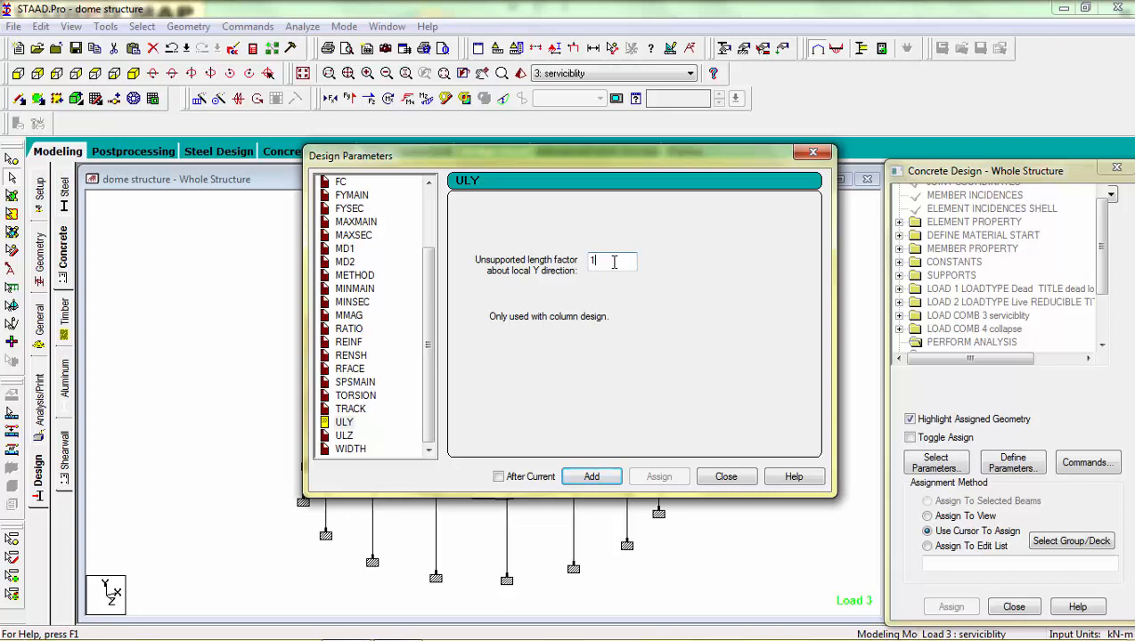
{"action": "type", "text": "0."}
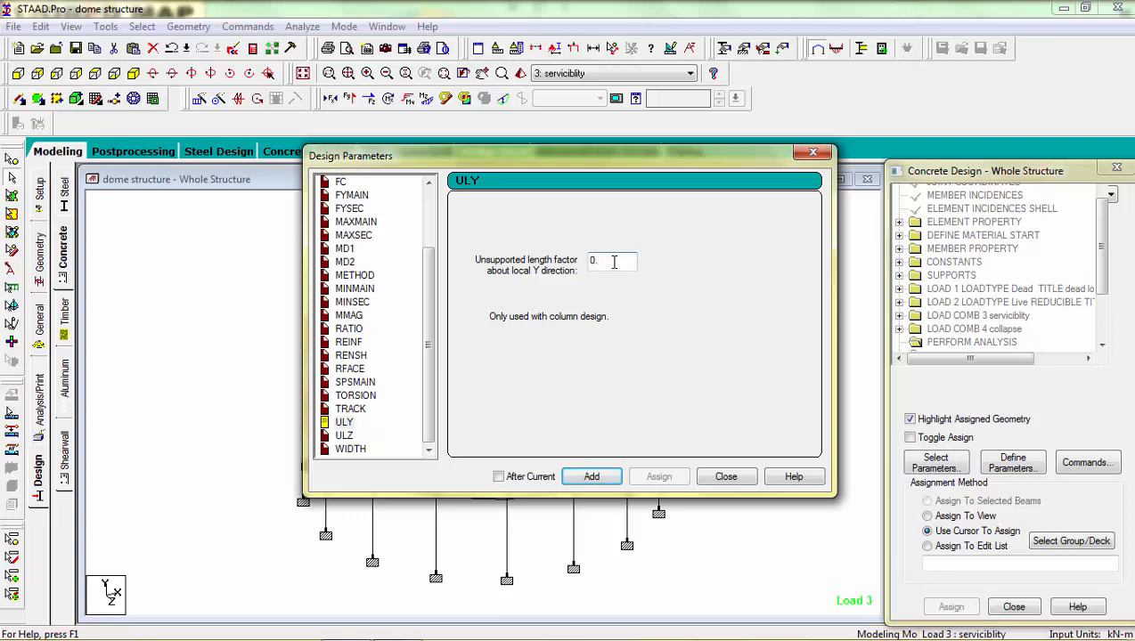
{"action": "type", "text": "0.65"}
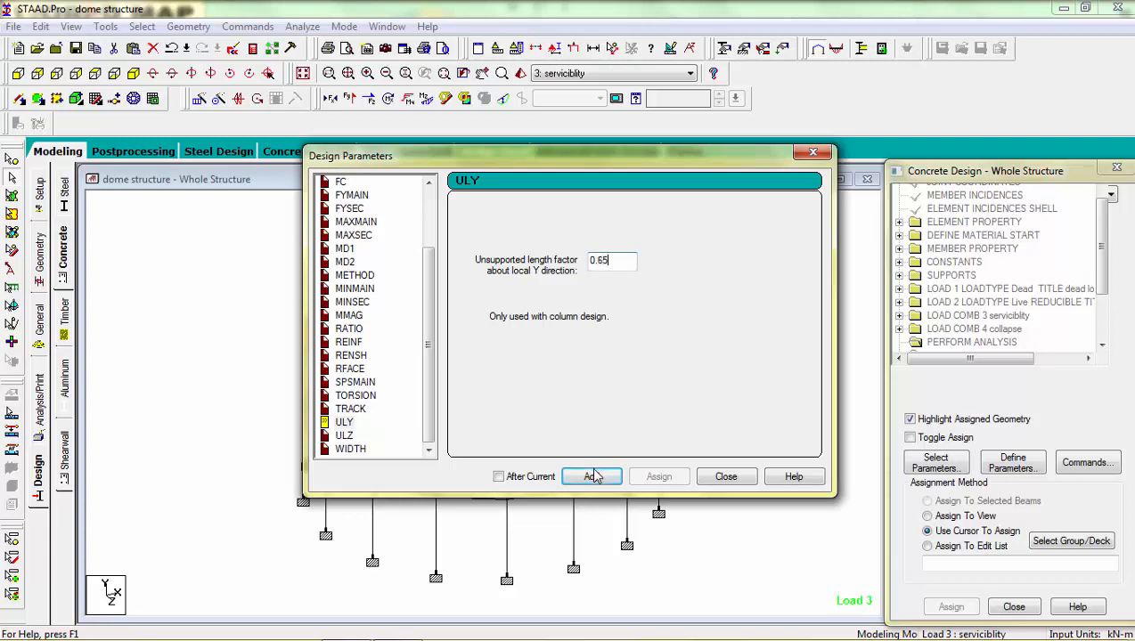
{"action": "left_click", "coordinate": [344, 435]}
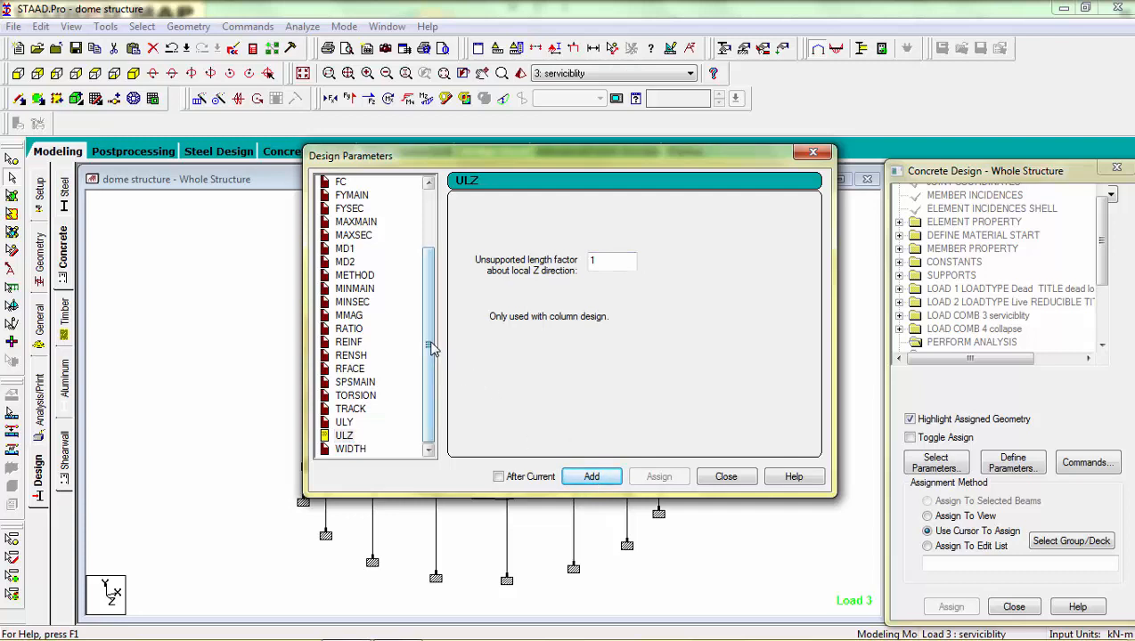
- Select the compressive strength FC and replace its value with 20000 kN/m2
{"action": "scroll", "scroll_direction": "up", "scroll_amount": 3}
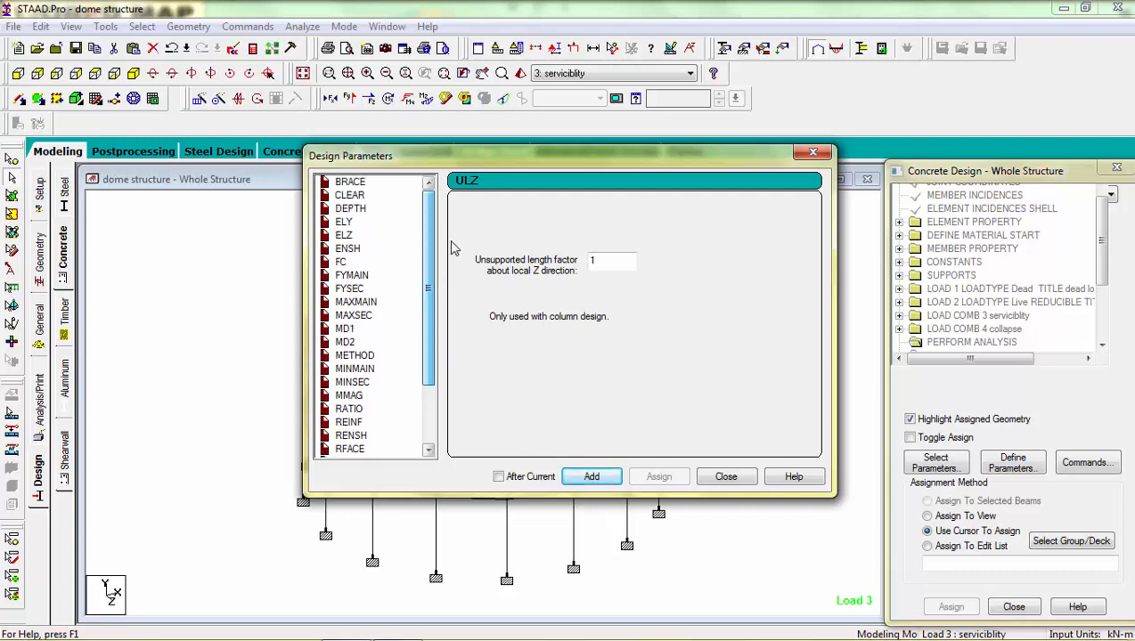
{"action": "left_click", "coordinate": [340, 260]}
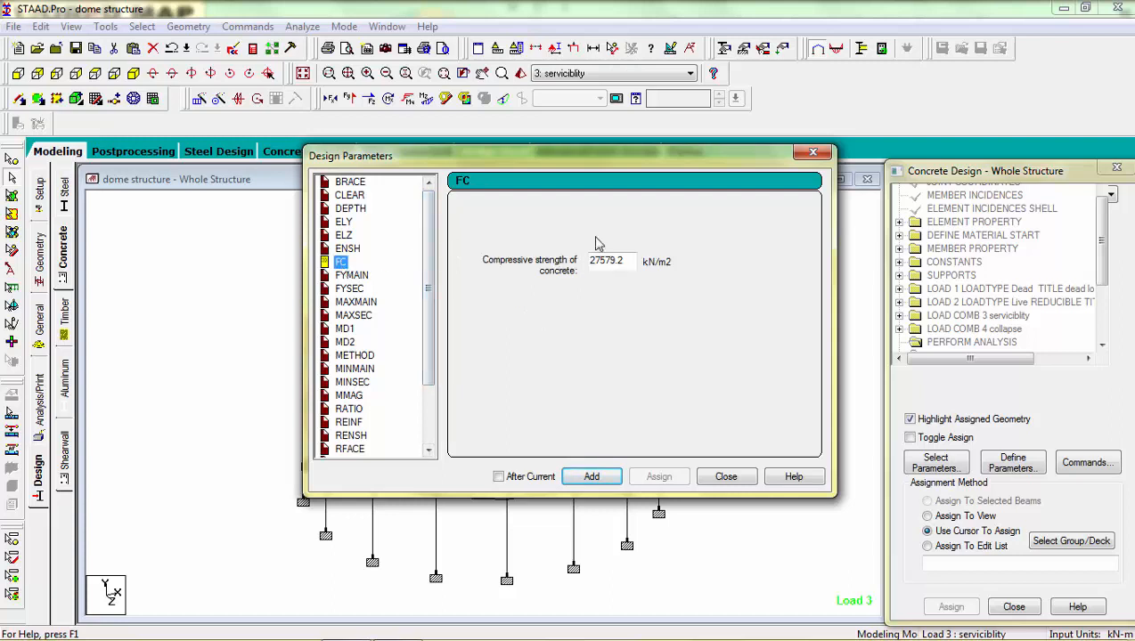
{"action": "triple_click", "coordinate": [609, 260]}
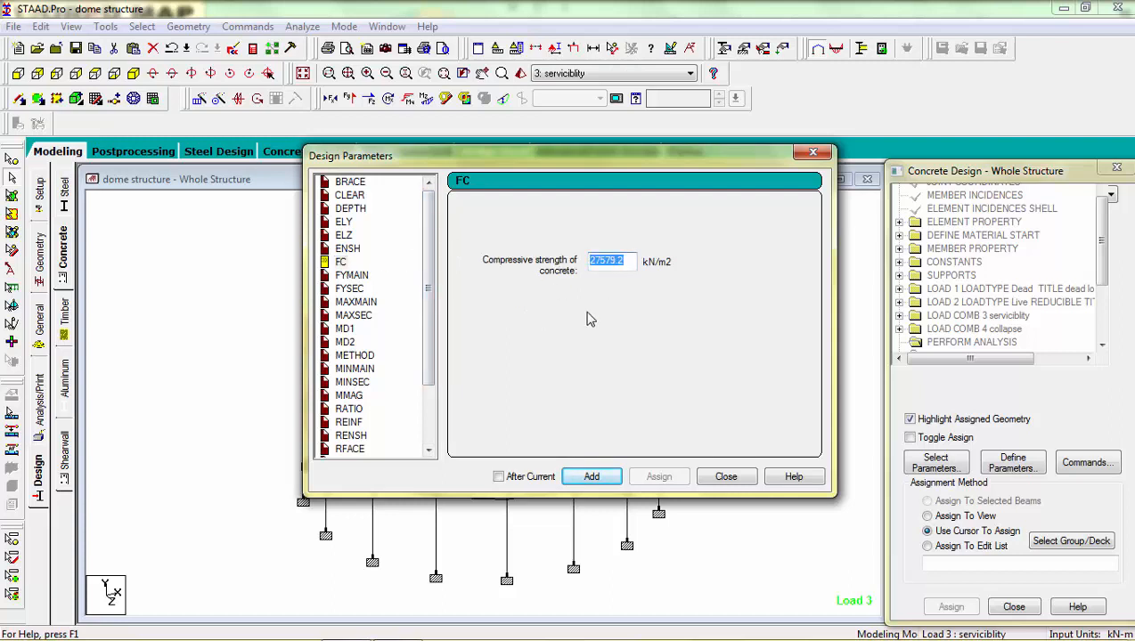
{"action": "type", "text": "20000"}
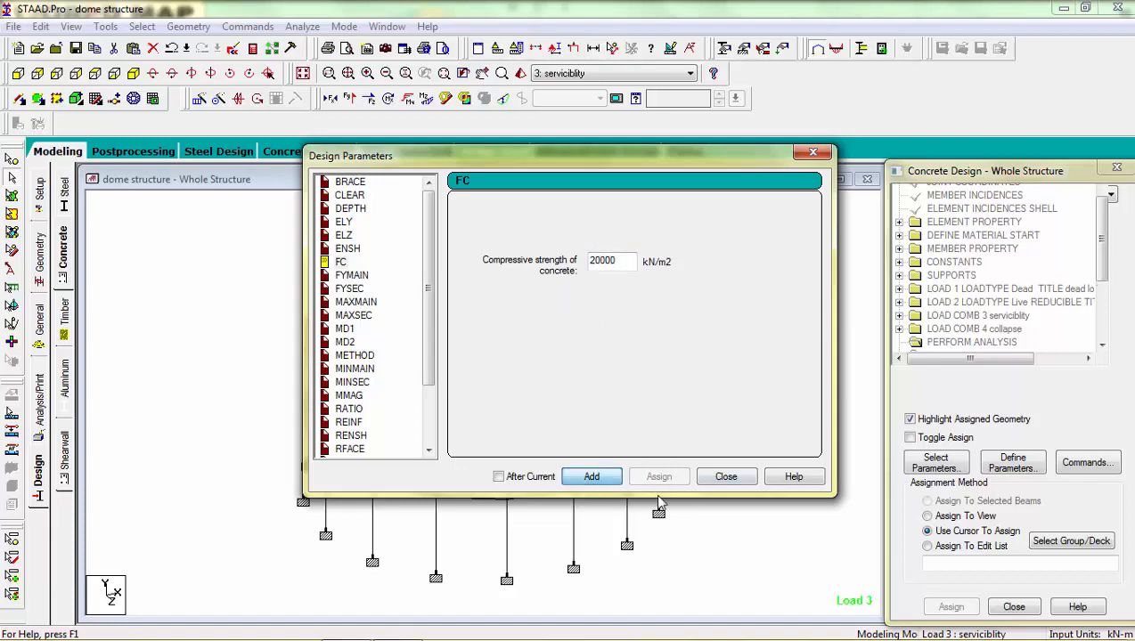
- Add the strength parameter, select the columns and assign the clear cover to them, confirming Yes
{"action": "left_click", "coordinate": [727, 478]}
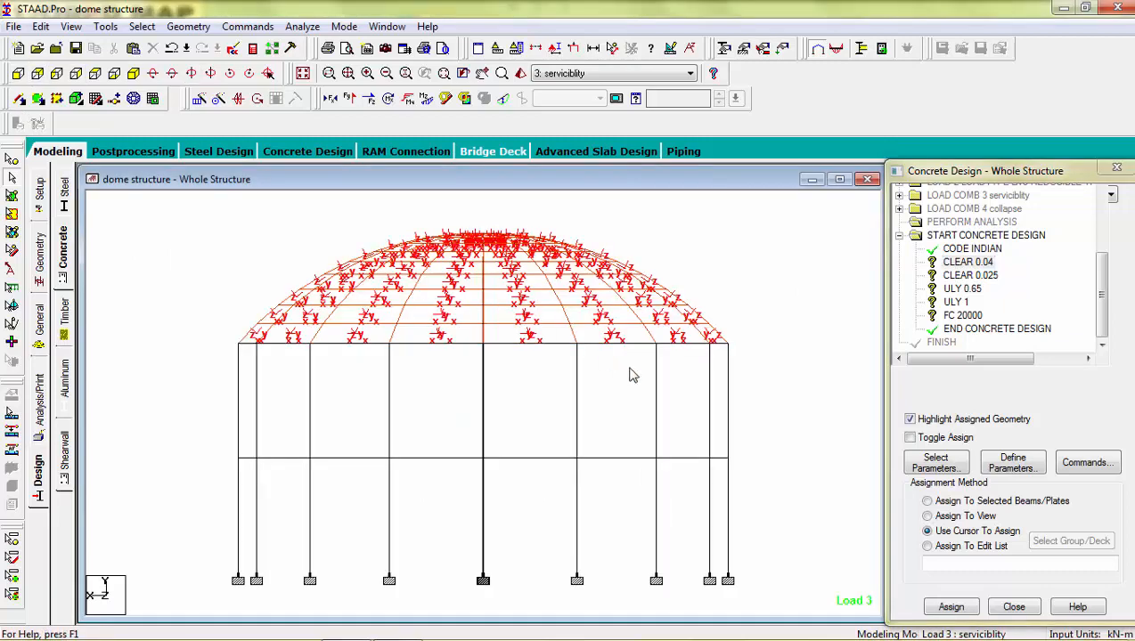
{"action": "left_click", "coordinate": [926, 501]}
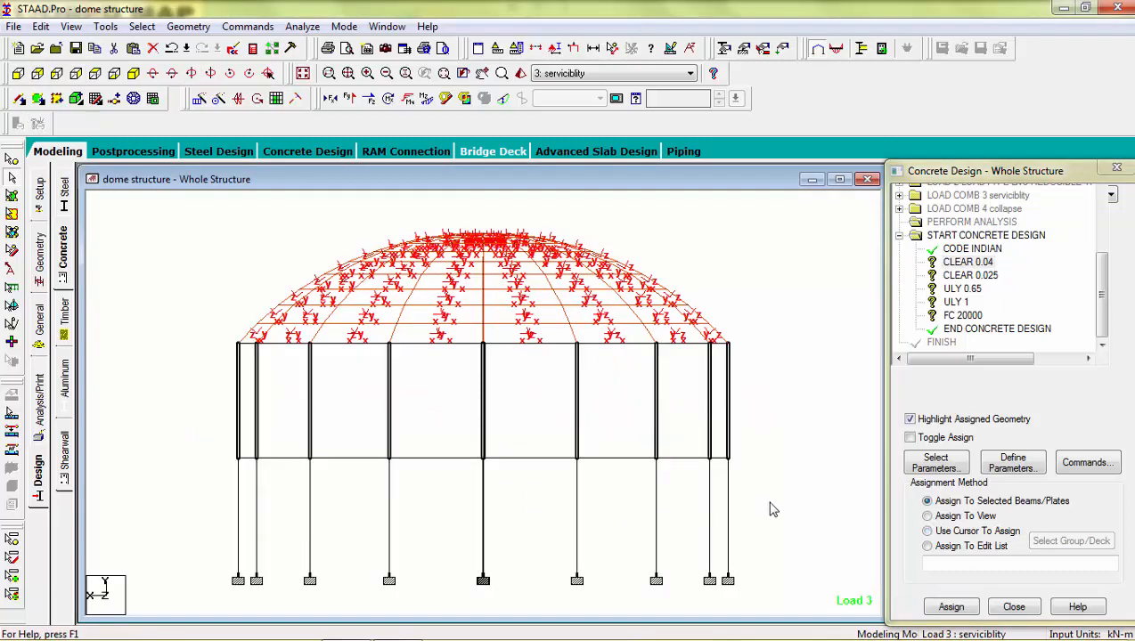
{"action": "mouse_move", "coordinate": [294, 563]}
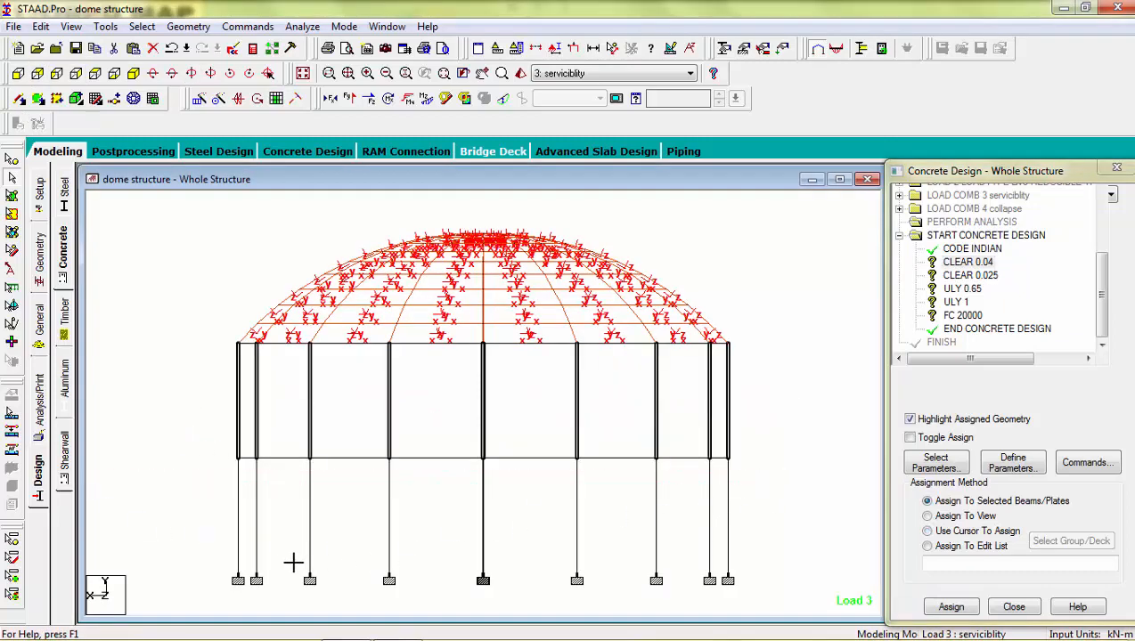
{"action": "left_click", "coordinate": [951, 606]}
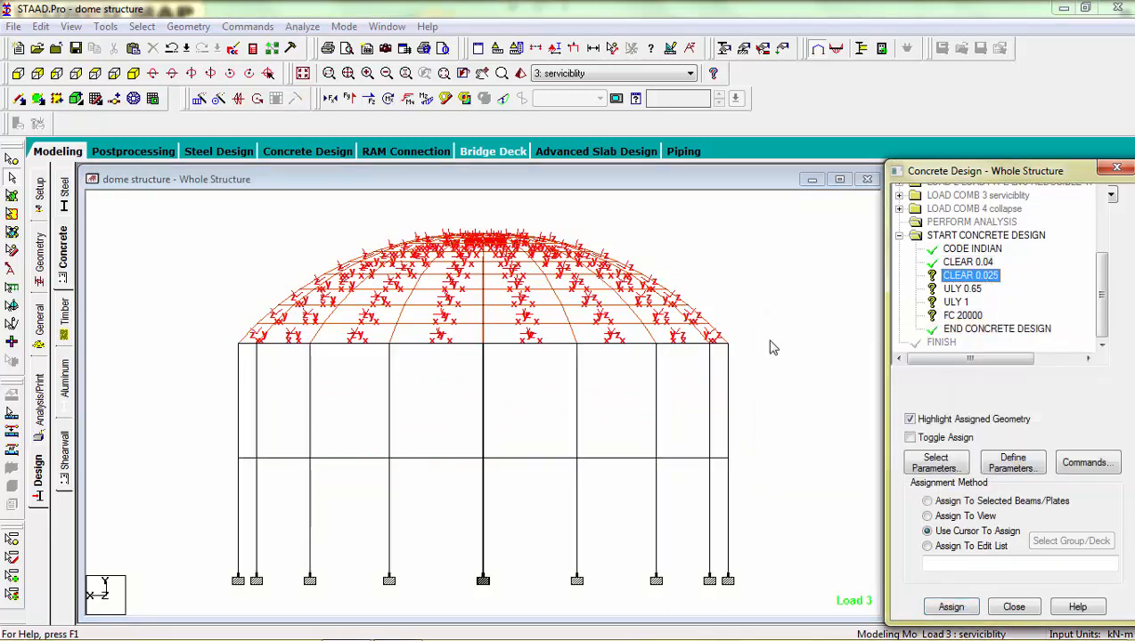
{"action": "left_click", "coordinate": [926, 501]}
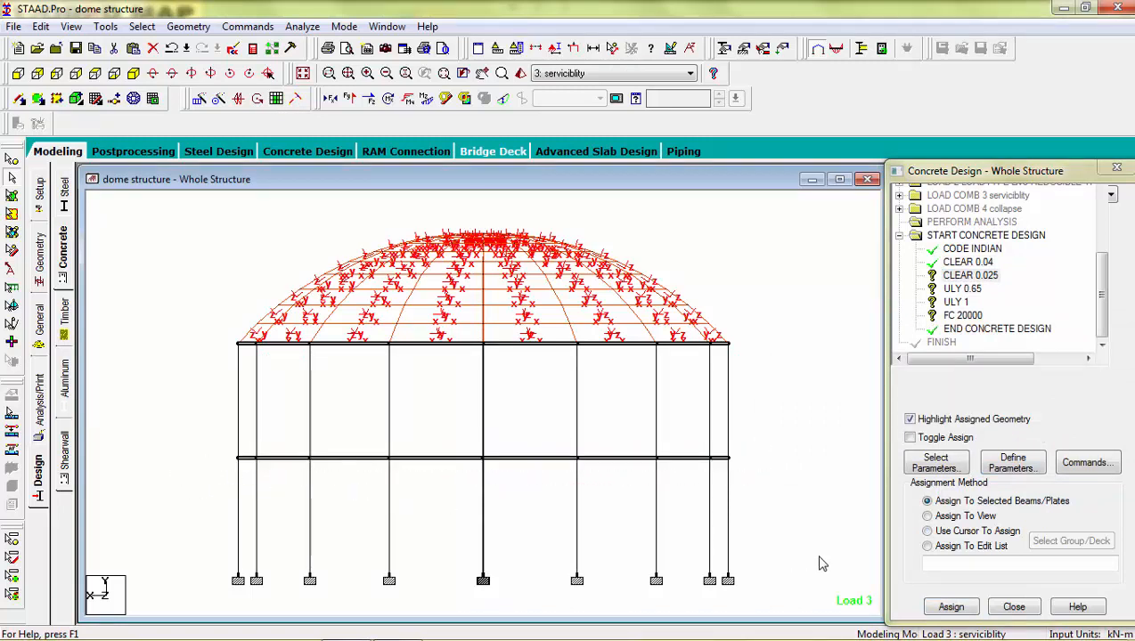
{"action": "left_click", "coordinate": [951, 606]}
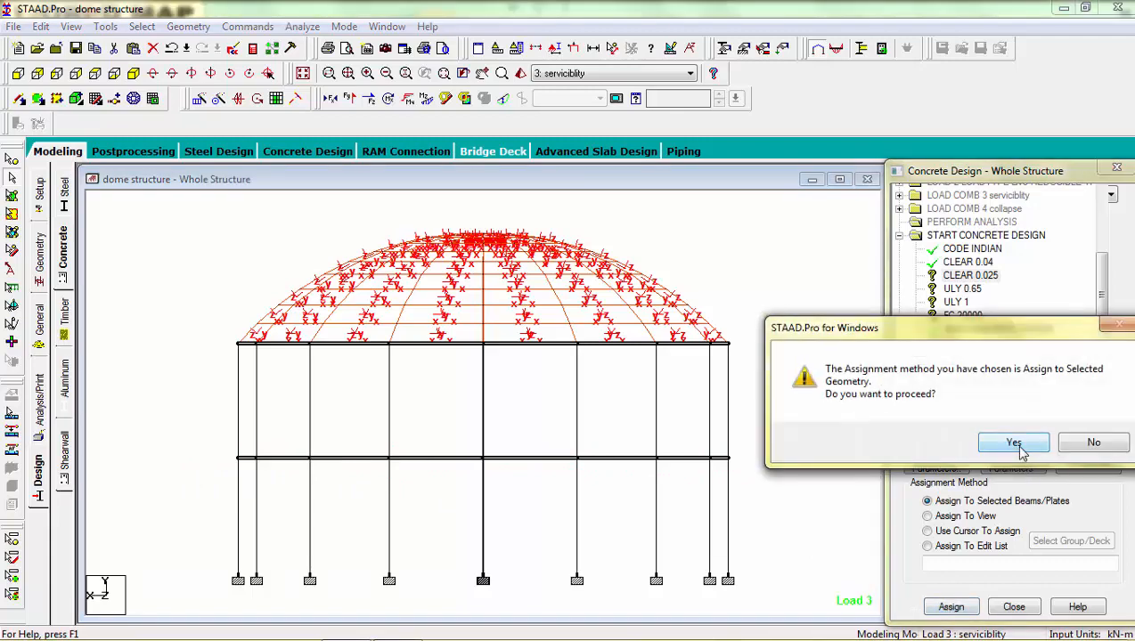
{"action": "left_click", "coordinate": [1012, 442]}
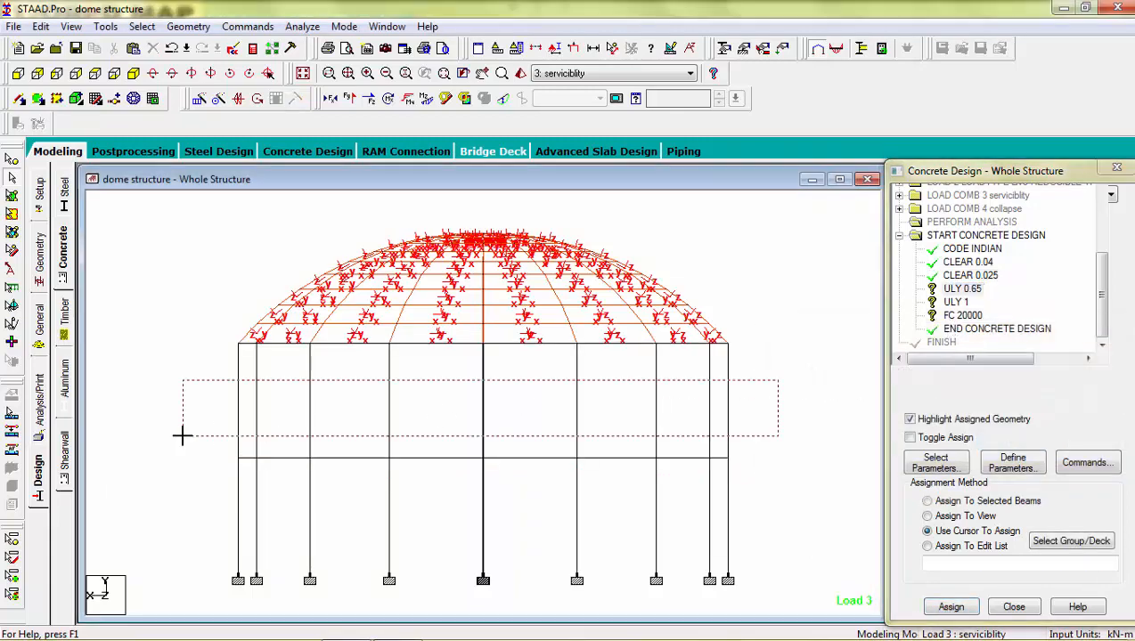
- Window-select the tie beams and assign the concrete strength parameter to them, confirming Yes
{"action": "left_click", "coordinate": [926, 500]}
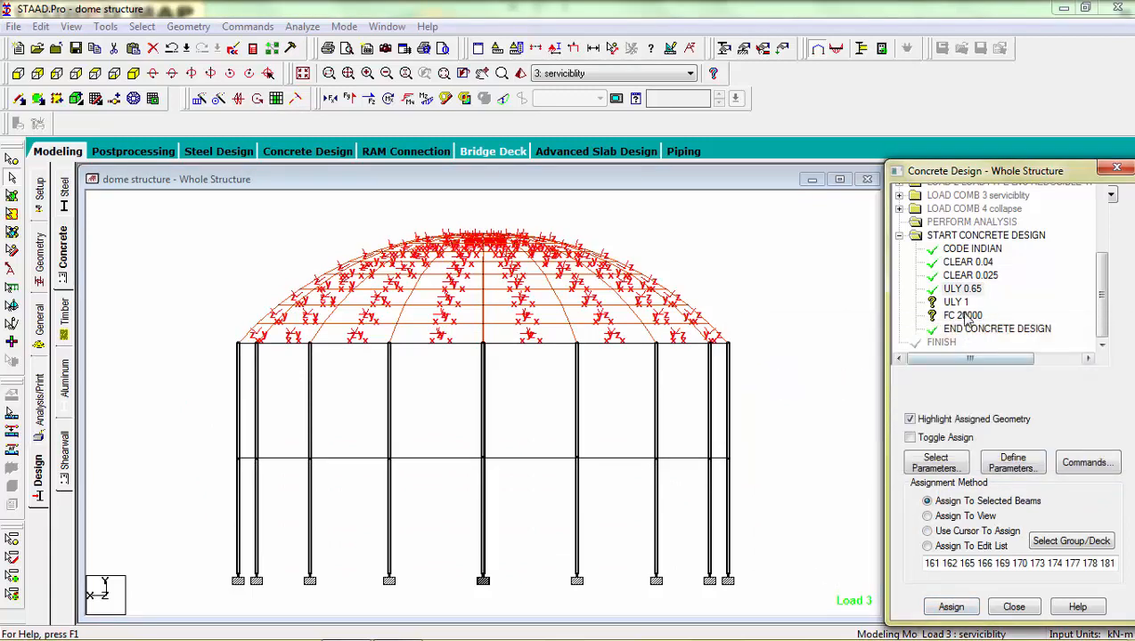
{"action": "left_click", "coordinate": [927, 531]}
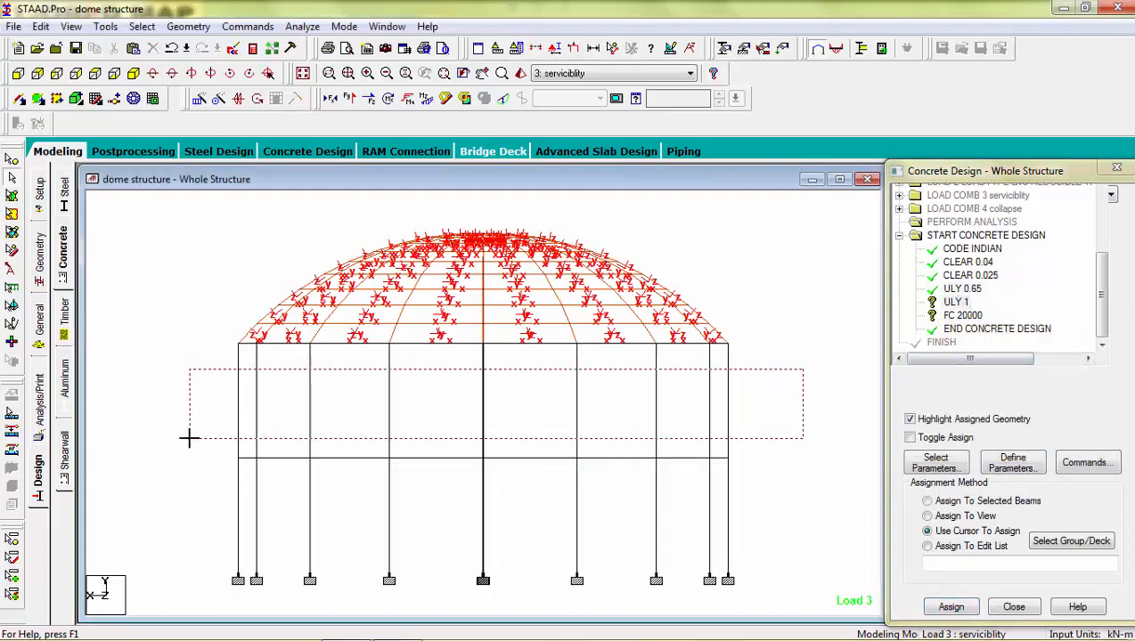
{"action": "left_click", "coordinate": [926, 500]}
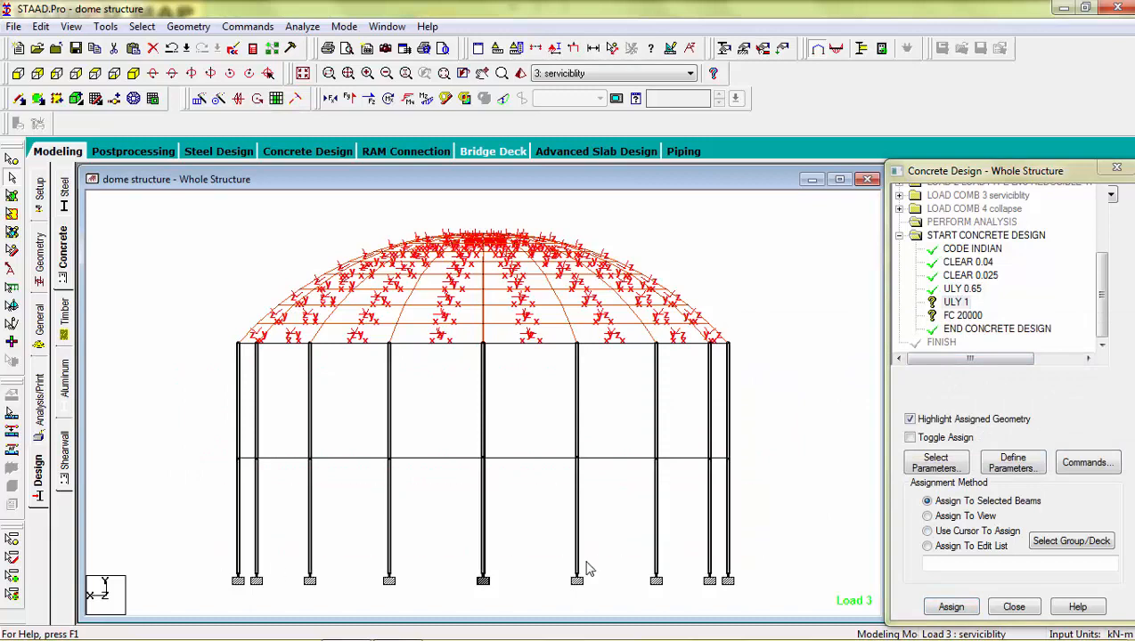
{"action": "left_click", "coordinate": [950, 606]}
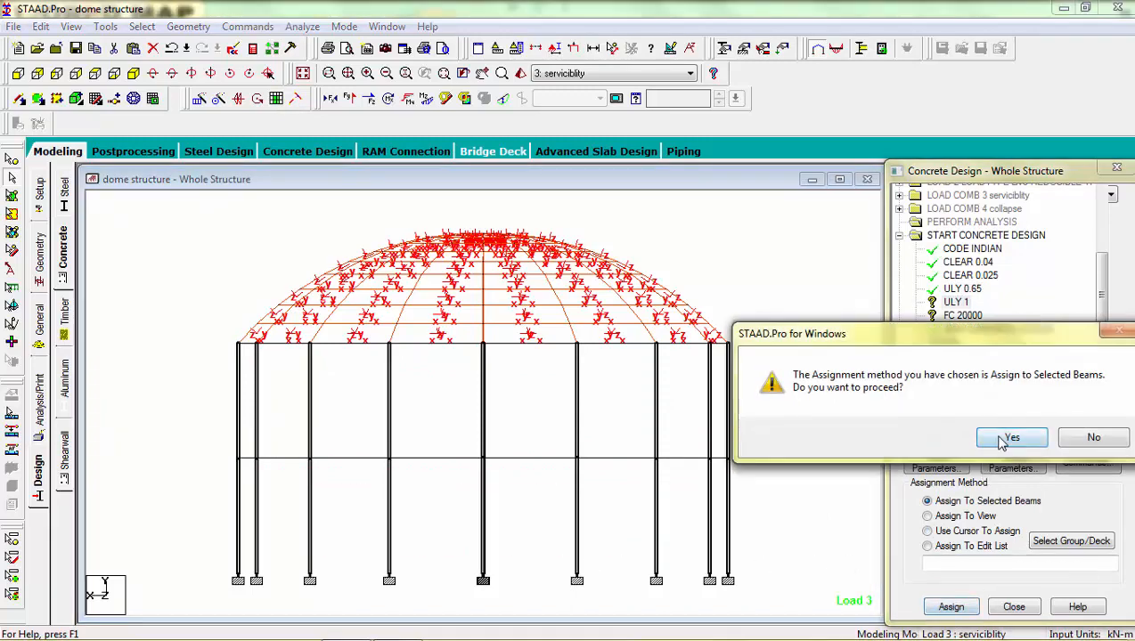
{"action": "left_click", "coordinate": [1012, 439]}
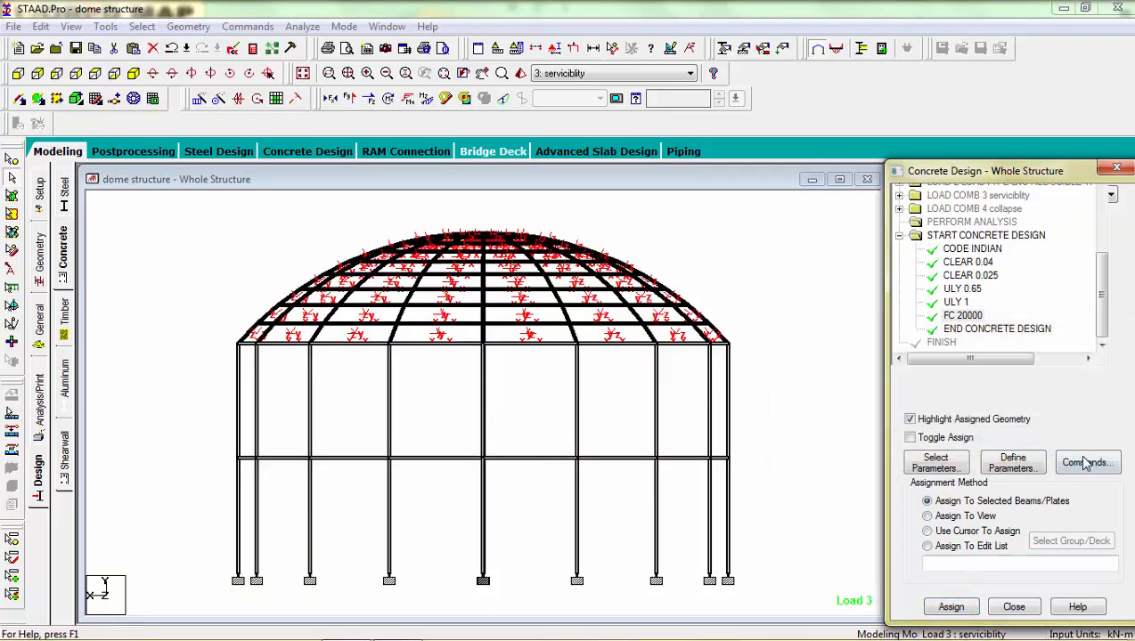
- Add DESIGN BEAM, DESIGN COLUMN and DESIGN SLAB/ELEMENT commands in the Commands dialog
{"action": "left_click", "coordinate": [1087, 463]}
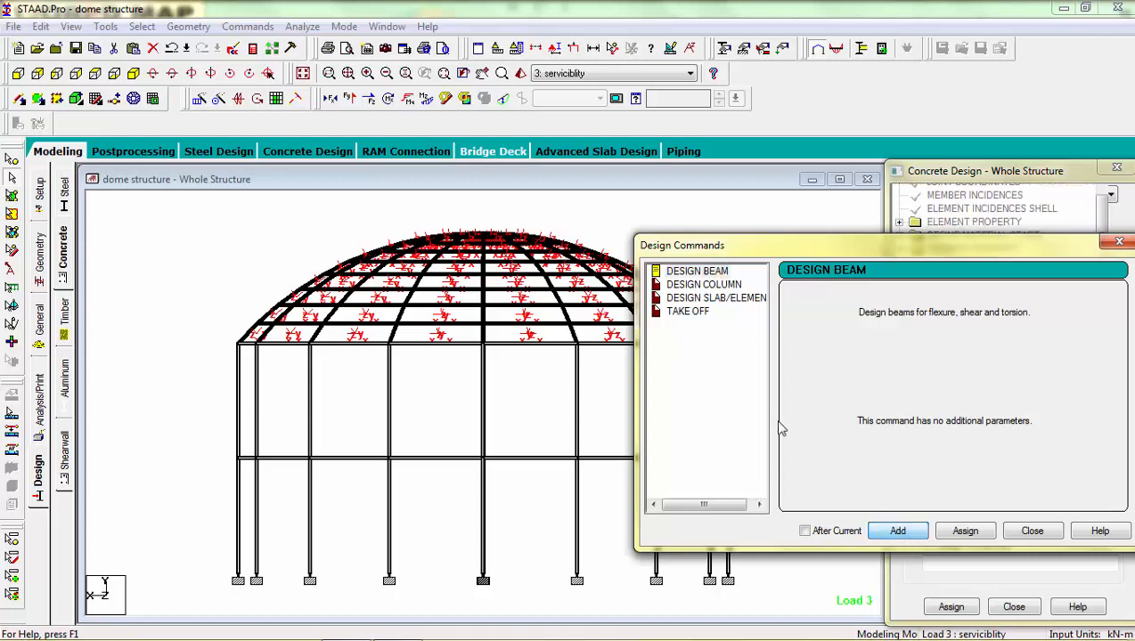
{"action": "left_click", "coordinate": [704, 285]}
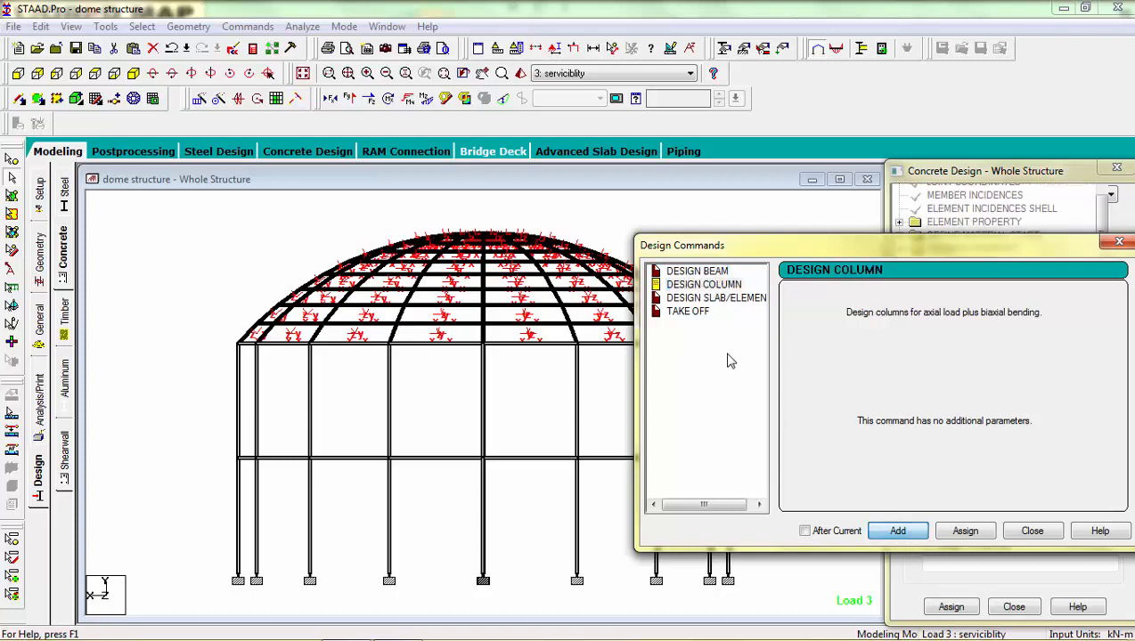
{"action": "left_click", "coordinate": [716, 298]}
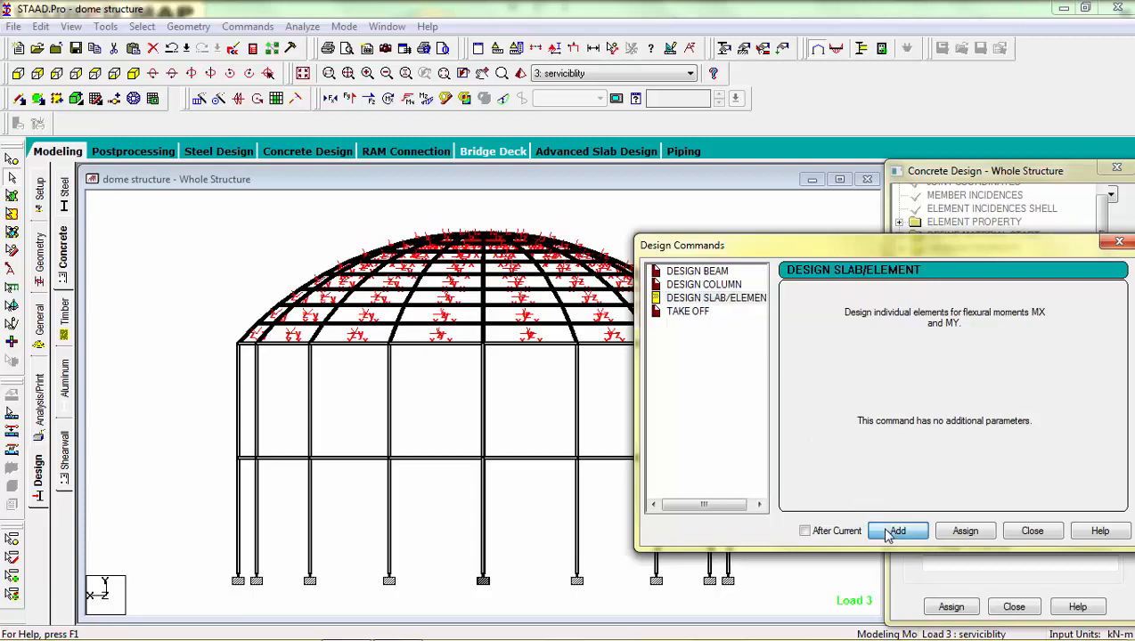
{"action": "left_click", "coordinate": [687, 310]}
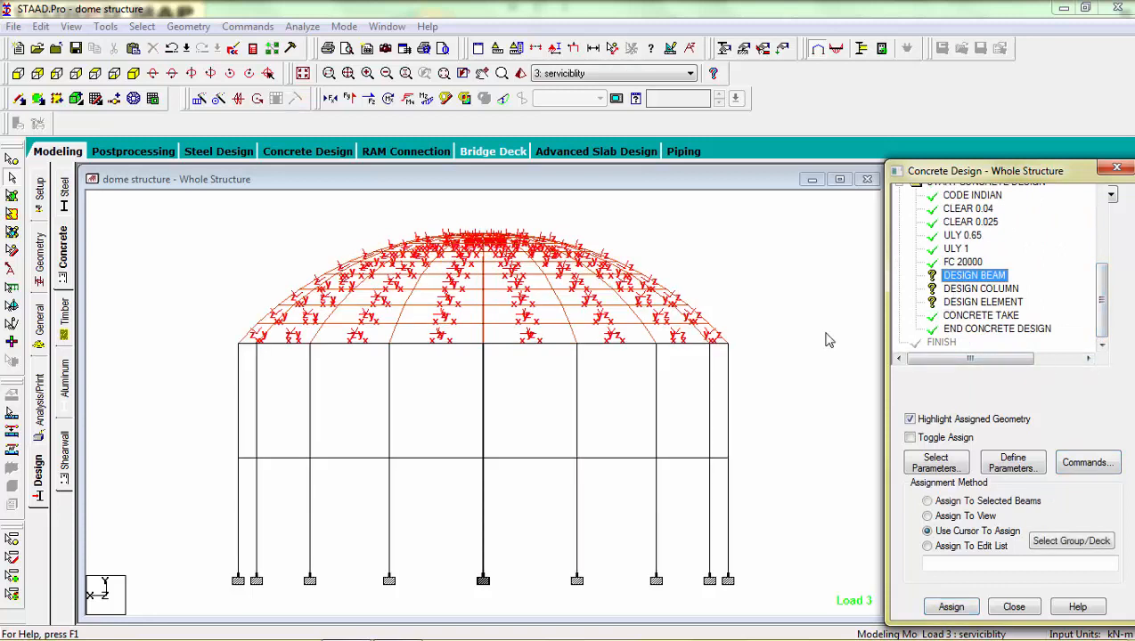
{"action": "mouse_move", "coordinate": [769, 348]}
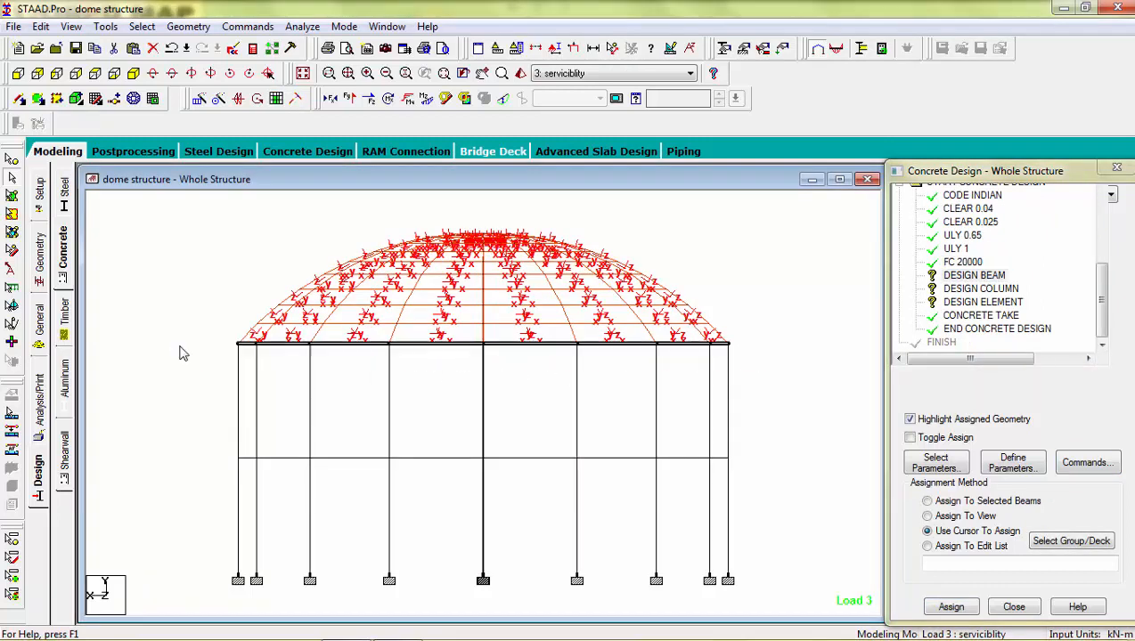
- Assign the column design command to the window-selected columns and design to the dome plates, confirming Yes
{"action": "left_click", "coordinate": [926, 500]}
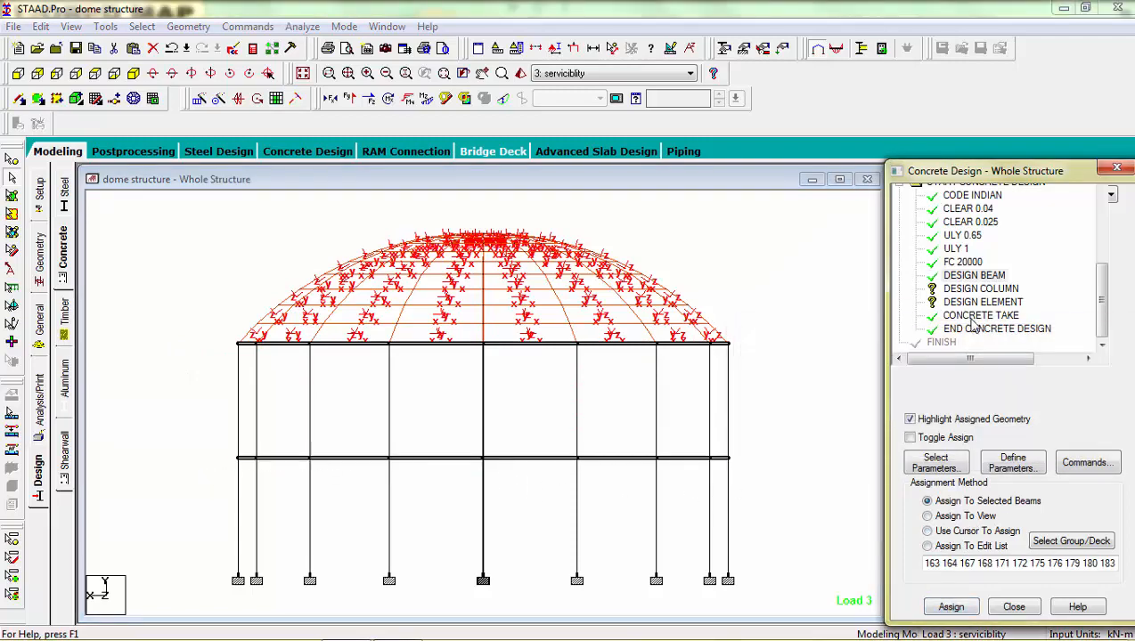
{"action": "left_click", "coordinate": [926, 531]}
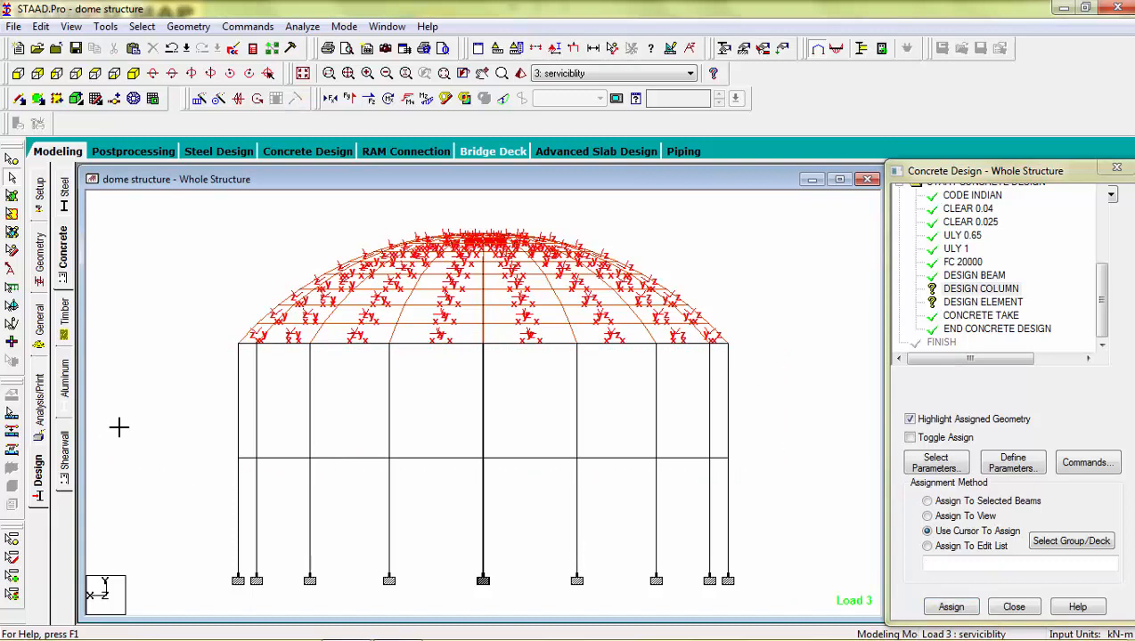
{"action": "left_click", "coordinate": [926, 500]}
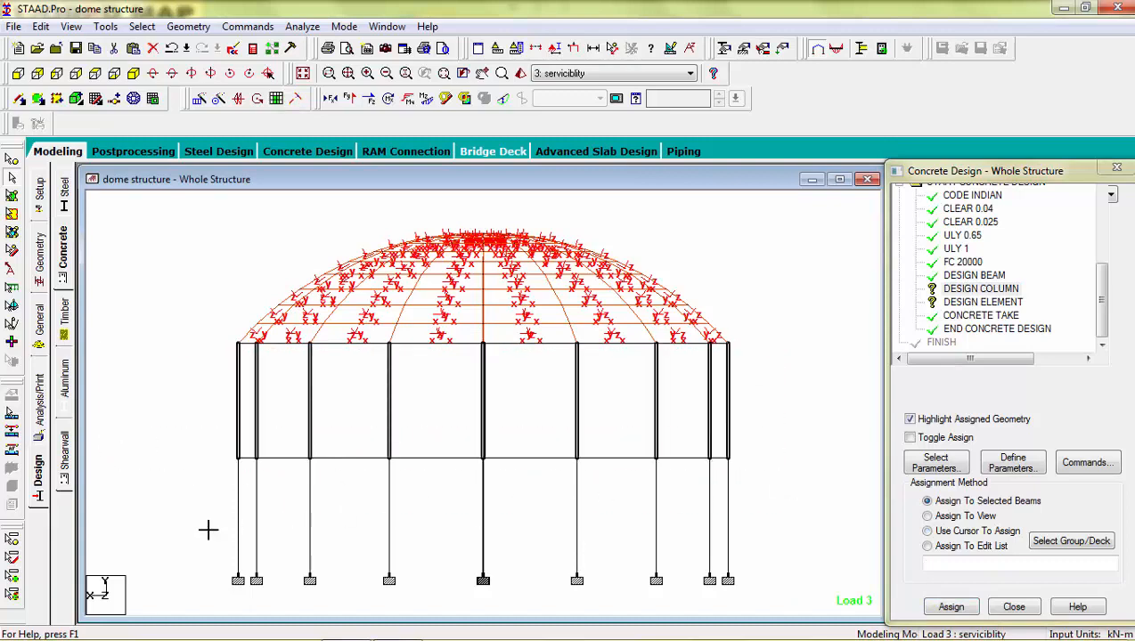
{"action": "left_click", "coordinate": [952, 605]}
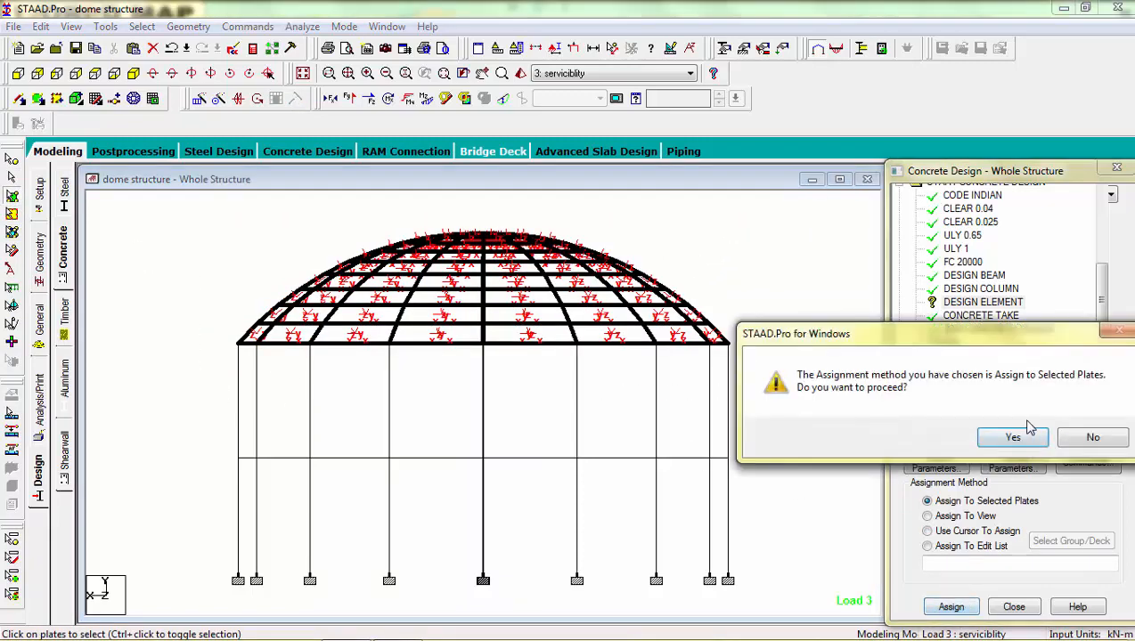
{"action": "left_click", "coordinate": [1012, 437]}
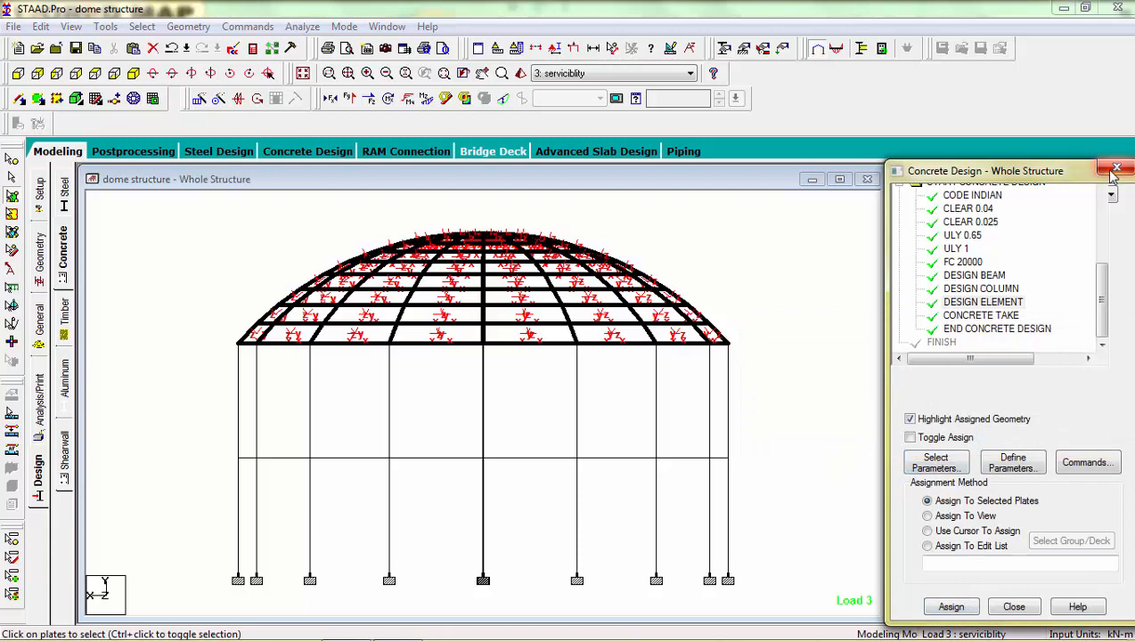
{"action": "mouse_move", "coordinate": [1115, 169]}
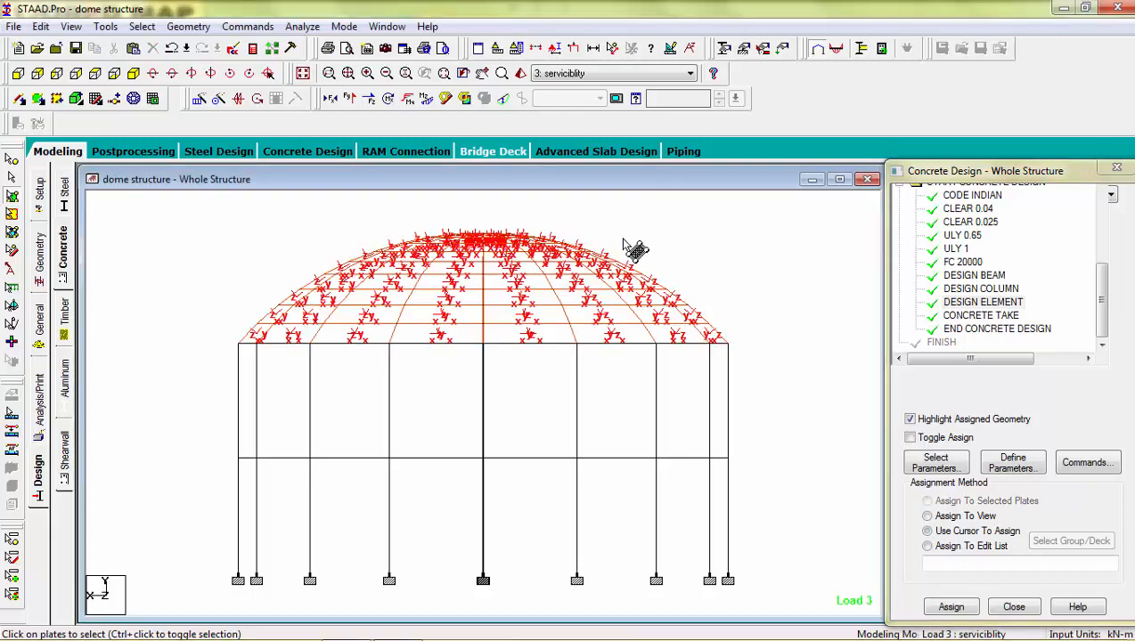
- Run the analysis from the Analyze menu and choose View Output File on completion
{"action": "left_click", "coordinate": [303, 27]}
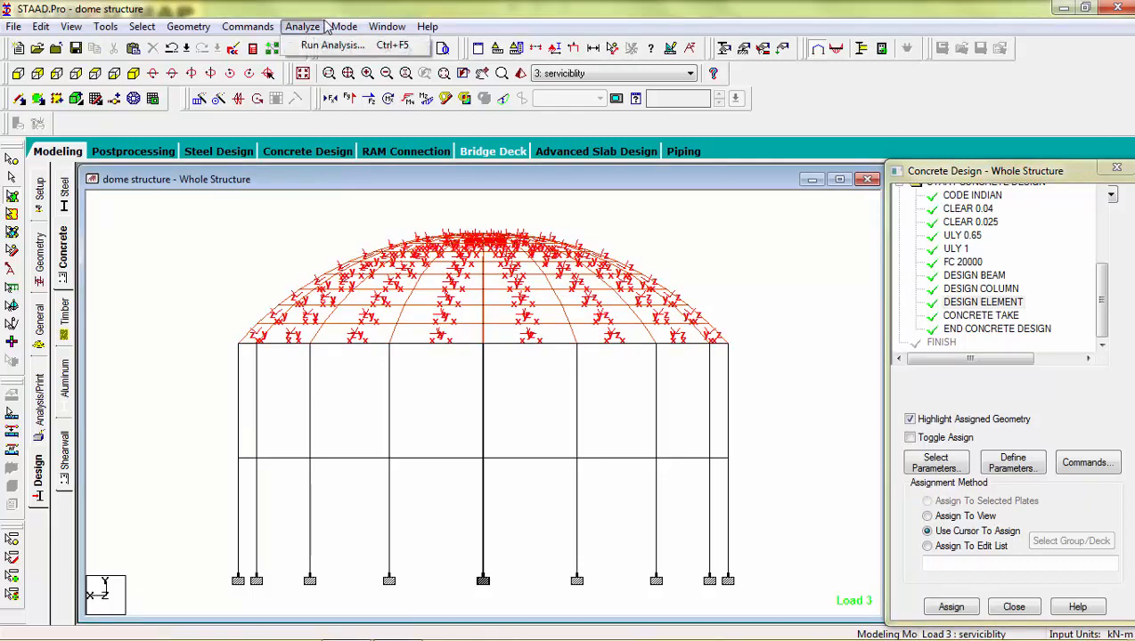
{"action": "left_click", "coordinate": [332, 45]}
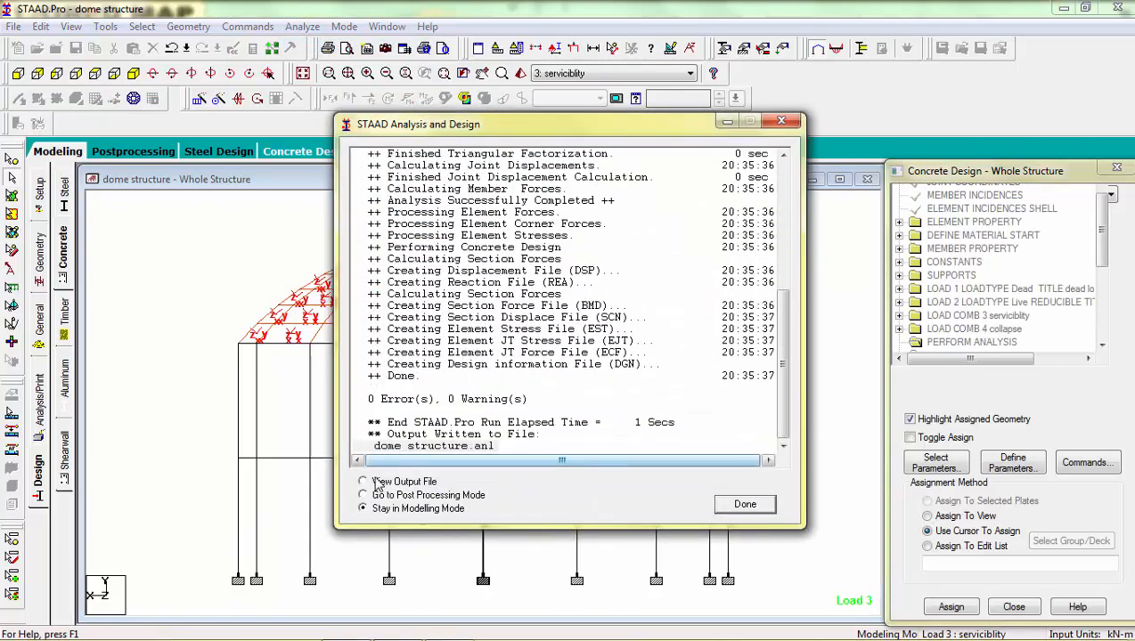
{"action": "left_click", "coordinate": [364, 481]}
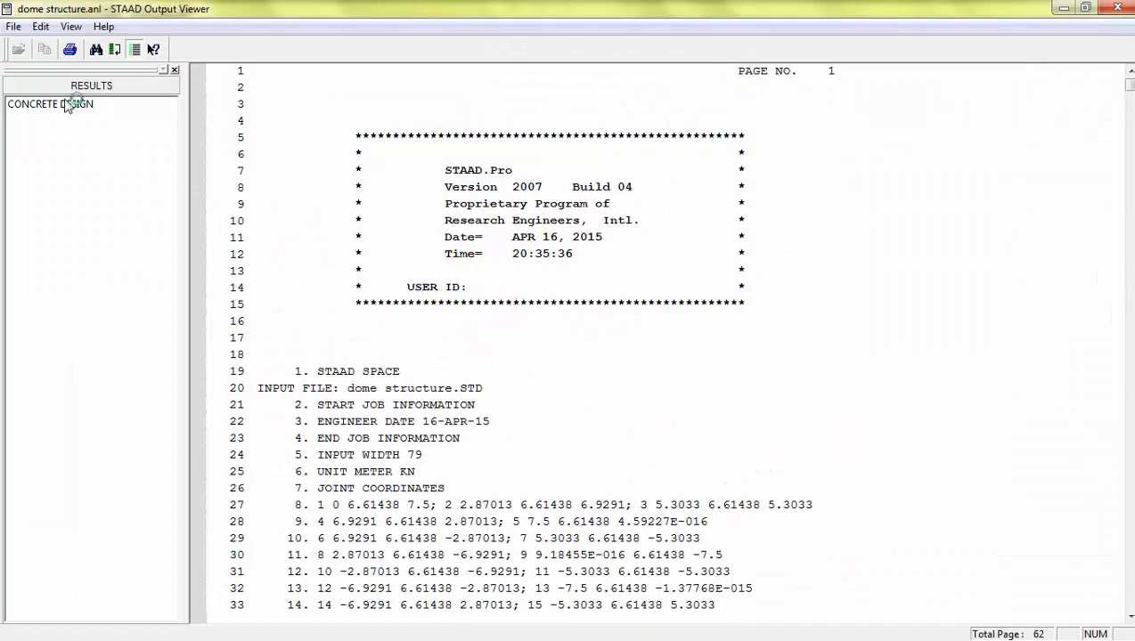
- Jump to CONCRETE DESIGN in the output and scroll through the beam reinforcement summaries
{"action": "left_click", "coordinate": [50, 103]}
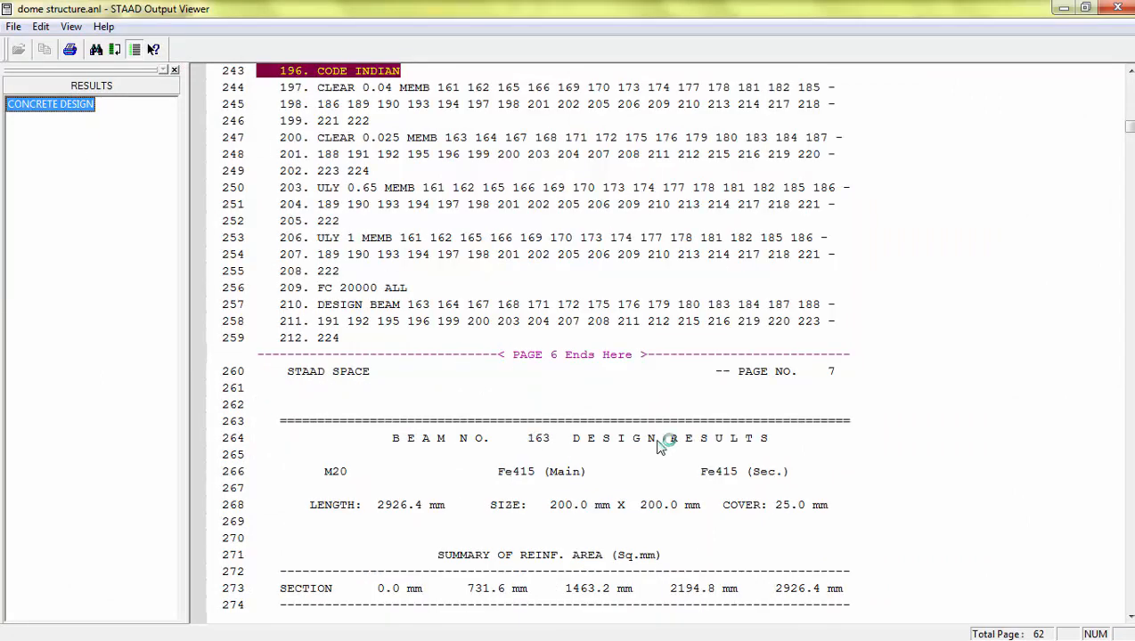
{"action": "scroll", "scroll_direction": "down", "scroll_amount": 3}
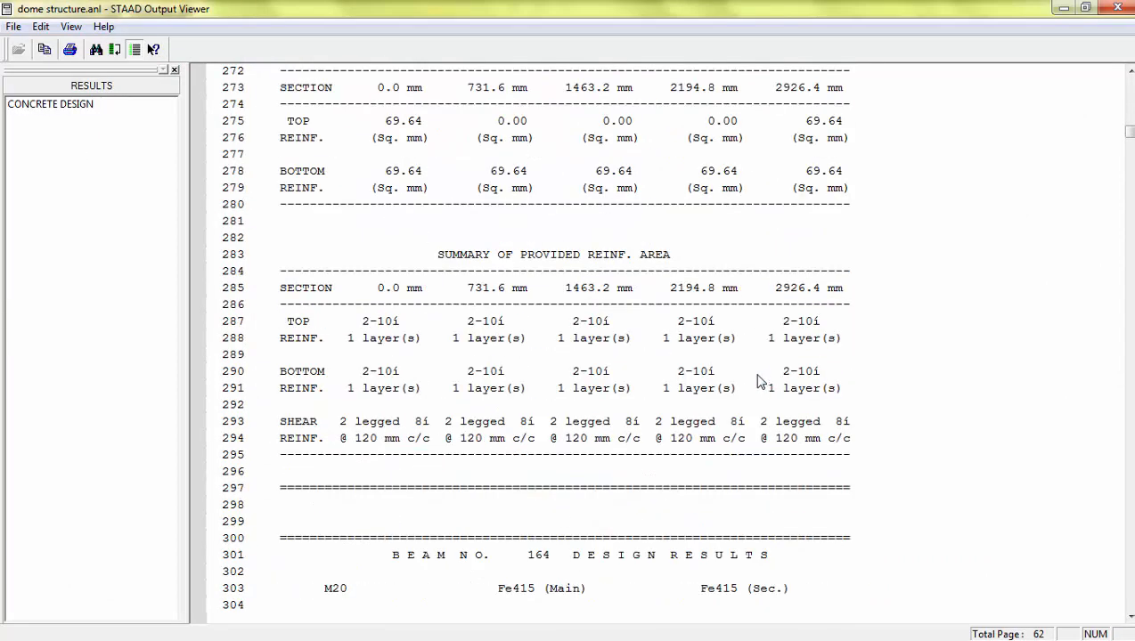
{"action": "scroll", "scroll_direction": "down", "scroll_amount": 3}
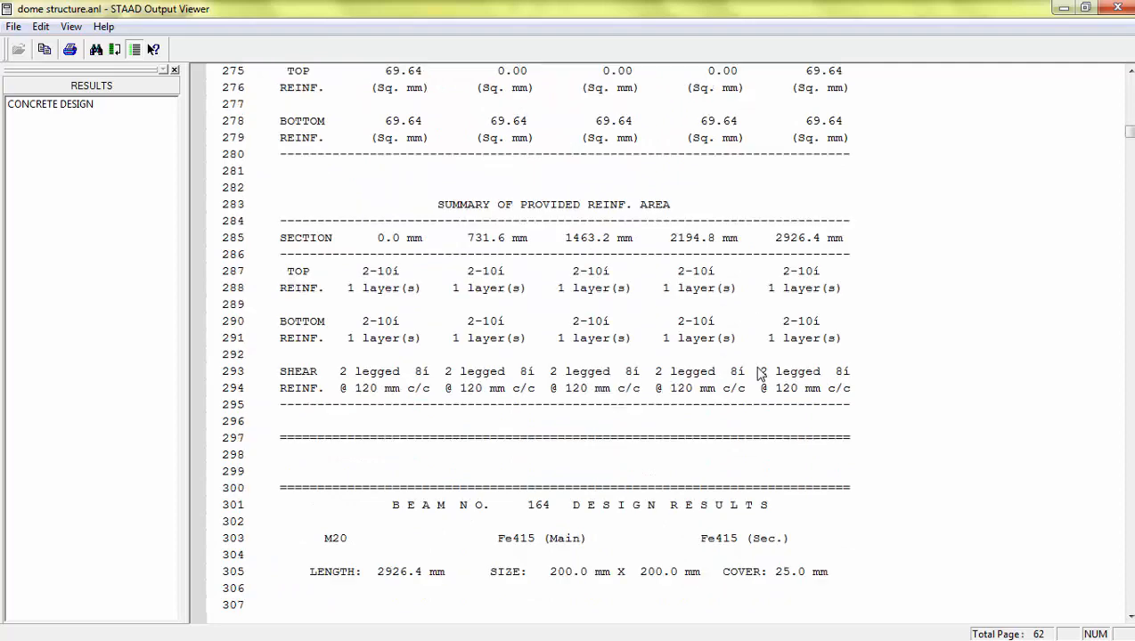
{"action": "scroll", "scroll_direction": "up", "scroll_amount": 3}
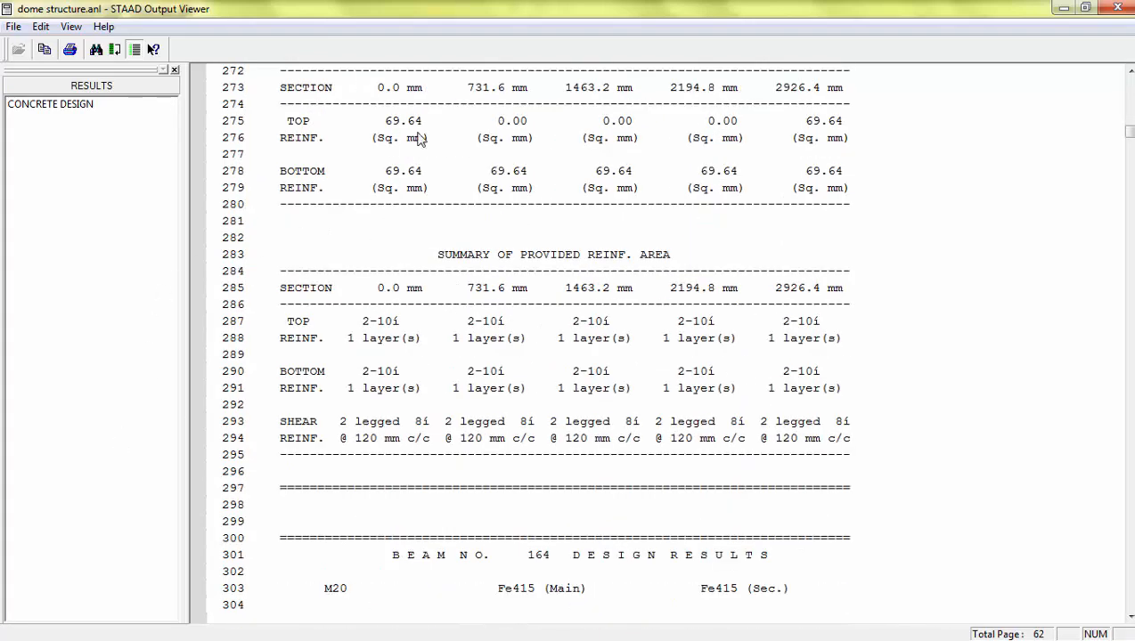
{"action": "scroll", "scroll_direction": "up", "scroll_amount": 3}
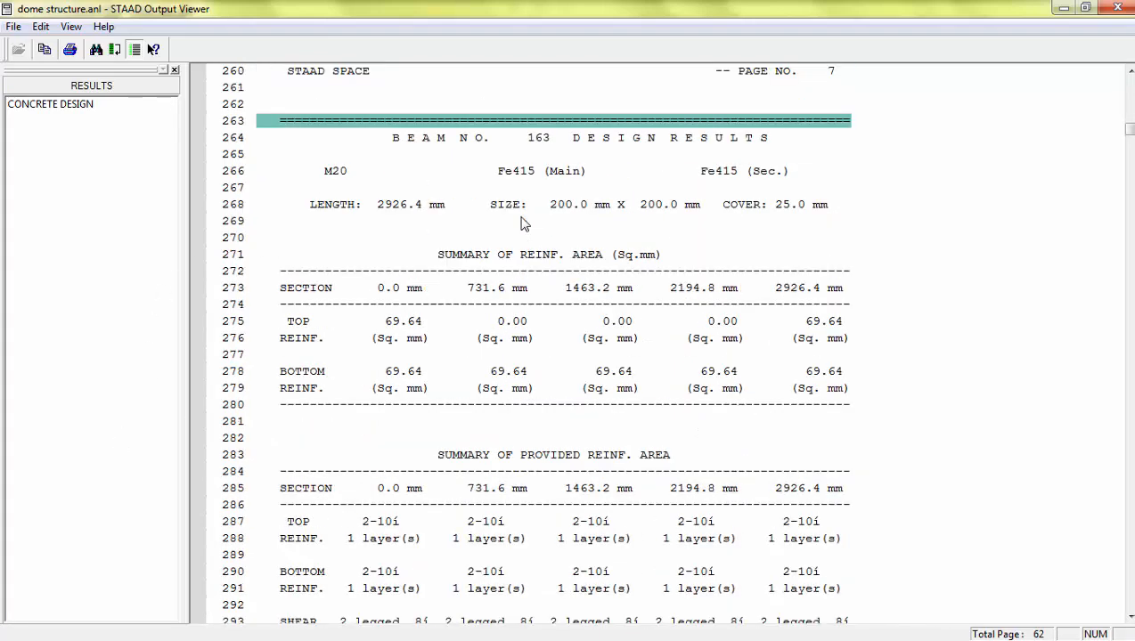
{"action": "scroll", "scroll_direction": "down", "scroll_amount": 3}
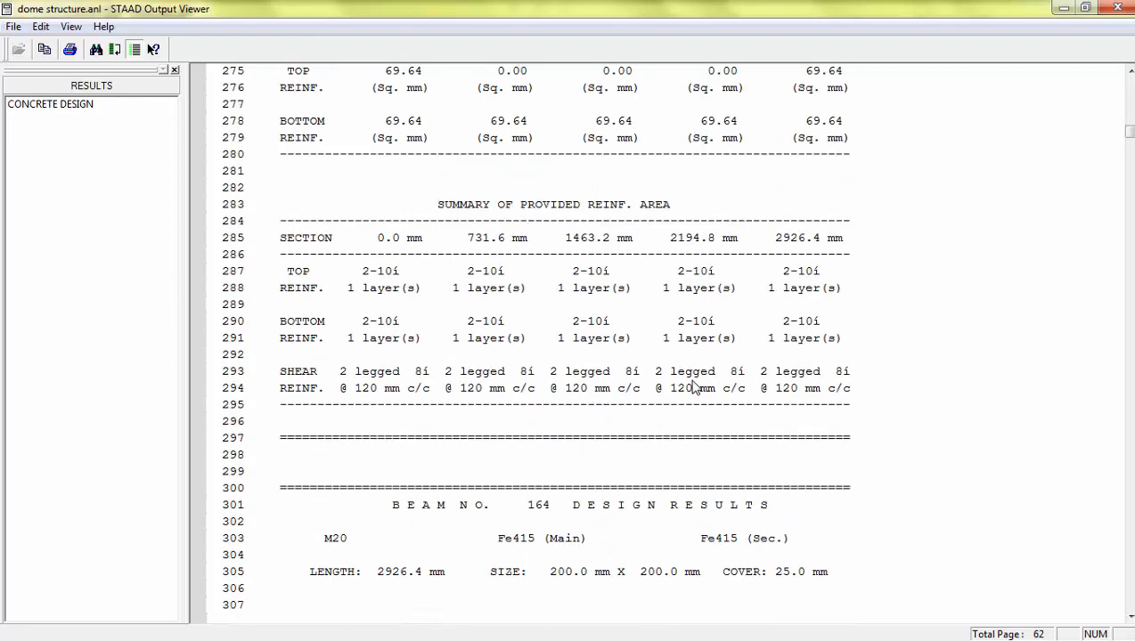
{"action": "scroll", "scroll_direction": "down", "scroll_amount": 3}
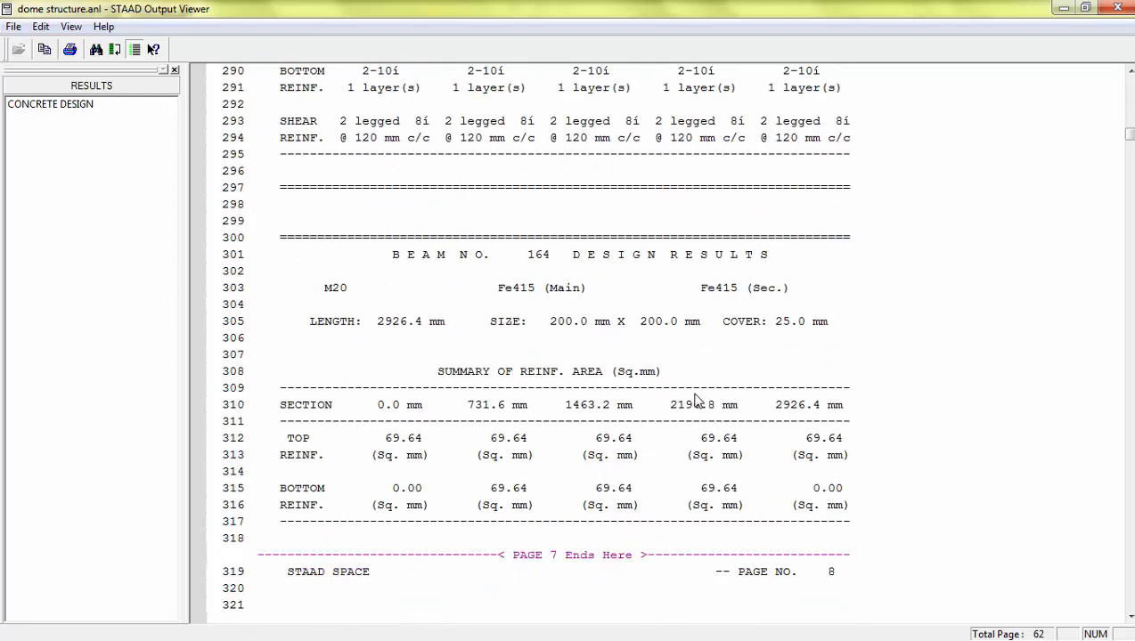
{"action": "scroll", "scroll_direction": "down", "scroll_amount": 3}
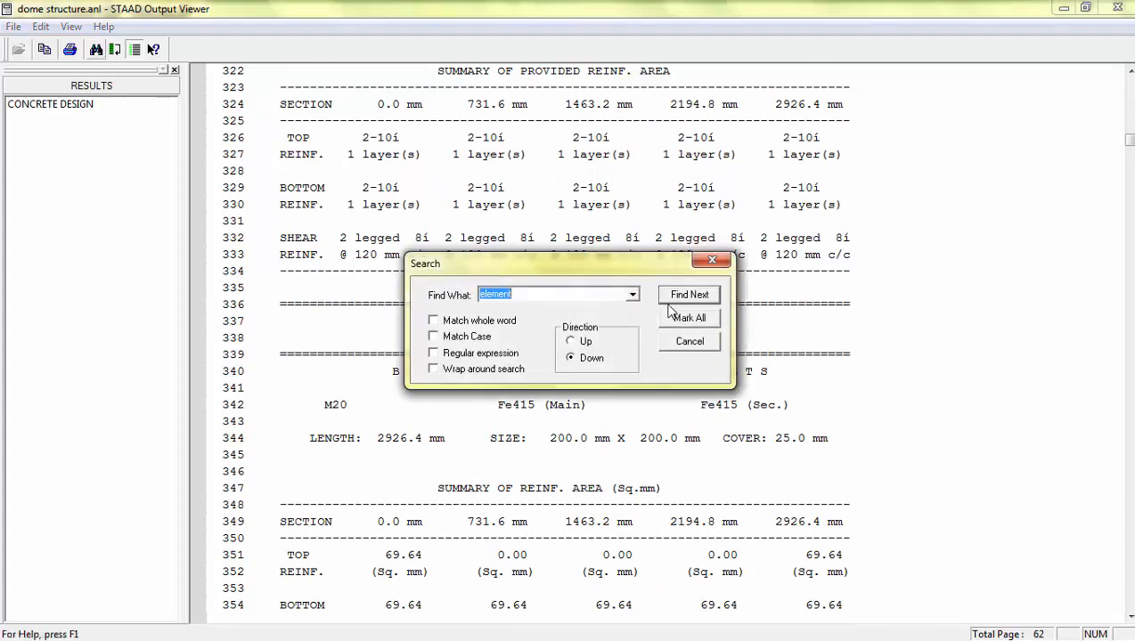
- Find 'element' to reach the element design summary for the dome plates and scroll through it
{"action": "left_click", "coordinate": [687, 294]}
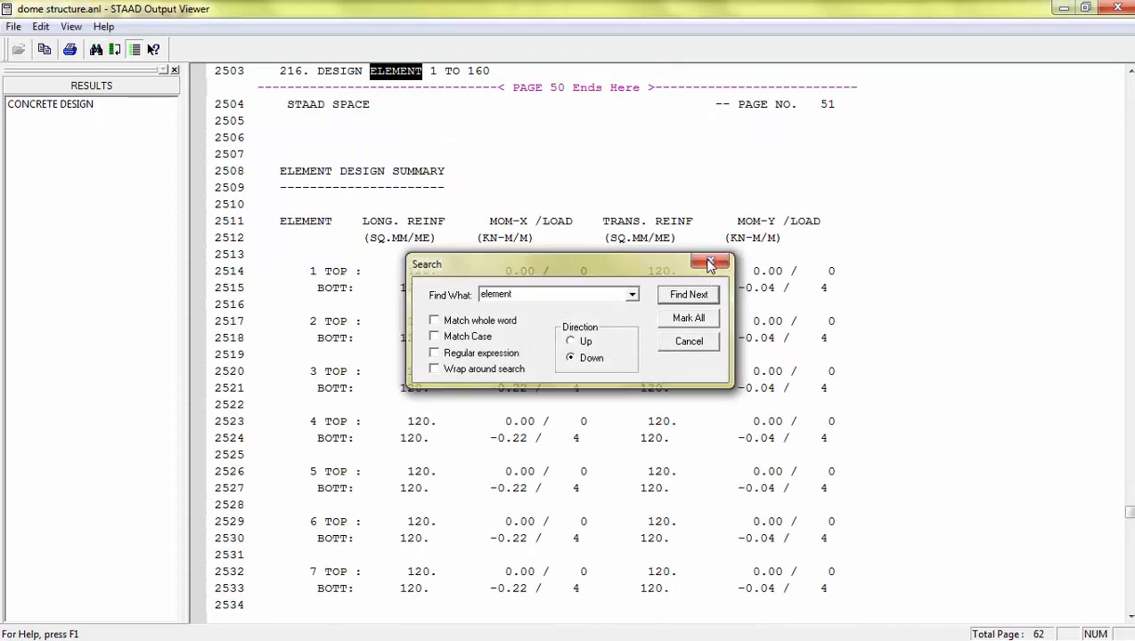
{"action": "left_click", "coordinate": [711, 262]}
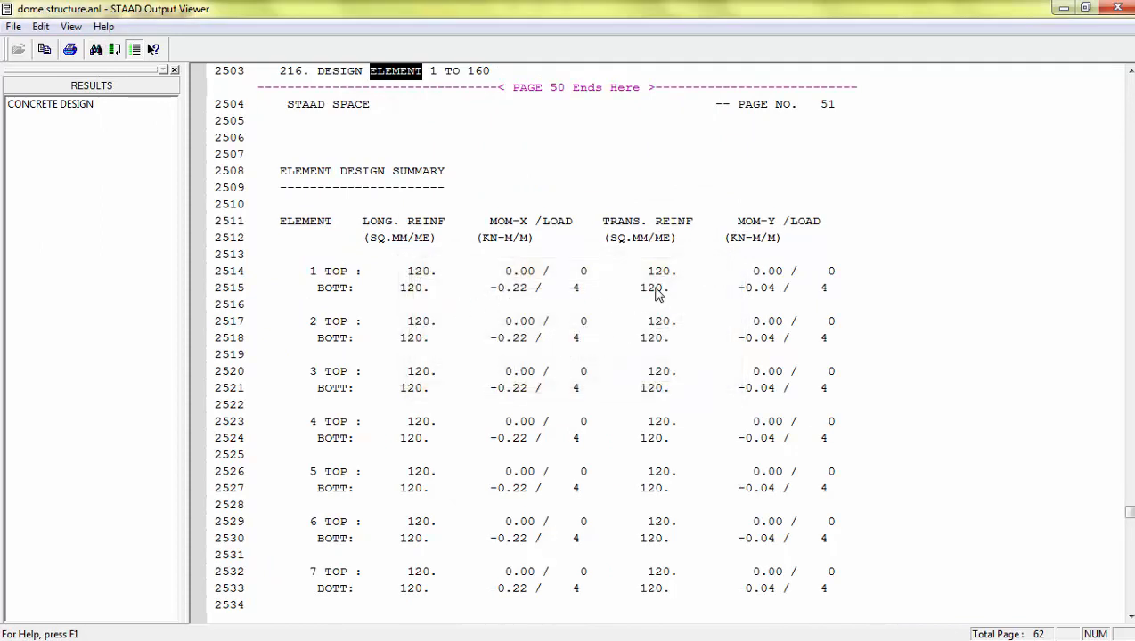
{"action": "mouse_move", "coordinate": [640, 324]}
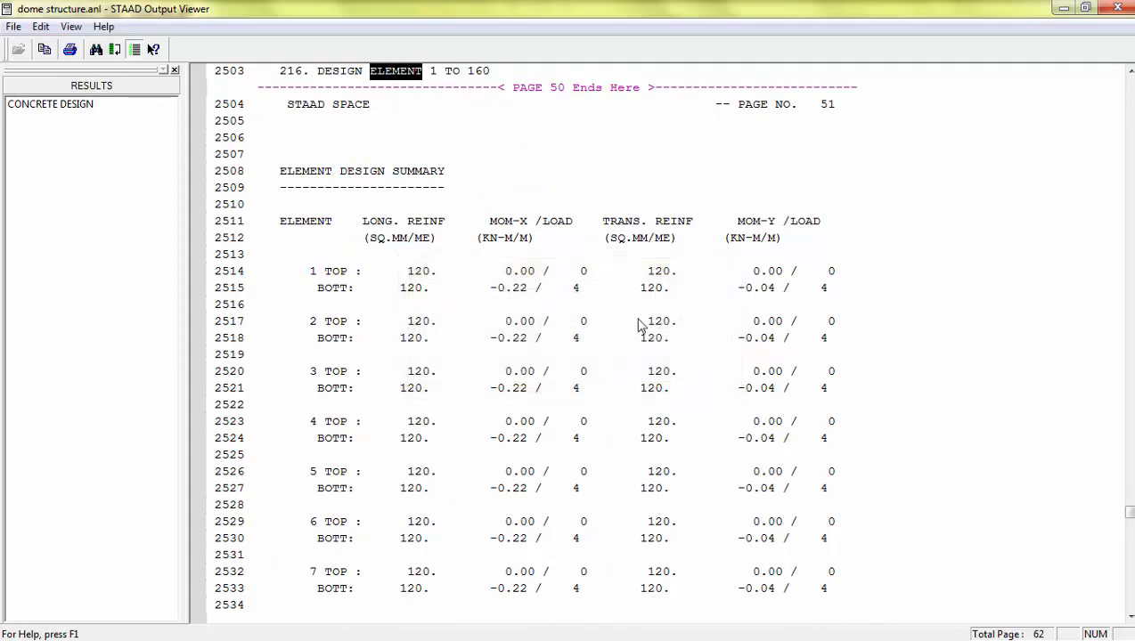
{"action": "scroll", "scroll_direction": "down", "scroll_amount": 3}
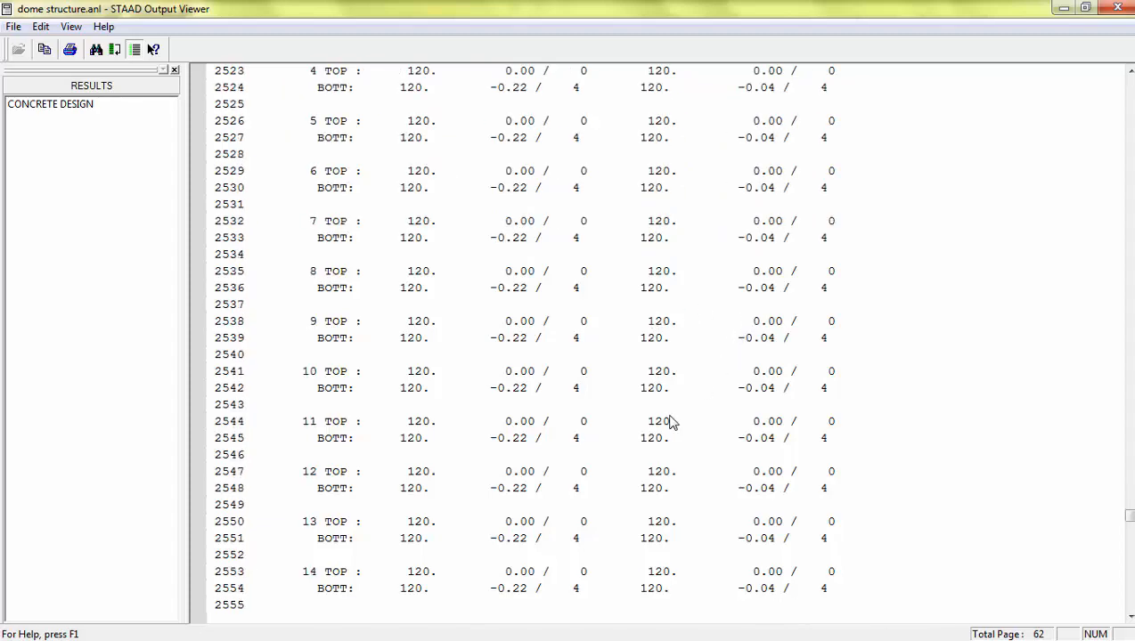
{"action": "scroll", "scroll_direction": "down", "scroll_amount": 3}
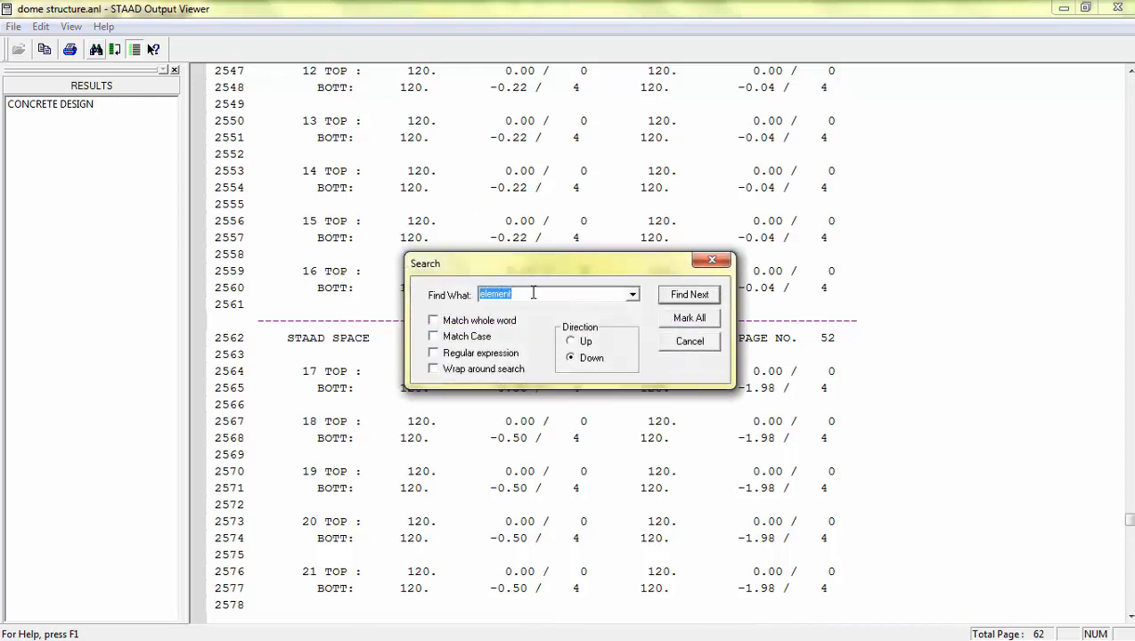
- Search the output for 'column' until the Column No. 161 design results are reached
{"action": "type", "text": "d"}
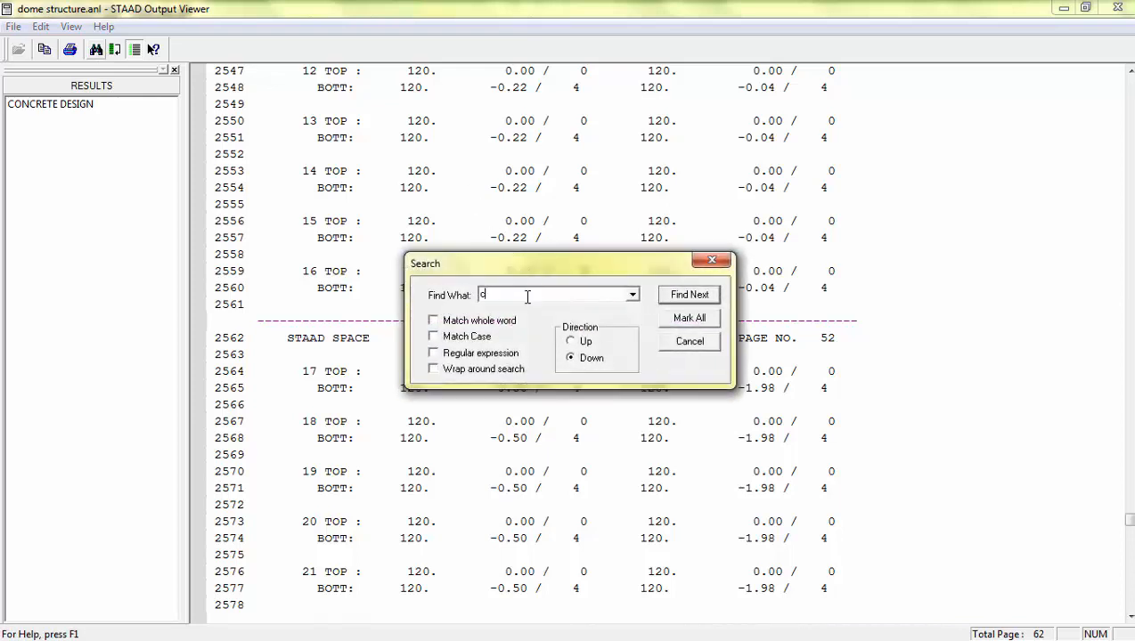
{"action": "type", "text": "olumn"}
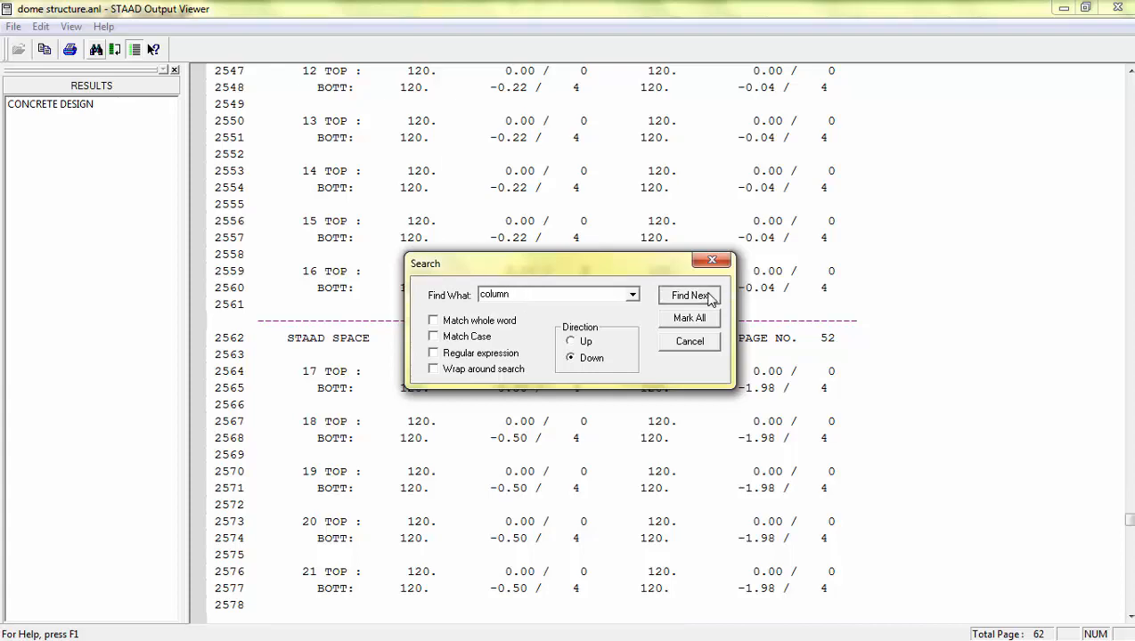
{"action": "left_click", "coordinate": [688, 296]}
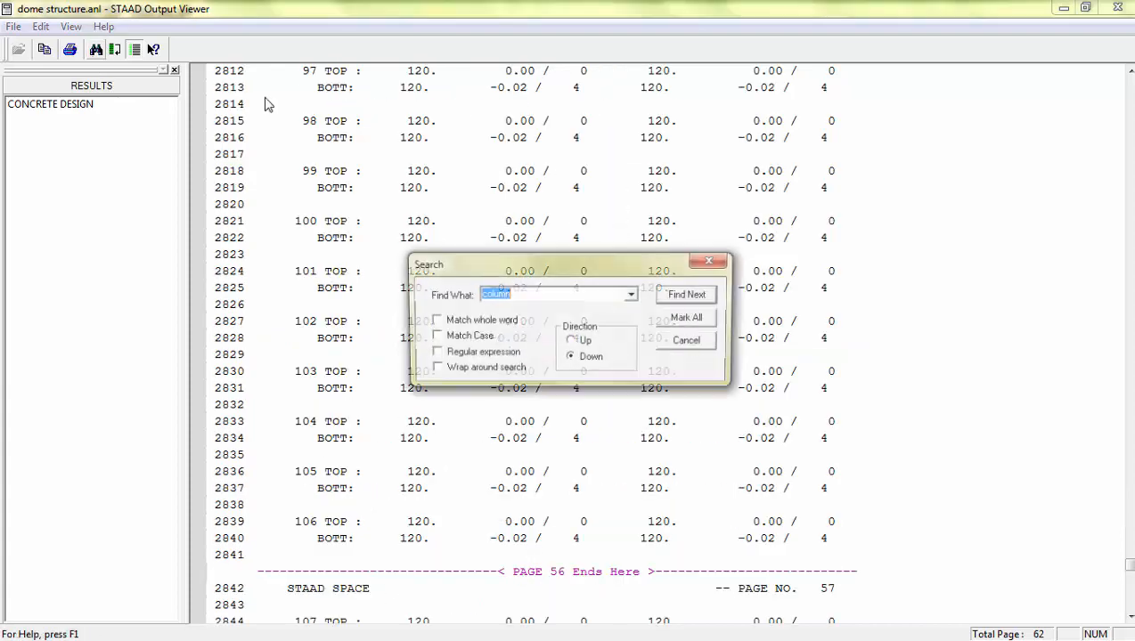
{"action": "left_click", "coordinate": [686, 294]}
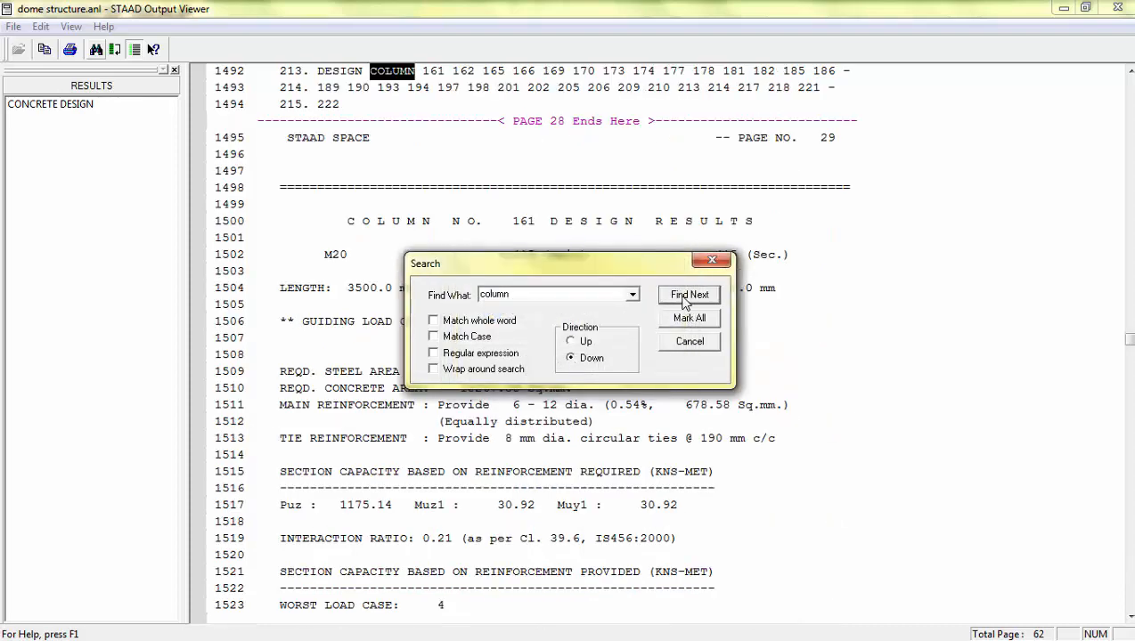
{"action": "left_click", "coordinate": [690, 296]}
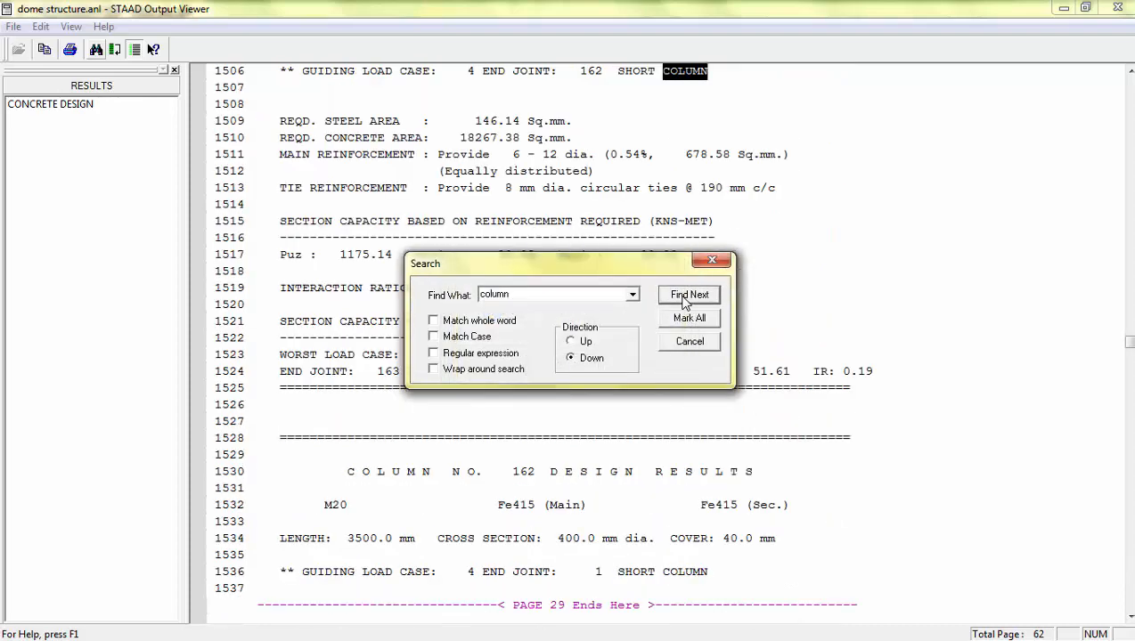
{"action": "mouse_move", "coordinate": [709, 278]}
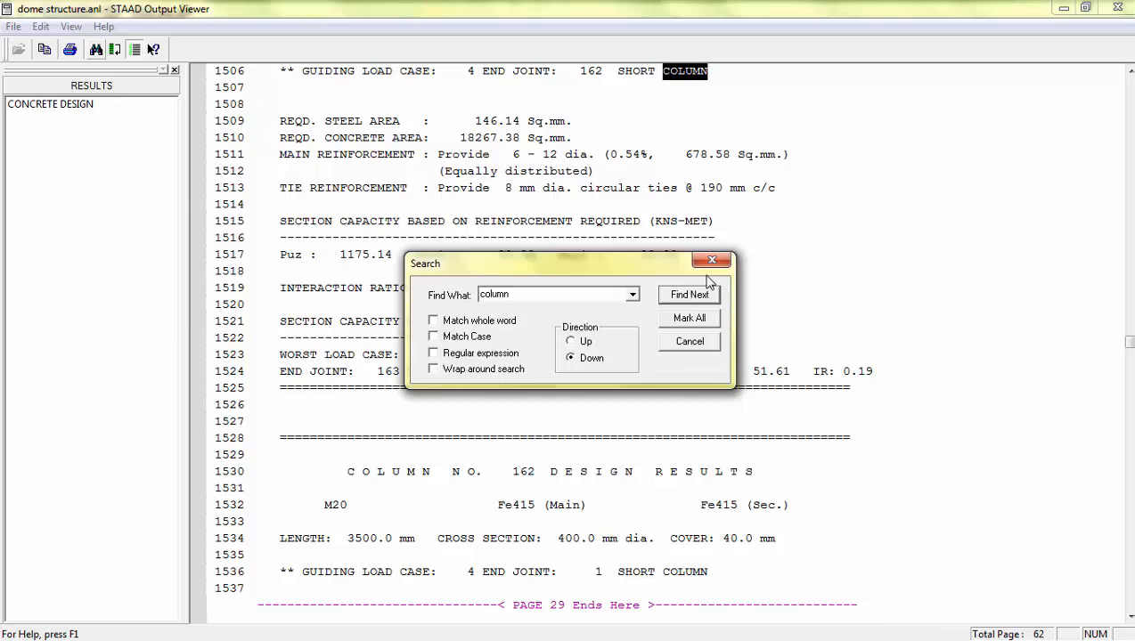
{"action": "left_click", "coordinate": [711, 260]}
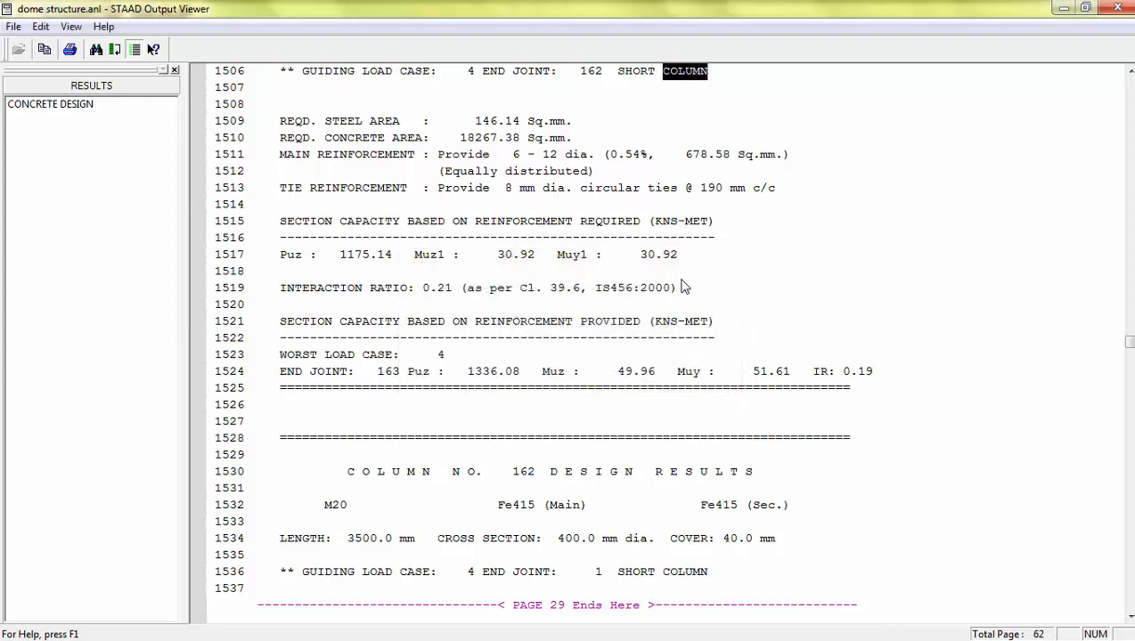
- Scroll through column 161's steel area, main and tie reinforcement and interaction ratio
{"action": "scroll", "scroll_direction": "up", "scroll_amount": 3}
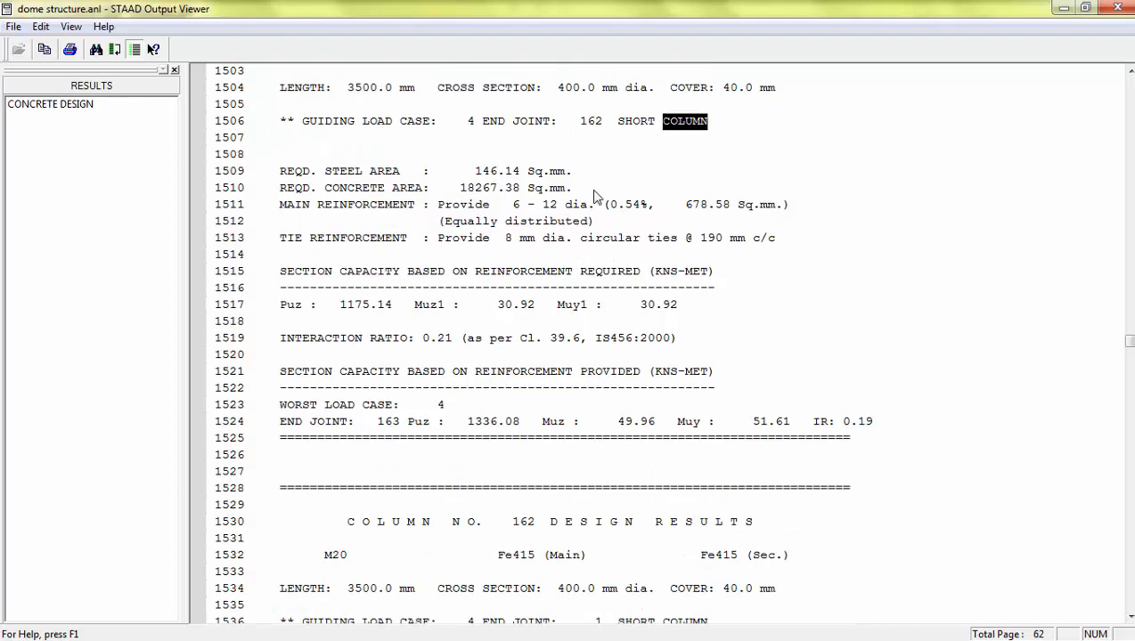
{"action": "scroll", "scroll_direction": "up", "scroll_amount": 3}
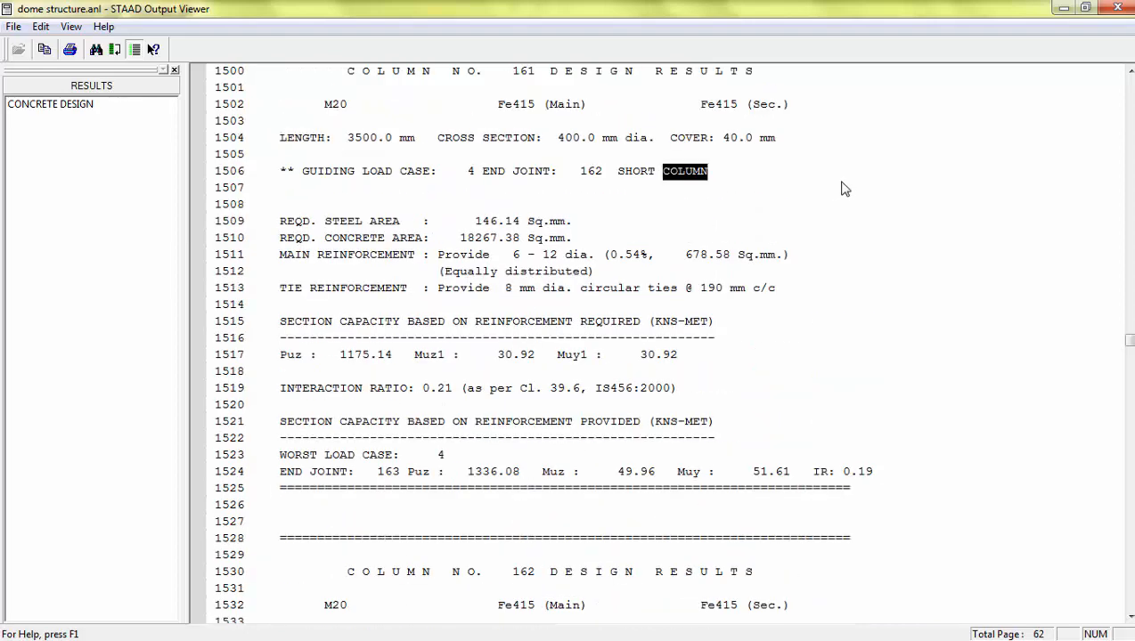
{"action": "scroll", "scroll_direction": "down", "scroll_amount": 3}
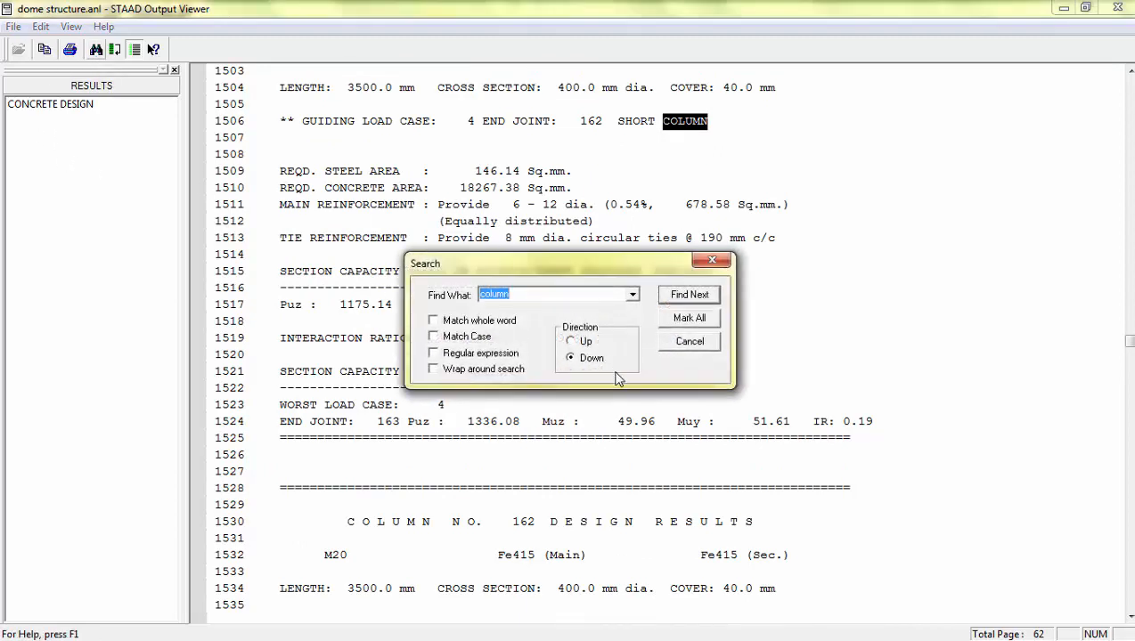
{"action": "type", "text": "e"}
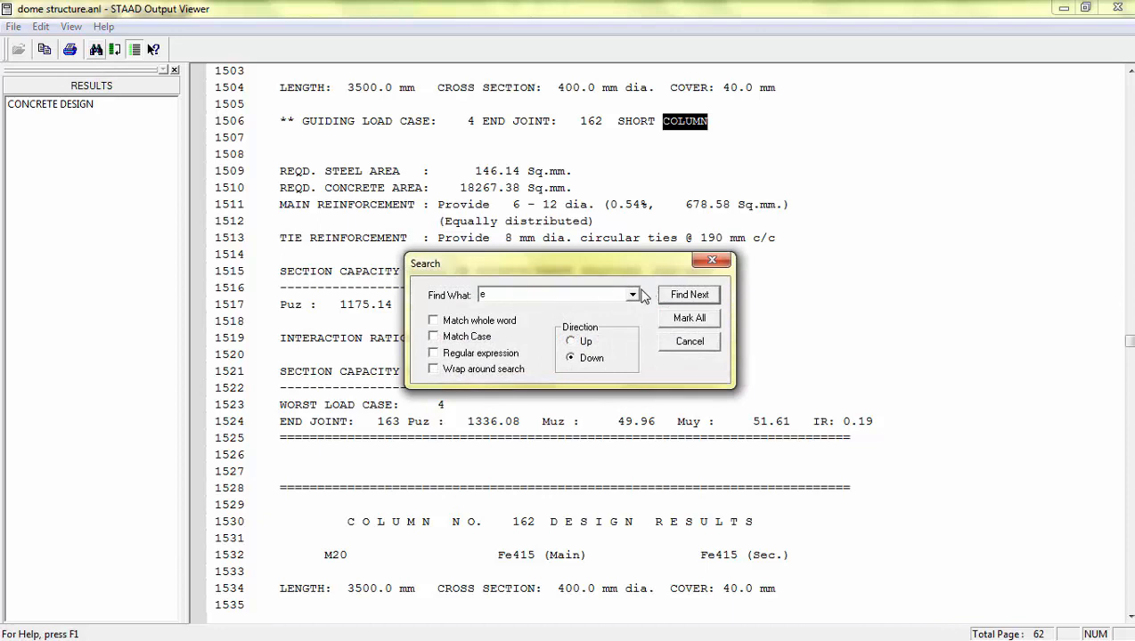
{"action": "type", "text": "element"}
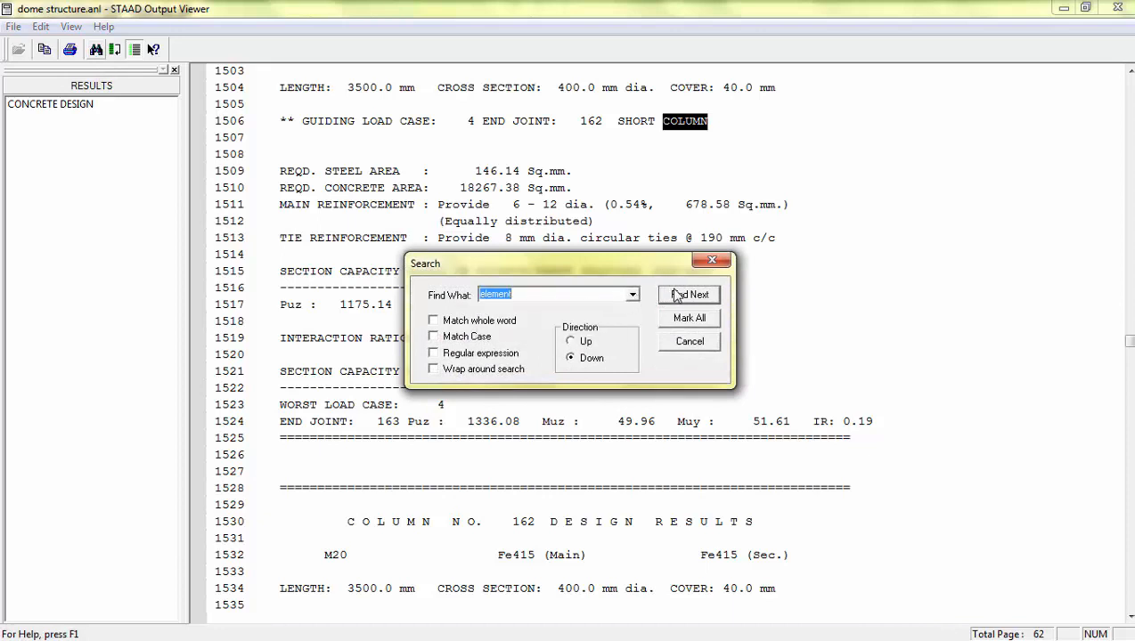
{"action": "left_click", "coordinate": [688, 296]}
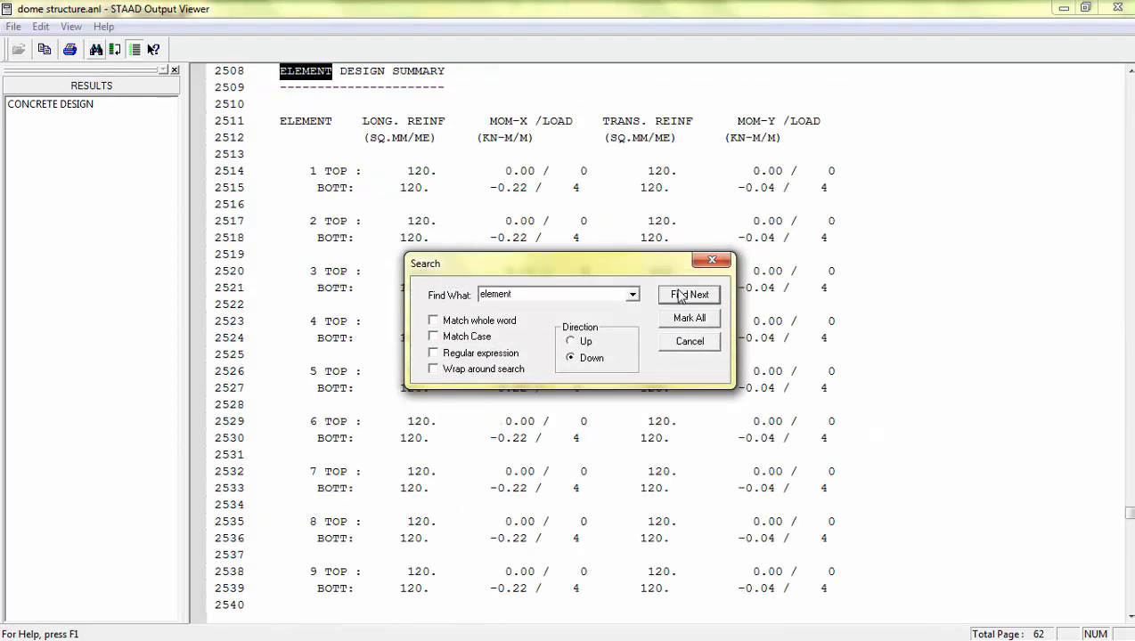
{"action": "left_click", "coordinate": [690, 296]}
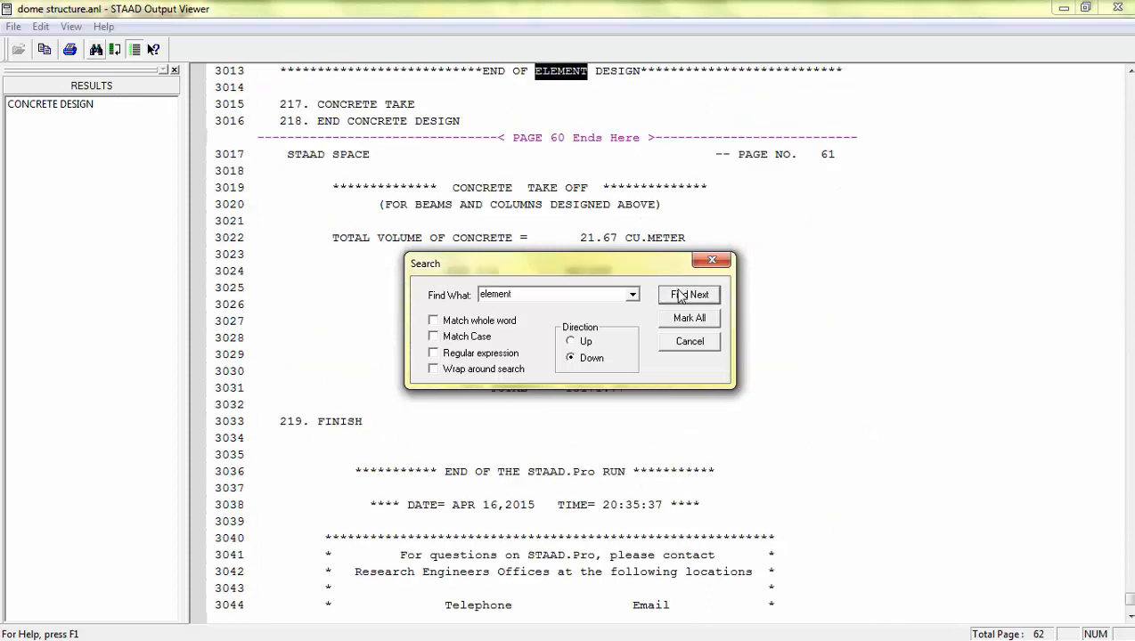
{"action": "left_click", "coordinate": [688, 342]}
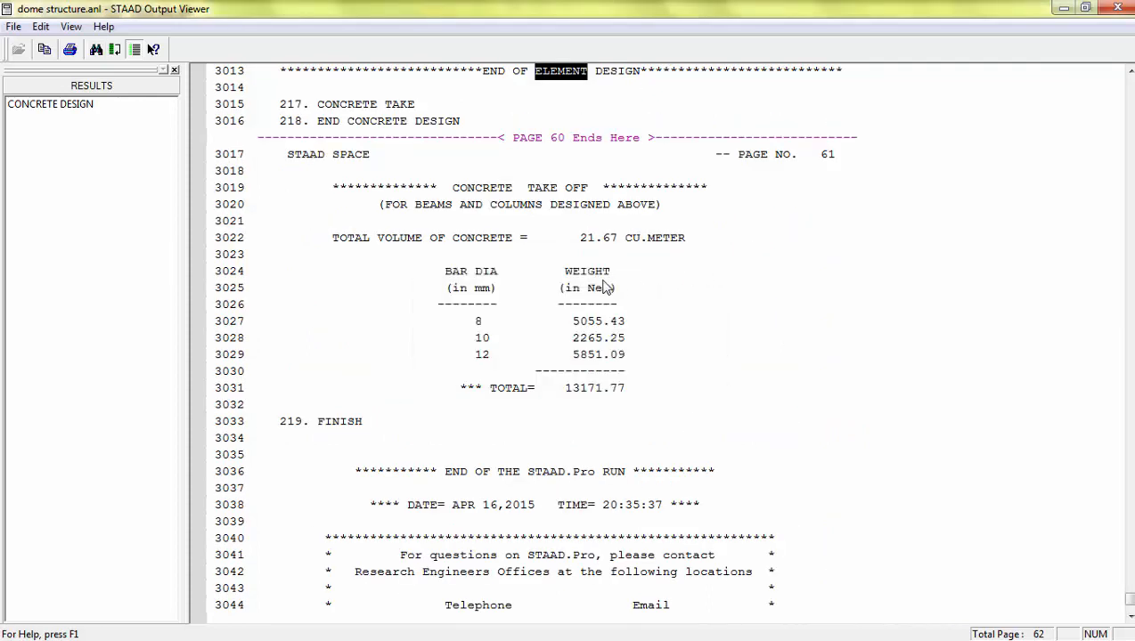
{"action": "mouse_move", "coordinate": [579, 243]}
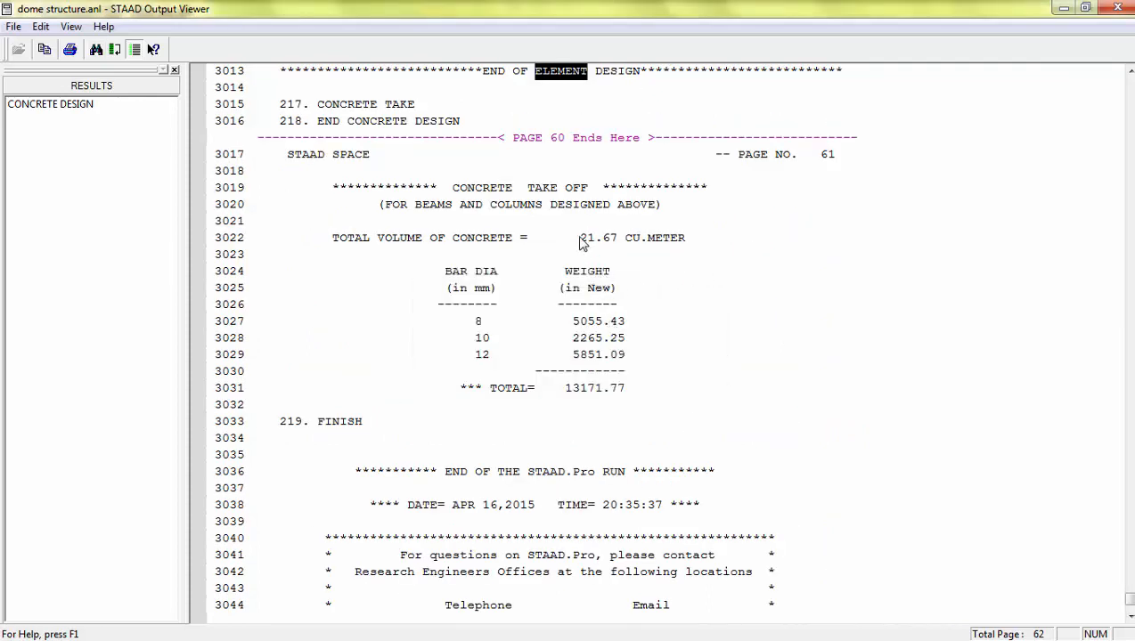
{"action": "mouse_move", "coordinate": [638, 271]}
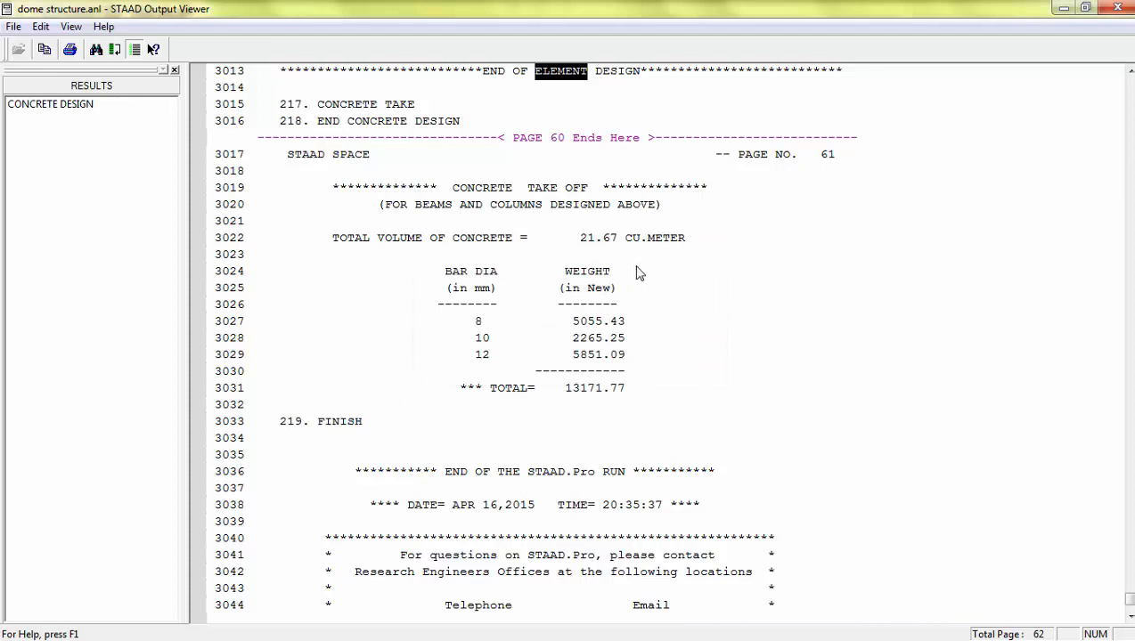
{"action": "mouse_move", "coordinate": [609, 289]}
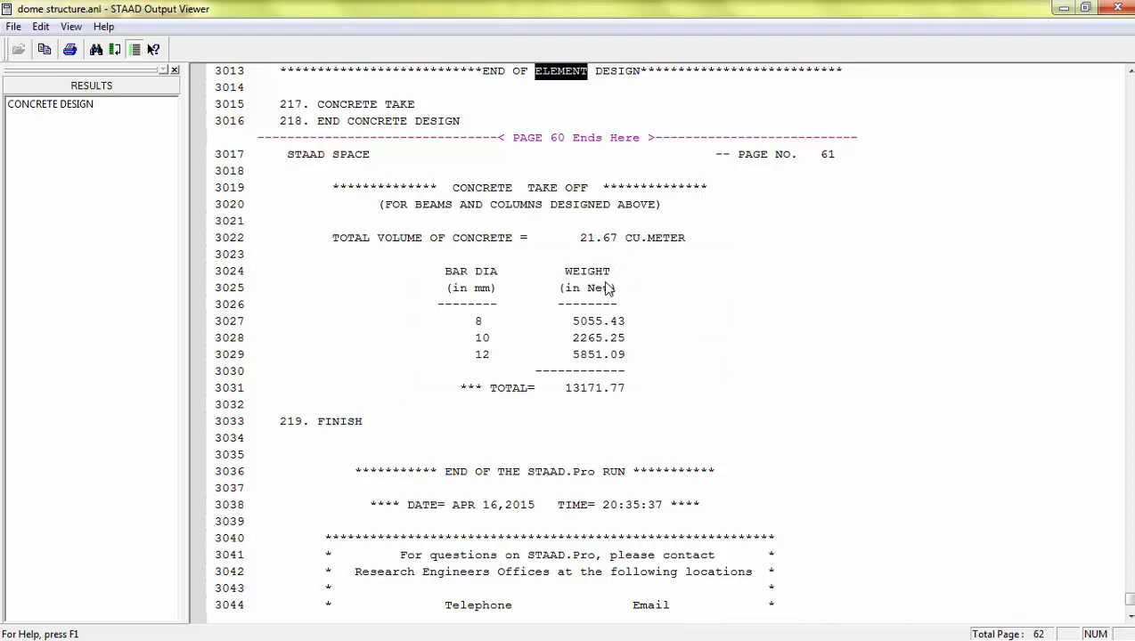
{"action": "mouse_move", "coordinate": [488, 329]}
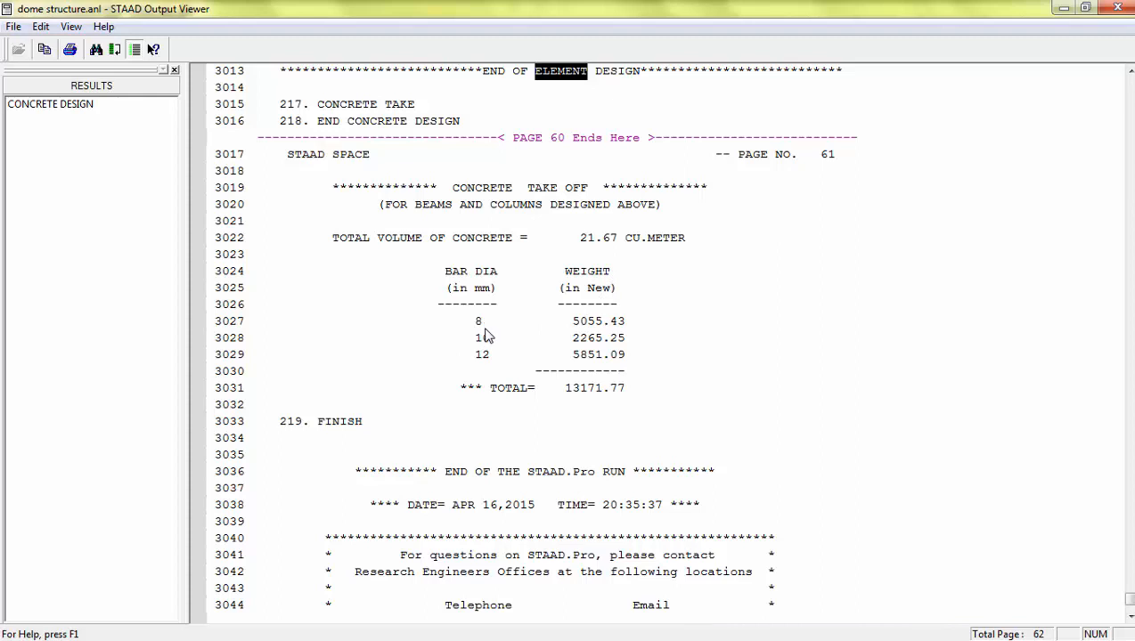
{"action": "mouse_move", "coordinate": [668, 299]}
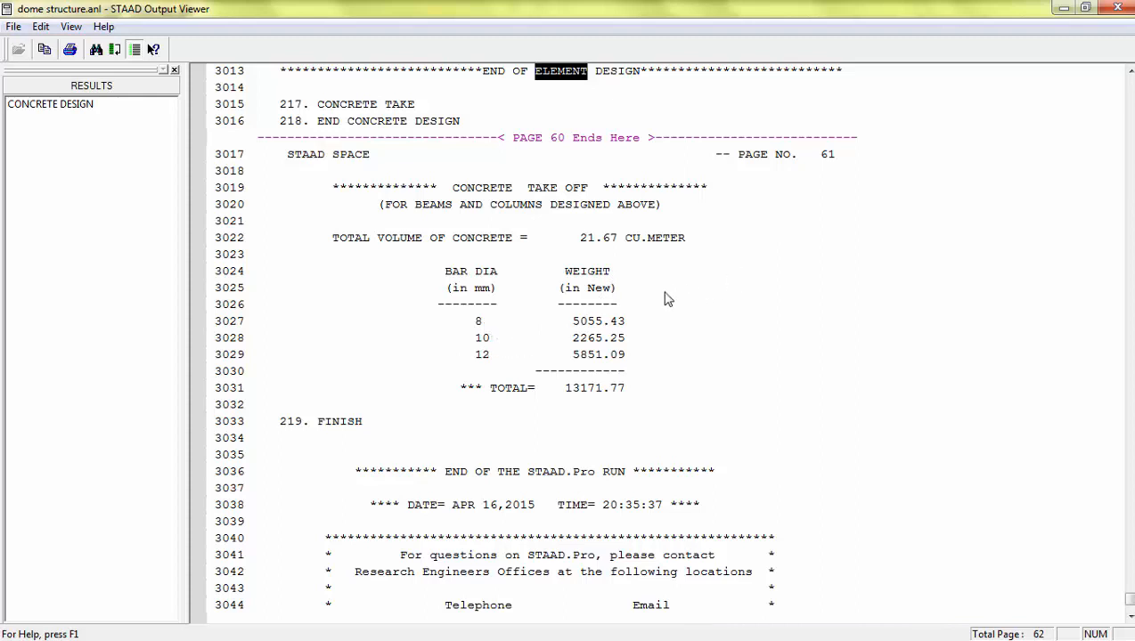
{"action": "mouse_move", "coordinate": [577, 374]}
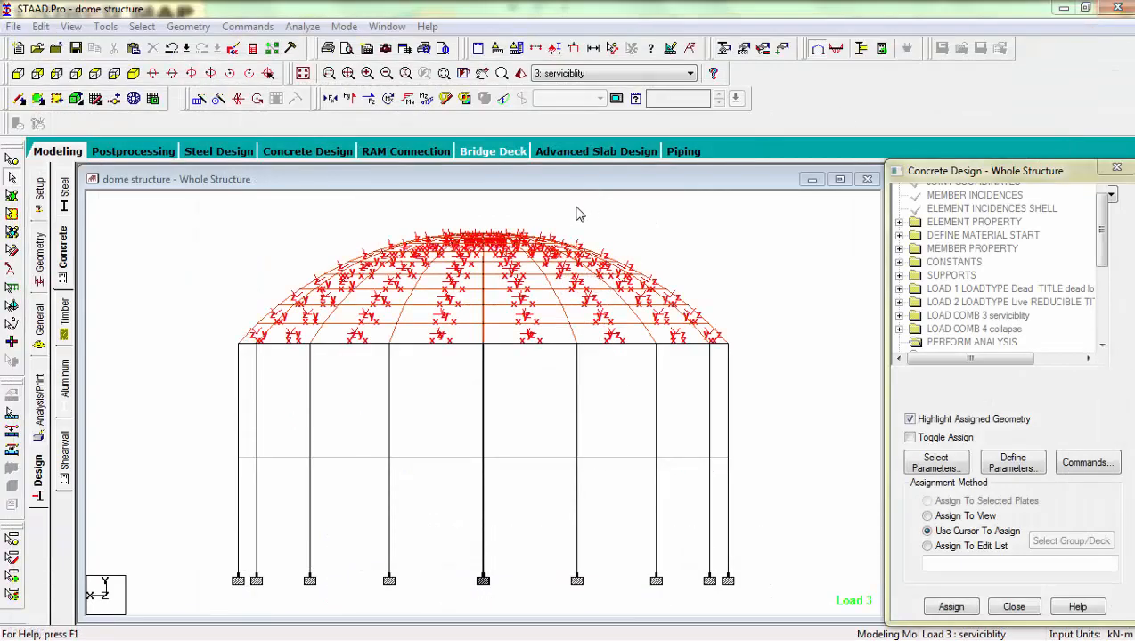
{"action": "mouse_move", "coordinate": [121, 272]}
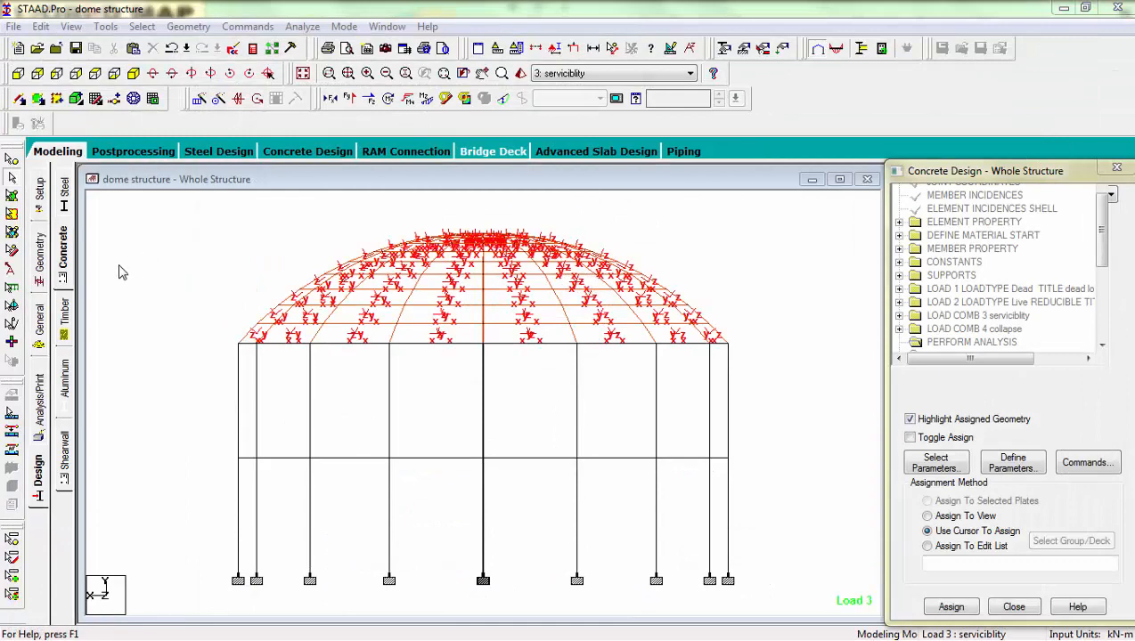
- Browse the node displacement extremes (min X, max rX) in post-processing, then return to modelling
{"action": "left_click", "coordinate": [132, 150]}
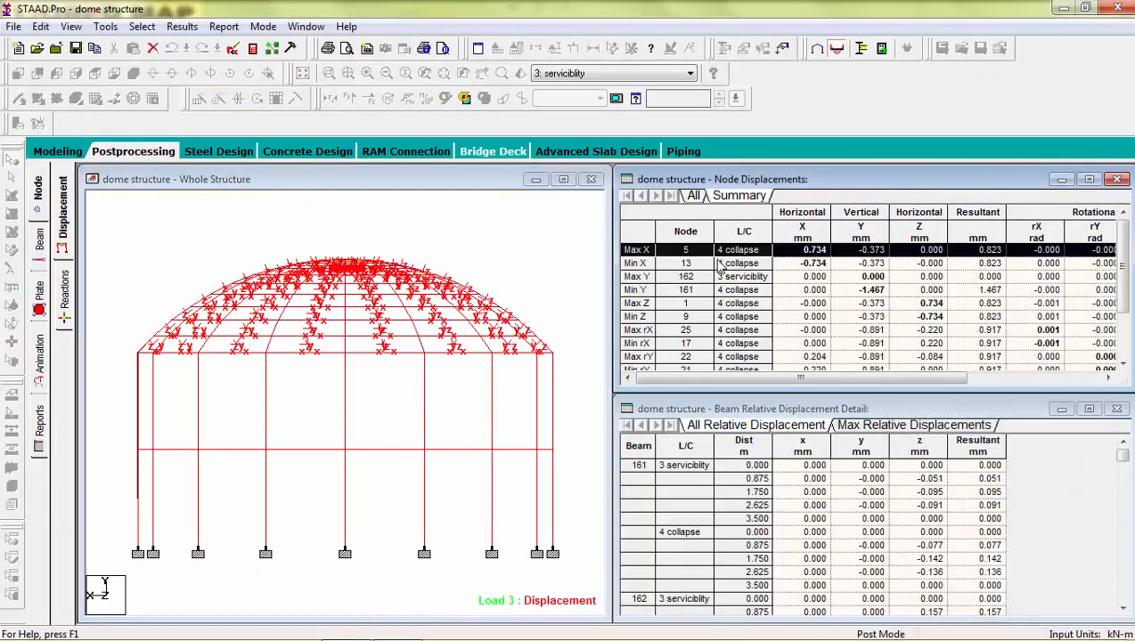
{"action": "left_click", "coordinate": [684, 264]}
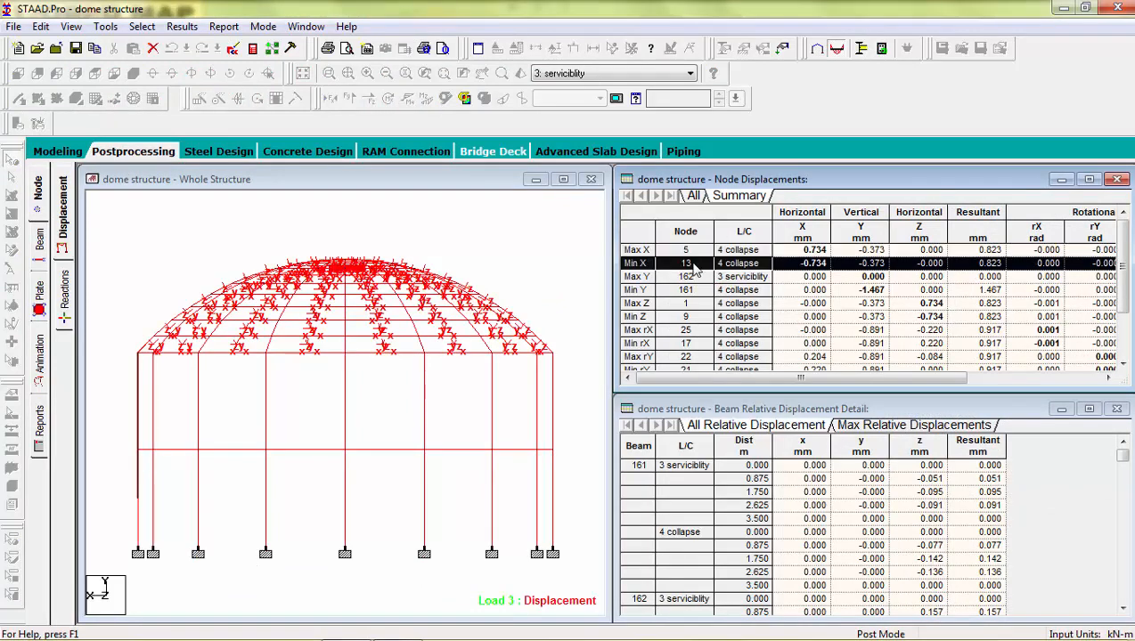
{"action": "left_click", "coordinate": [684, 330]}
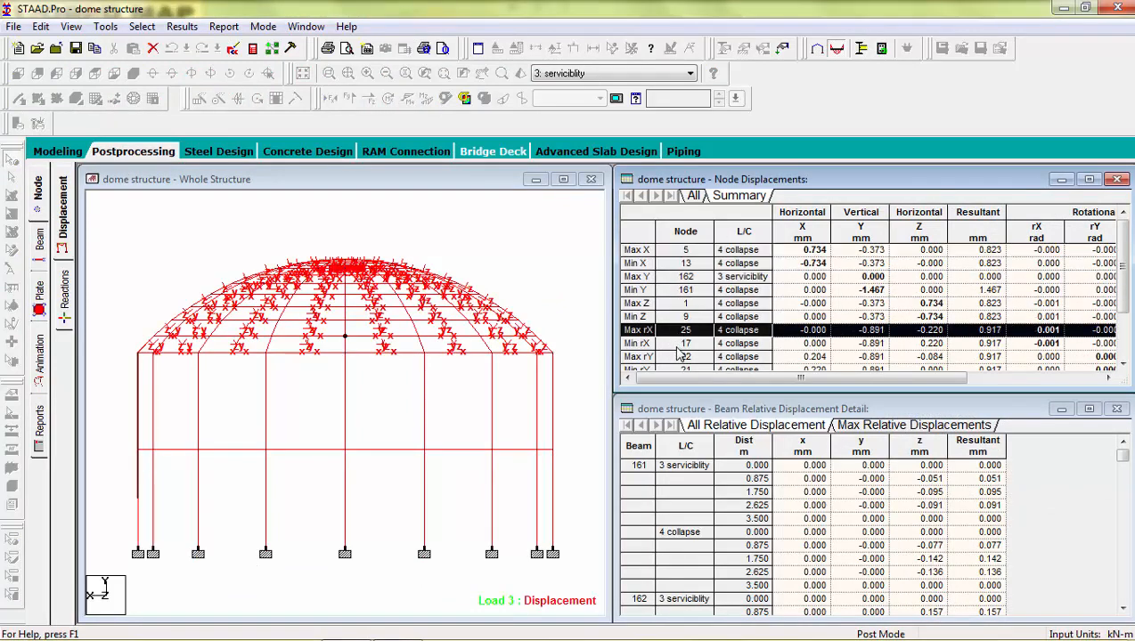
{"action": "scroll", "scroll_direction": "down", "scroll_amount": 3}
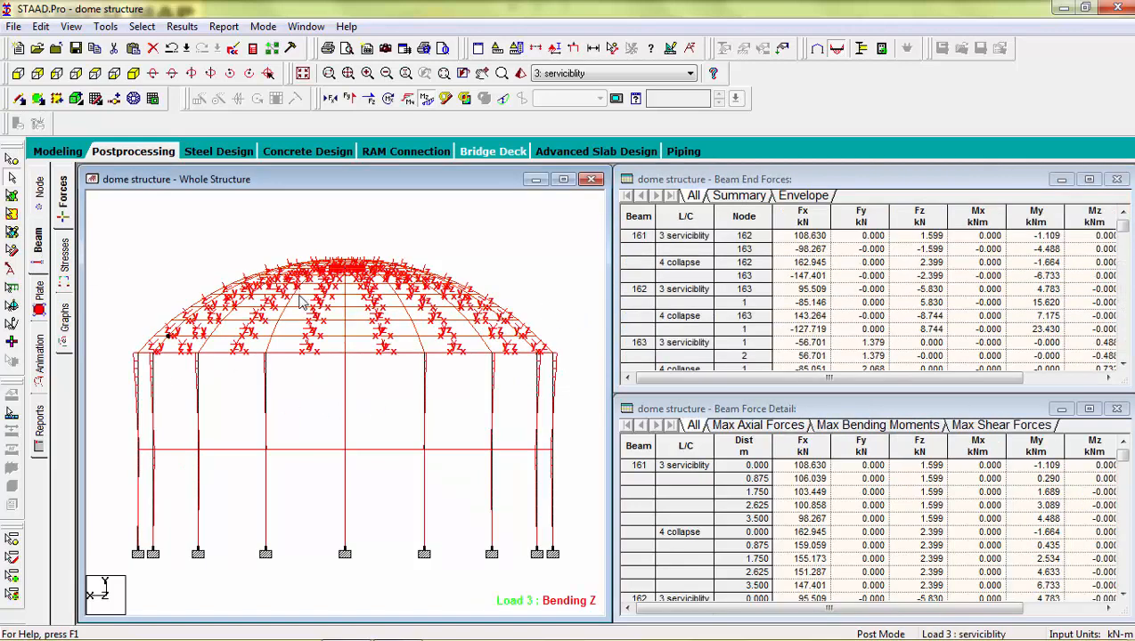
{"action": "left_click", "coordinate": [57, 149]}
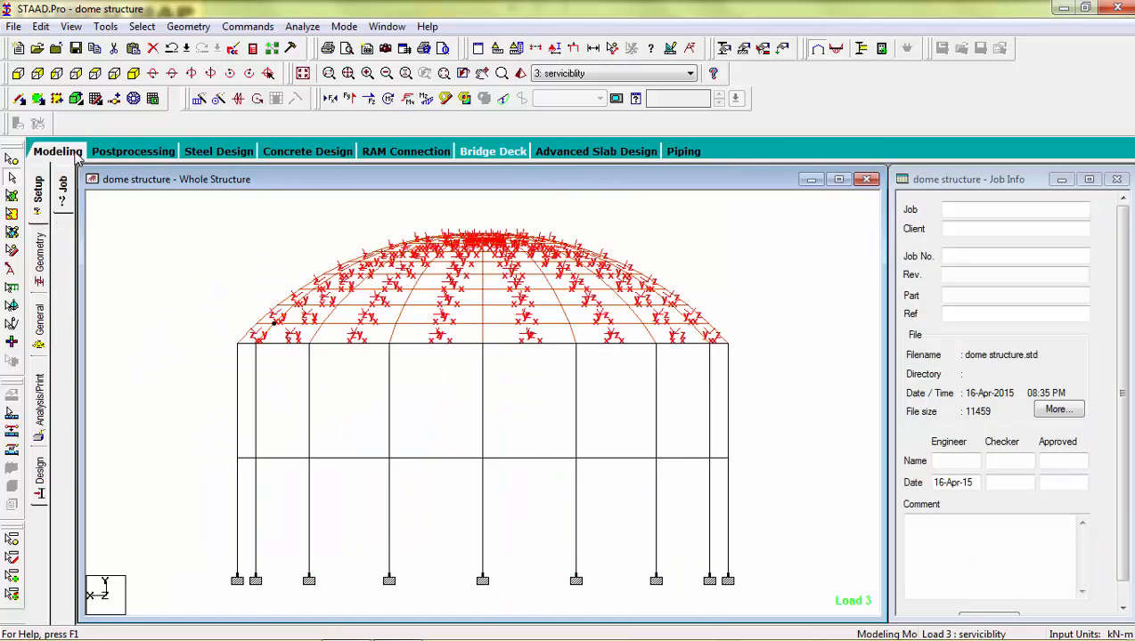
{"action": "mouse_move", "coordinate": [128, 260]}
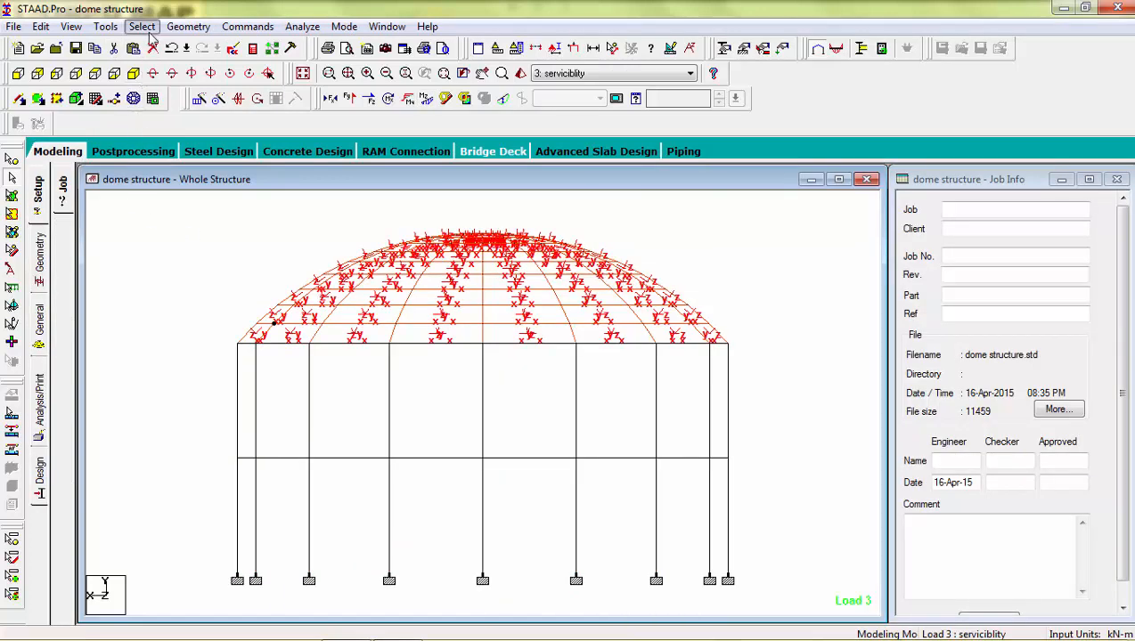
- Create a member group named BEAM via Select By Group Name and associate a ring beam
{"action": "left_click", "coordinate": [142, 27]}
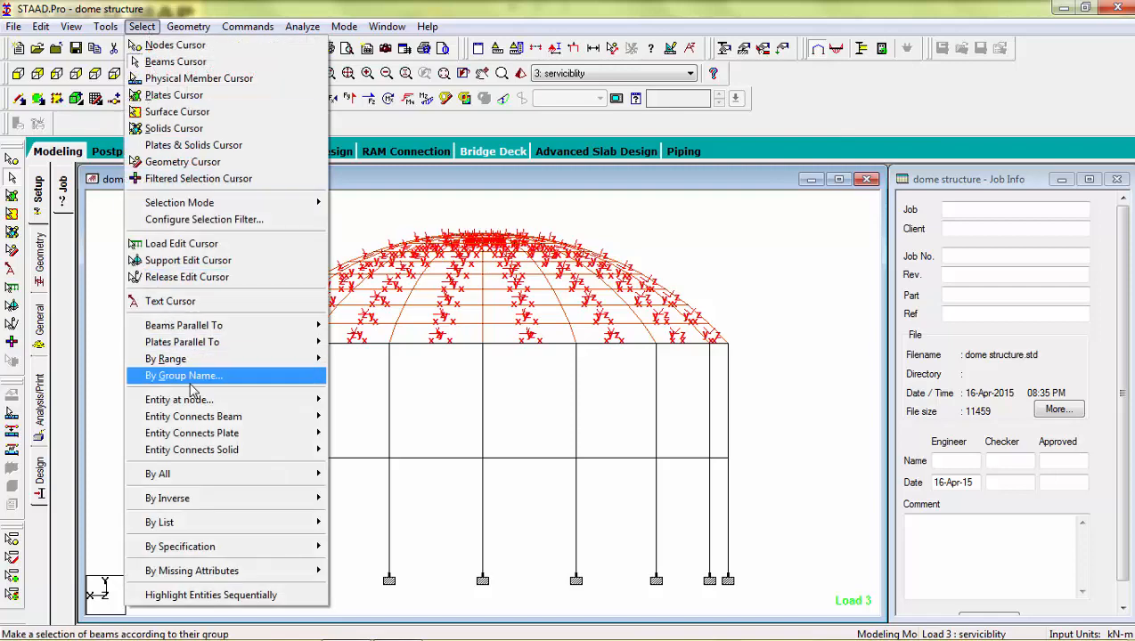
{"action": "left_click", "coordinate": [183, 374]}
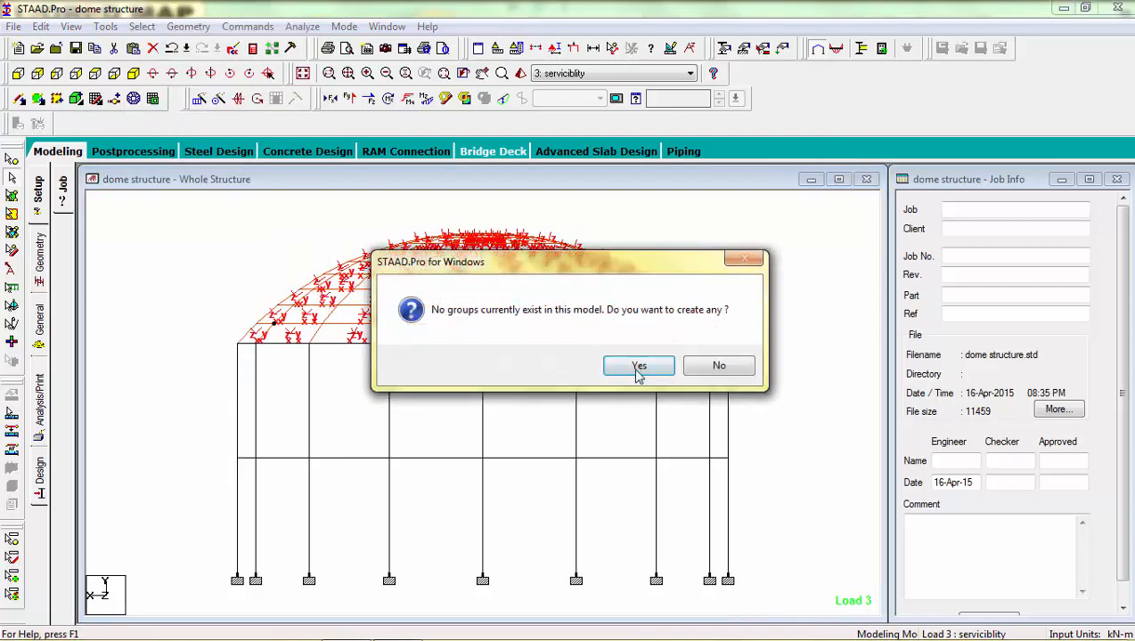
{"action": "left_click", "coordinate": [638, 367]}
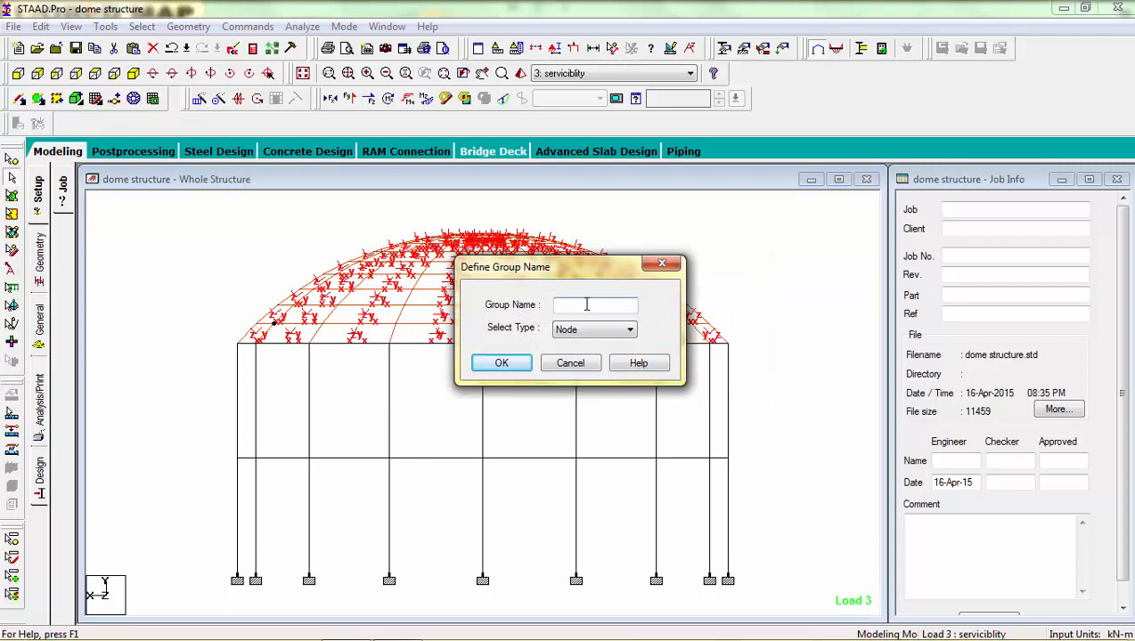
{"action": "type", "text": "beam"}
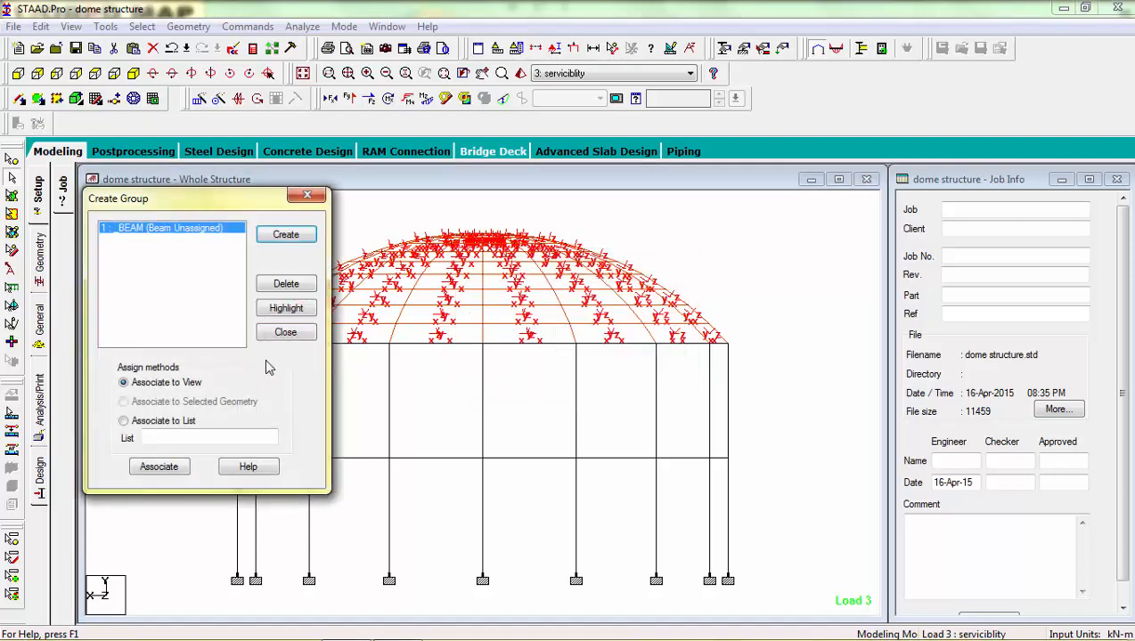
{"action": "mouse_move", "coordinate": [238, 380]}
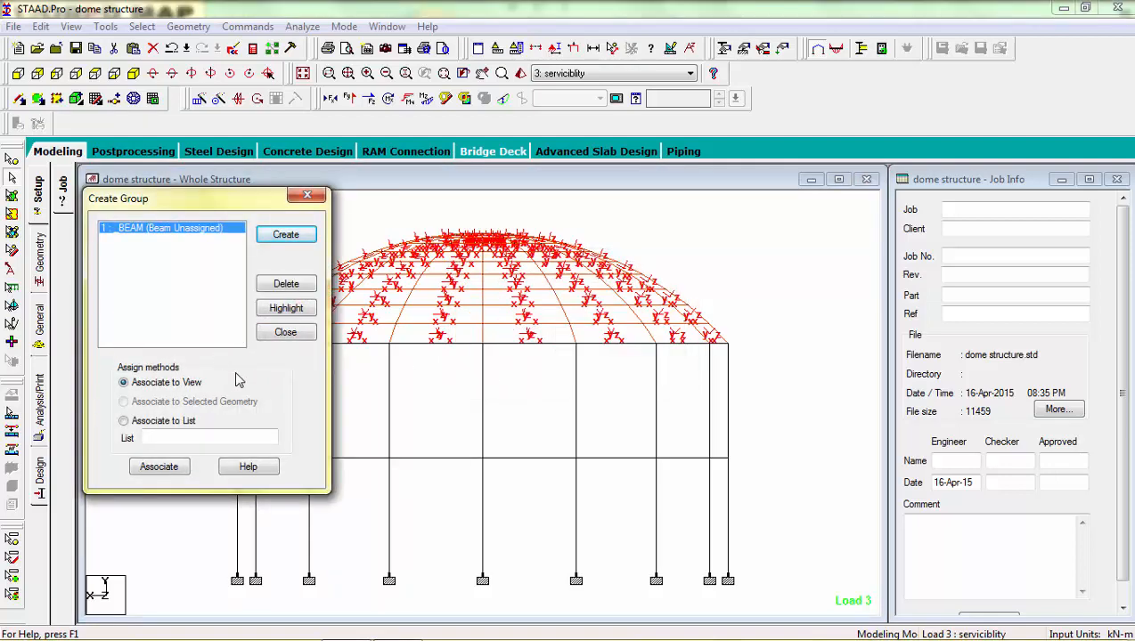
{"action": "mouse_move", "coordinate": [431, 345]}
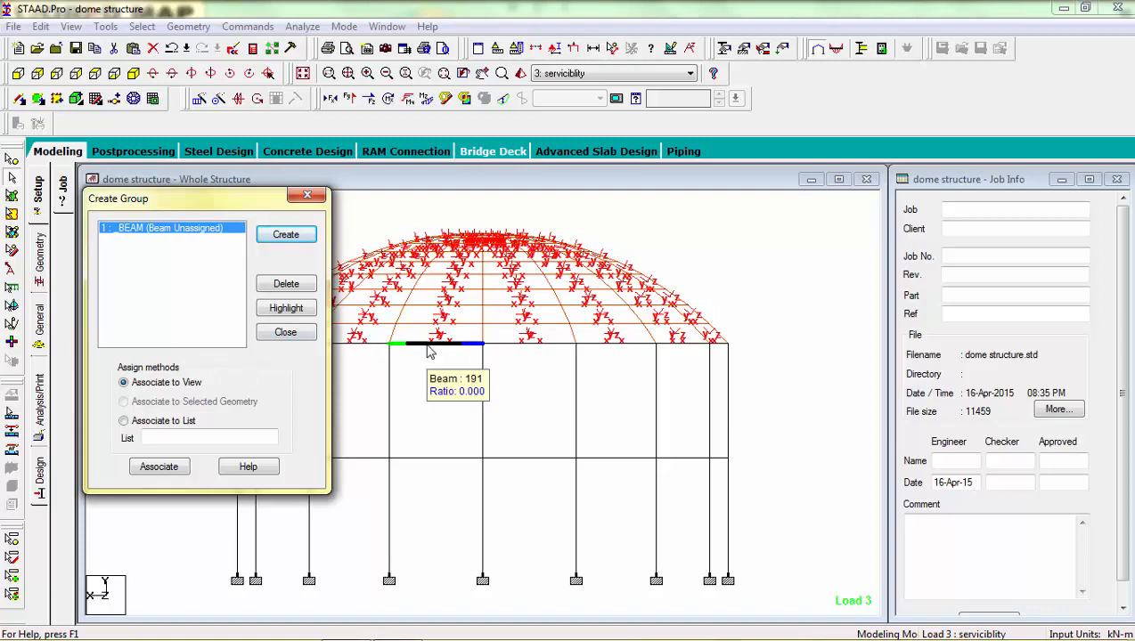
{"action": "left_click", "coordinate": [125, 402]}
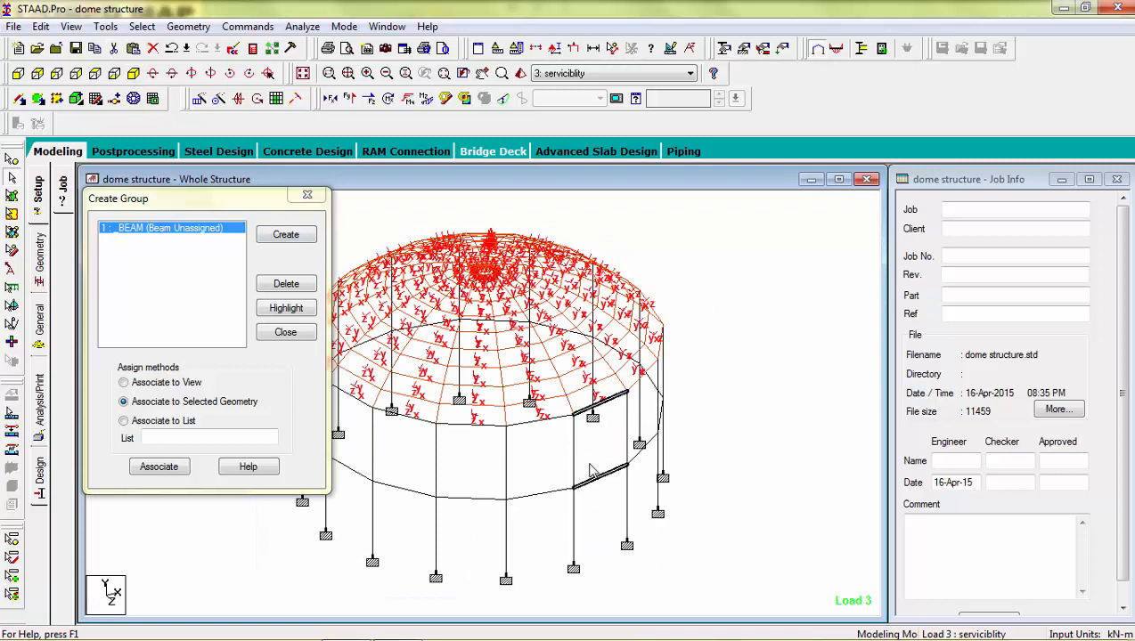
- Associate the geometry and create a second member group named COLUMN
{"action": "left_click", "coordinate": [158, 467]}
{"action": "type", "text": "co"}
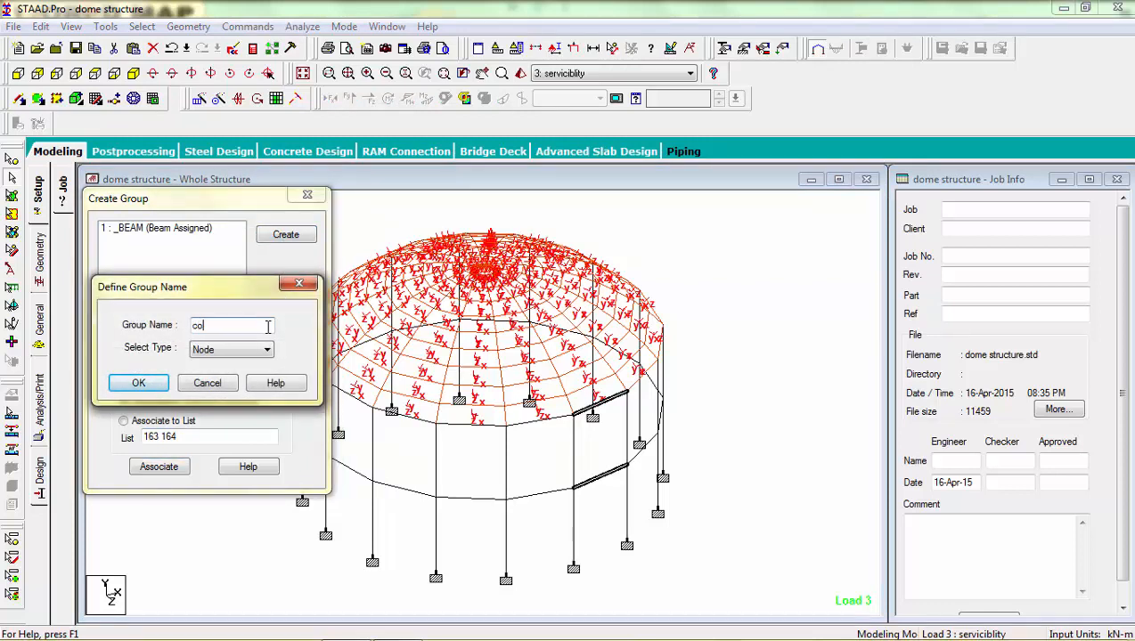
{"action": "type", "text": "lumn"}
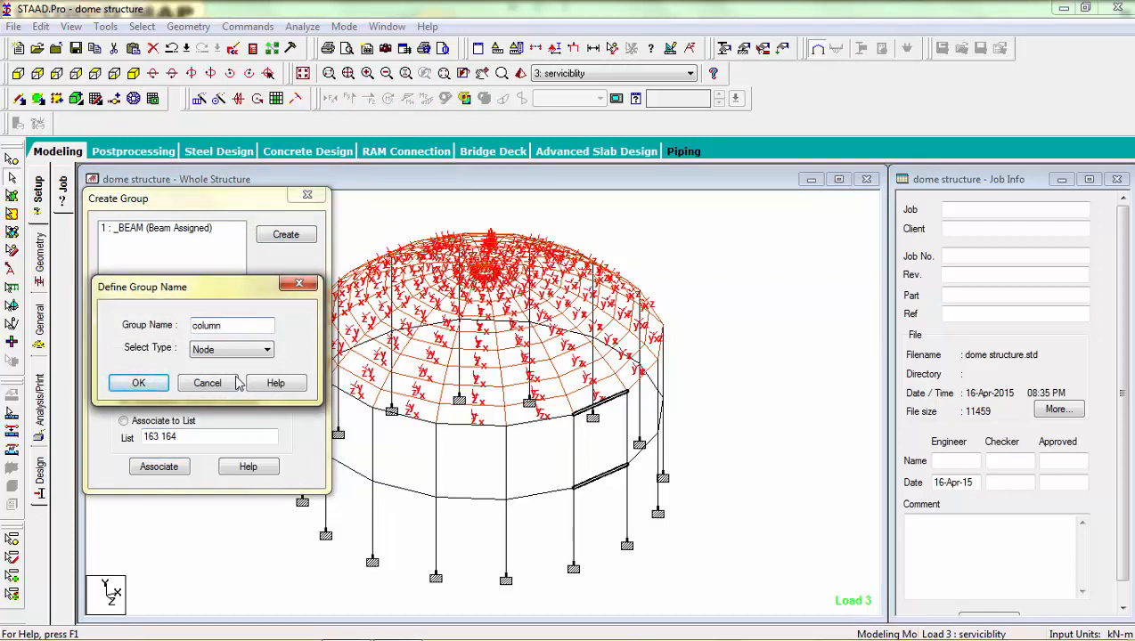
{"action": "left_click", "coordinate": [139, 381]}
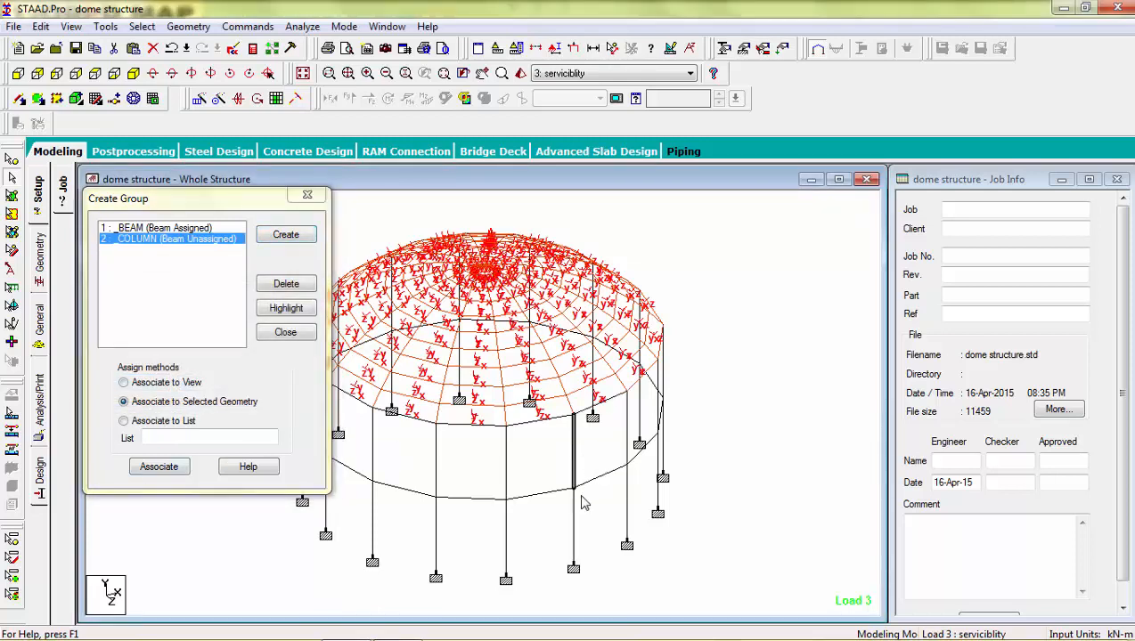
- Create a plate group named PLATE associated with one radial strip of dome plates and finish group setup
{"action": "left_click", "coordinate": [159, 467]}
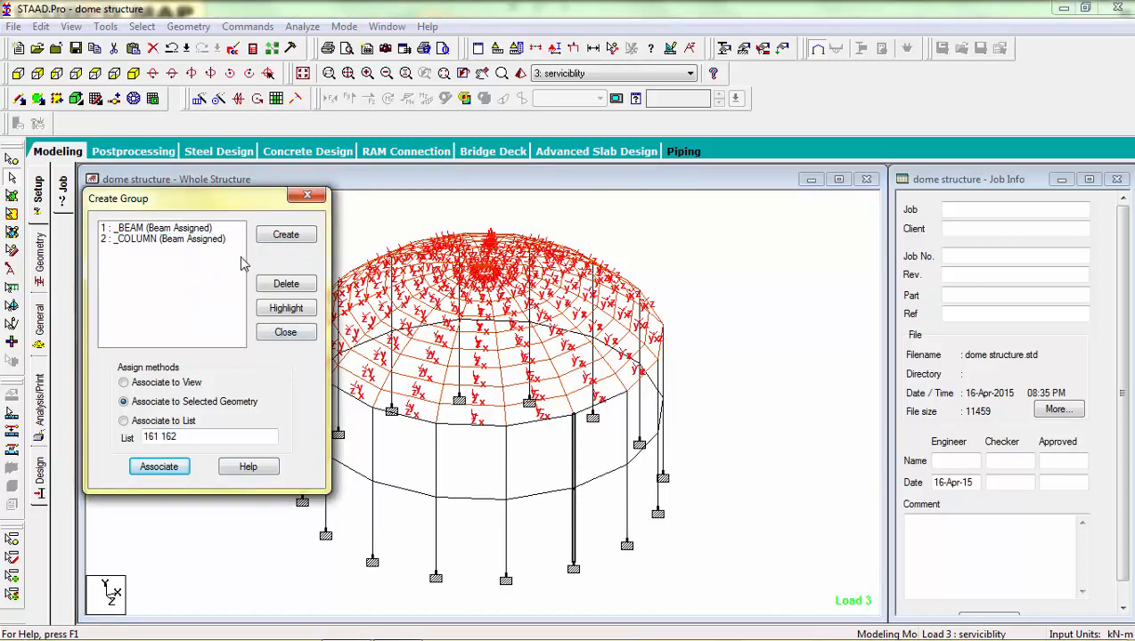
{"action": "left_click", "coordinate": [285, 235]}
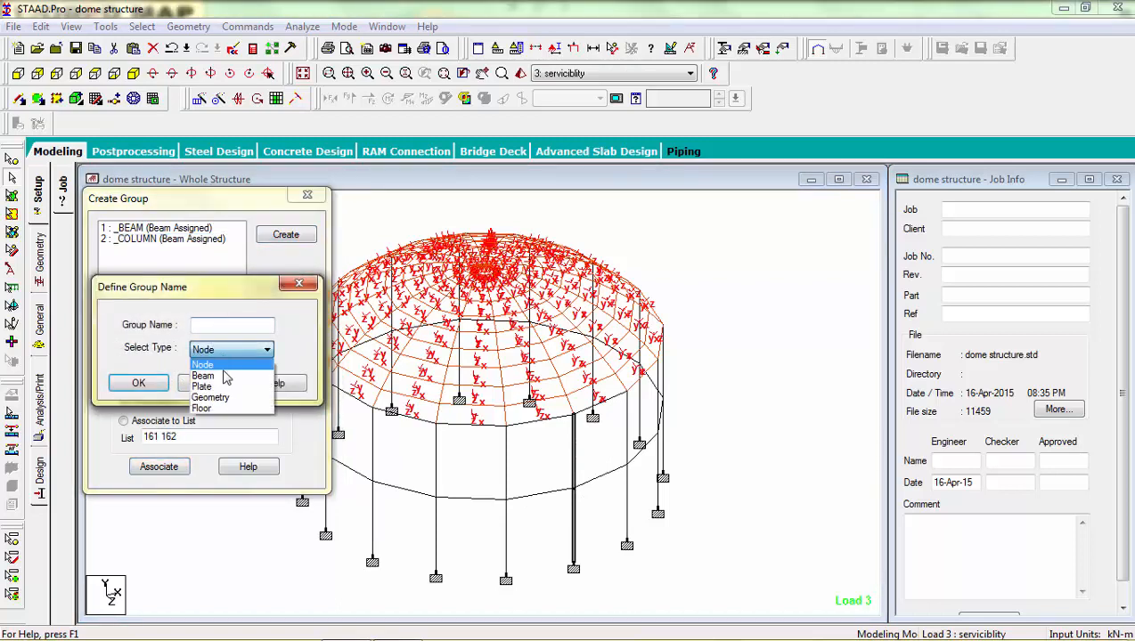
{"action": "left_click", "coordinate": [203, 385]}
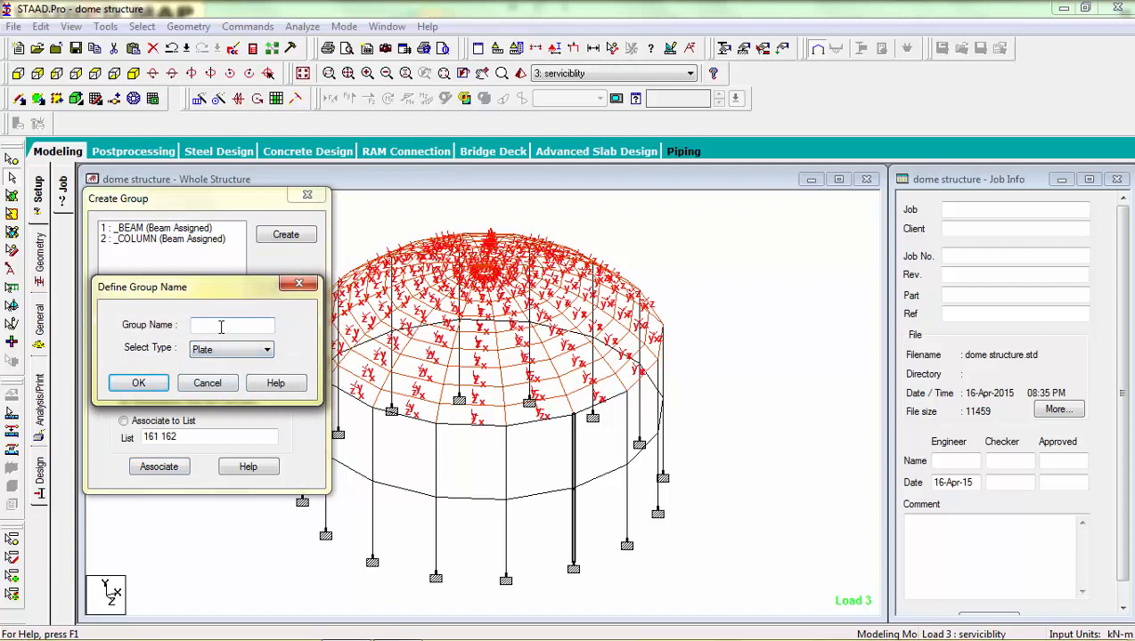
{"action": "type", "text": "plate"}
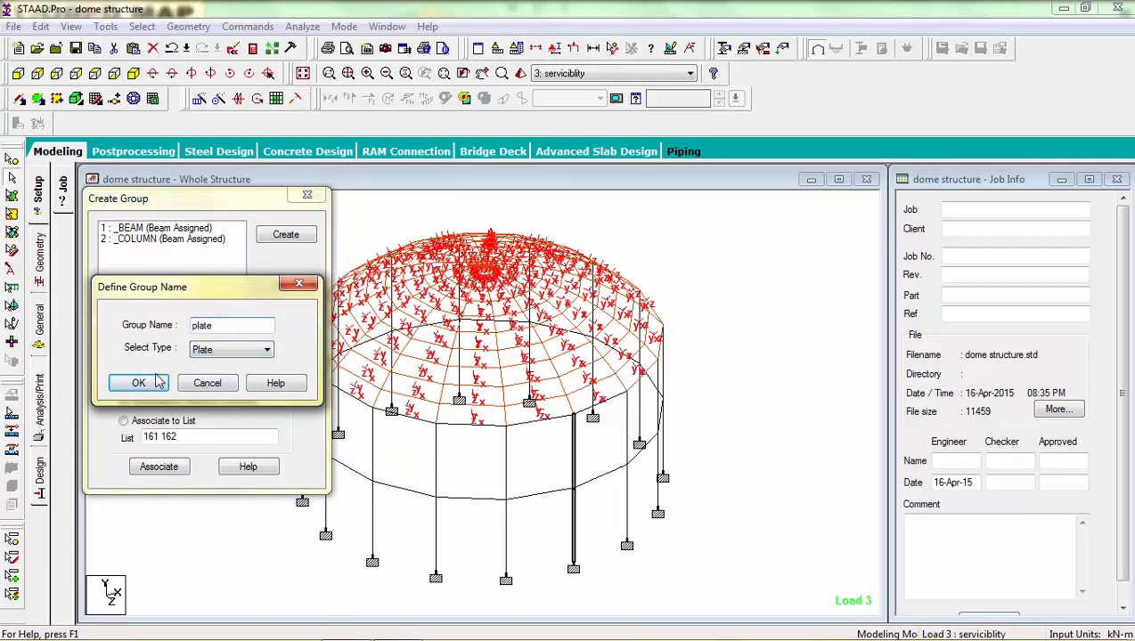
{"action": "left_click", "coordinate": [139, 381]}
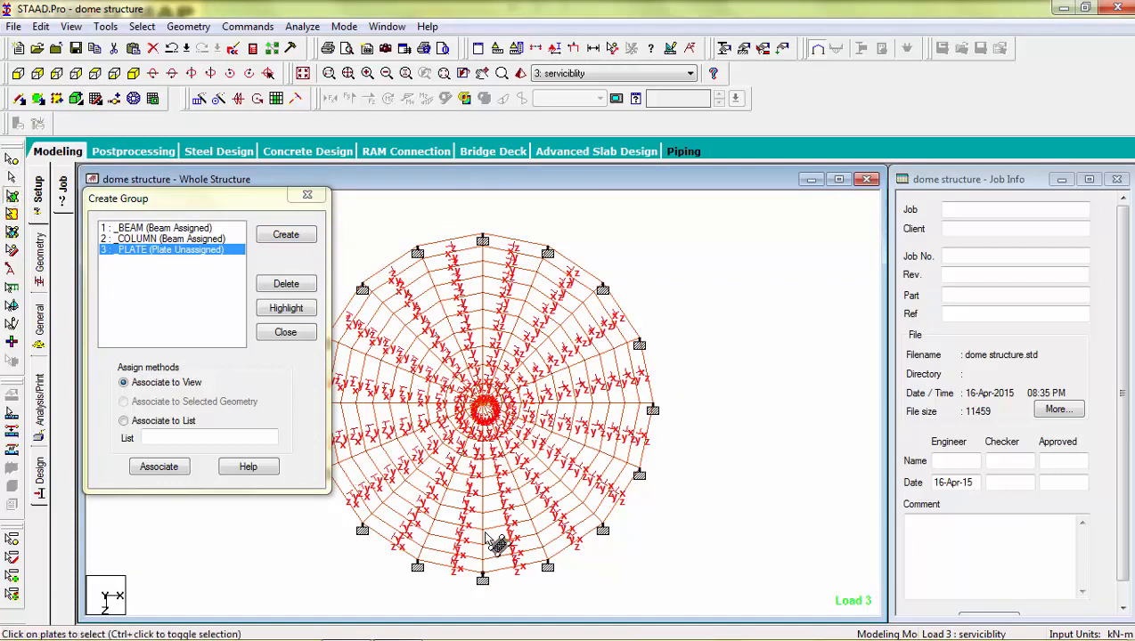
{"action": "mouse_move", "coordinate": [500, 474]}
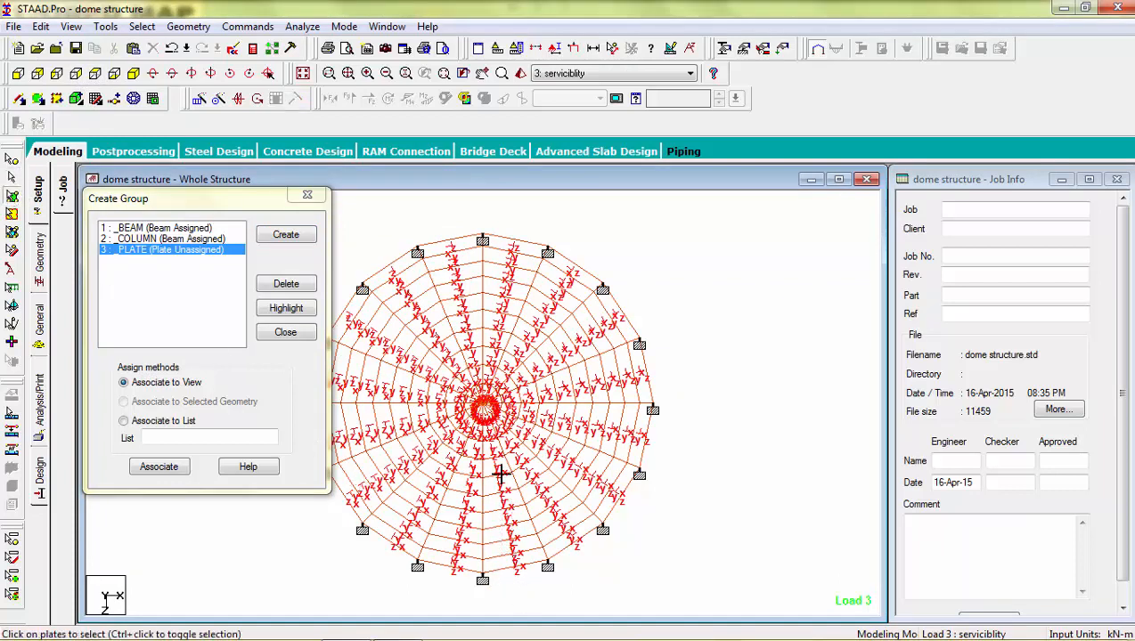
{"action": "left_click", "coordinate": [125, 401]}
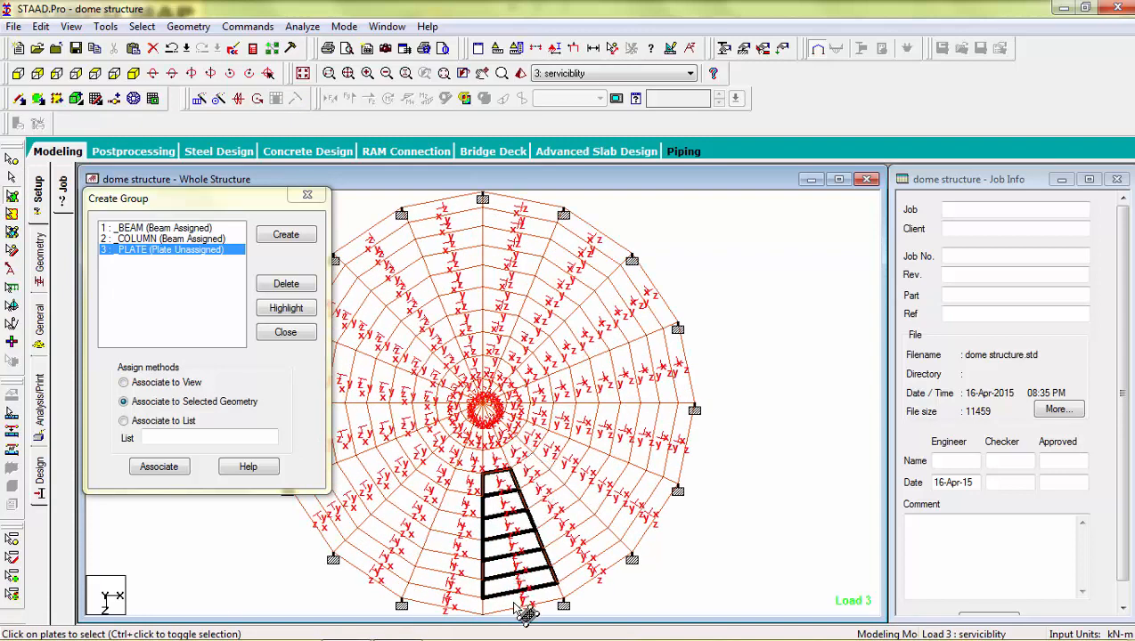
{"action": "mouse_move", "coordinate": [499, 472]}
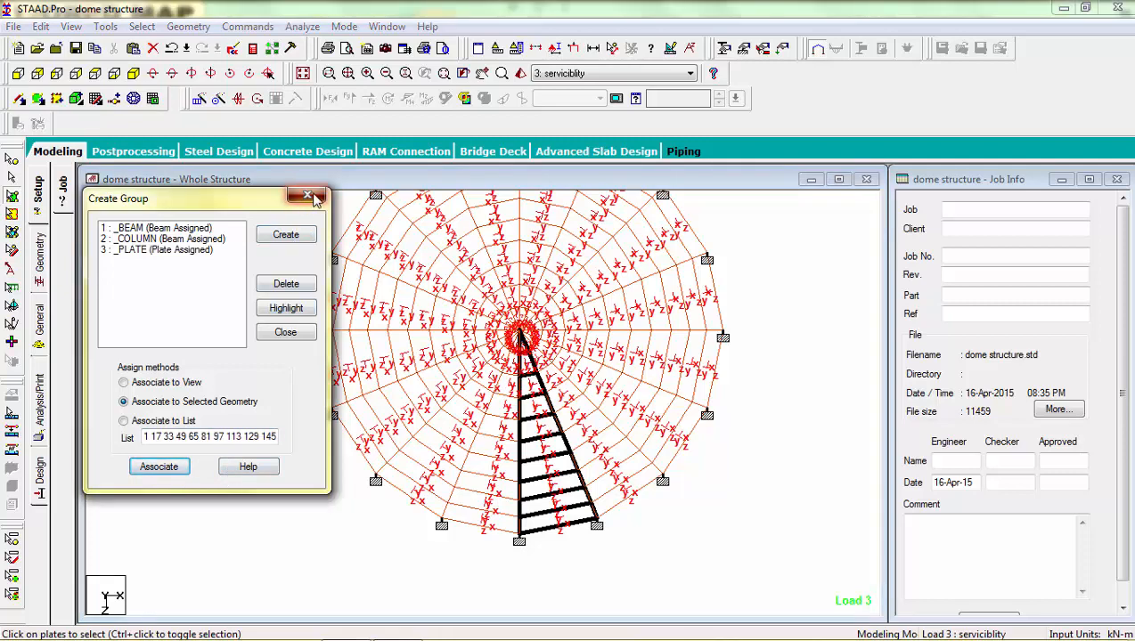
{"action": "left_click", "coordinate": [307, 194]}
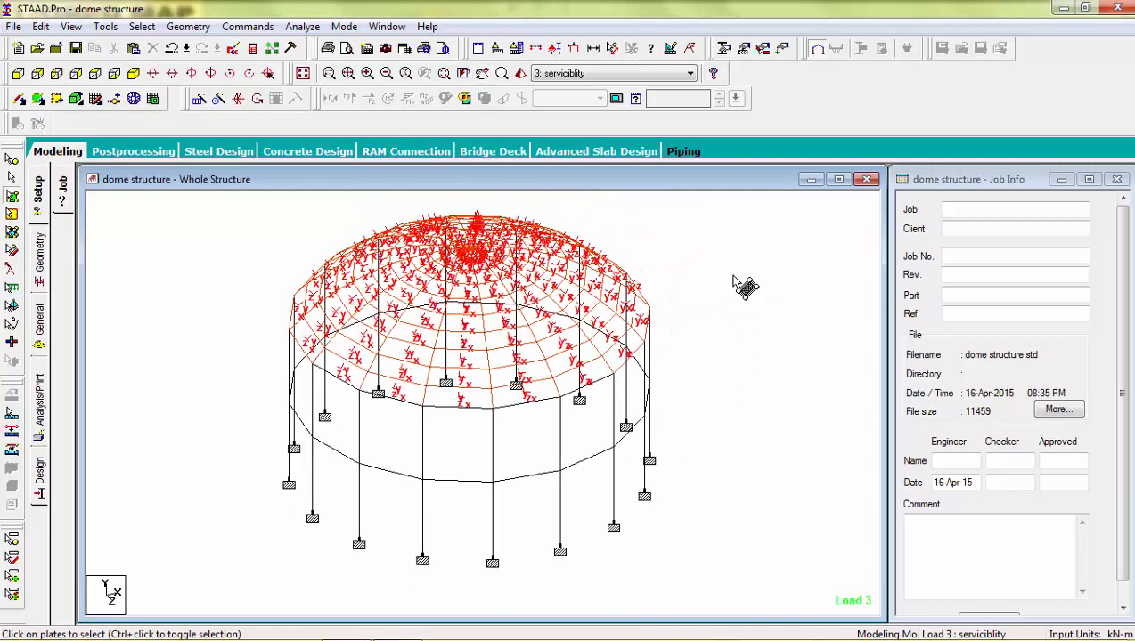
{"action": "mouse_move", "coordinate": [45, 396]}
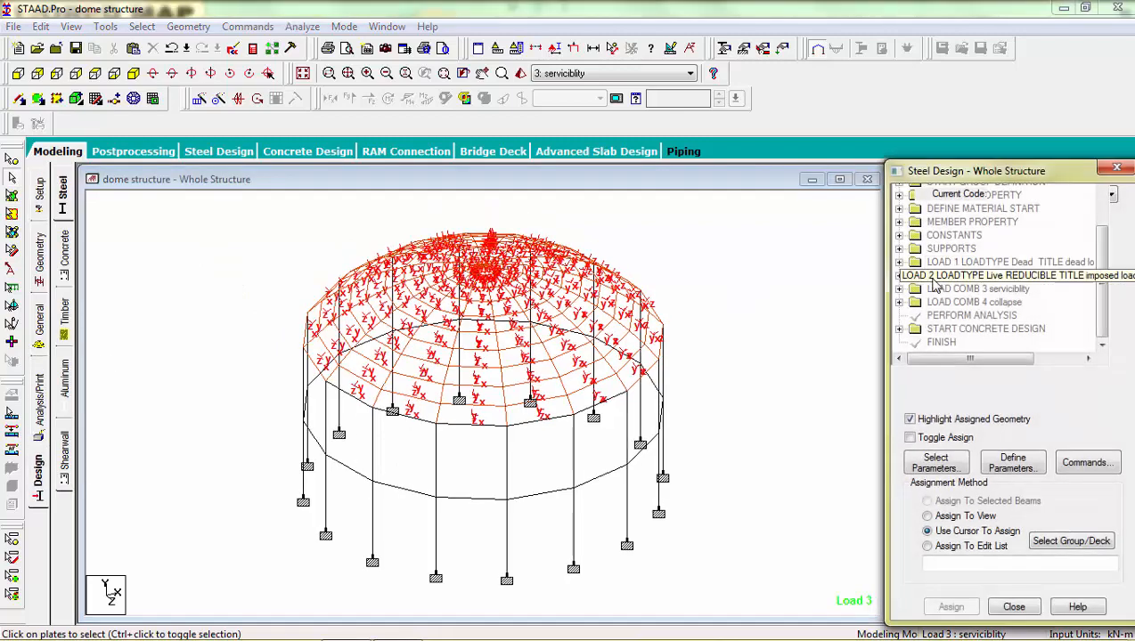
- Review the element and beam concrete design commands in the Design panel
{"action": "scroll", "scroll_direction": "down", "scroll_amount": 3}
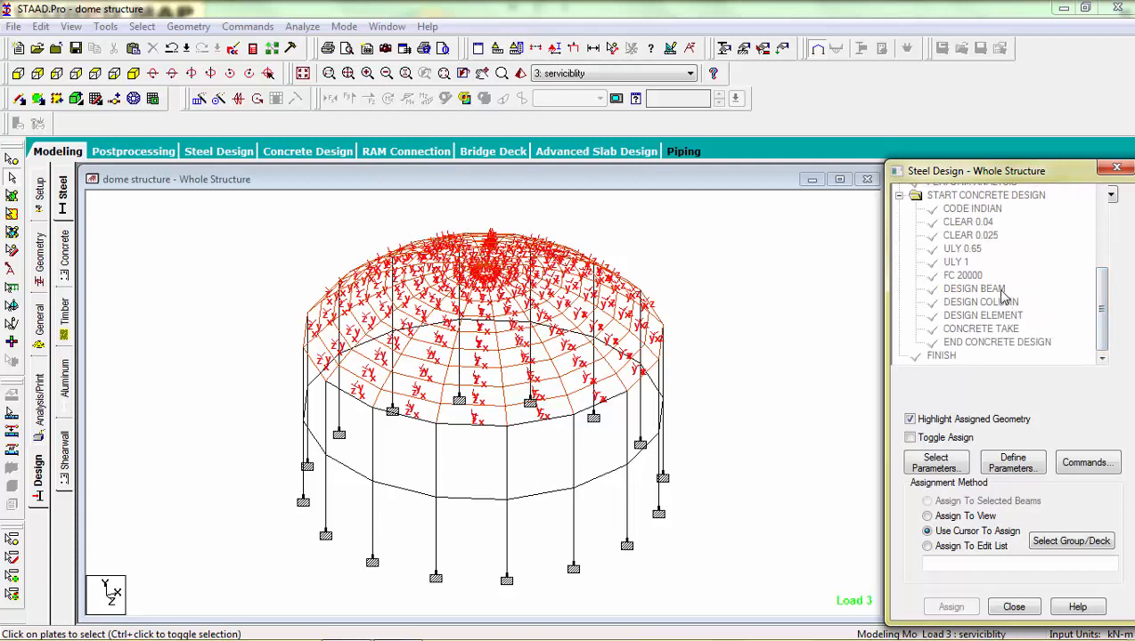
{"action": "left_click", "coordinate": [983, 315]}
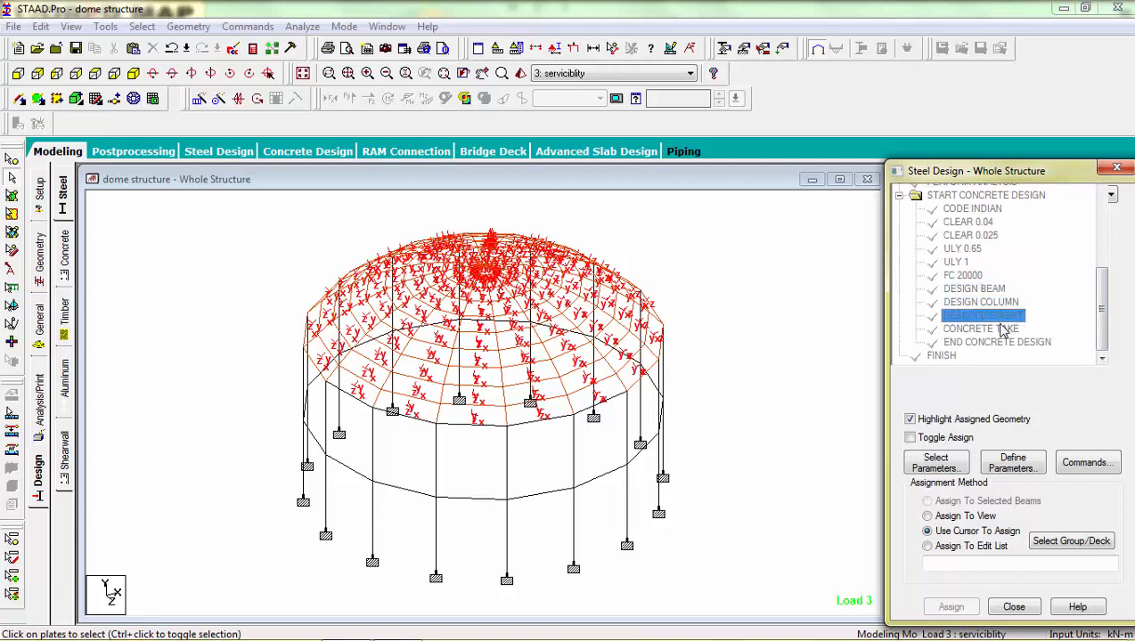
{"action": "left_click", "coordinate": [973, 289]}
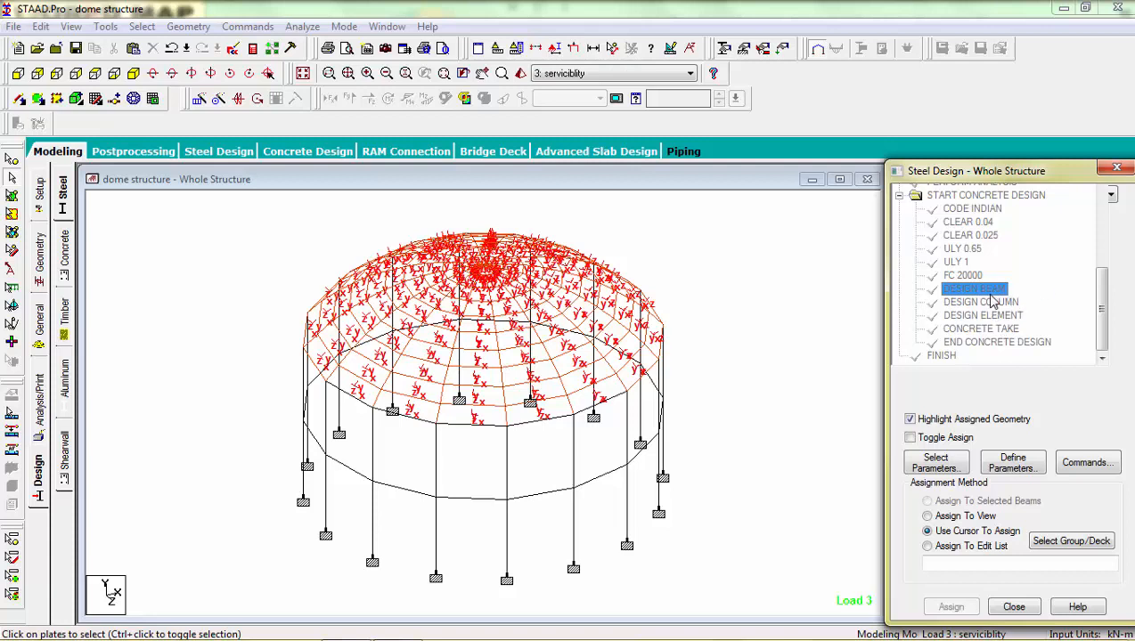
{"action": "mouse_move", "coordinate": [979, 303]}
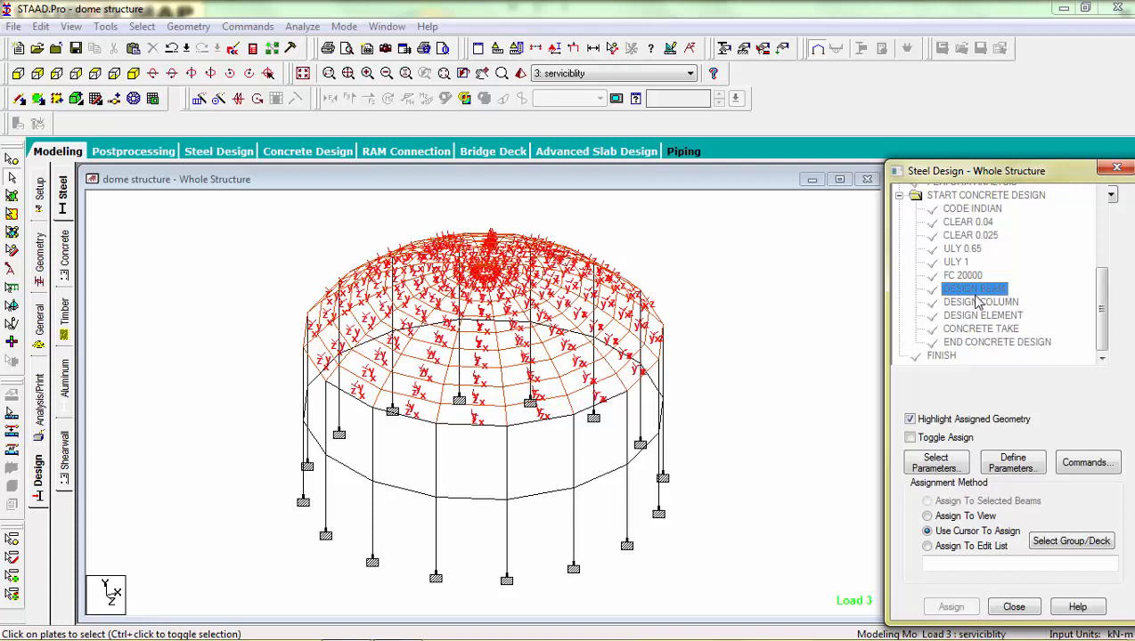
{"action": "mouse_move", "coordinate": [1083, 588]}
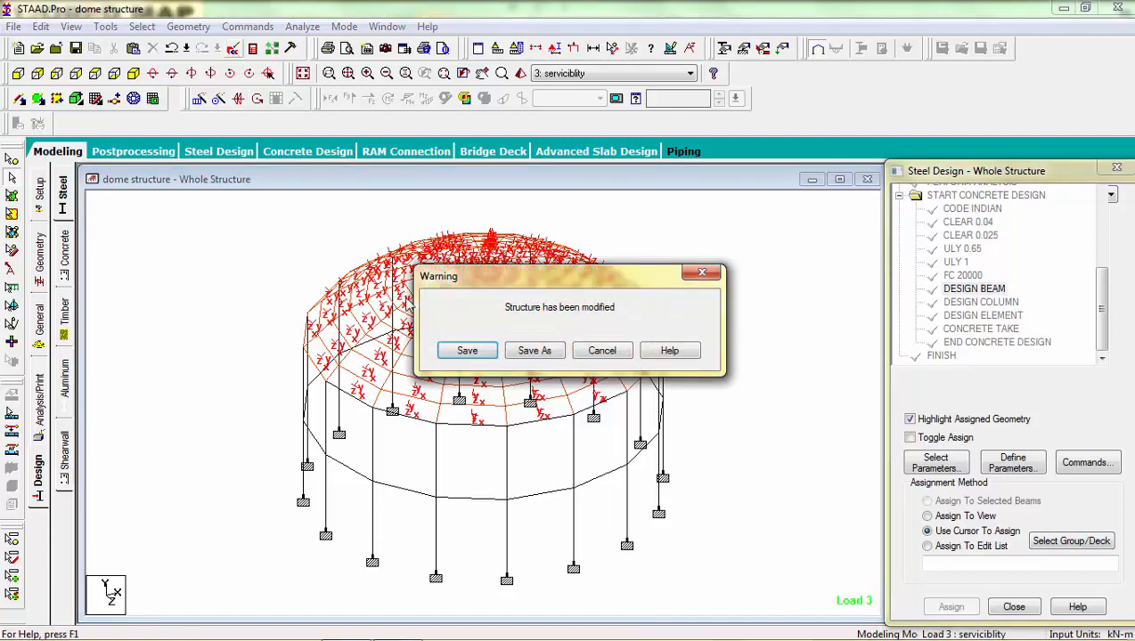
- Save the structure, then duplicate the DESIGN BEAM to FINISH block below the original in the input file
{"action": "left_click", "coordinate": [467, 349]}
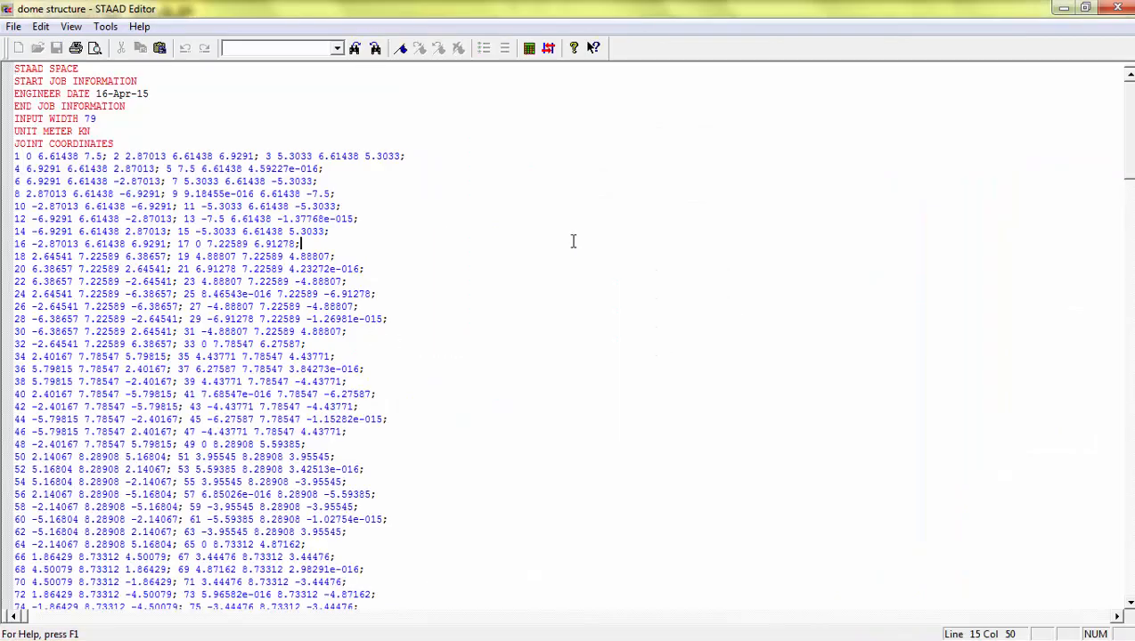
{"action": "scroll", "scroll_direction": "down", "scroll_amount": 3}
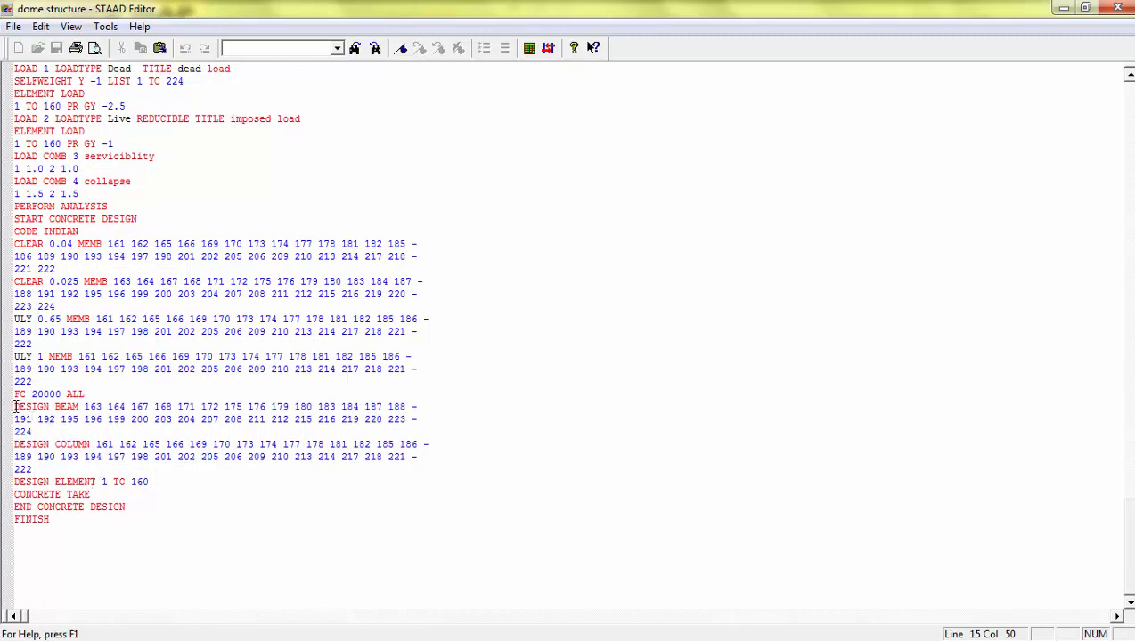
{"action": "left_click_drag", "start_coordinate": [14, 406], "coordinate": [63, 521]}
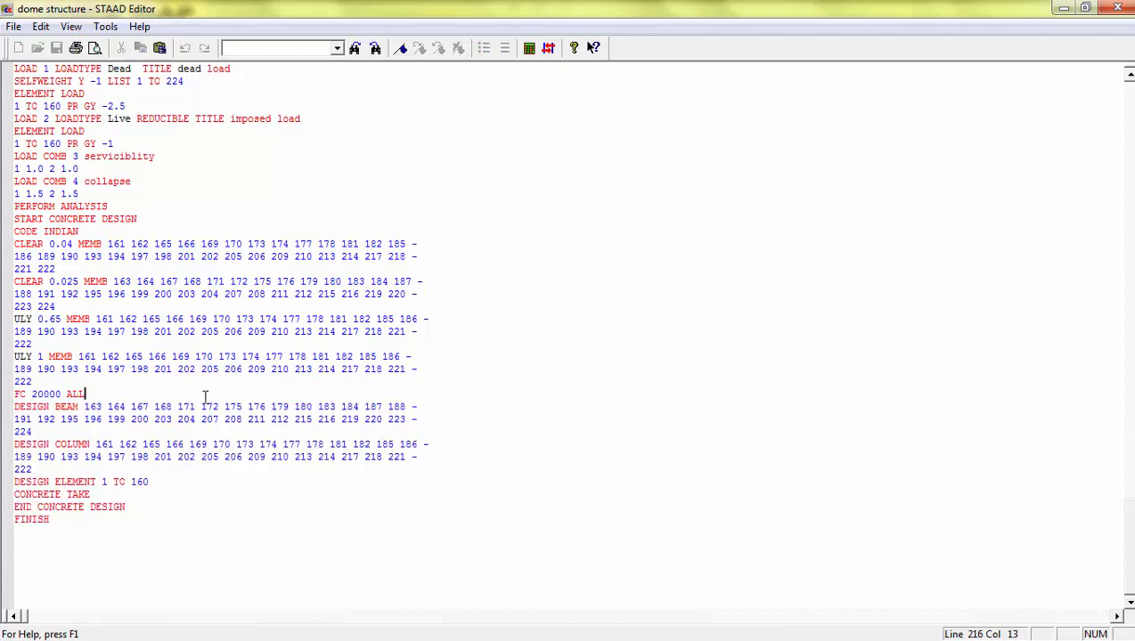
{"action": "key", "text": "Return"}
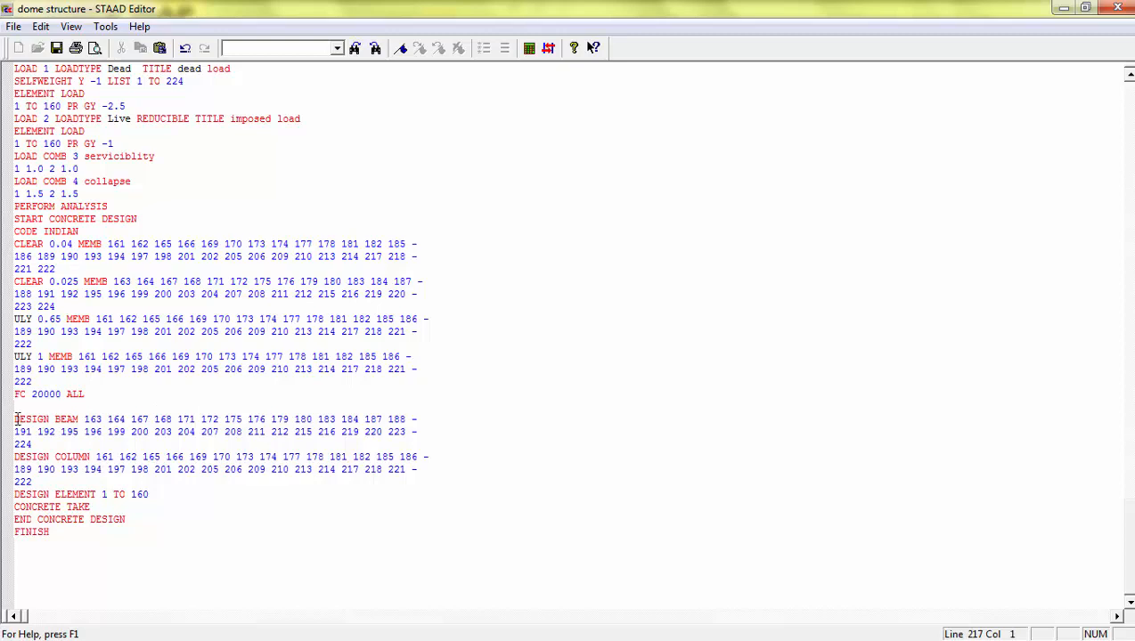
{"action": "left_click_drag", "start_coordinate": [14, 419], "coordinate": [50, 531]}
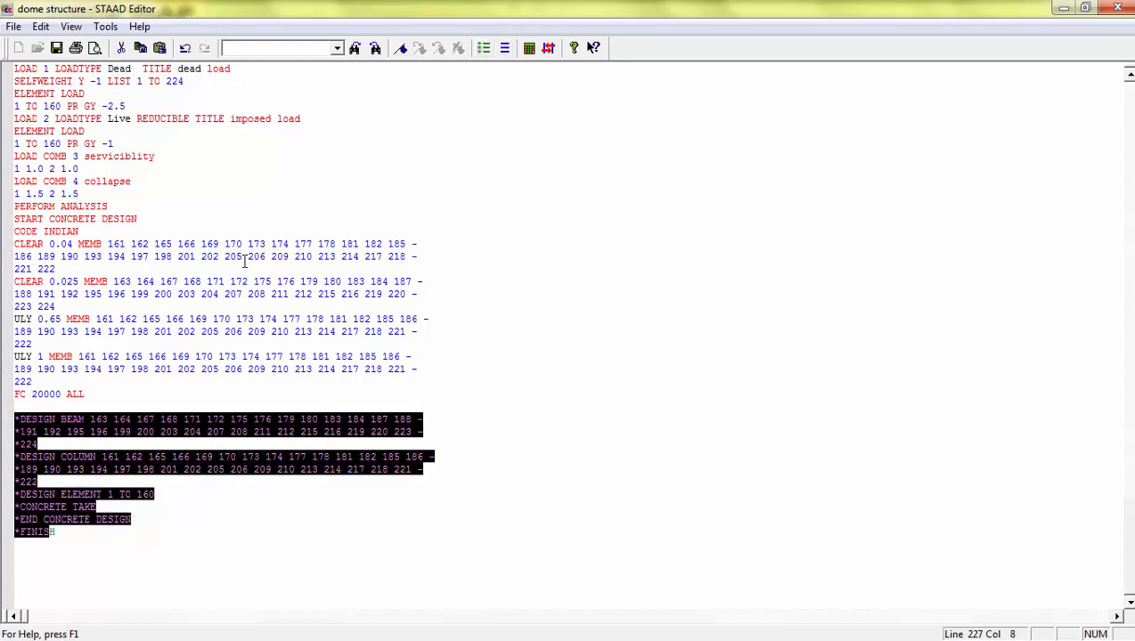
{"action": "left_click", "coordinate": [86, 394]}
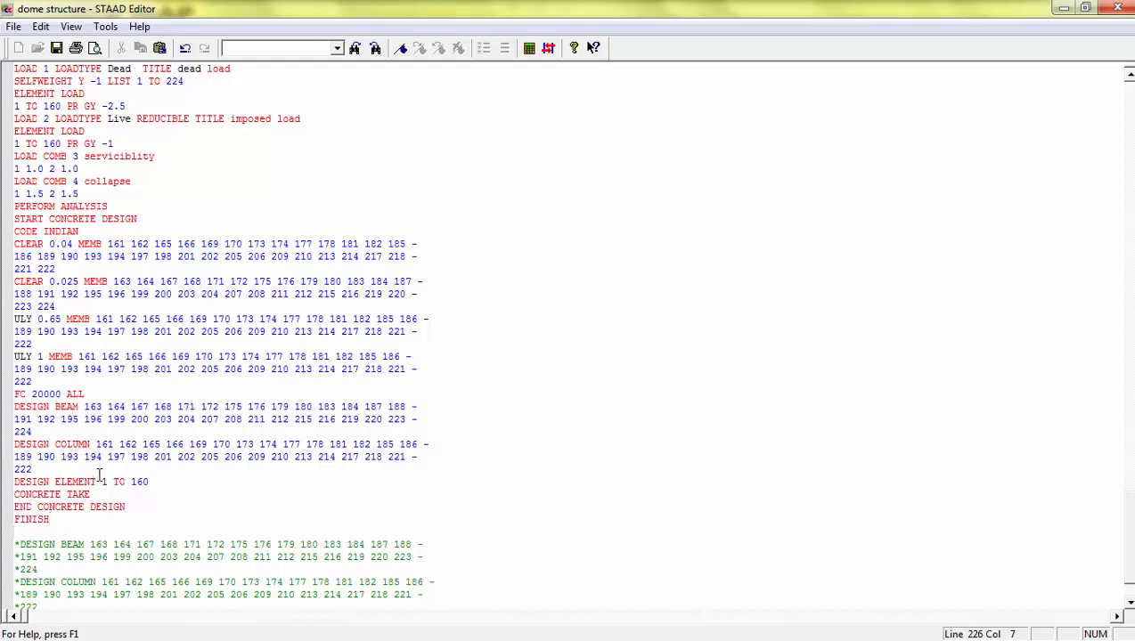
- Trim DESIGN BEAM to members 163 164 and DESIGN COLUMN to 161 162
{"action": "scroll", "scroll_direction": "up", "scroll_amount": 3}
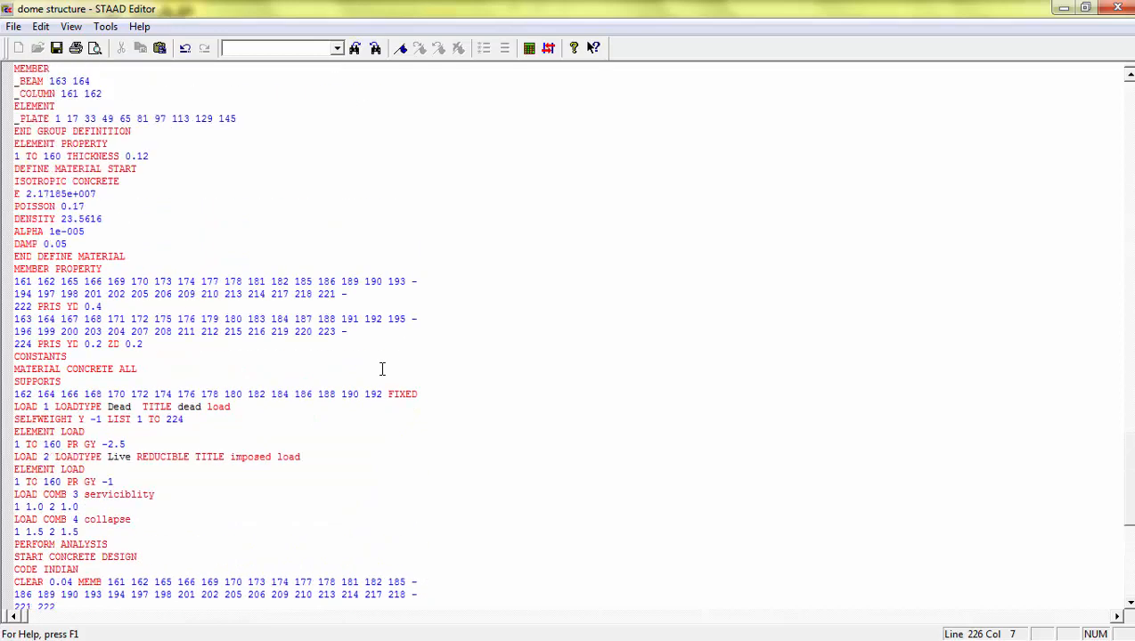
{"action": "scroll", "scroll_direction": "up", "scroll_amount": 3}
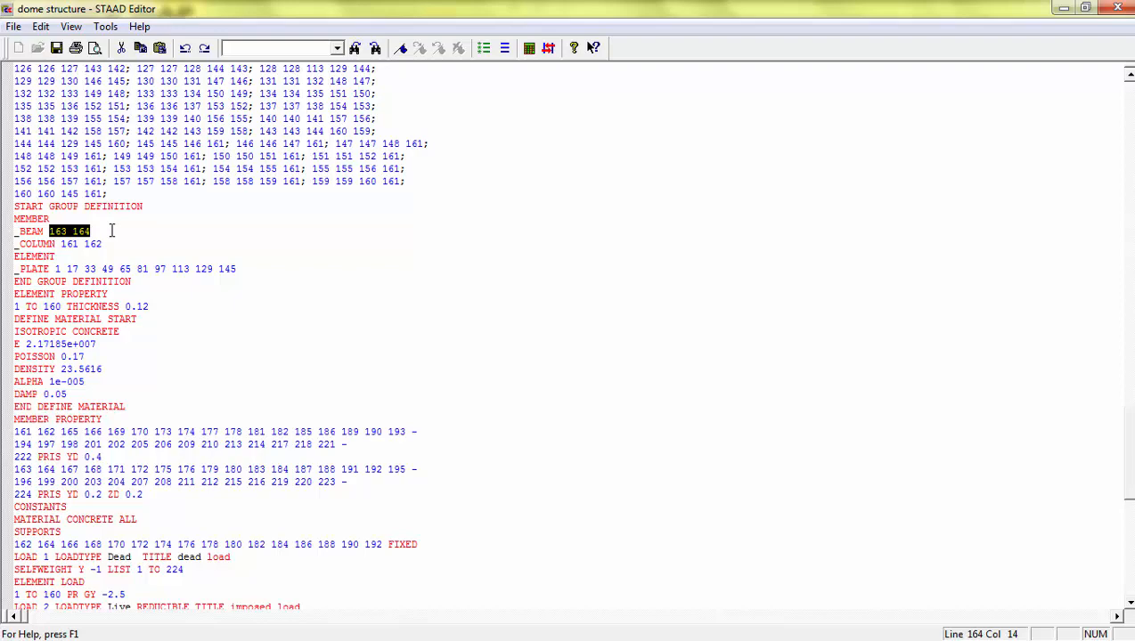
{"action": "scroll", "scroll_direction": "down", "scroll_amount": 3}
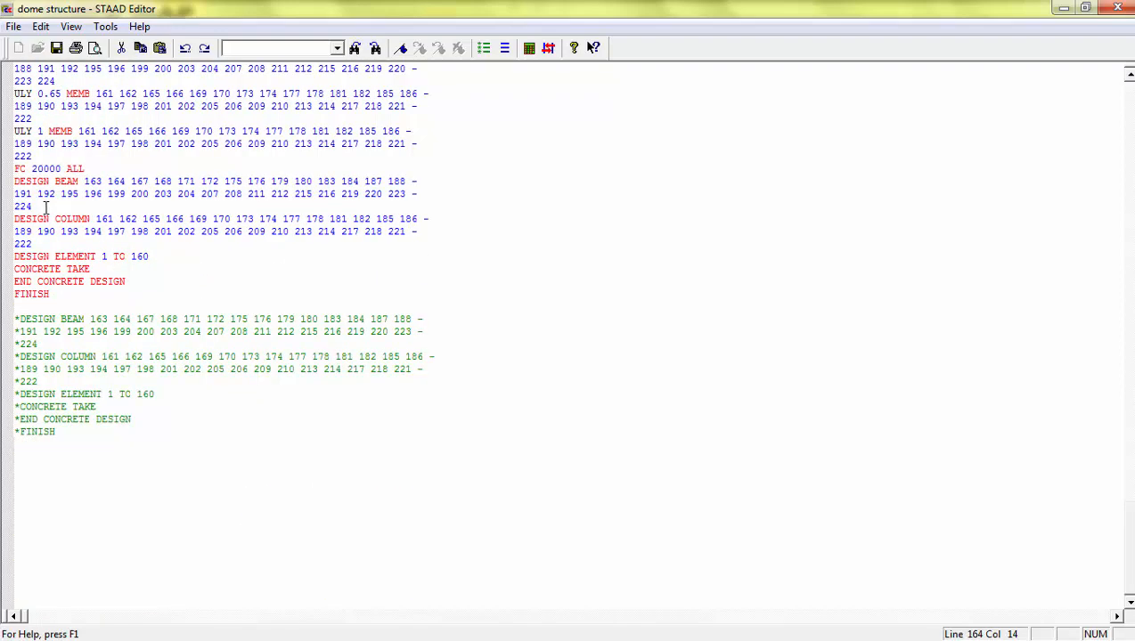
{"action": "left_click_drag", "start_coordinate": [103, 182], "coordinate": [32, 207]}
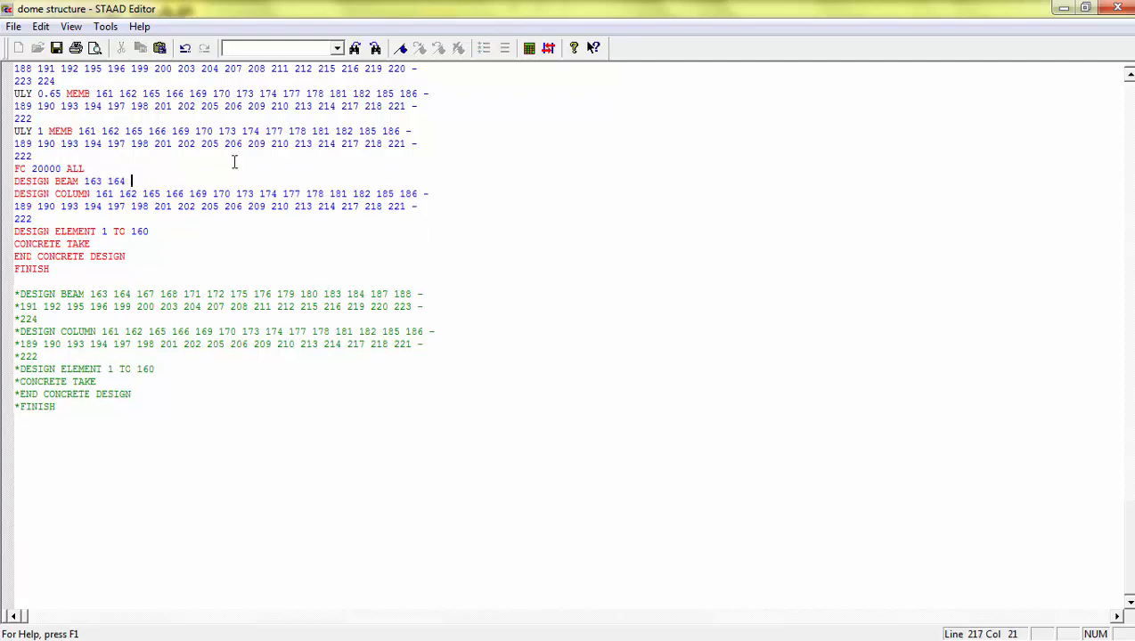
{"action": "scroll", "scroll_direction": "up", "scroll_amount": 3}
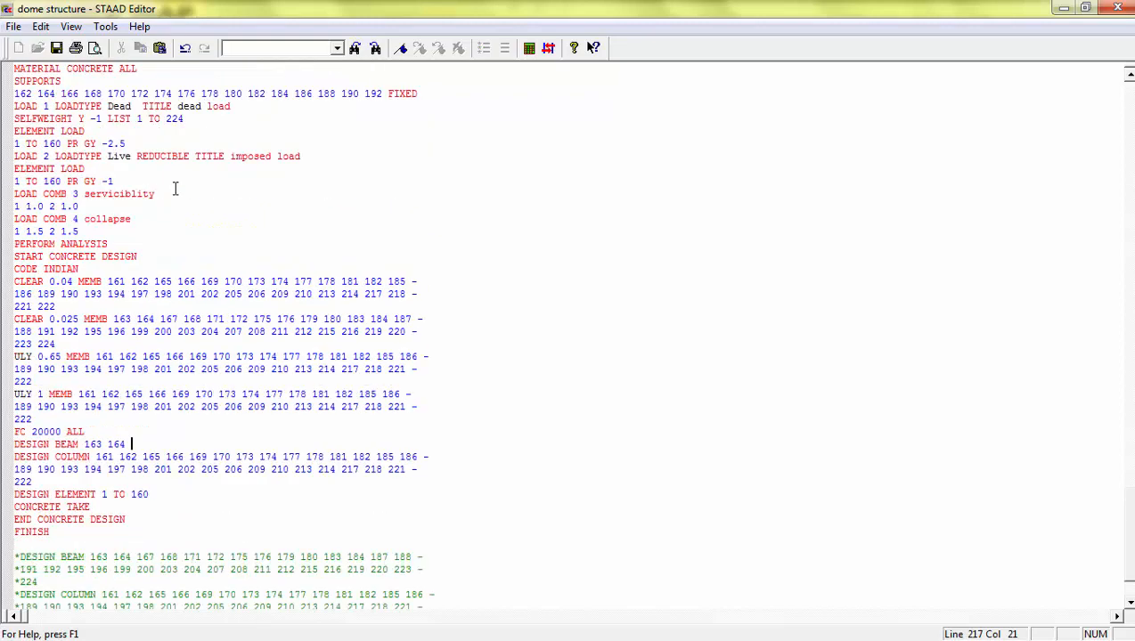
{"action": "scroll", "scroll_direction": "up", "scroll_amount": 3}
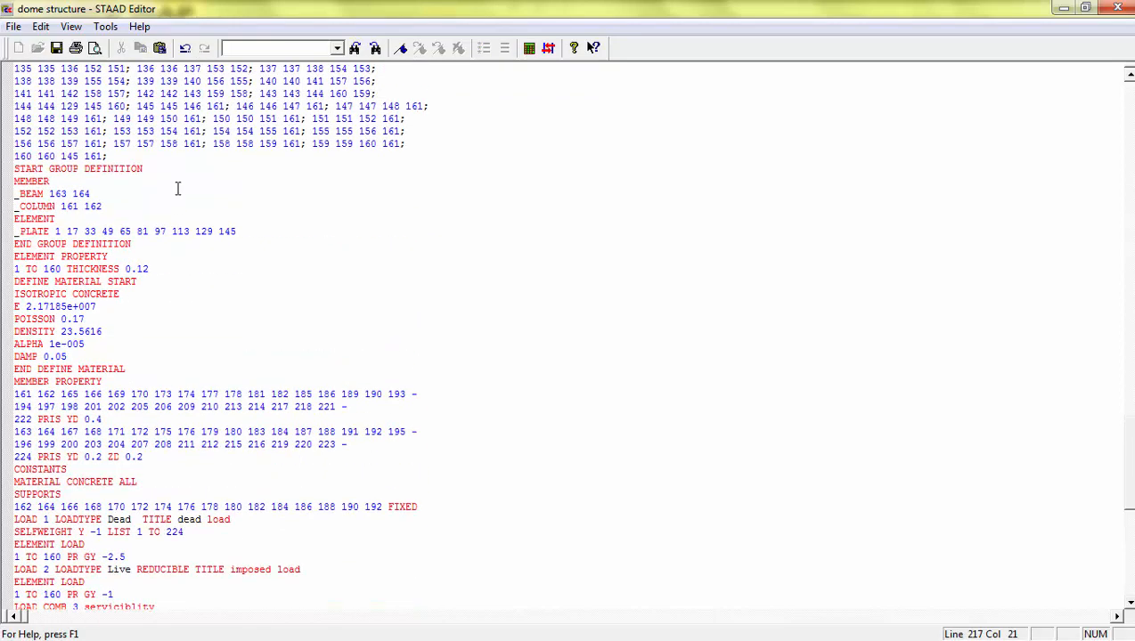
{"action": "scroll", "scroll_direction": "down", "scroll_amount": 3}
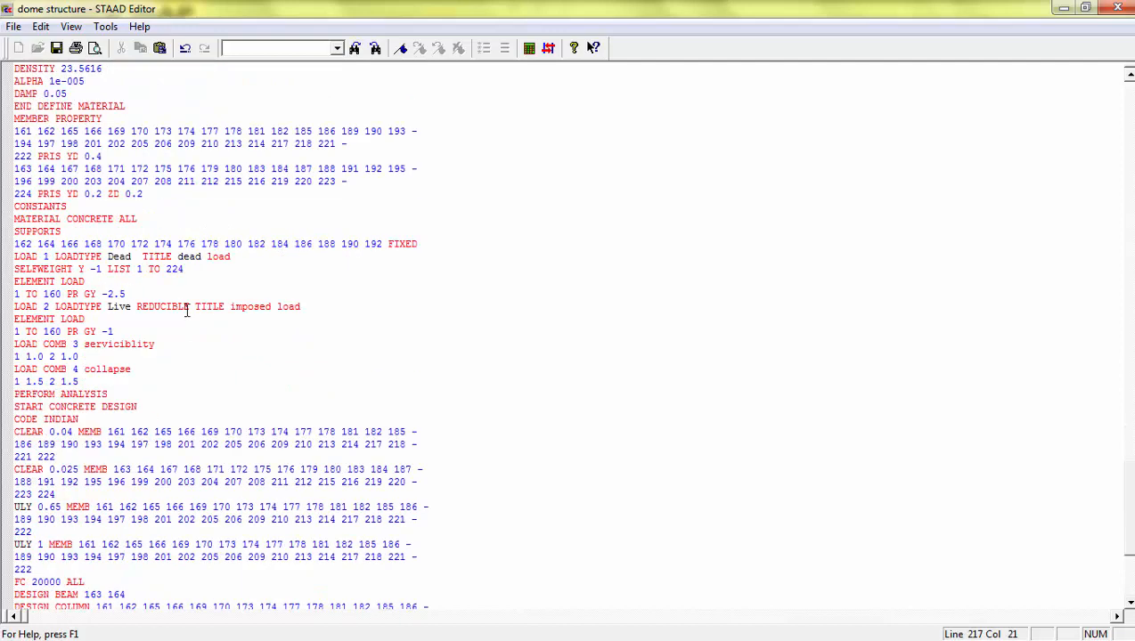
{"action": "scroll", "scroll_direction": "down", "scroll_amount": 3}
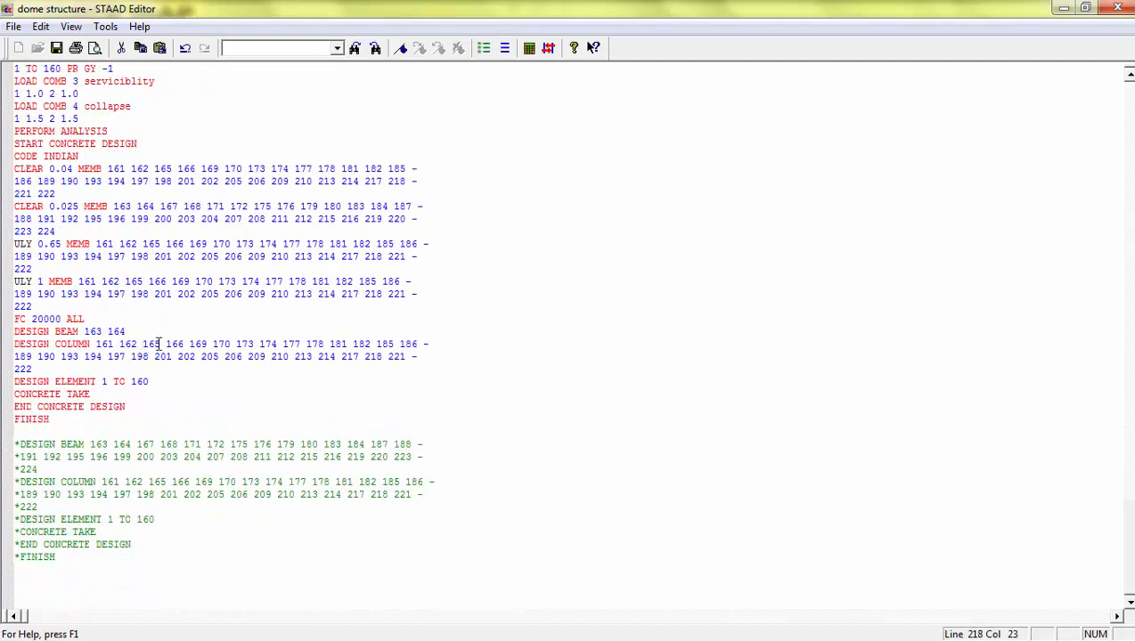
{"action": "left_click_drag", "start_coordinate": [142, 344], "coordinate": [26, 369]}
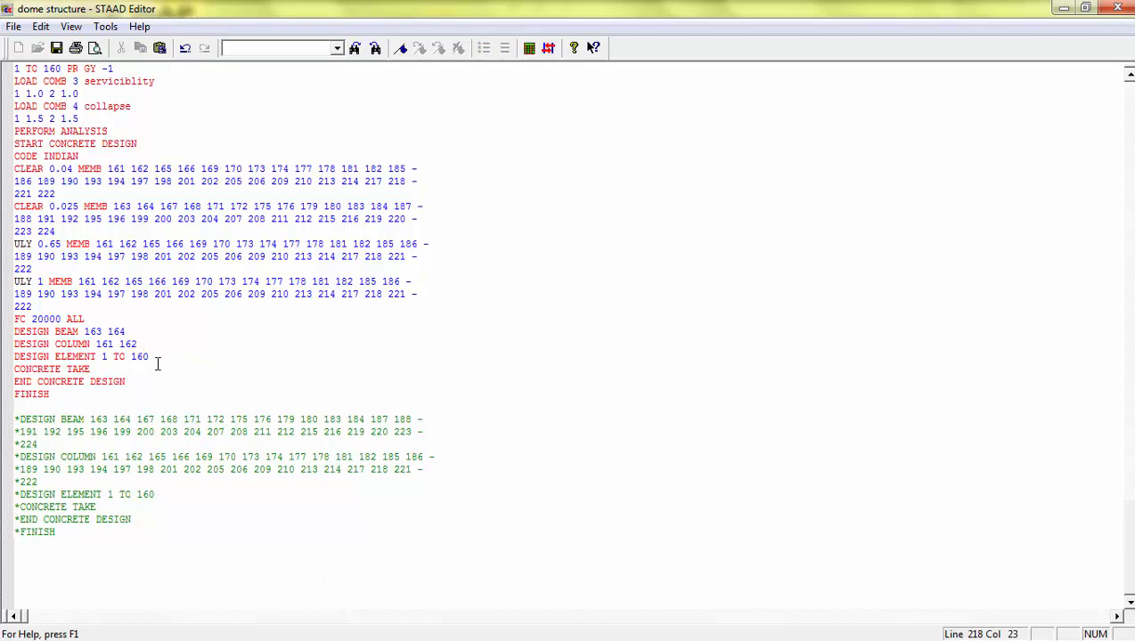
- Edit the DESIGN ELEMENT line to list only the ten plates of the _PLATE group
{"action": "scroll", "scroll_direction": "up", "scroll_amount": 3}
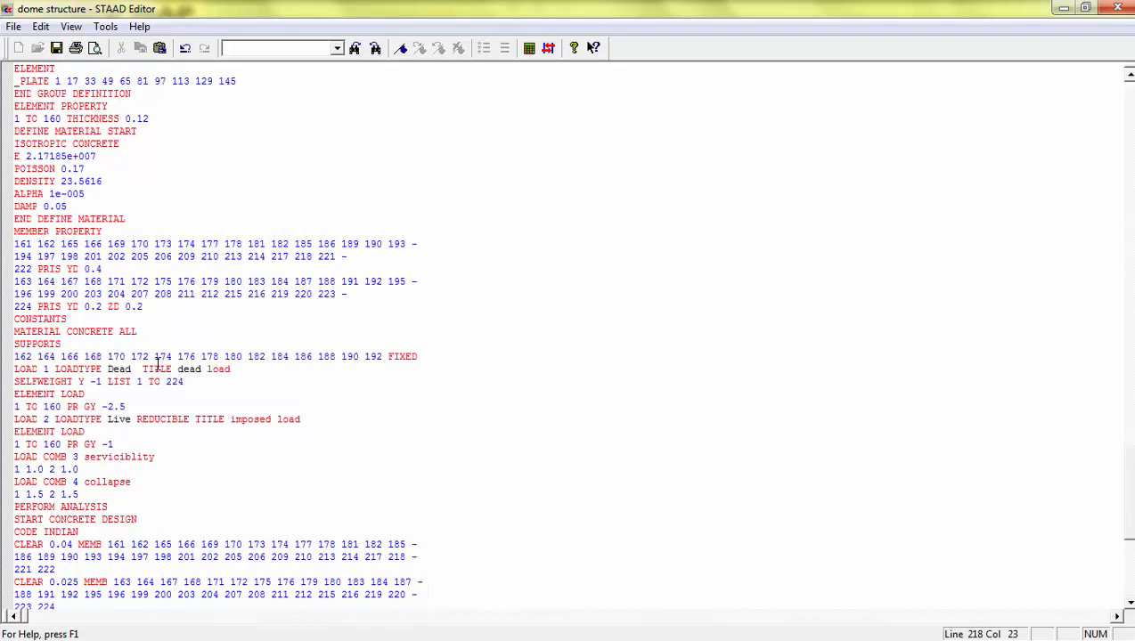
{"action": "scroll", "scroll_direction": "up", "scroll_amount": 3}
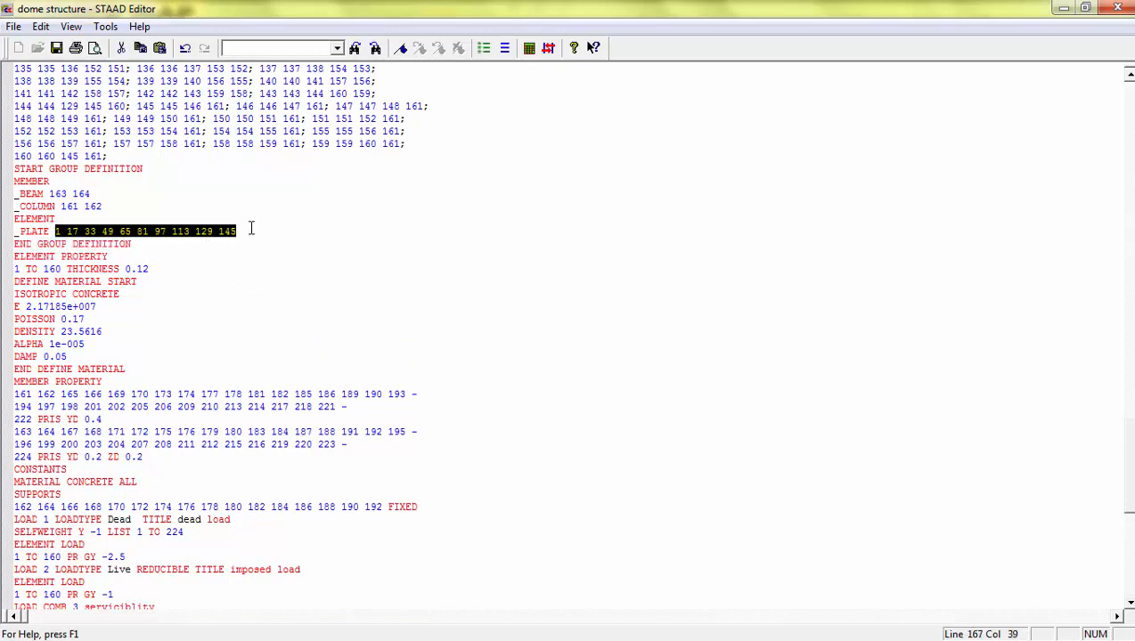
{"action": "scroll", "scroll_direction": "down", "scroll_amount": 3}
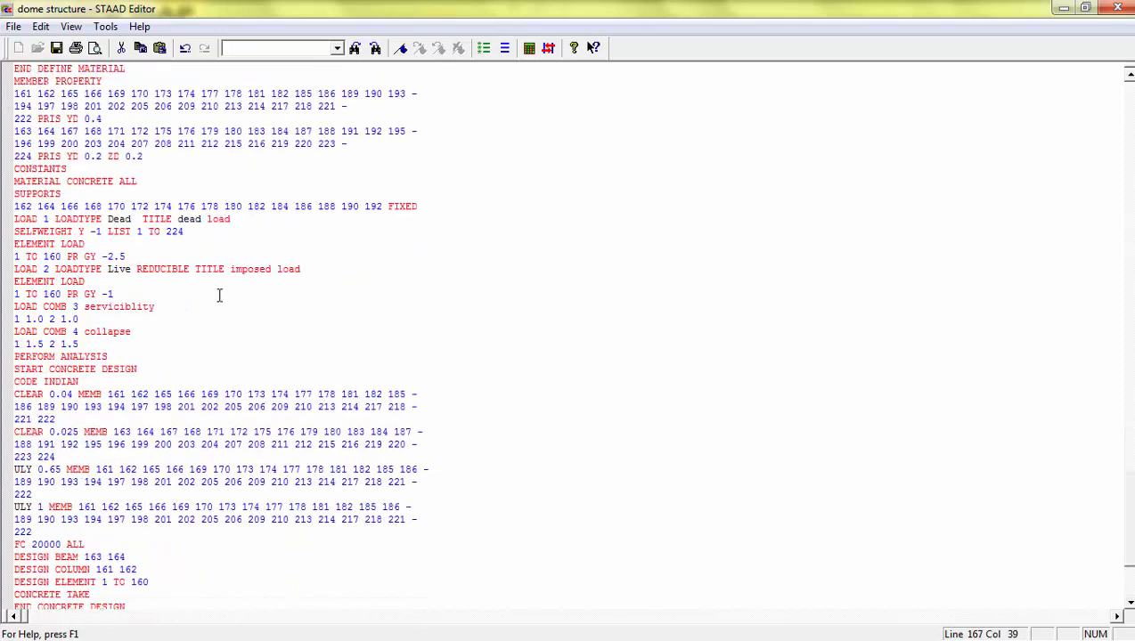
{"action": "scroll", "scroll_direction": "down", "scroll_amount": 3}
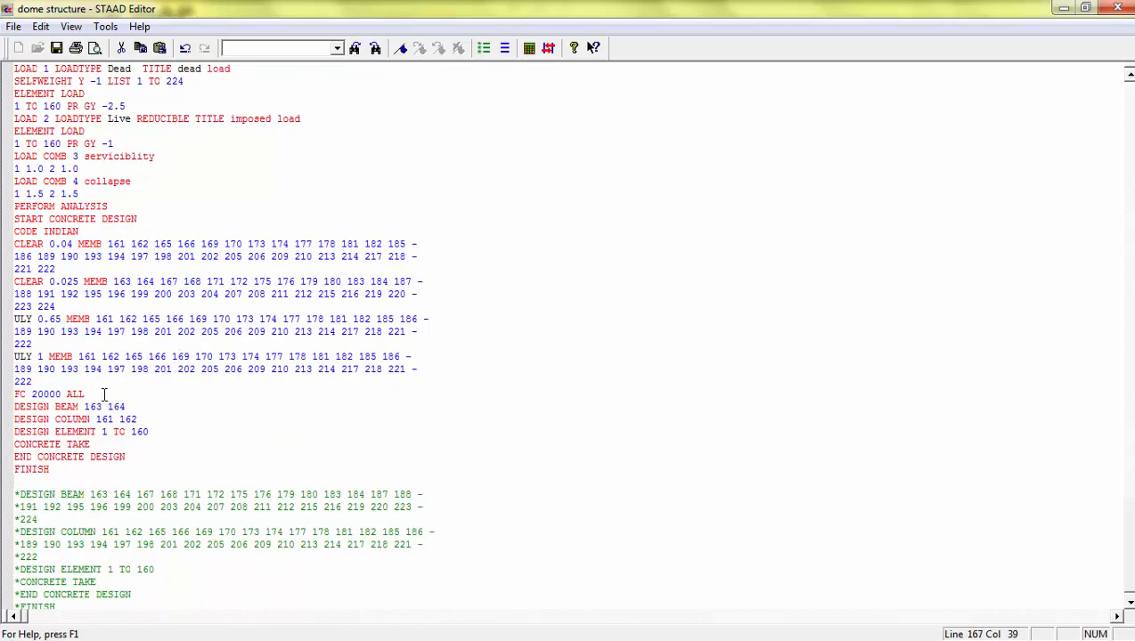
{"action": "left_click", "coordinate": [161, 432]}
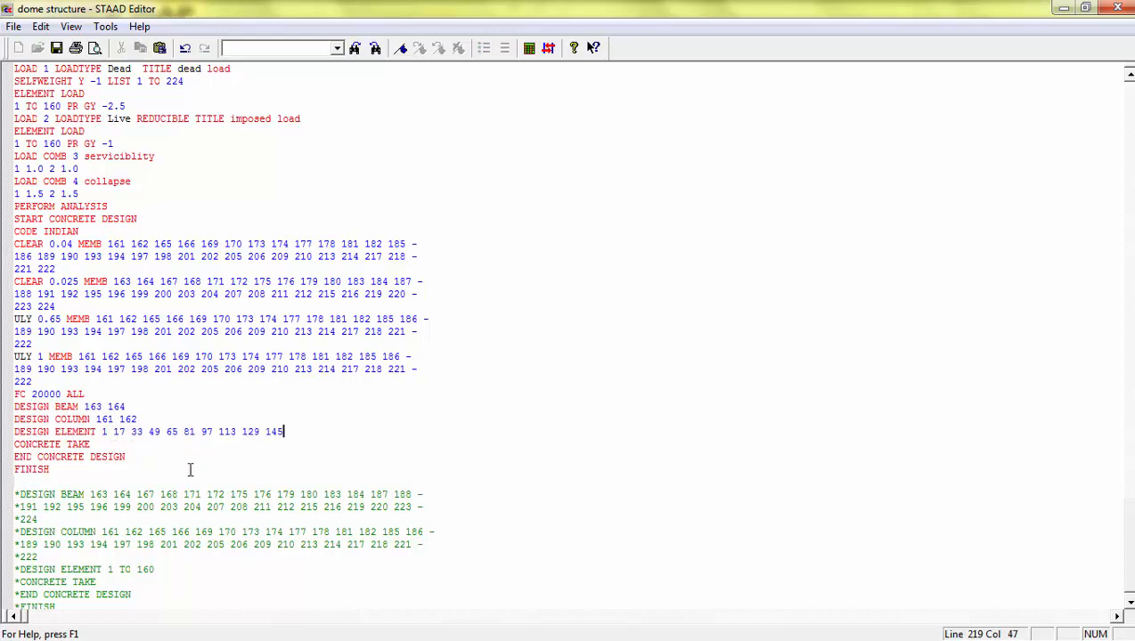
{"action": "mouse_move", "coordinate": [656, 79]}
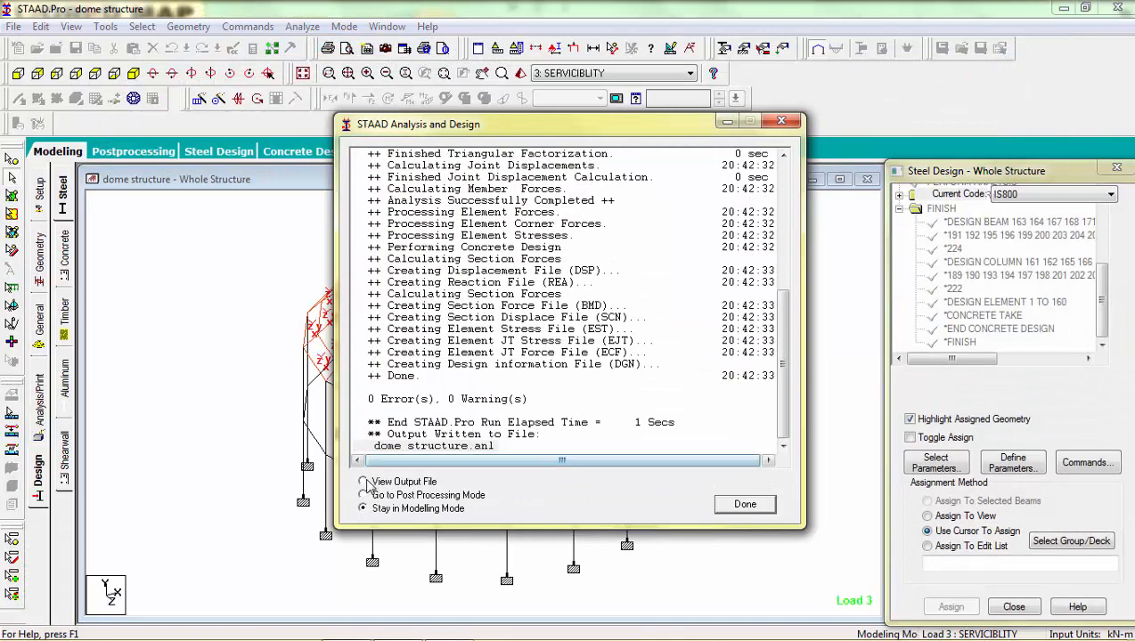
- Read the output from columns 161-162 and ten plate elements down to the 1.35 cu.m concrete take-off
{"action": "left_click", "coordinate": [364, 481]}
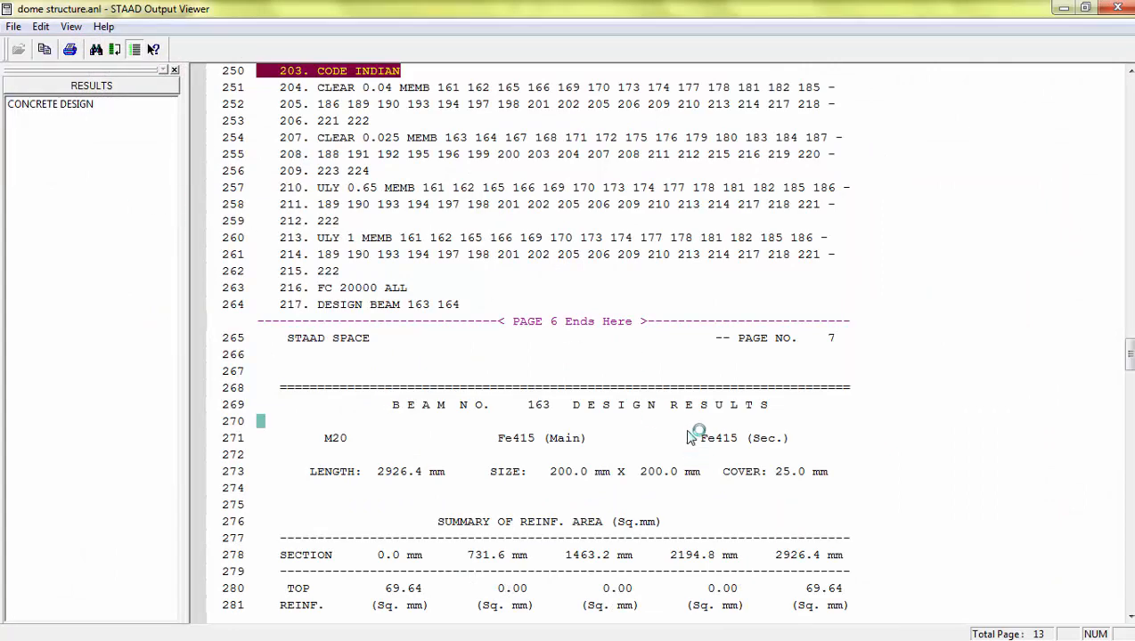
{"action": "scroll", "scroll_direction": "down", "scroll_amount": 3}
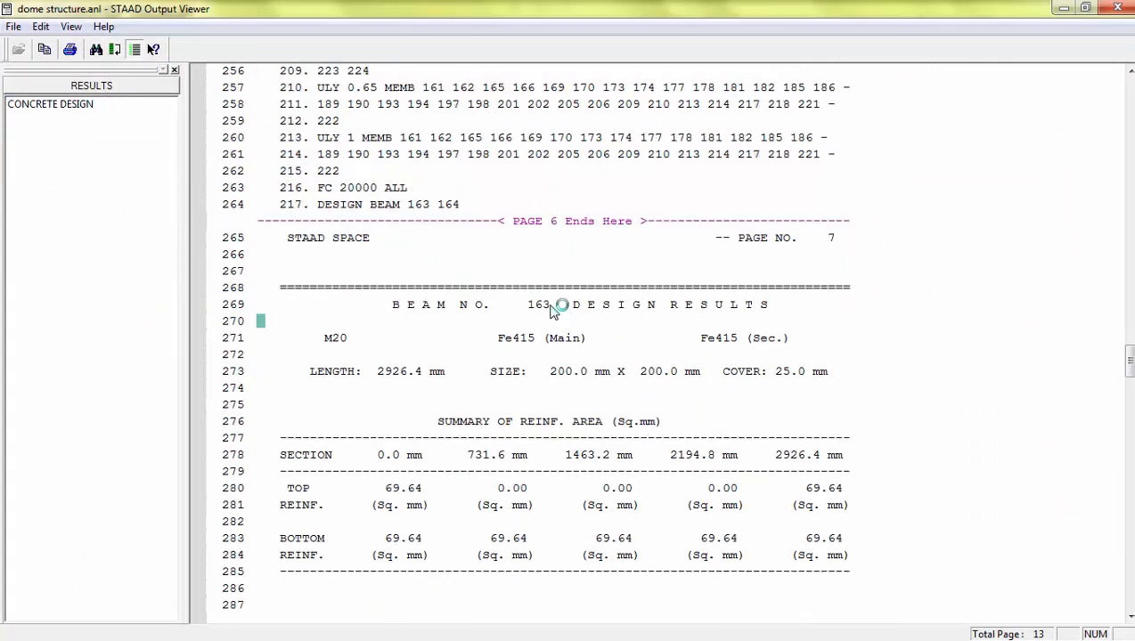
{"action": "scroll", "scroll_direction": "down", "scroll_amount": 3}
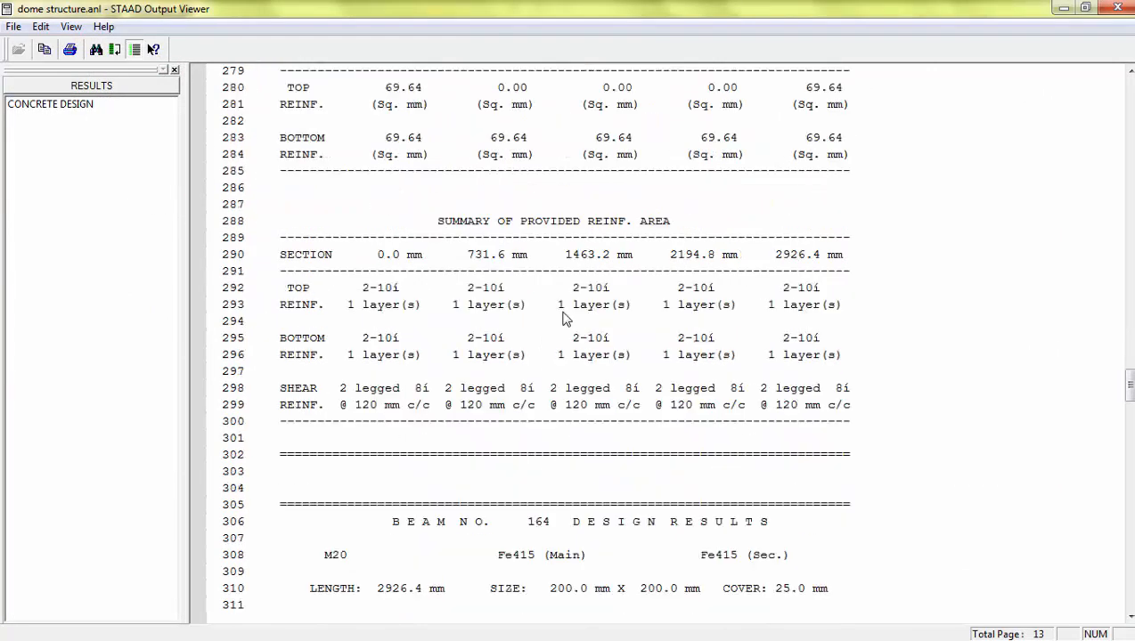
{"action": "scroll", "scroll_direction": "down", "scroll_amount": 3}
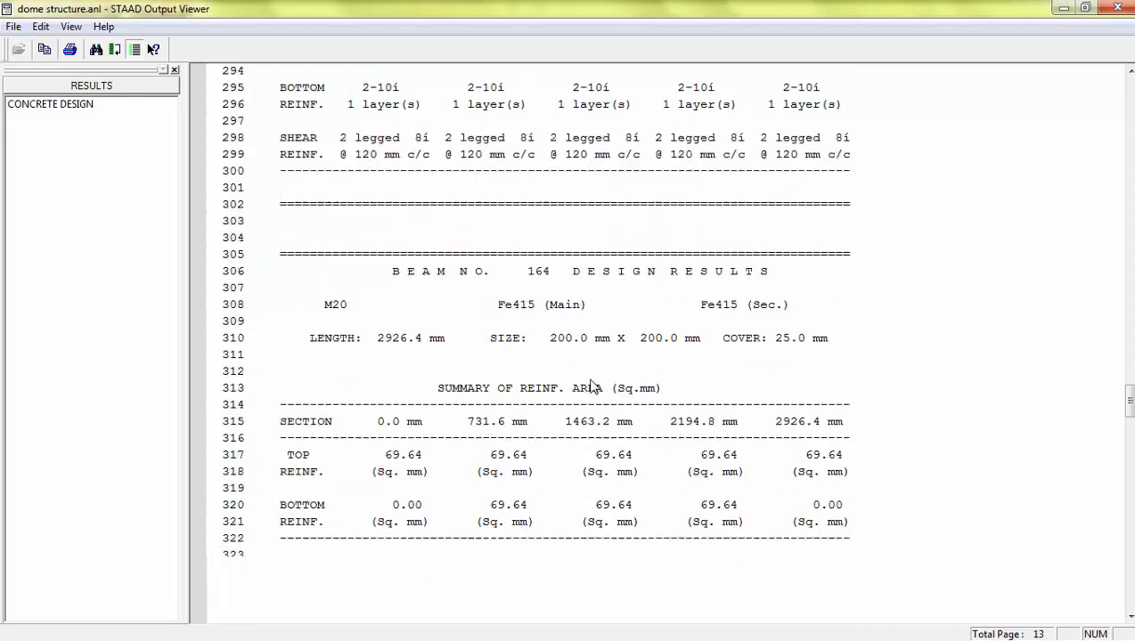
{"action": "scroll", "scroll_direction": "down", "scroll_amount": 3}
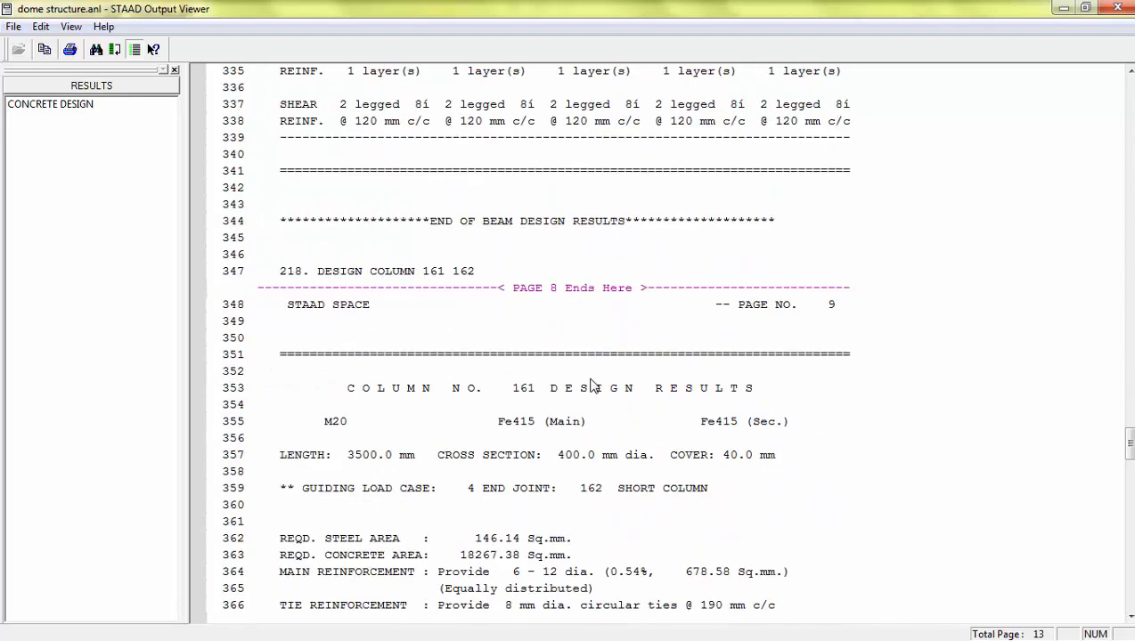
{"action": "scroll", "scroll_direction": "down", "scroll_amount": 3}
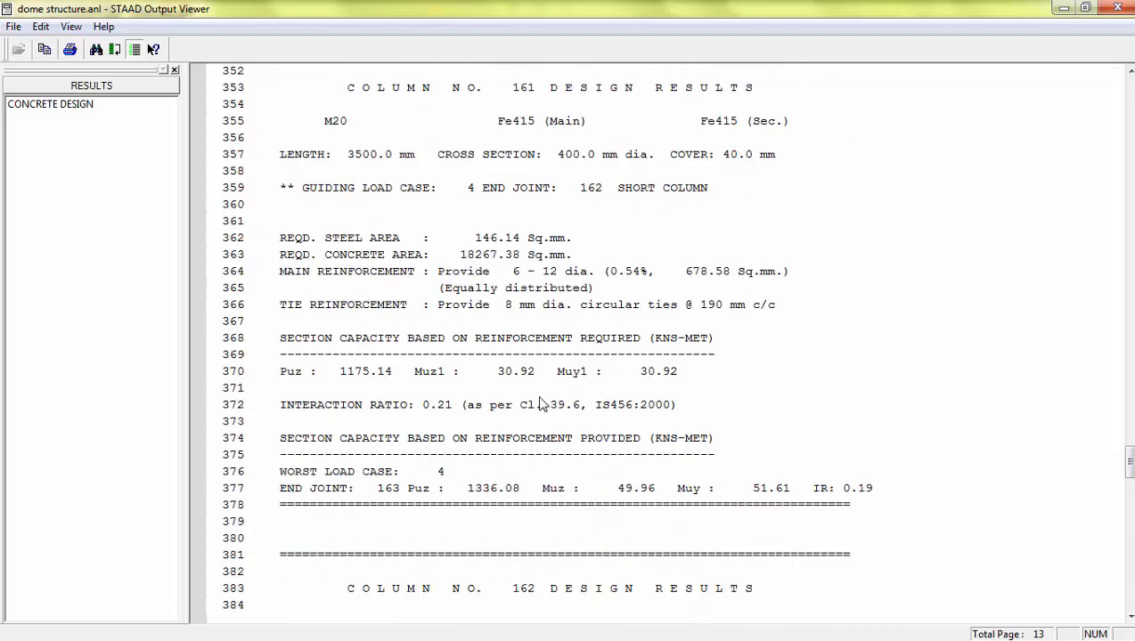
{"action": "scroll", "scroll_direction": "down", "scroll_amount": 3}
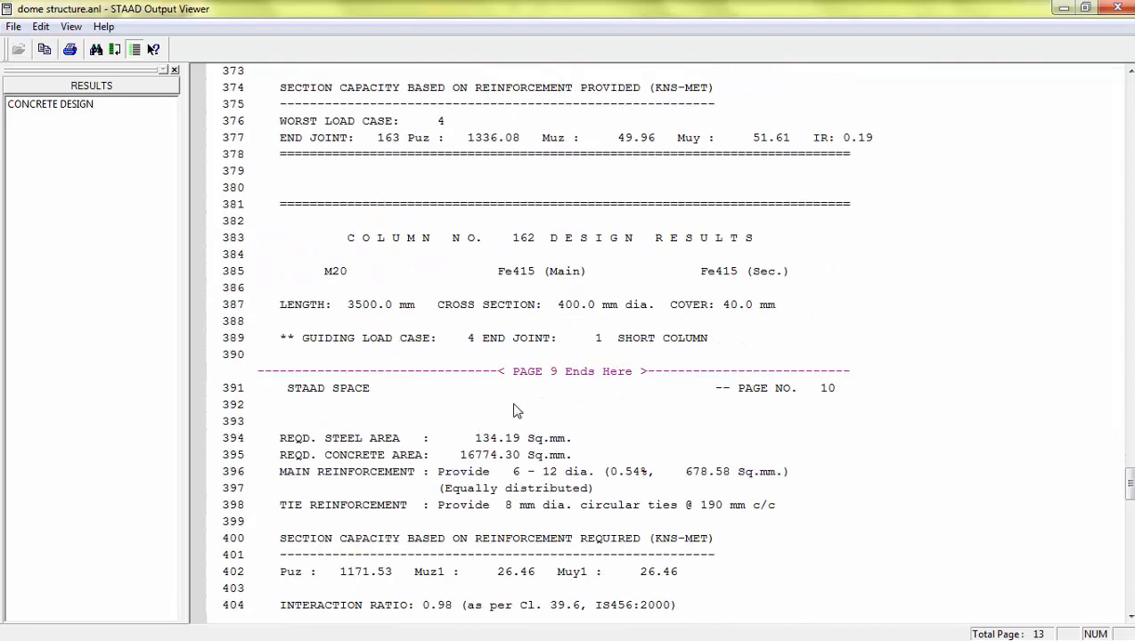
{"action": "scroll", "scroll_direction": "down", "scroll_amount": 3}
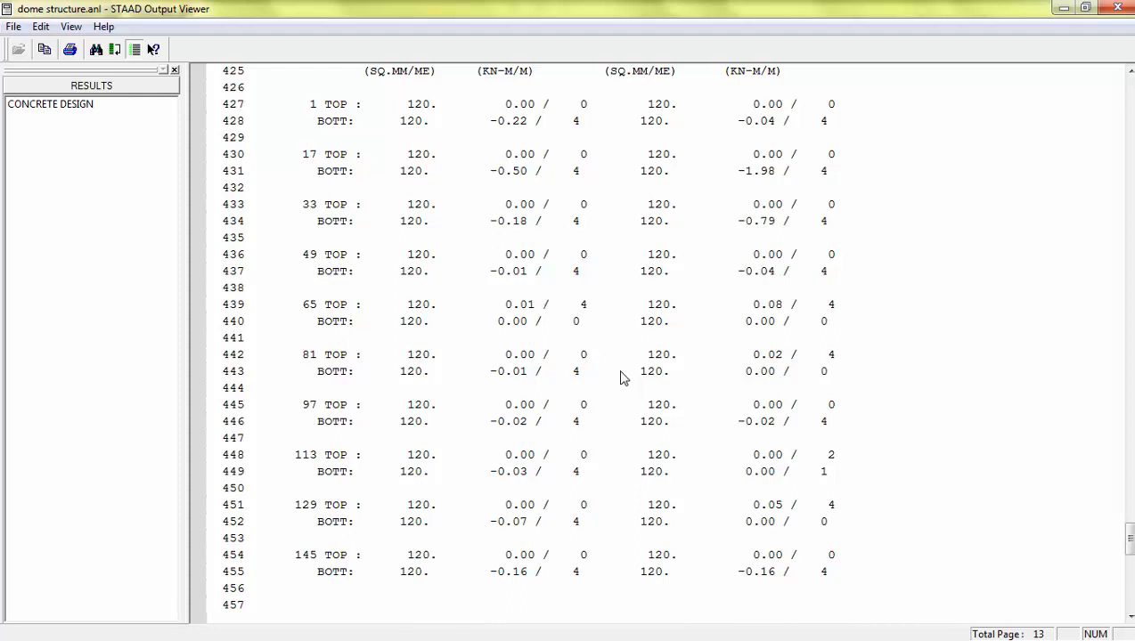
{"action": "scroll", "scroll_direction": "down", "scroll_amount": 3}
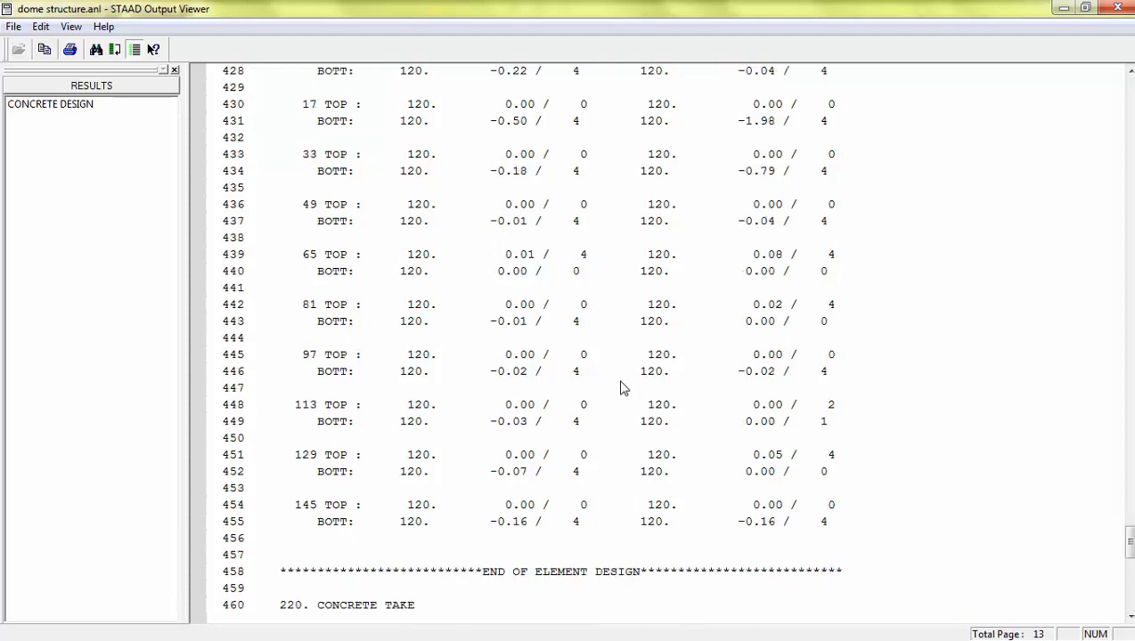
{"action": "scroll", "scroll_direction": "up", "scroll_amount": 3}
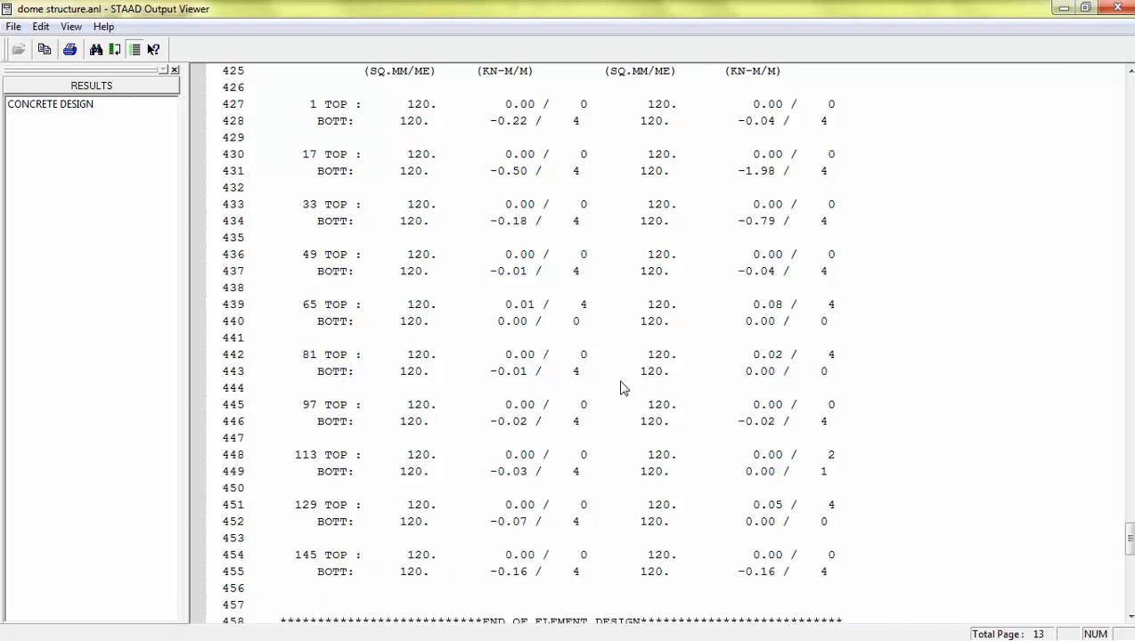
{"action": "scroll", "scroll_direction": "down", "scroll_amount": 3}
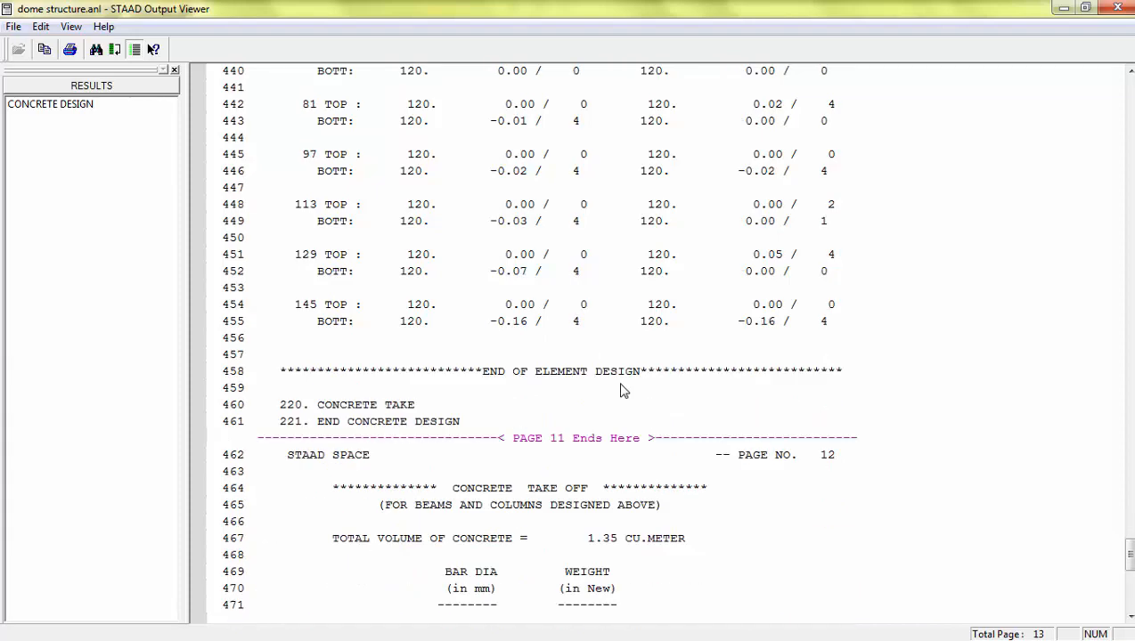
{"action": "scroll", "scroll_direction": "down", "scroll_amount": 3}
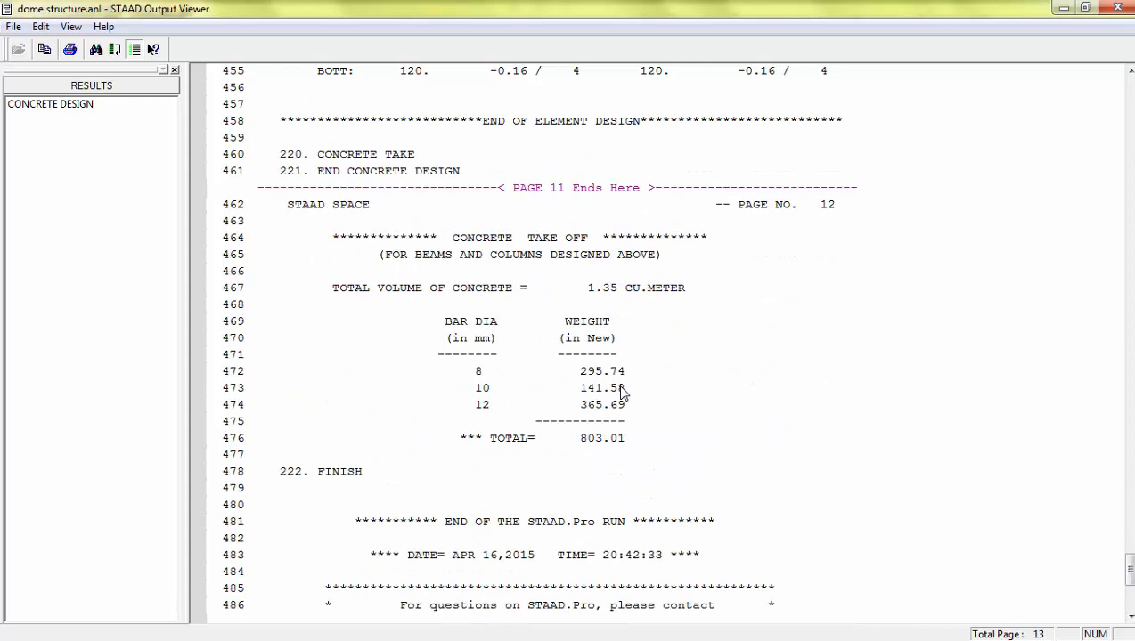
{"action": "mouse_move", "coordinate": [937, 150]}
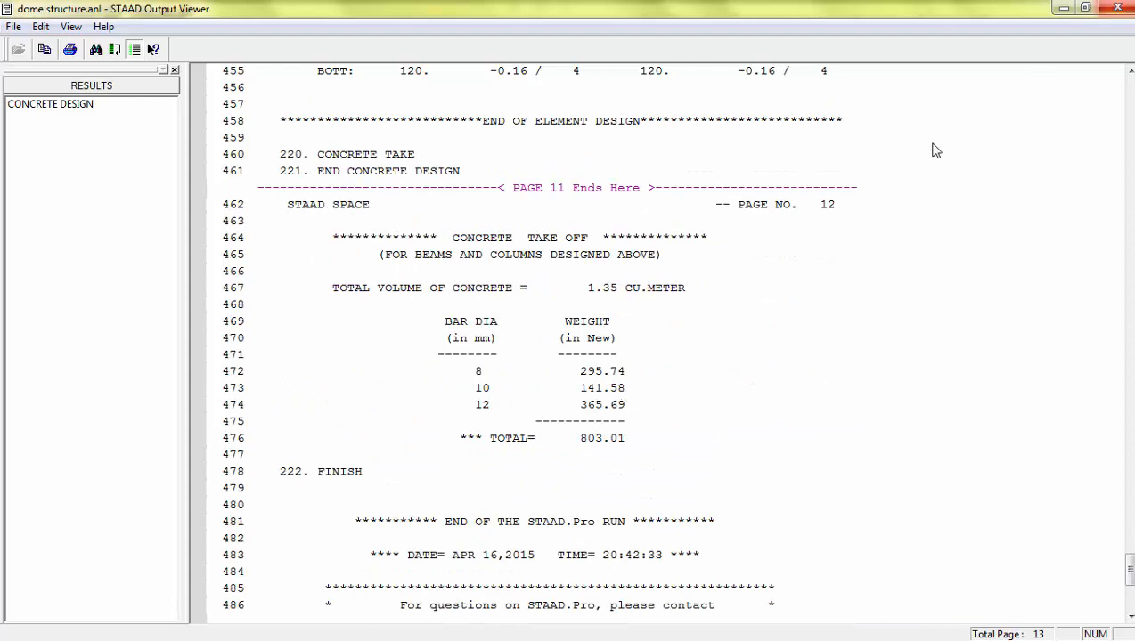
{"action": "mouse_move", "coordinate": [630, 374]}
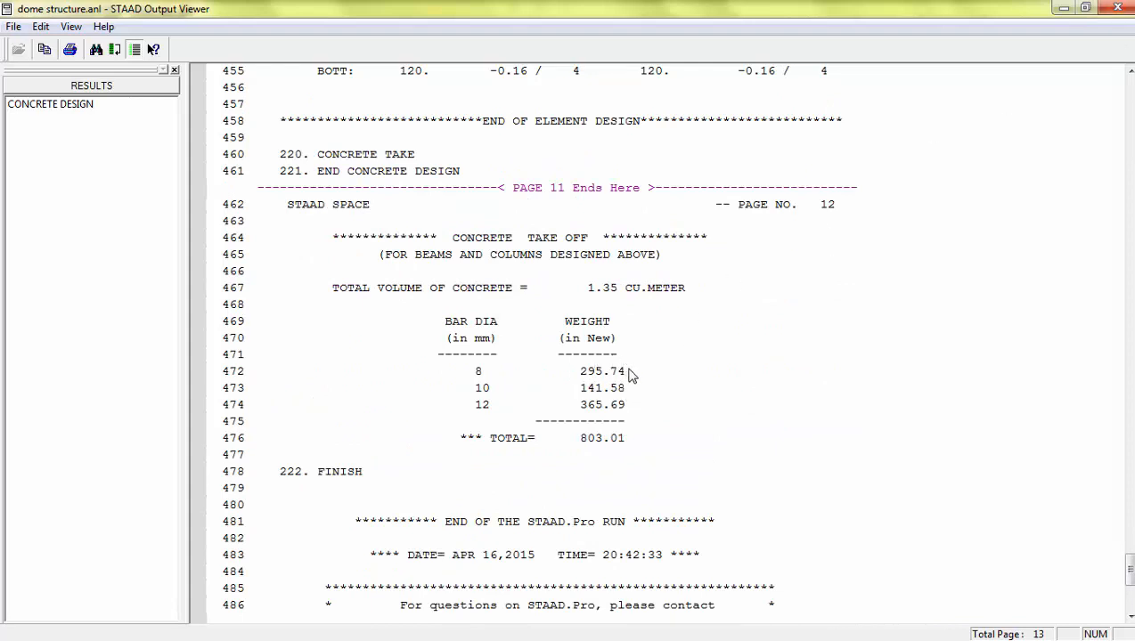
{"action": "mouse_move", "coordinate": [623, 388]}
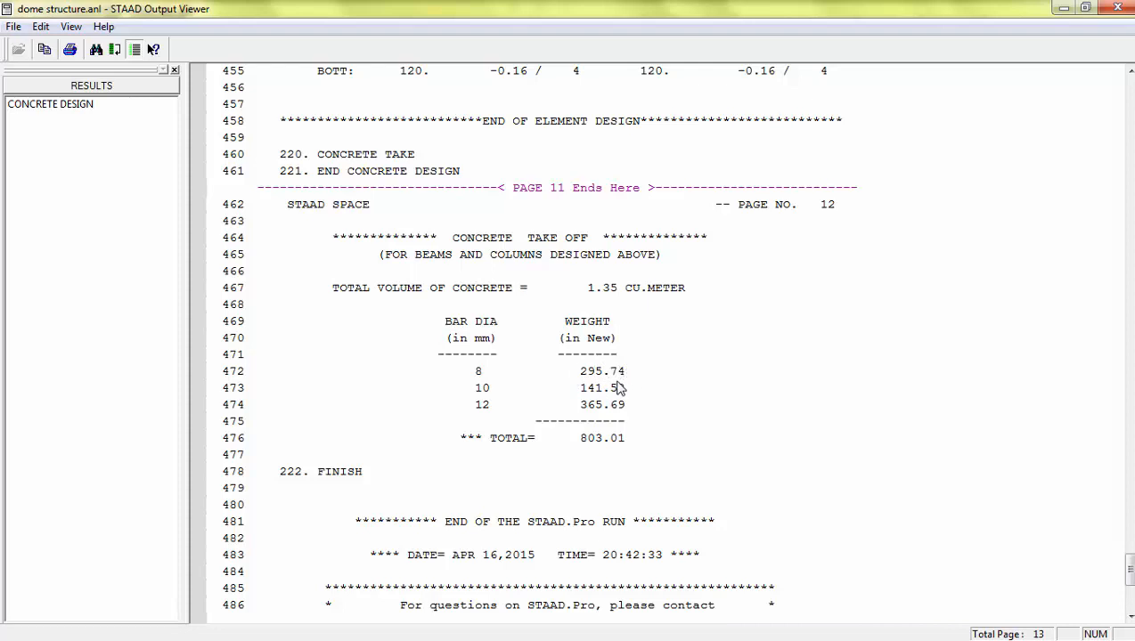
{"action": "mouse_move", "coordinate": [613, 374]}
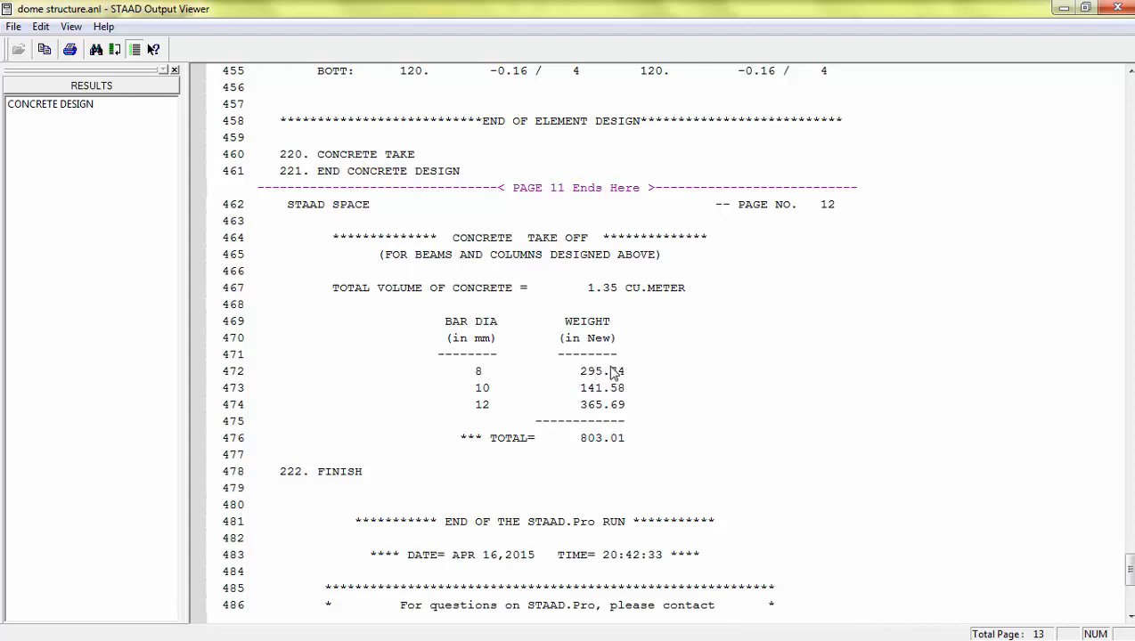
{"action": "mouse_move", "coordinate": [1119, 26]}
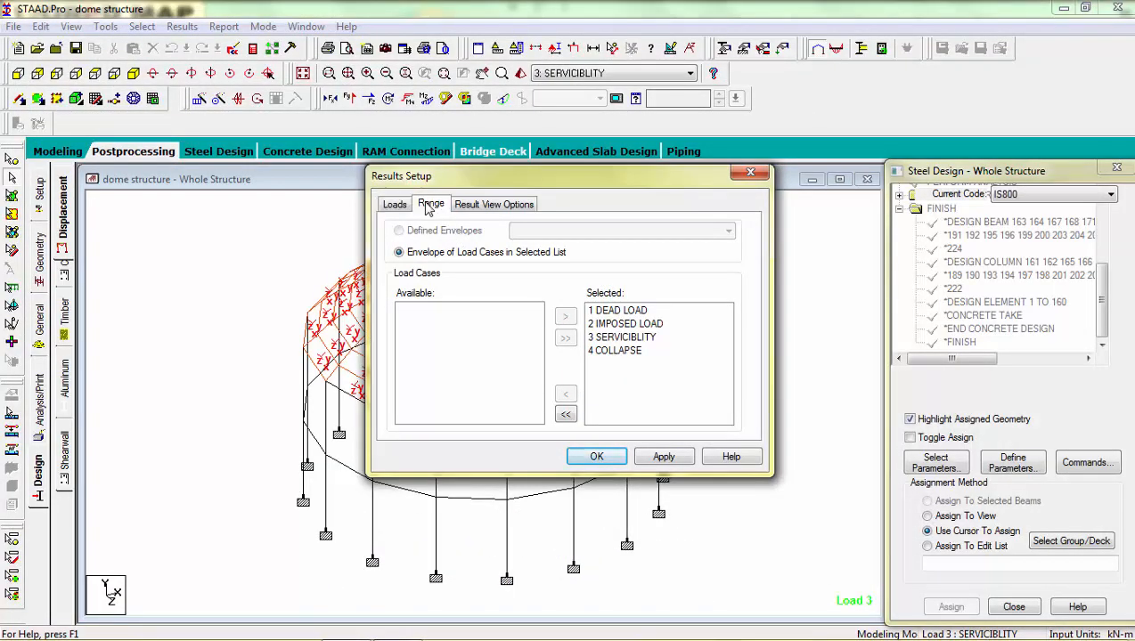
- Restrict results to group G3_PLATE in Results Setup and enter post-processing
{"action": "left_click", "coordinate": [431, 203]}
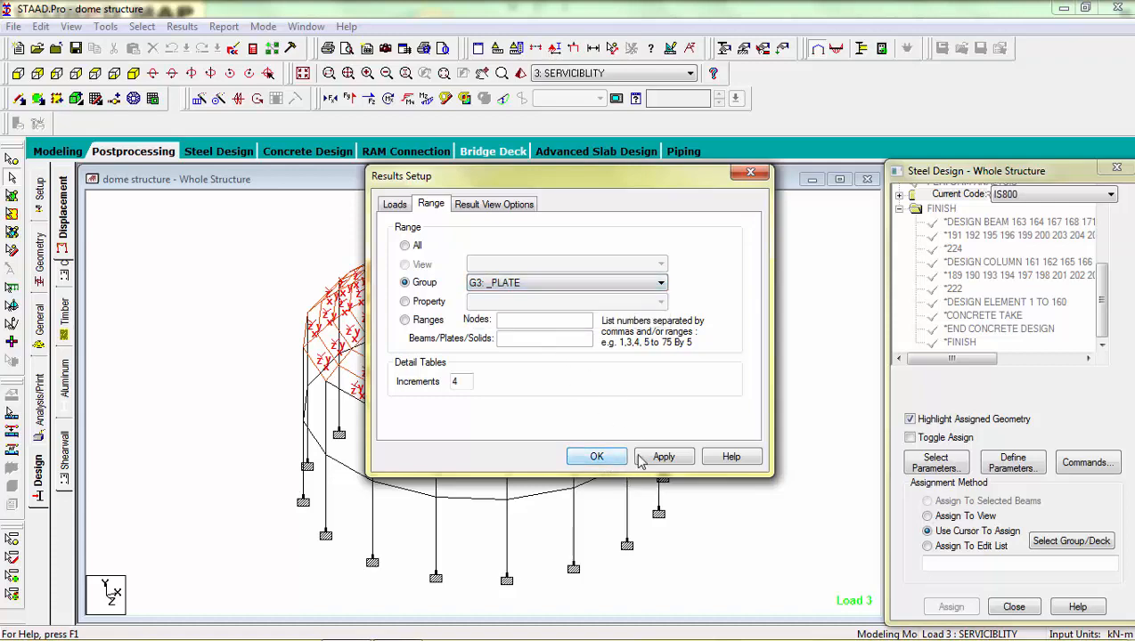
{"action": "left_click", "coordinate": [596, 457]}
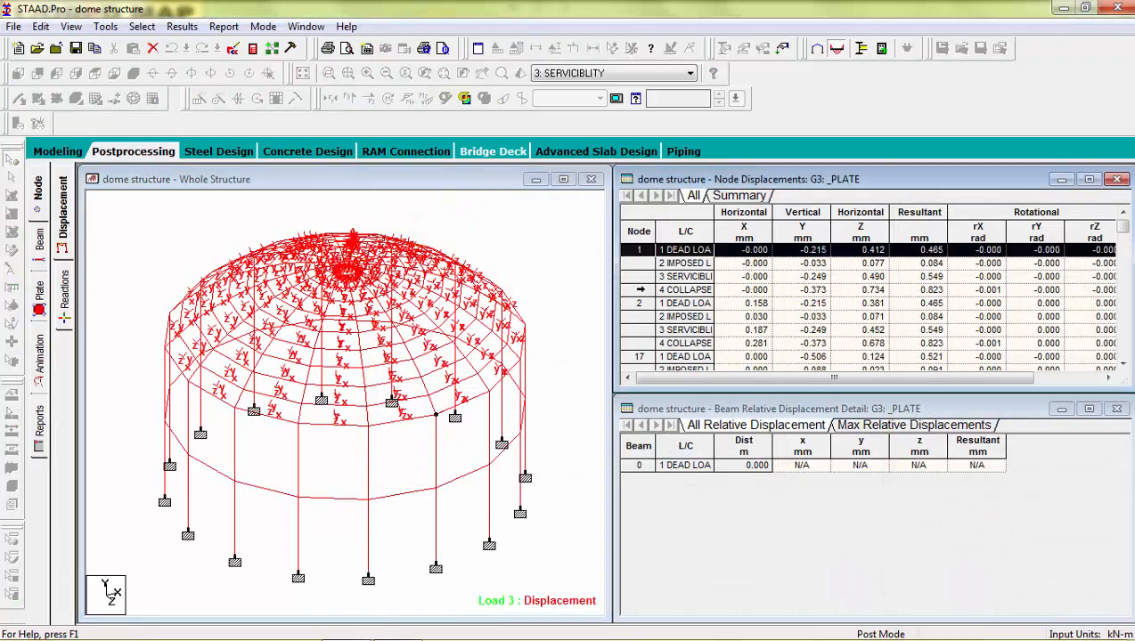
- Colour the dome plates by local moment MX stress contours for the serviceability case
{"action": "left_click", "coordinate": [684, 356]}
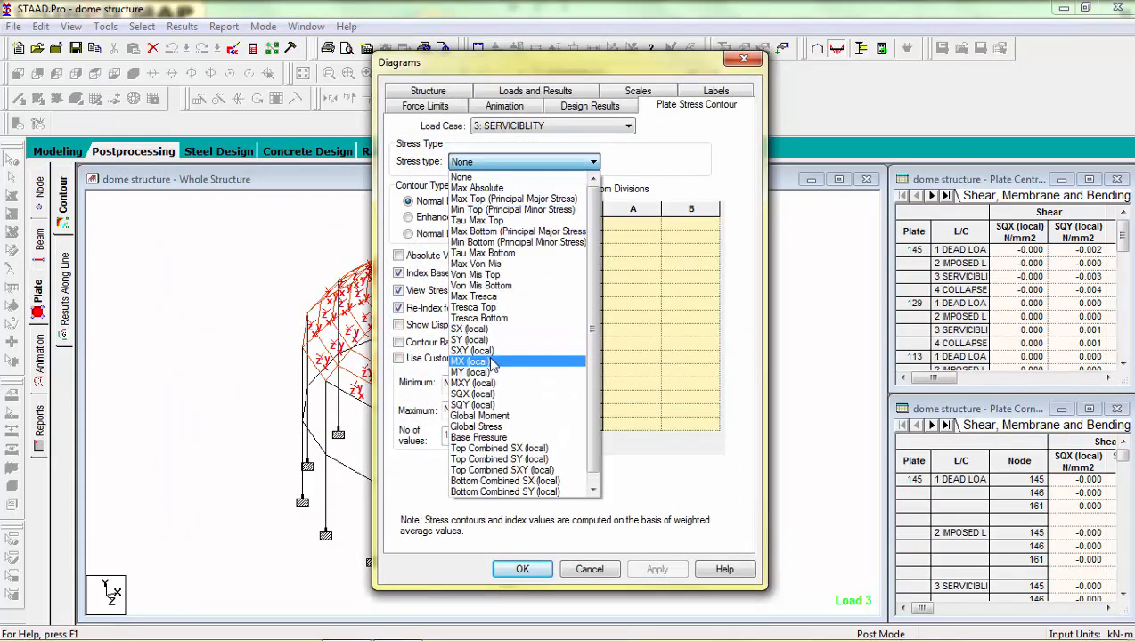
{"action": "left_click", "coordinate": [471, 359]}
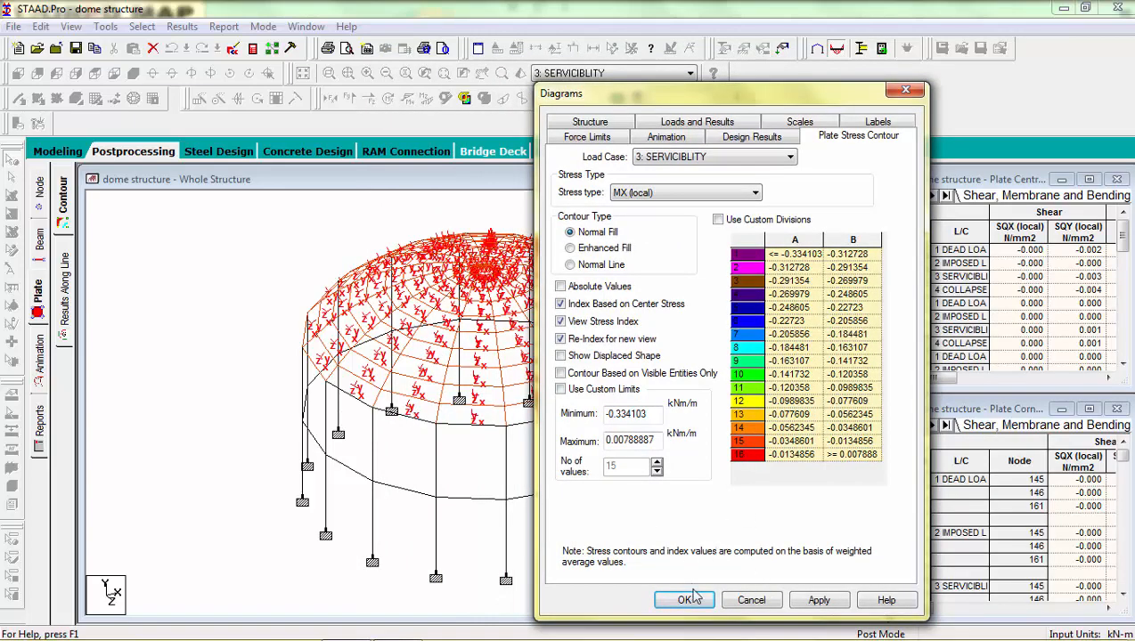
{"action": "left_click", "coordinate": [684, 598]}
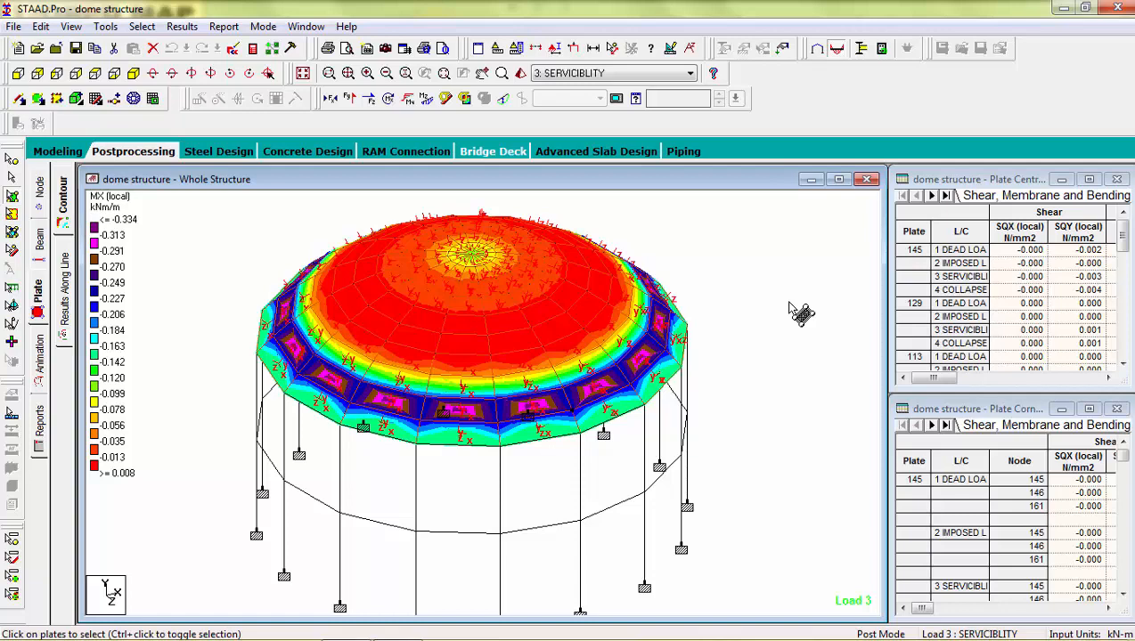
{"action": "mouse_move", "coordinate": [274, 257]}
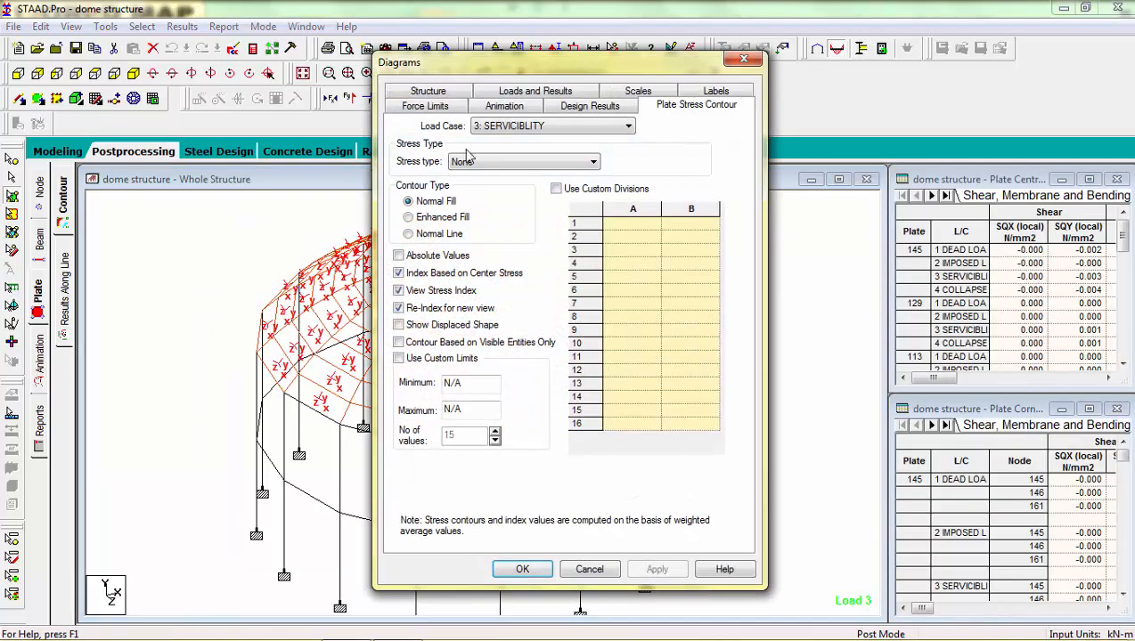
- Change the plate stress contour to local shear SQX
{"action": "left_click", "coordinate": [591, 160]}
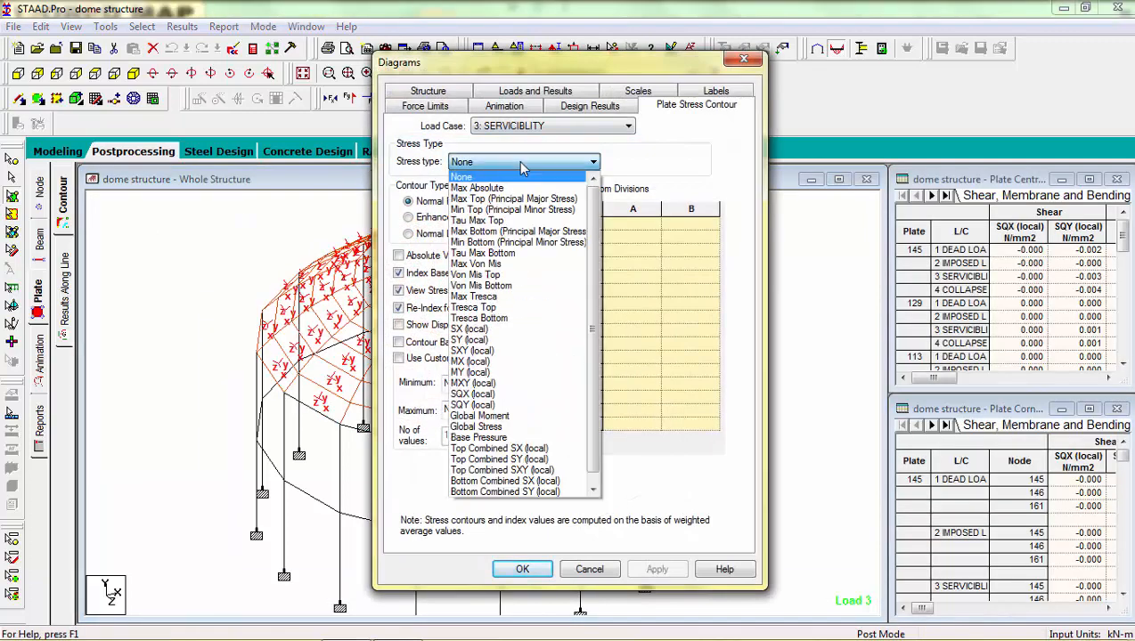
{"action": "left_click", "coordinate": [470, 394]}
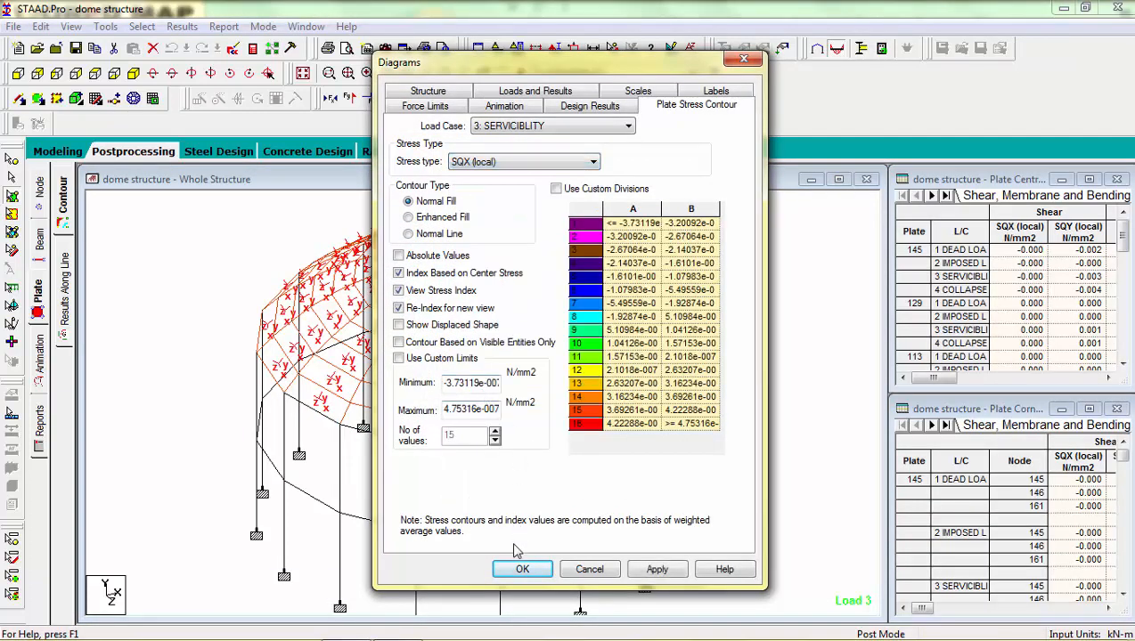
{"action": "left_click", "coordinate": [522, 570]}
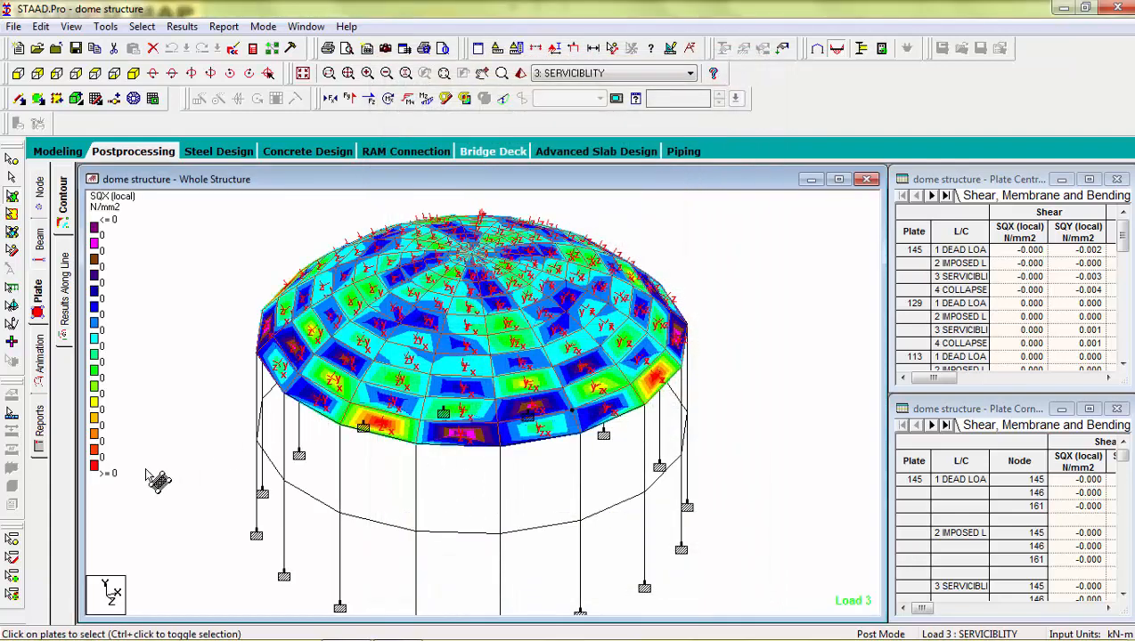
{"action": "mouse_move", "coordinate": [437, 299]}
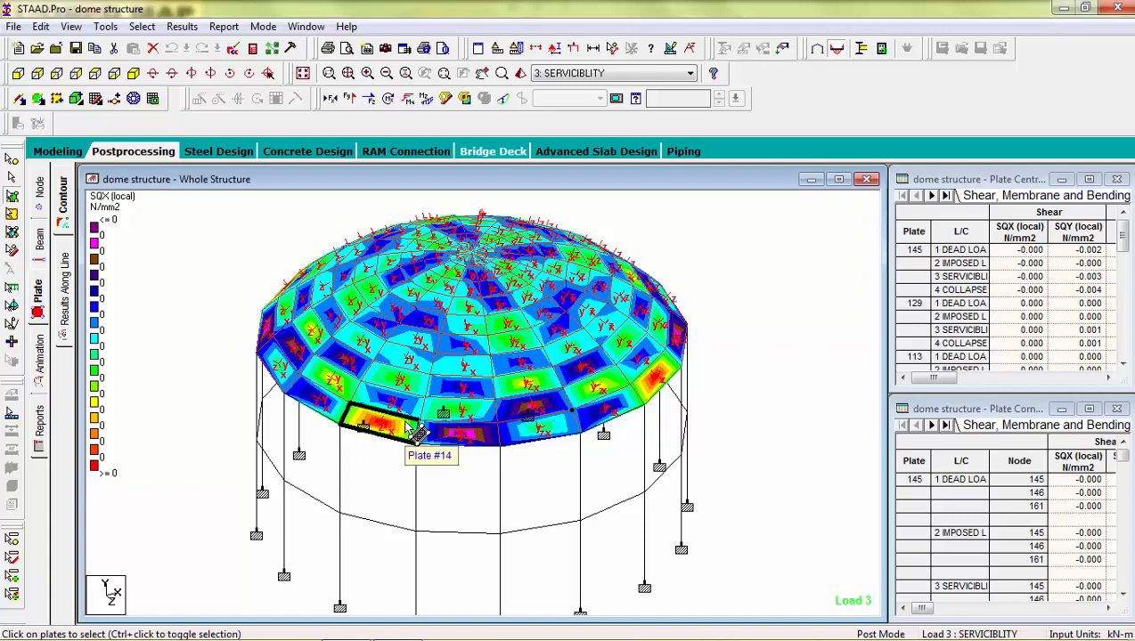
{"action": "mouse_move", "coordinate": [638, 282]}
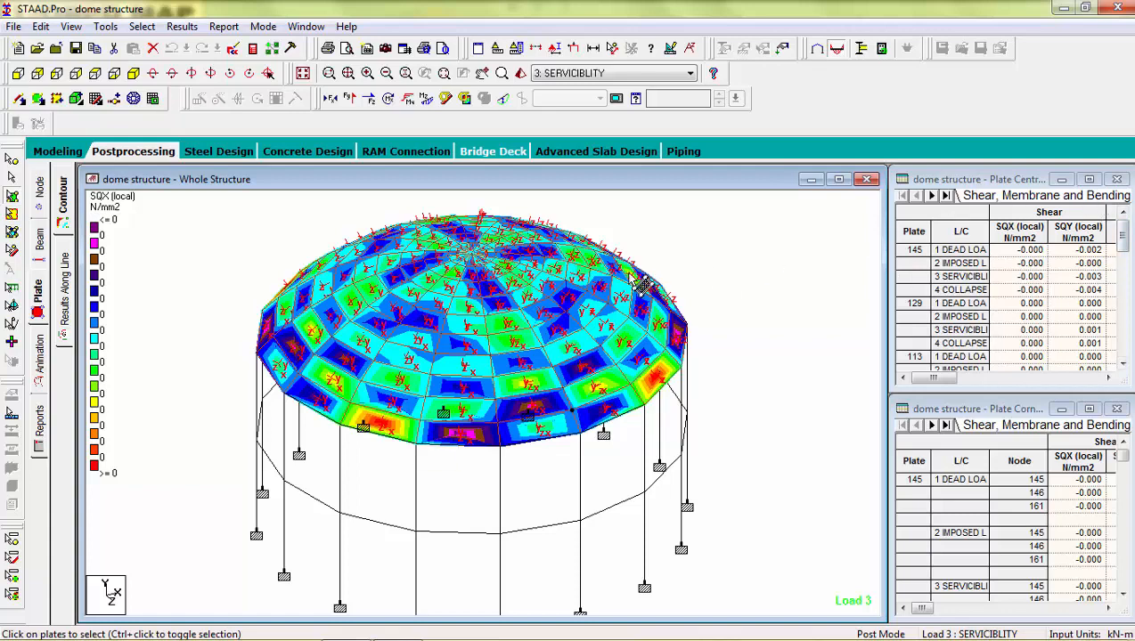
{"action": "mouse_move", "coordinate": [481, 285]}
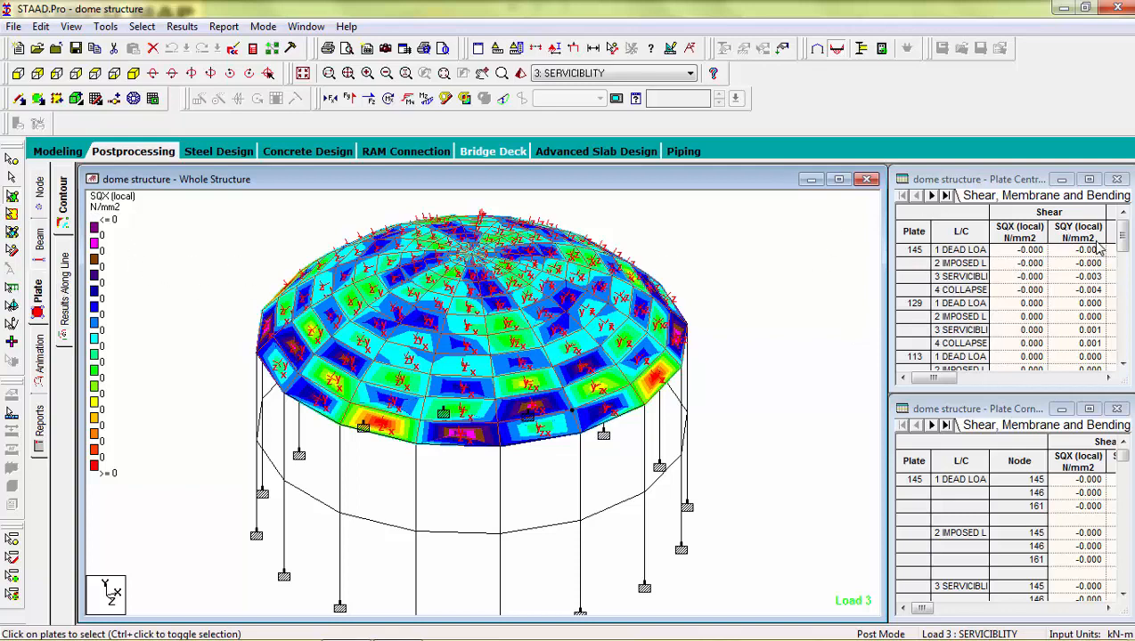
- Switch the Plate Centre Stress table to its Summary of max/min shear, membrane and bending values
{"action": "left_click_drag", "start_coordinate": [978, 178], "coordinate": [615, 169]}
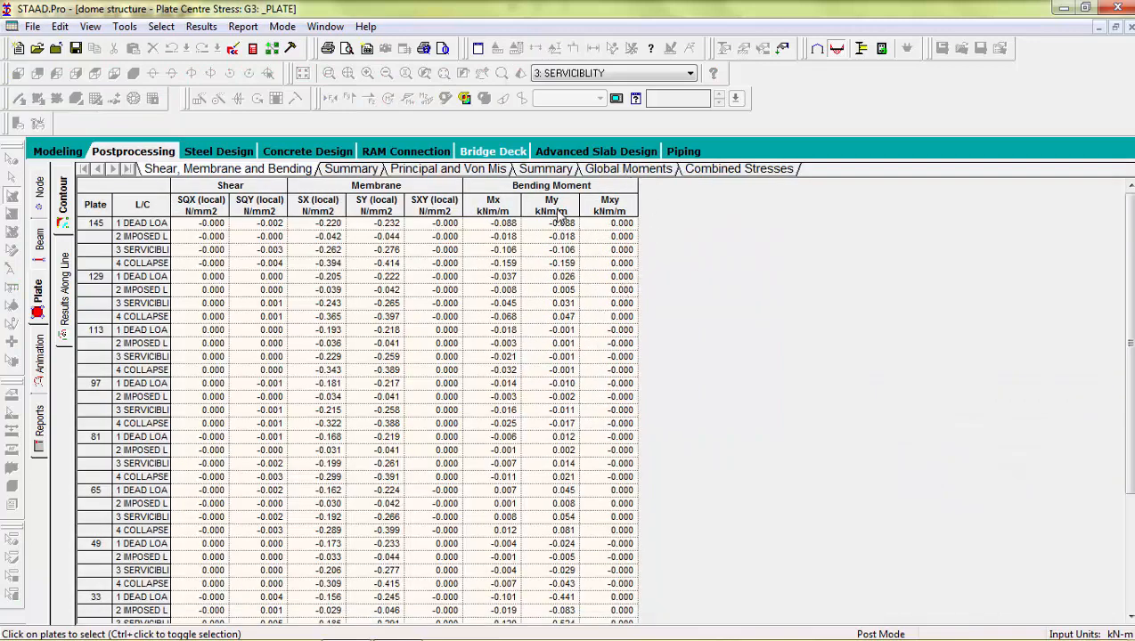
{"action": "mouse_move", "coordinate": [258, 221]}
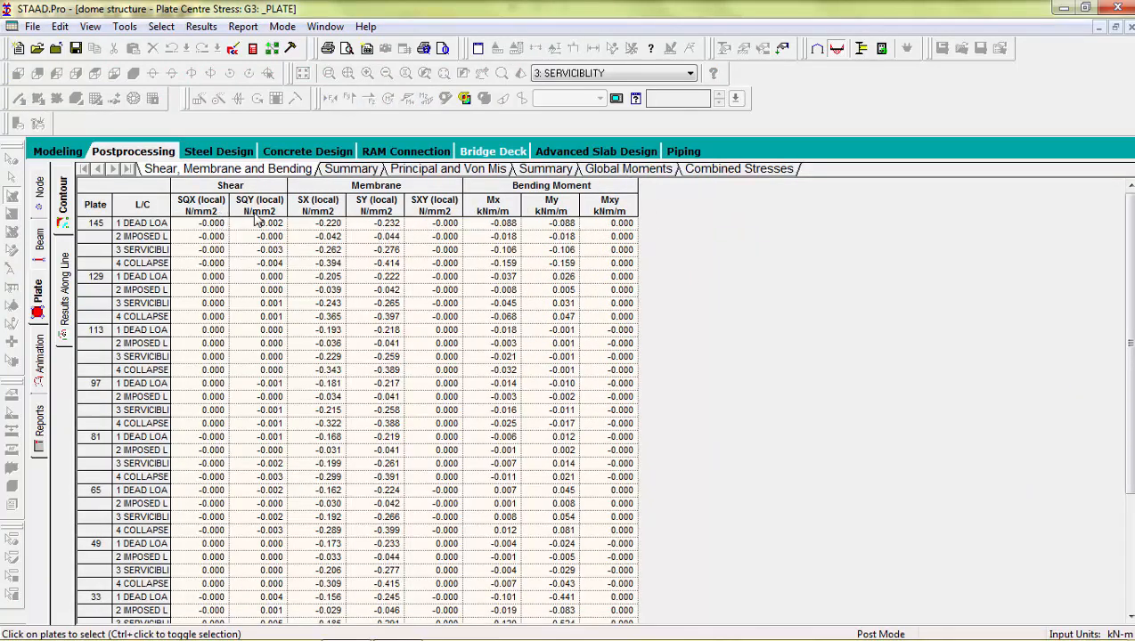
{"action": "mouse_move", "coordinate": [794, 324]}
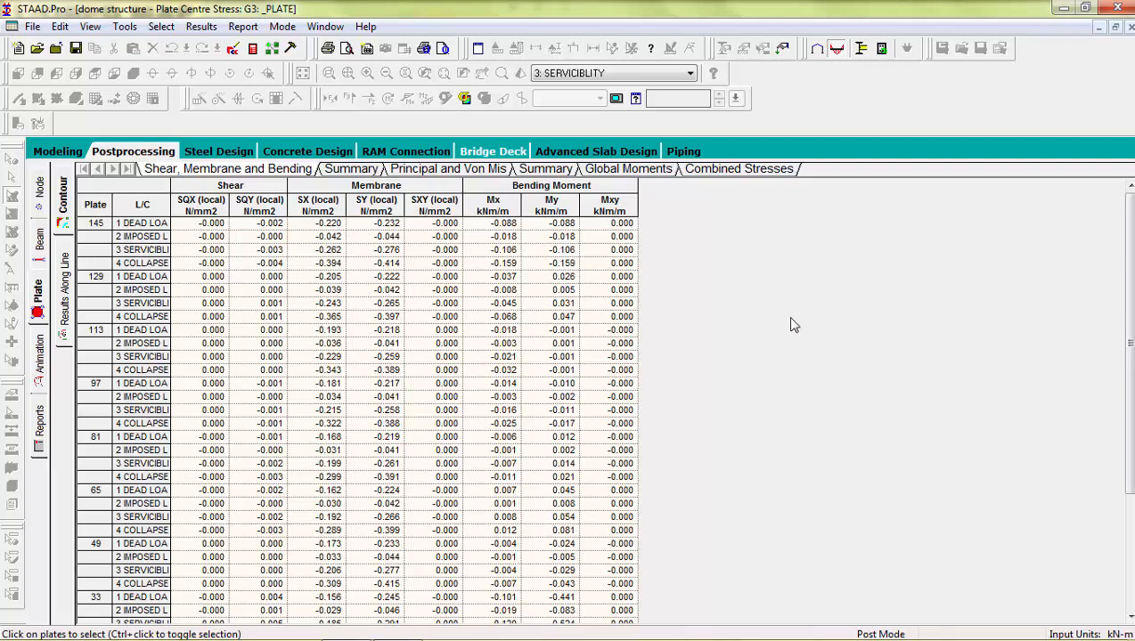
{"action": "mouse_move", "coordinate": [773, 314]}
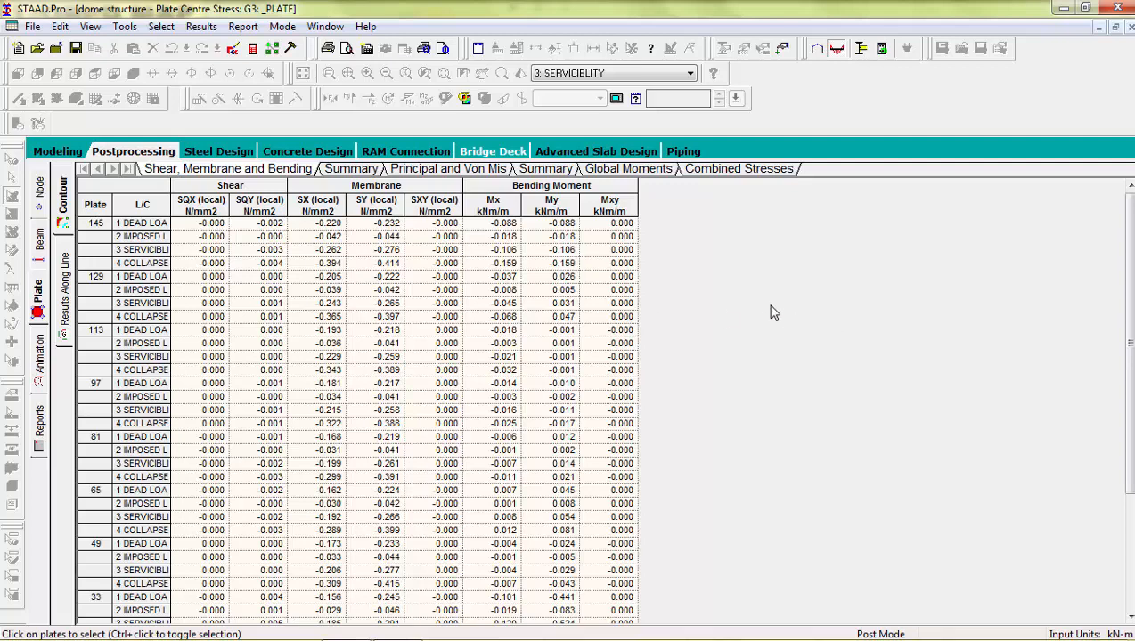
{"action": "scroll", "scroll_direction": "down", "scroll_amount": 3}
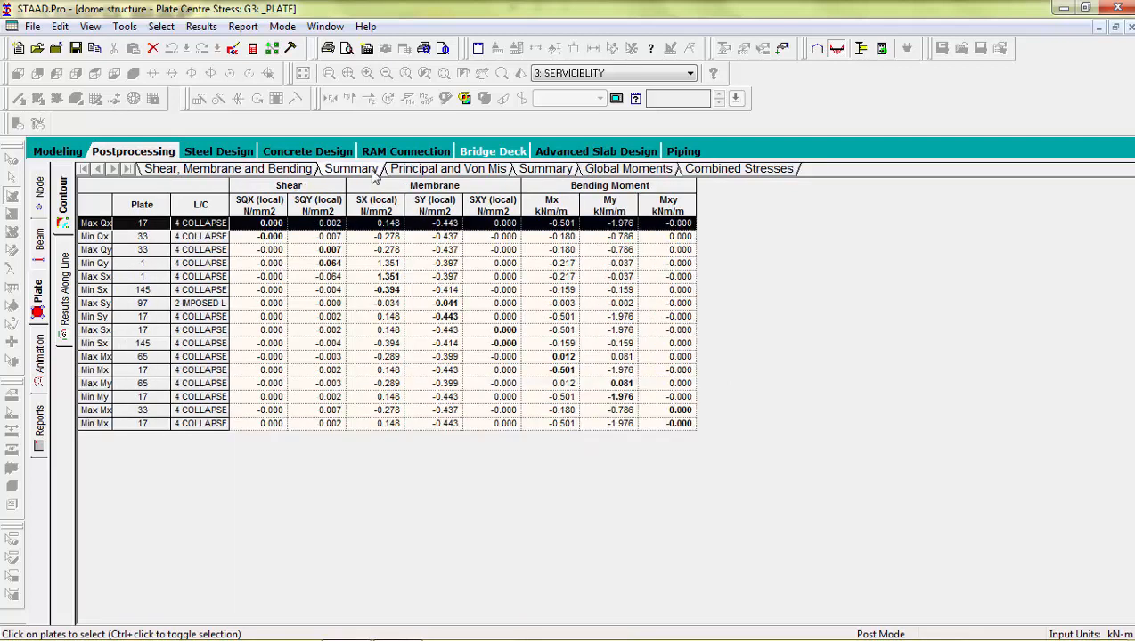
{"action": "mouse_move", "coordinate": [584, 243]}
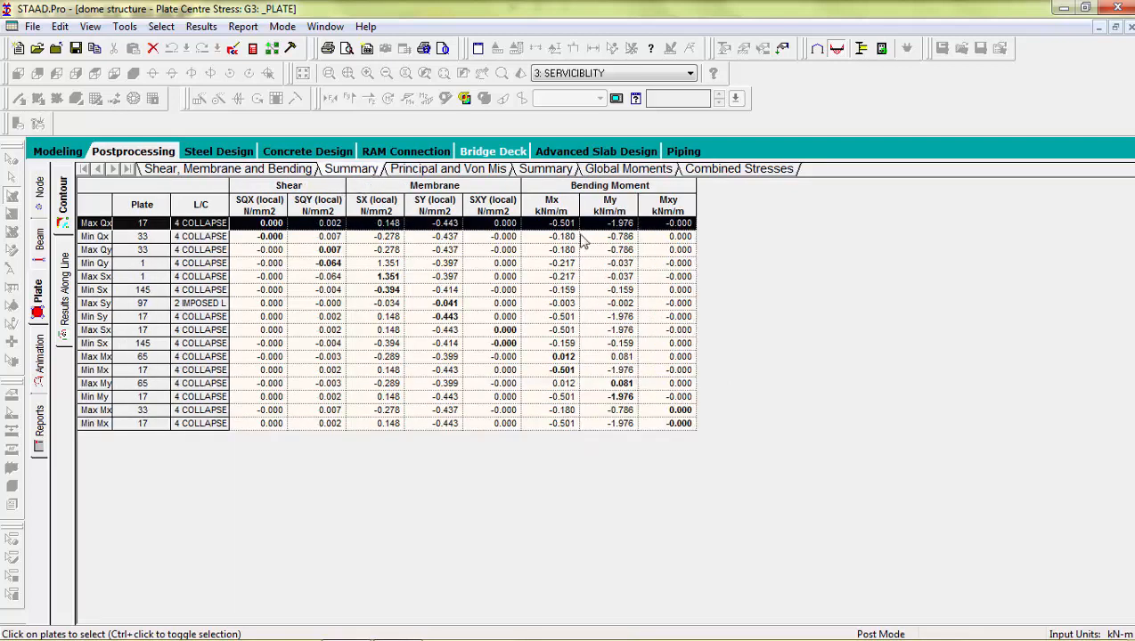
{"action": "mouse_move", "coordinate": [632, 236]}
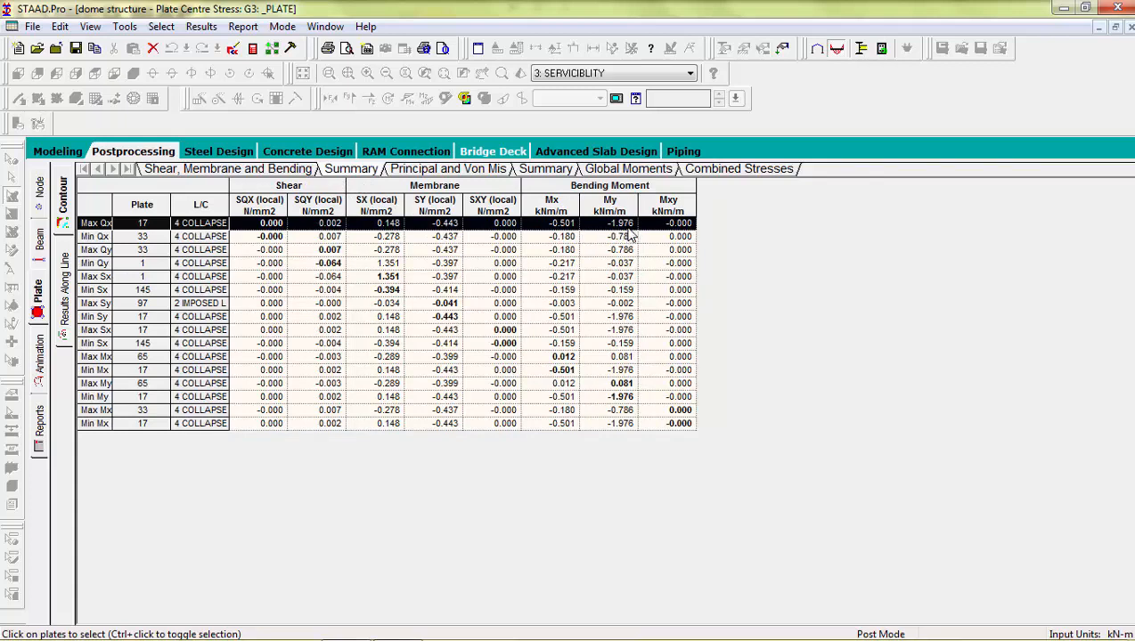
{"action": "mouse_move", "coordinate": [624, 266]}
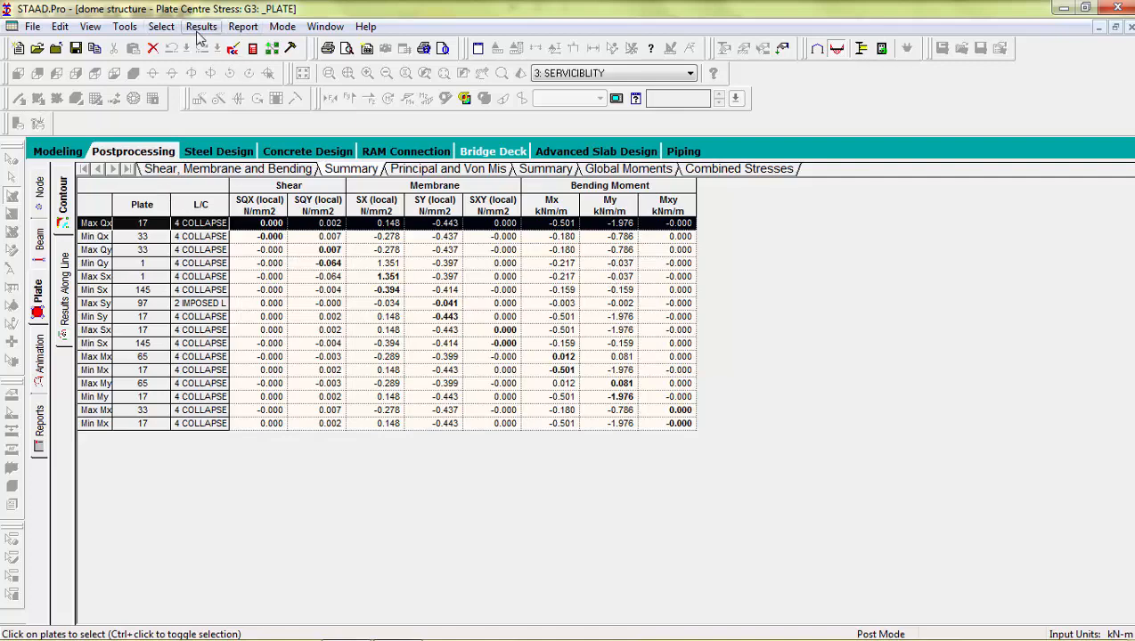
- Review the Range settings in Results Setup and confirm them before heading to the STAAD Editor
{"action": "left_click", "coordinate": [161, 27]}
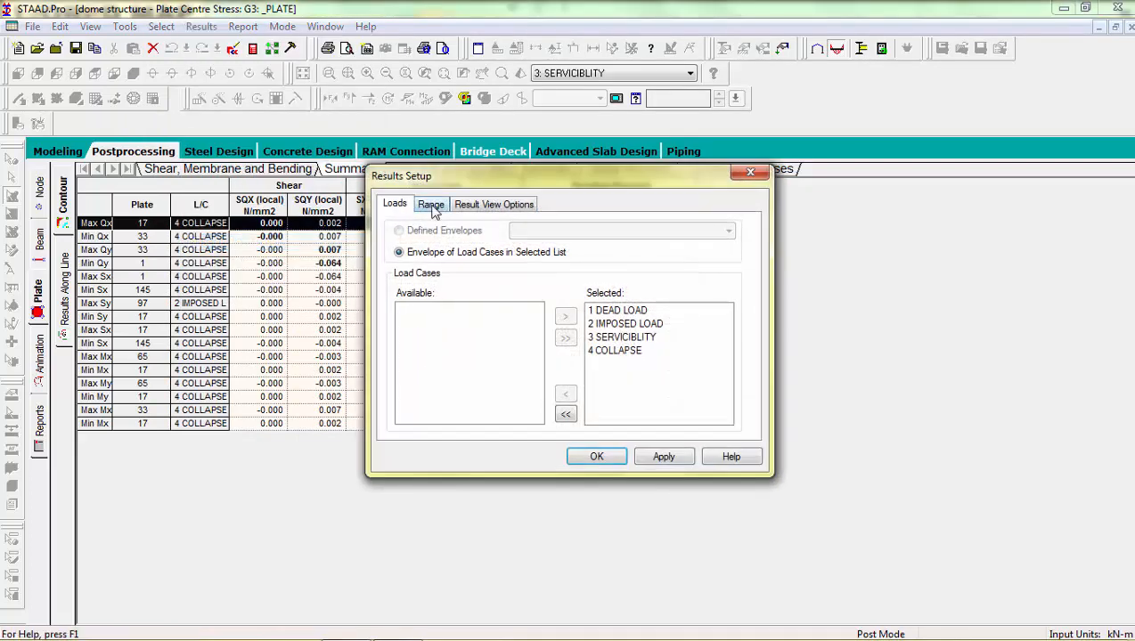
{"action": "left_click", "coordinate": [432, 203]}
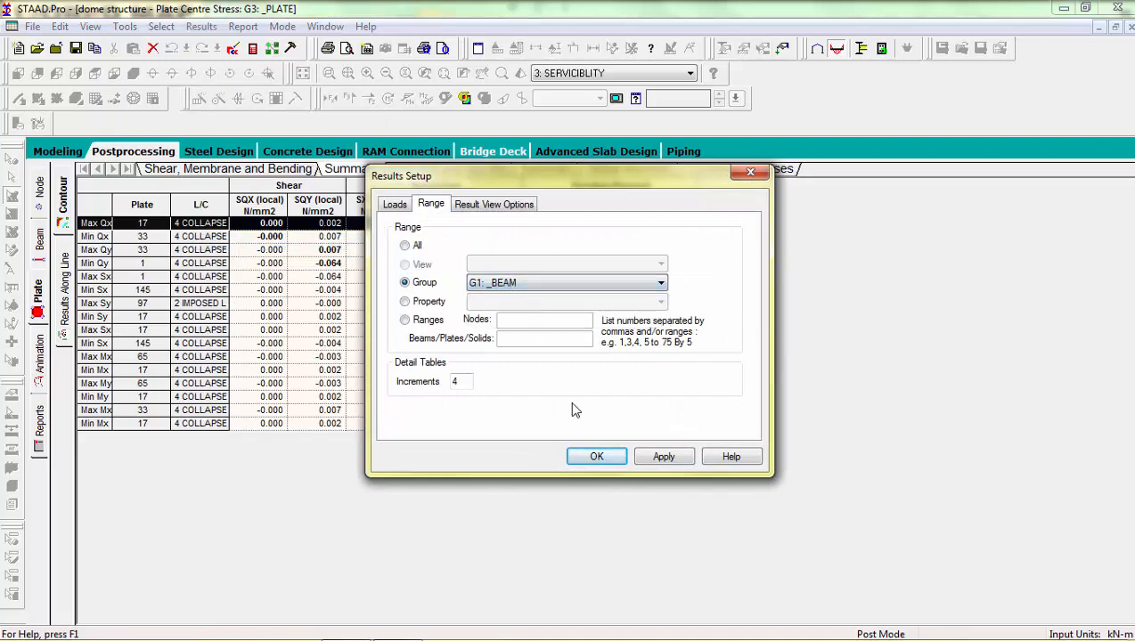
{"action": "left_click", "coordinate": [596, 456]}
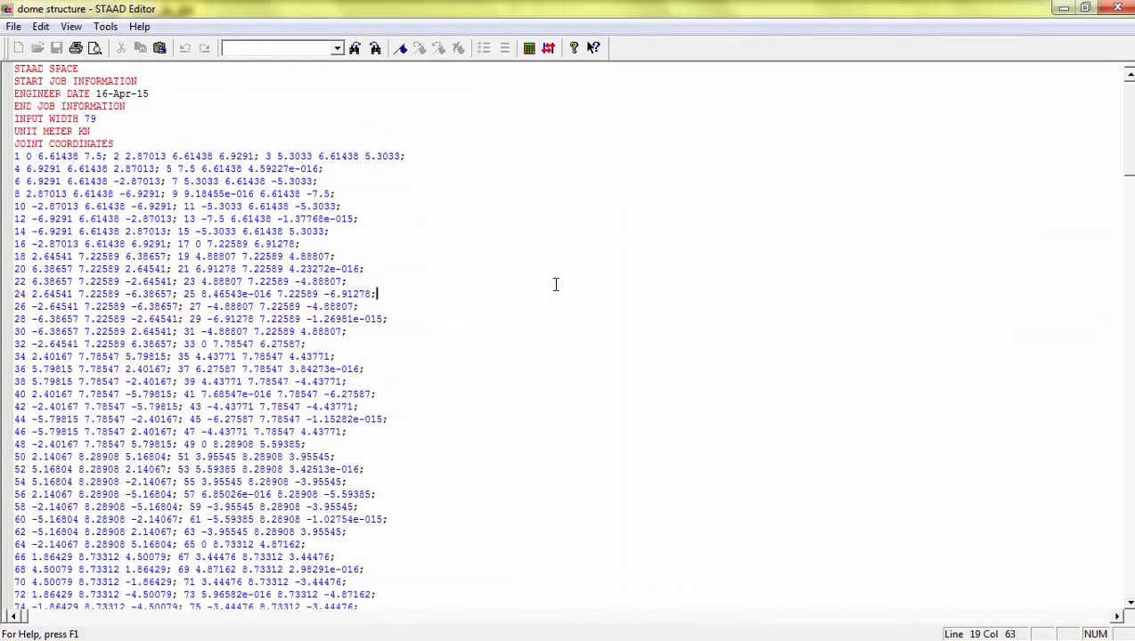
- Comment out the short DESIGN BEAM/COLUMN block, enable the full one, save and leave the editor
{"action": "scroll", "scroll_direction": "down", "scroll_amount": 3}
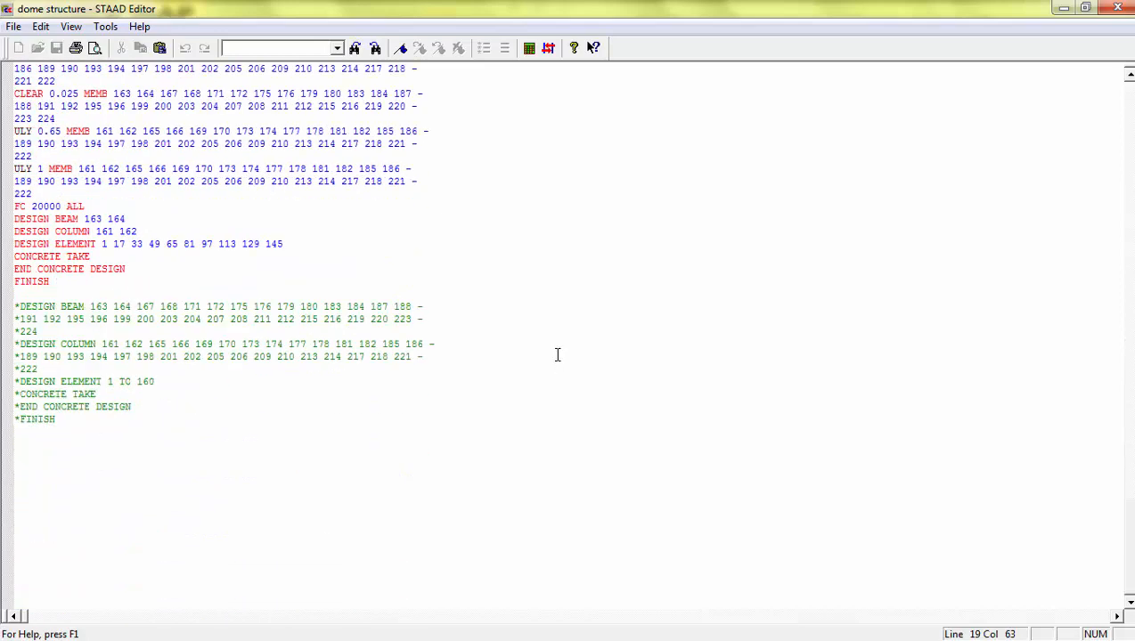
{"action": "left_click_drag", "start_coordinate": [15, 219], "coordinate": [50, 281]}
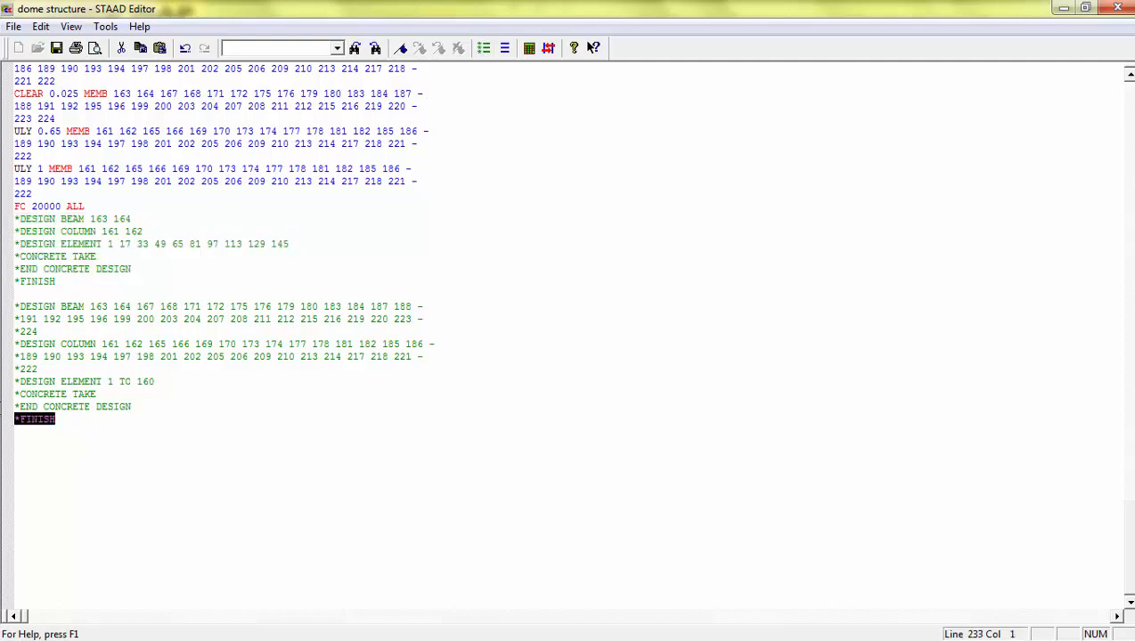
{"action": "left_click", "coordinate": [505, 48]}
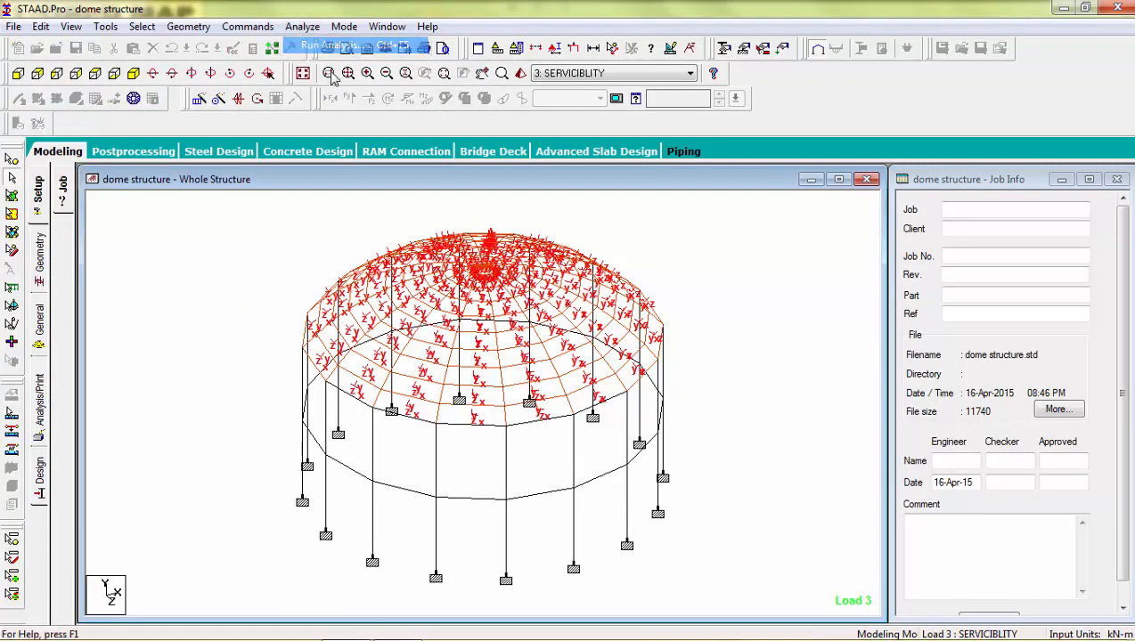
- Reopen the output file and scroll through the Beam No. 163/164 concrete design reinforcement results
{"action": "left_click", "coordinate": [327, 47]}
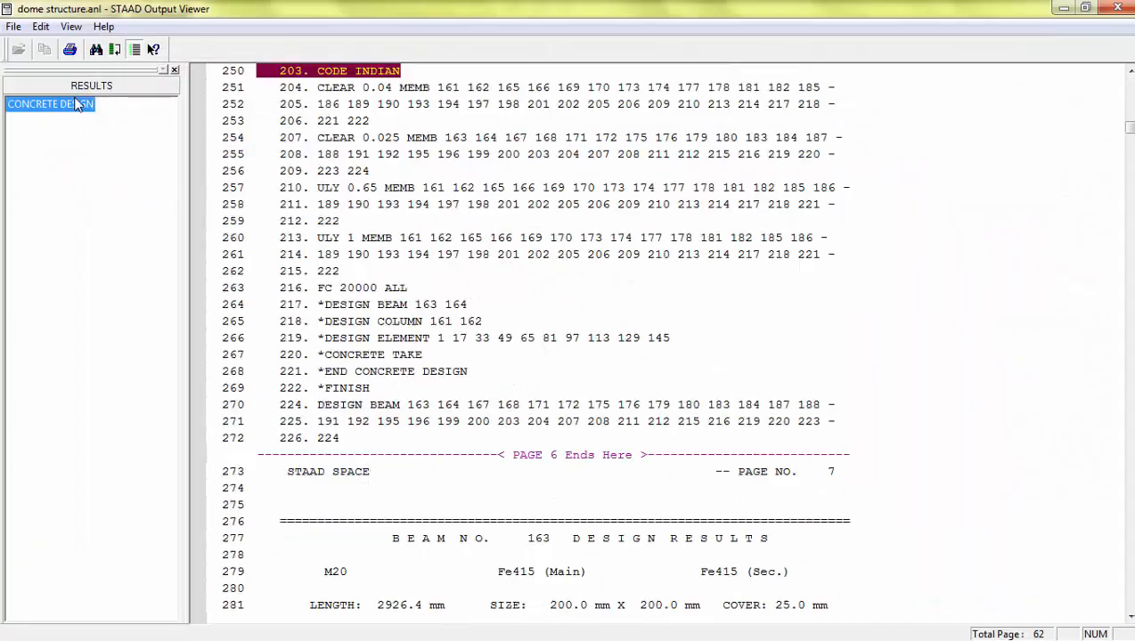
{"action": "scroll", "scroll_direction": "down", "scroll_amount": 3}
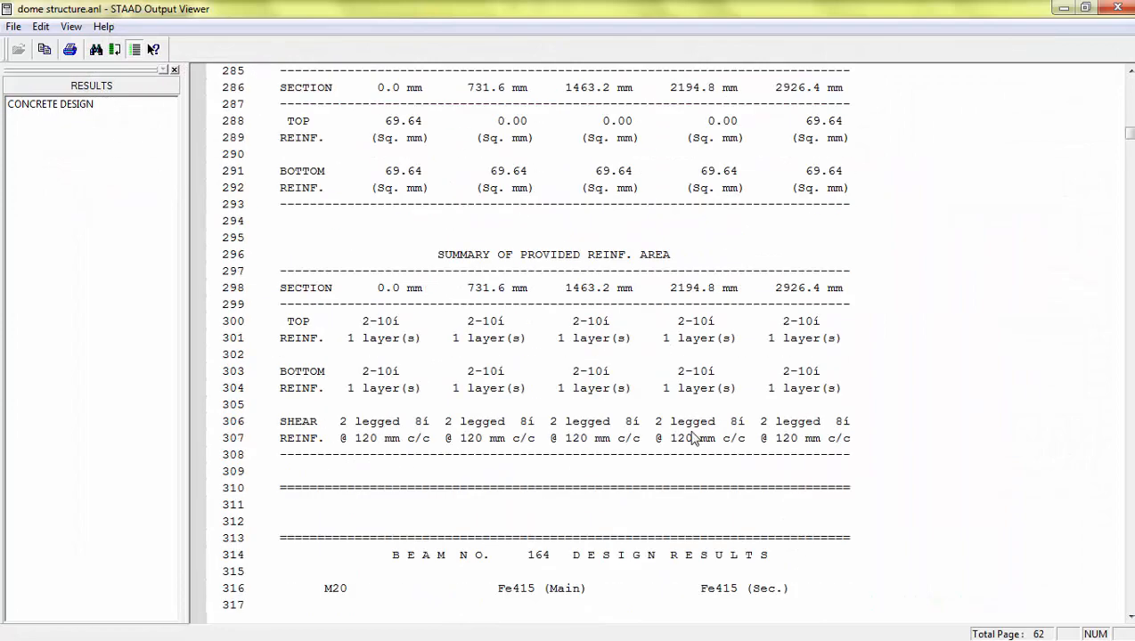
{"action": "scroll", "scroll_direction": "down", "scroll_amount": 3}
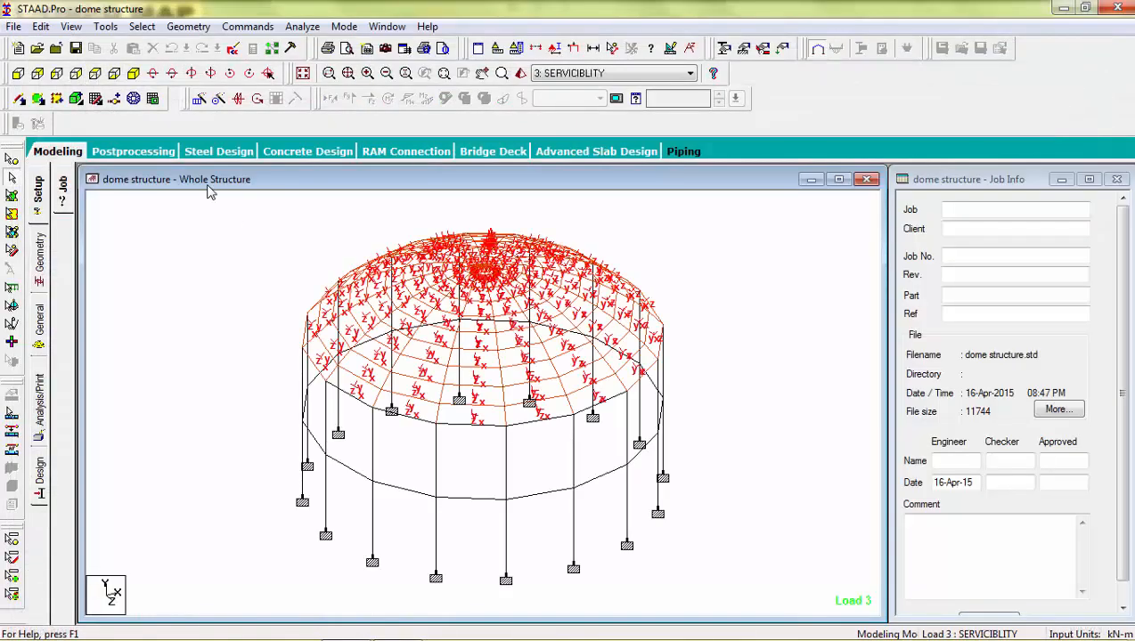
- Reopen the output file and Find 'column' to land on column no. 161 design results
{"action": "left_click", "coordinate": [301, 27]}
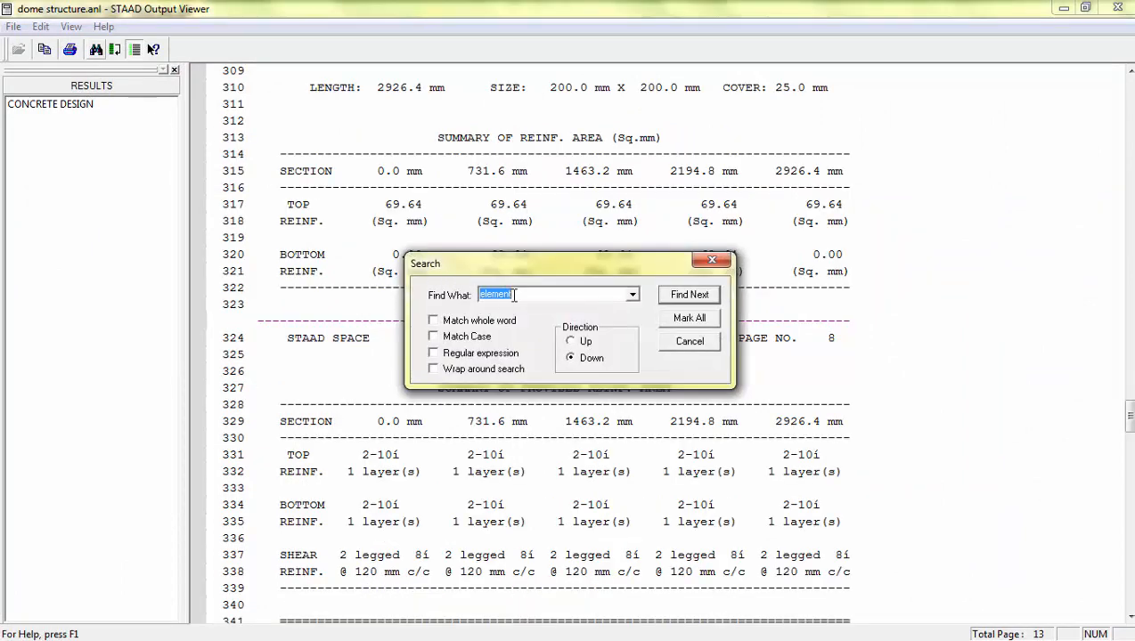
{"action": "left_click", "coordinate": [632, 296]}
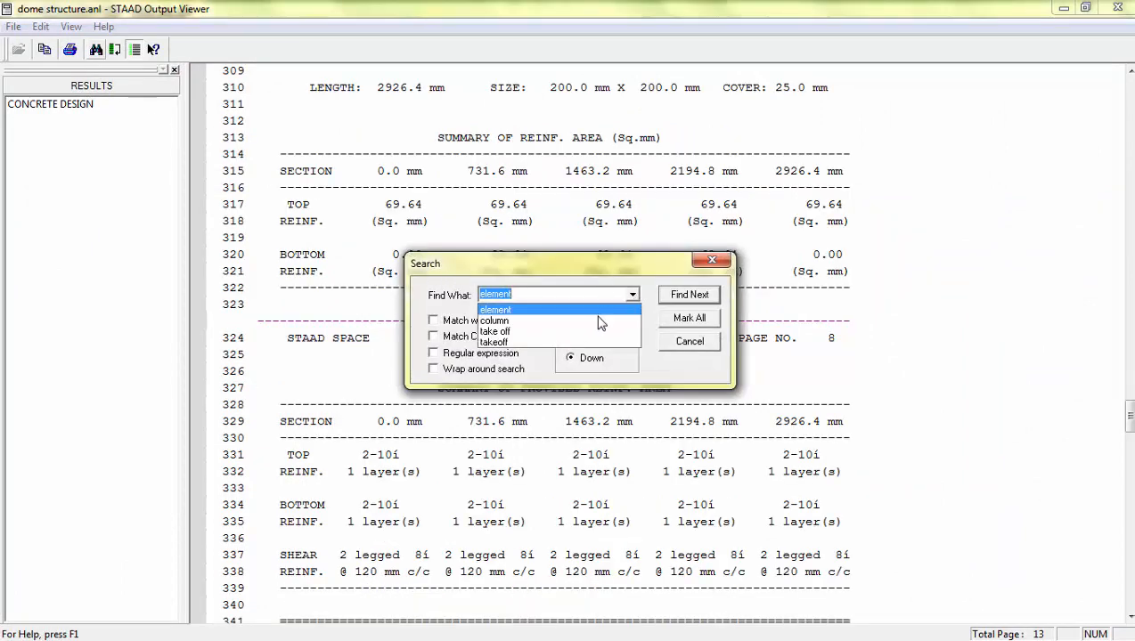
{"action": "left_click", "coordinate": [495, 321]}
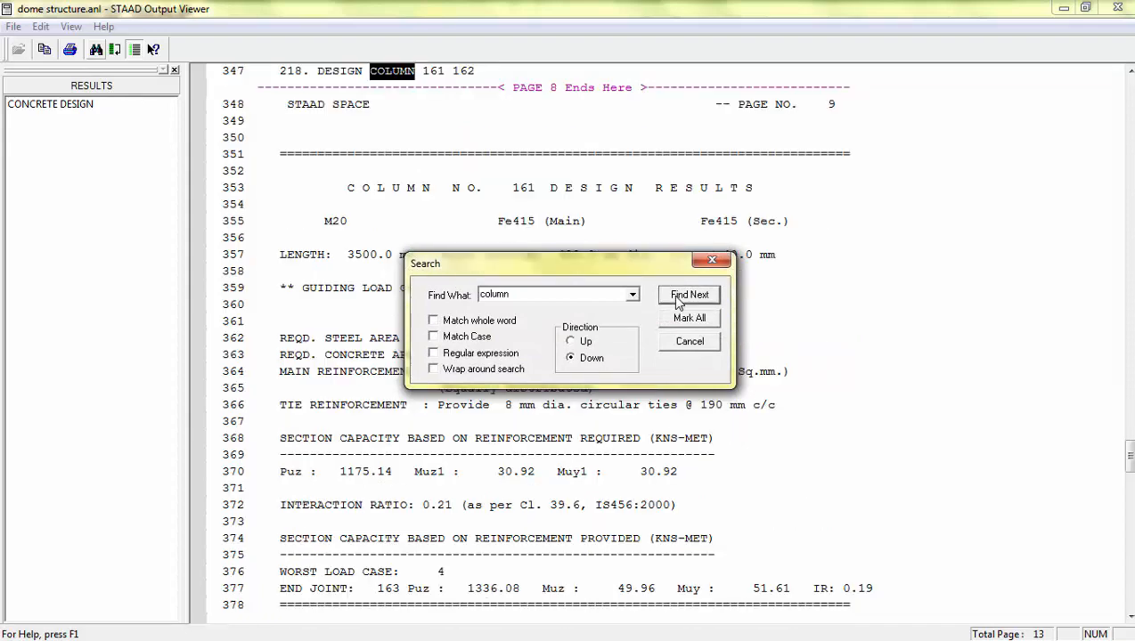
{"action": "left_click", "coordinate": [689, 342]}
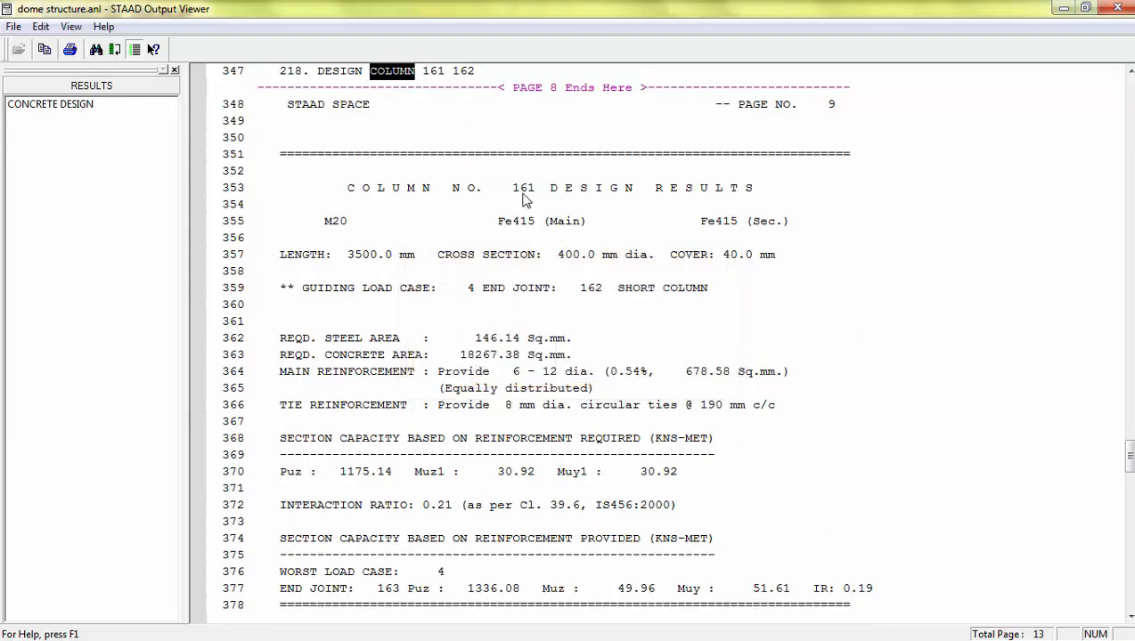
{"action": "scroll", "scroll_direction": "down", "scroll_amount": 3}
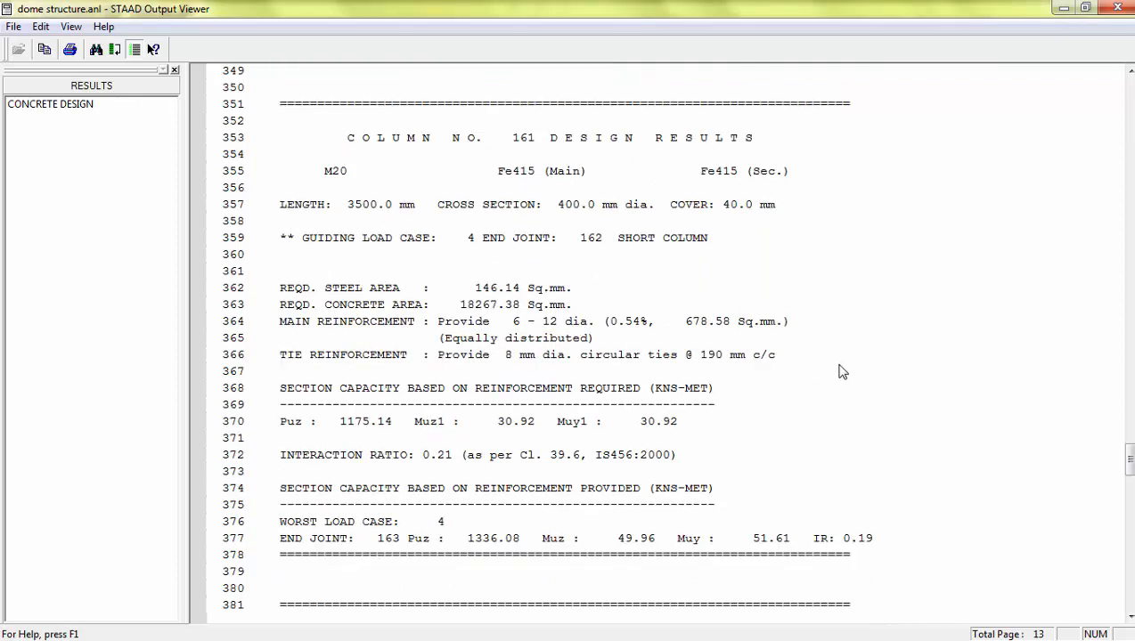
{"action": "mouse_move", "coordinate": [533, 210]}
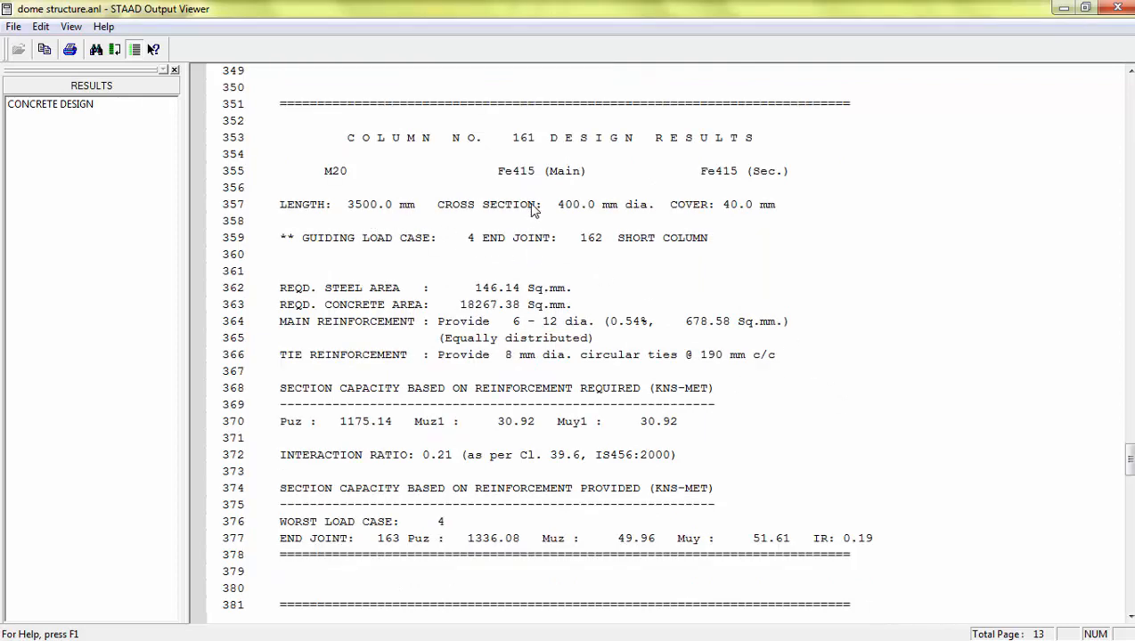
{"action": "mouse_move", "coordinate": [750, 224]}
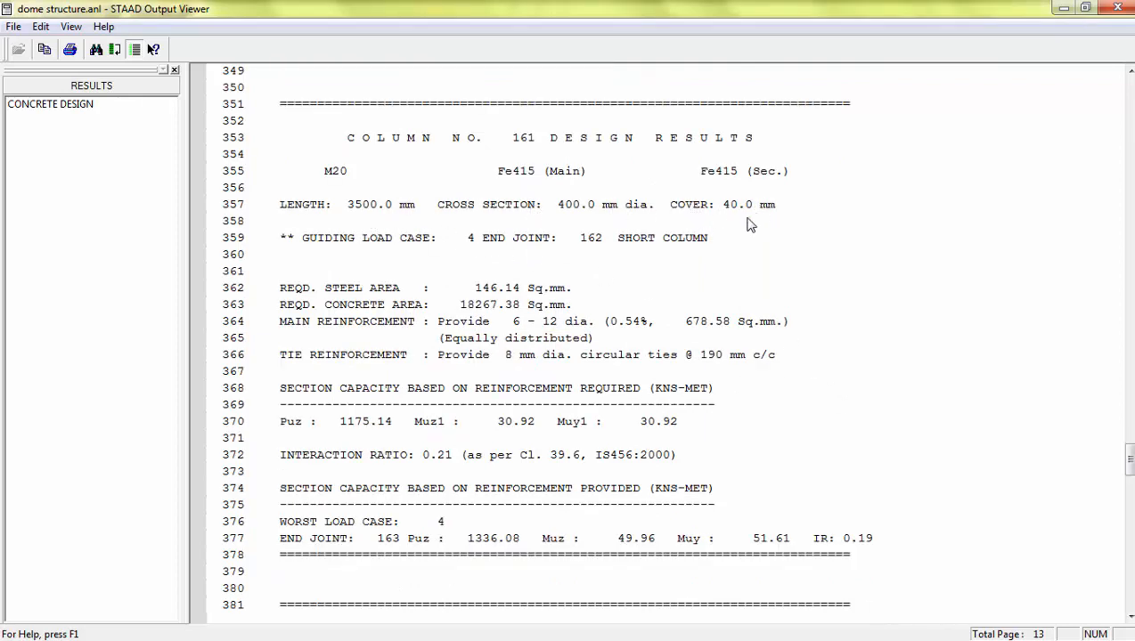
{"action": "mouse_move", "coordinate": [570, 259]}
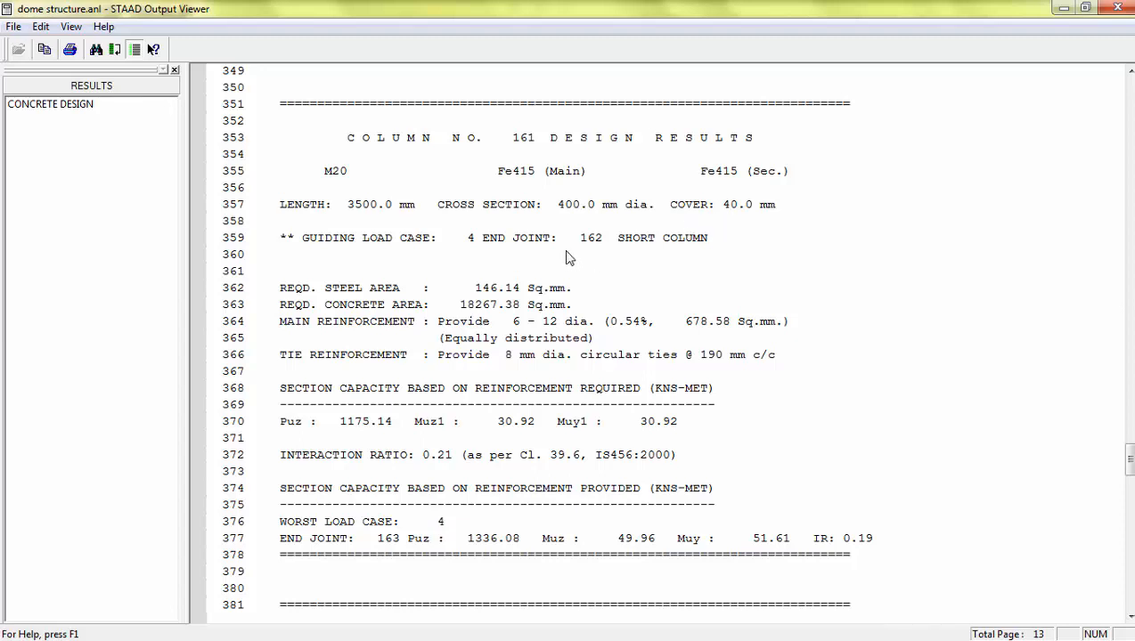
{"action": "mouse_move", "coordinate": [485, 299]}
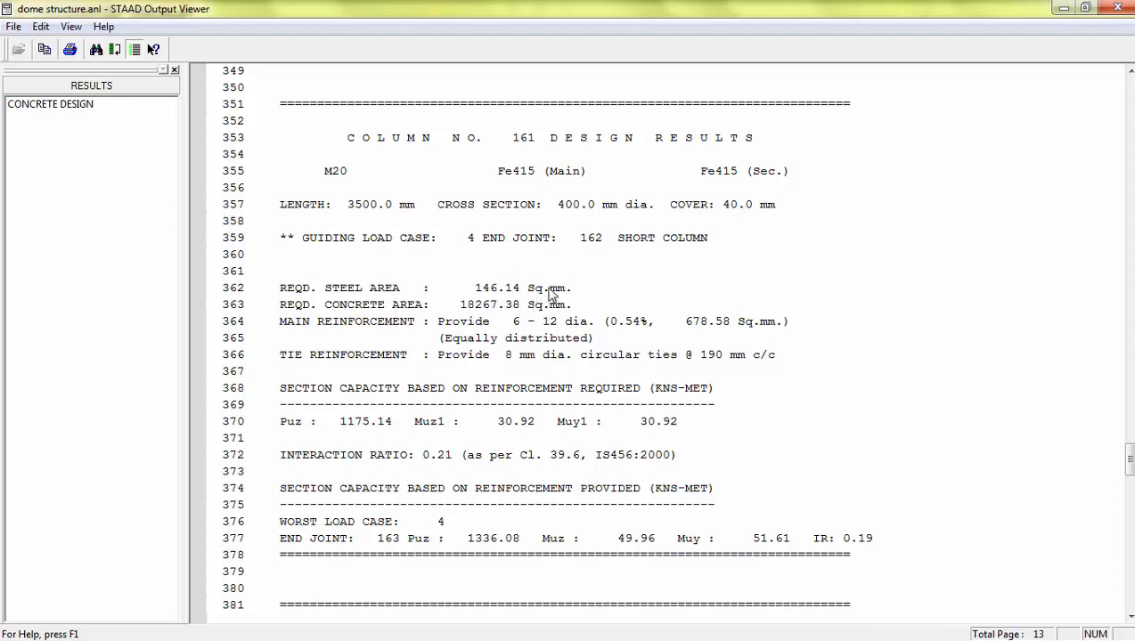
{"action": "mouse_move", "coordinate": [704, 337]}
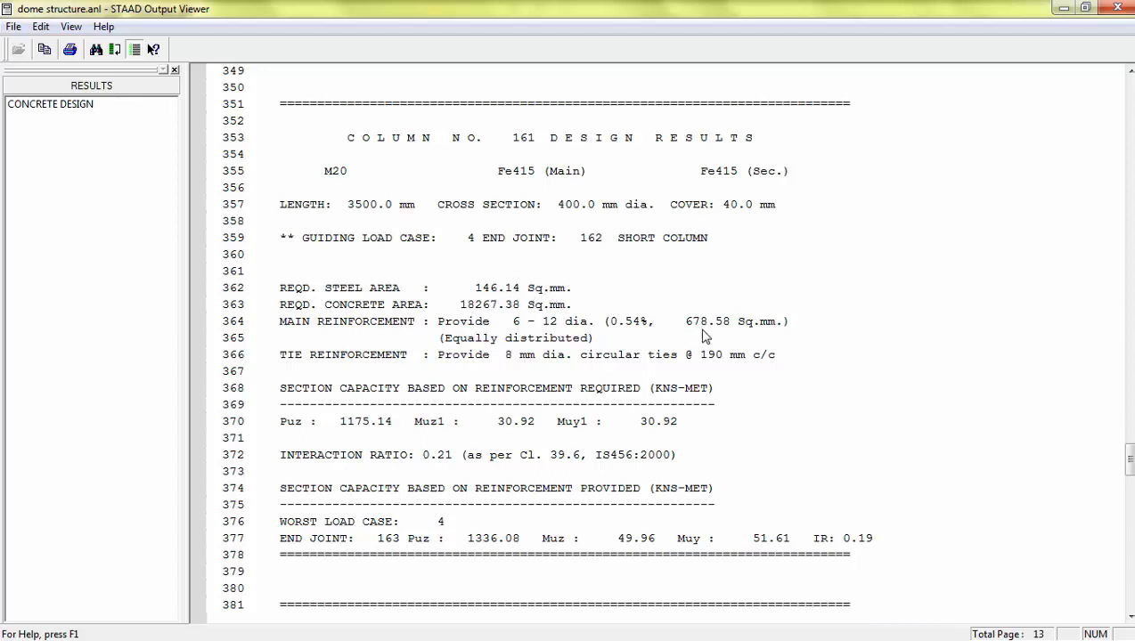
{"action": "mouse_move", "coordinate": [716, 338]}
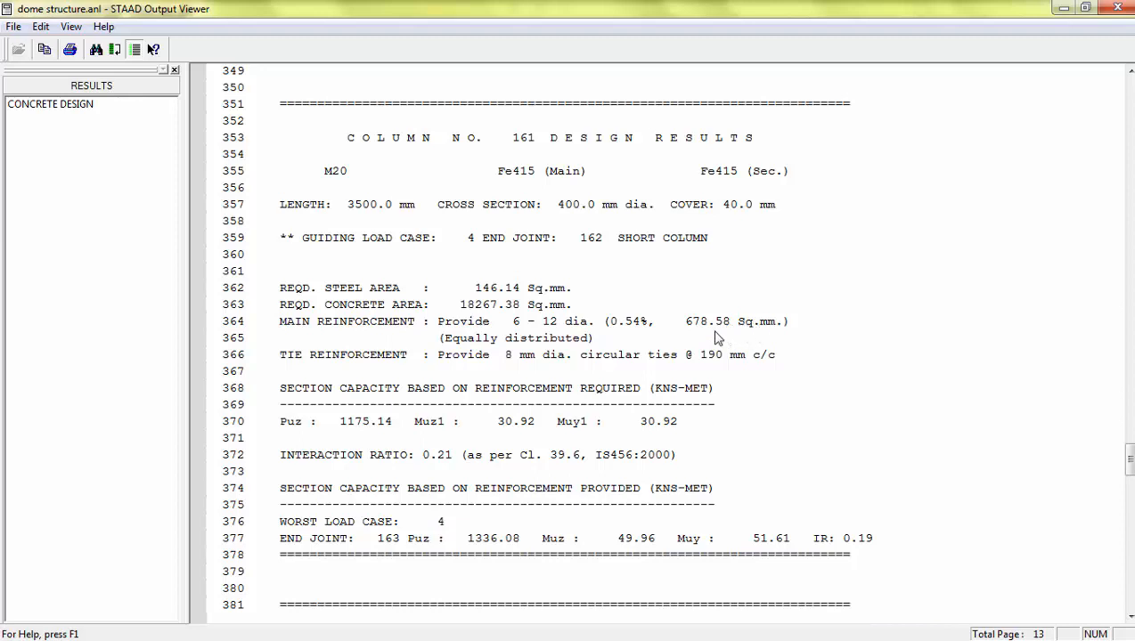
{"action": "mouse_move", "coordinate": [560, 336]}
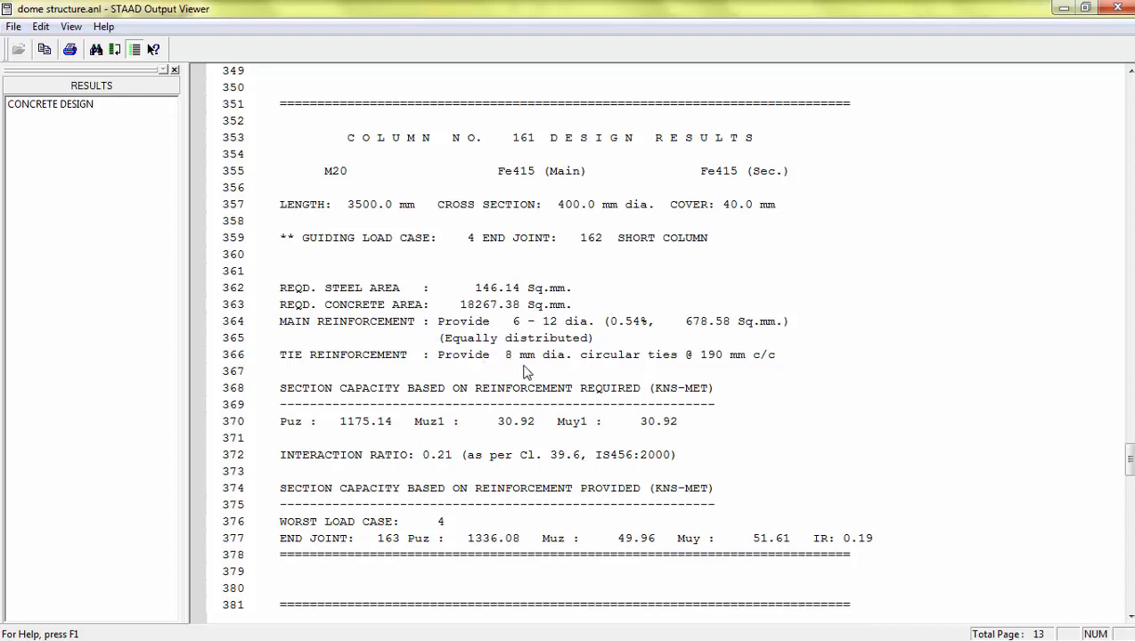
{"action": "mouse_move", "coordinate": [750, 370]}
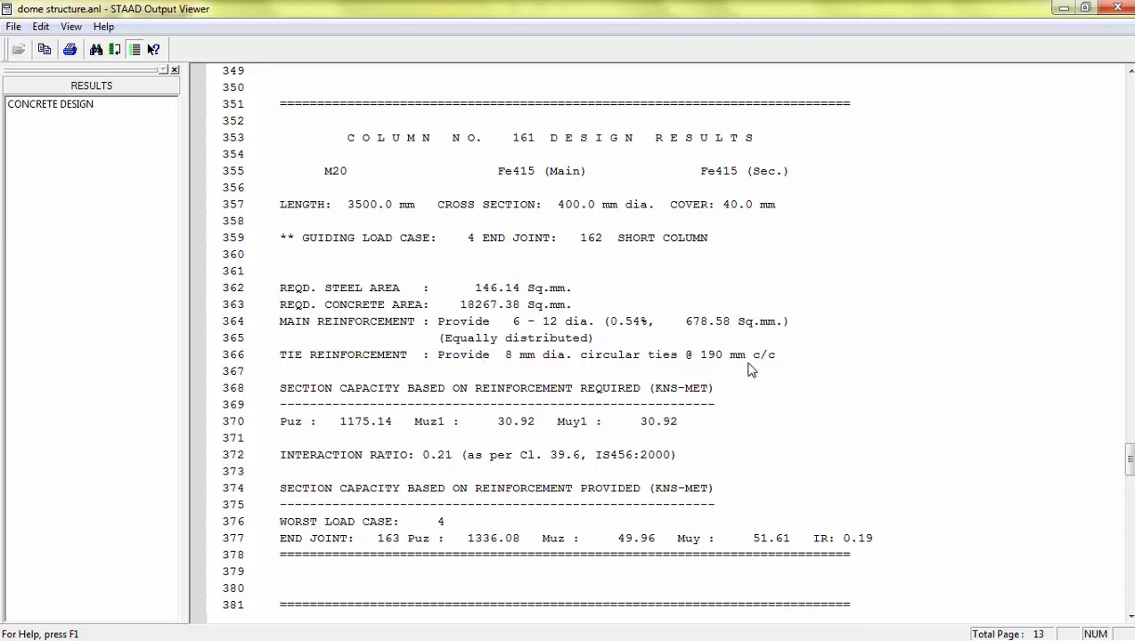
{"action": "mouse_move", "coordinate": [413, 401]}
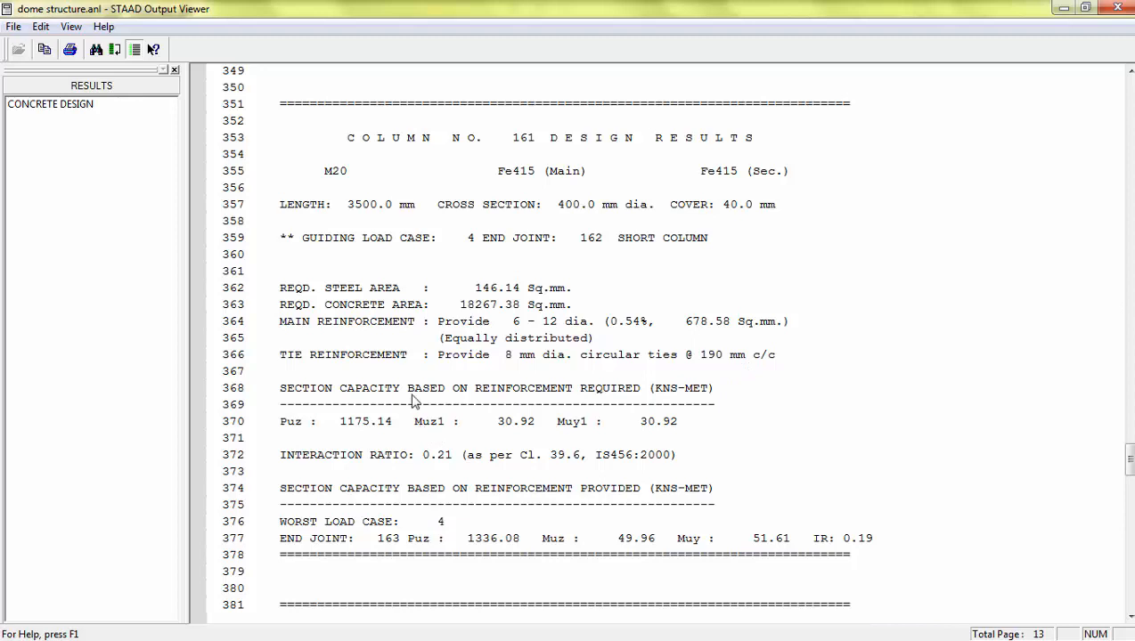
{"action": "mouse_move", "coordinate": [317, 406]}
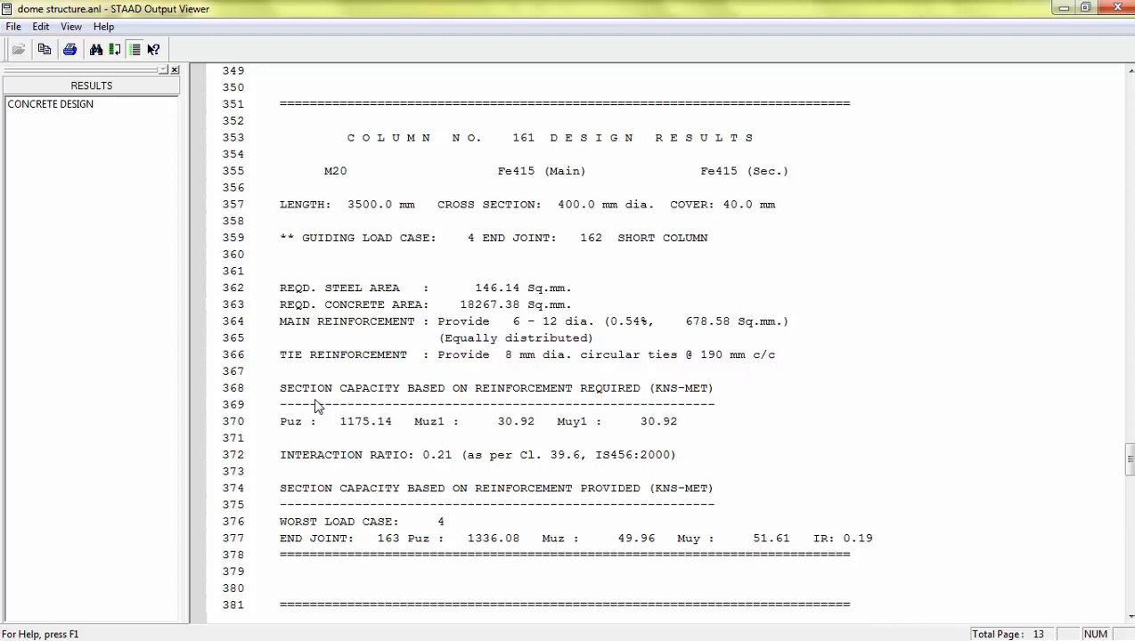
{"action": "mouse_move", "coordinate": [636, 407]}
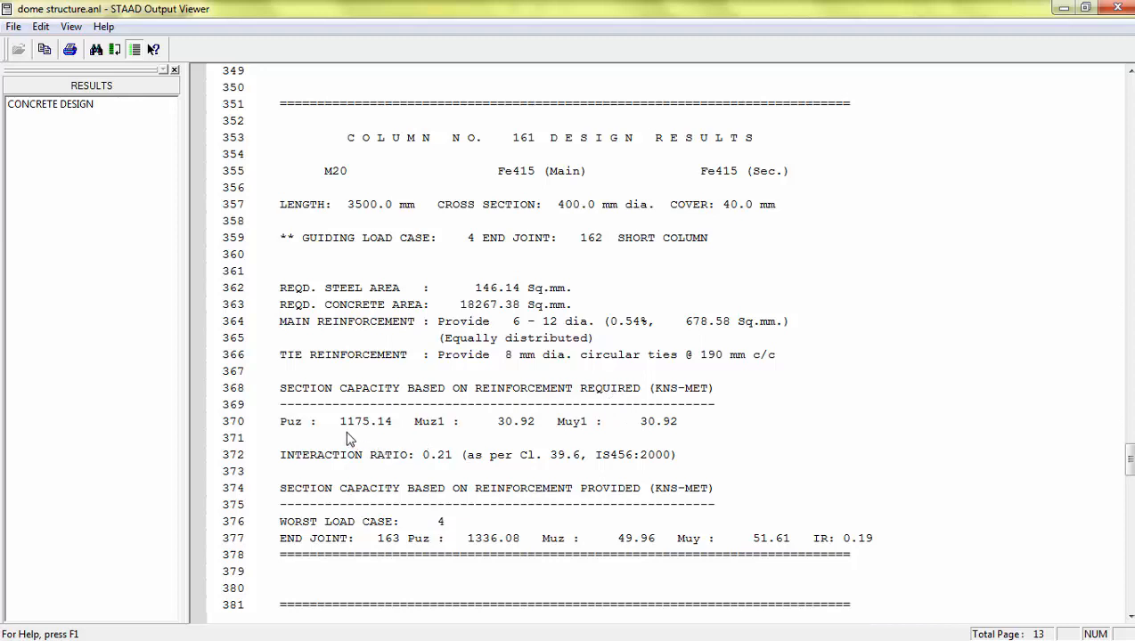
{"action": "mouse_move", "coordinate": [427, 438]}
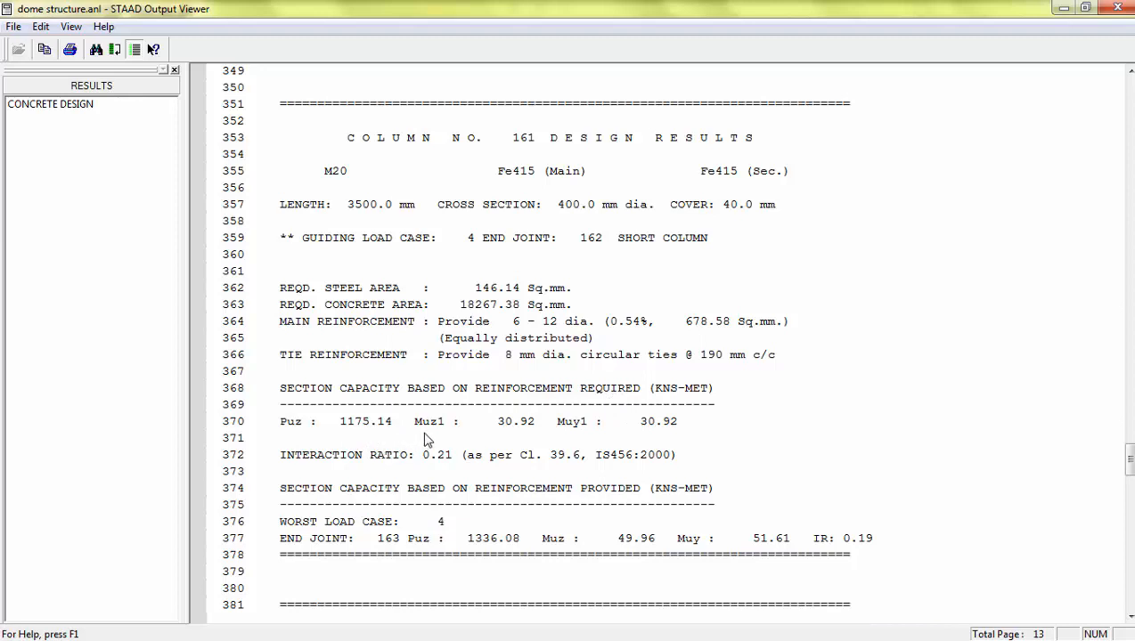
{"action": "mouse_move", "coordinate": [376, 467]}
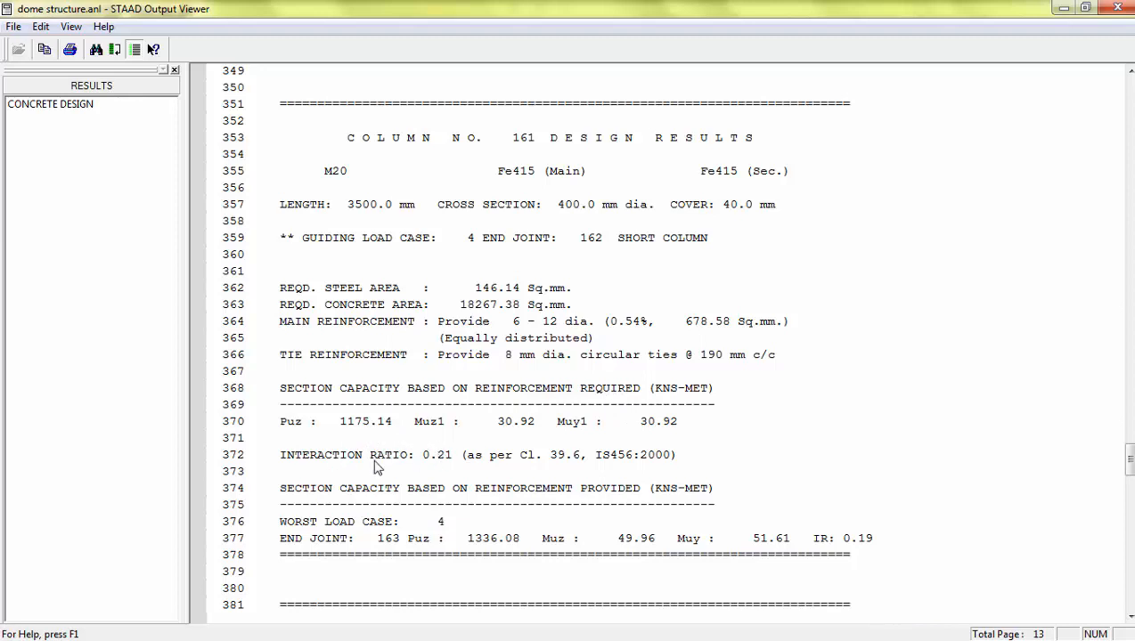
{"action": "mouse_move", "coordinate": [445, 470]}
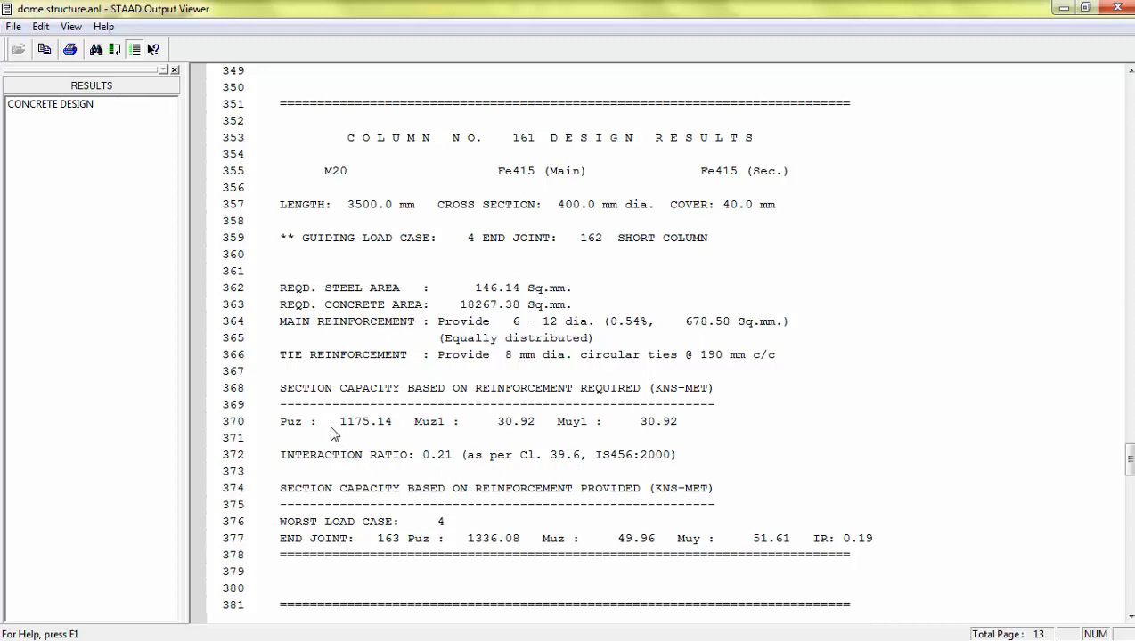
{"action": "mouse_move", "coordinate": [336, 428]}
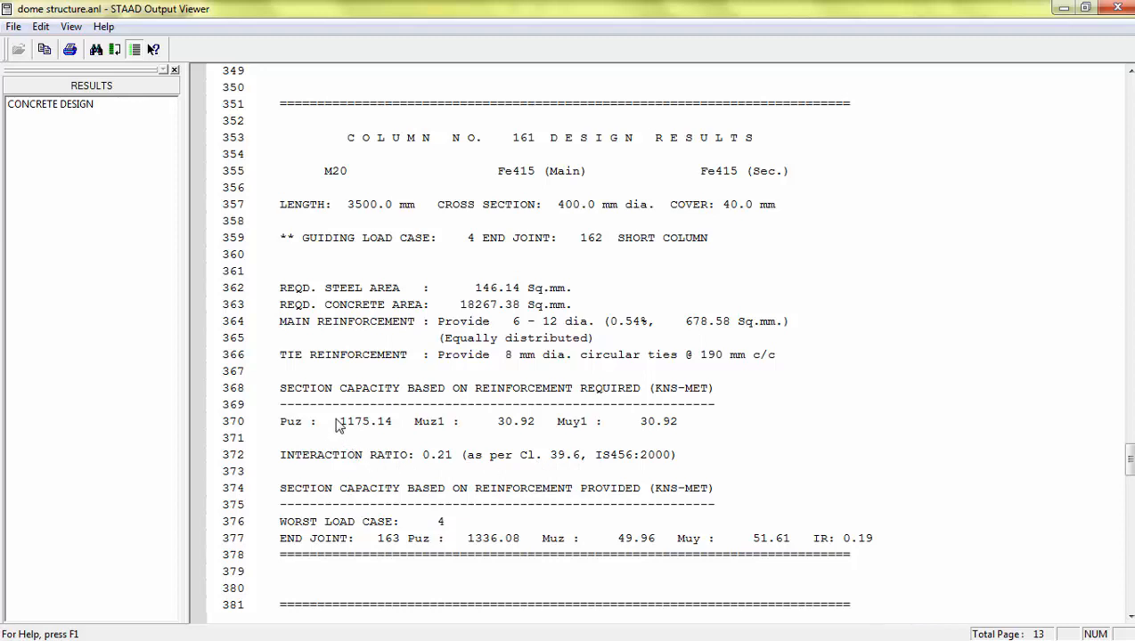
{"action": "scroll", "scroll_direction": "down", "scroll_amount": 3}
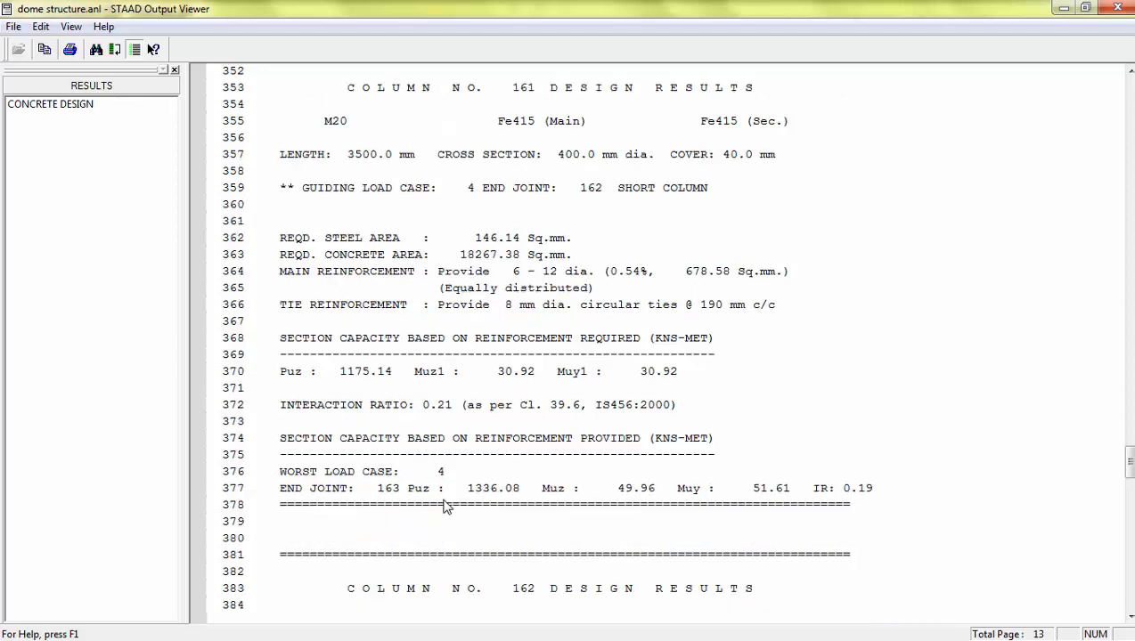
{"action": "mouse_move", "coordinate": [573, 346]}
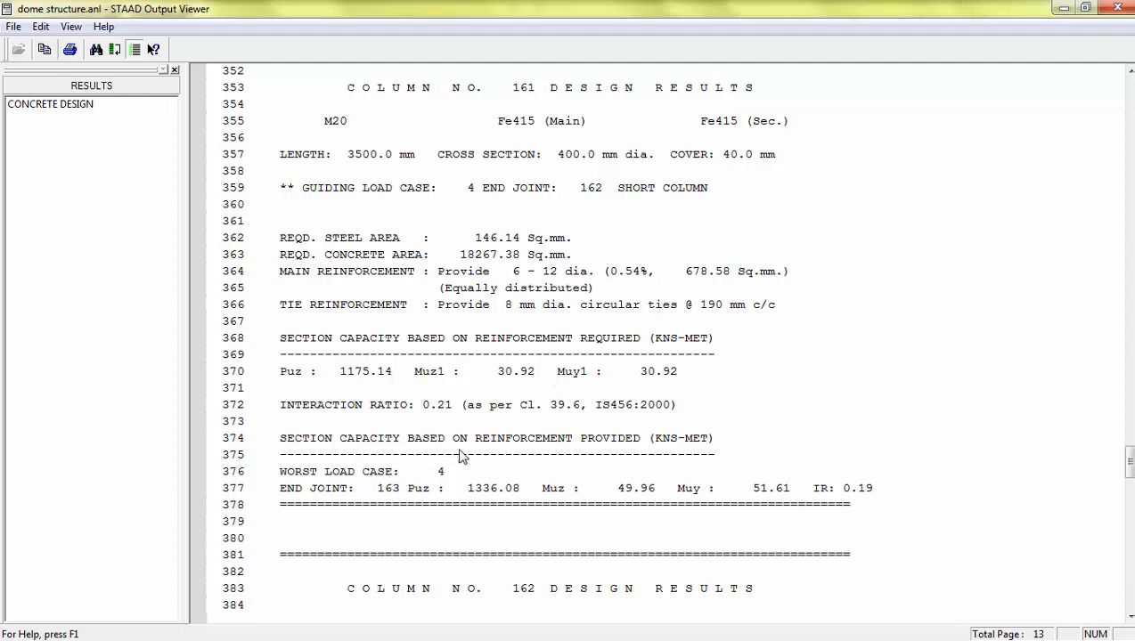
{"action": "mouse_move", "coordinate": [431, 499]}
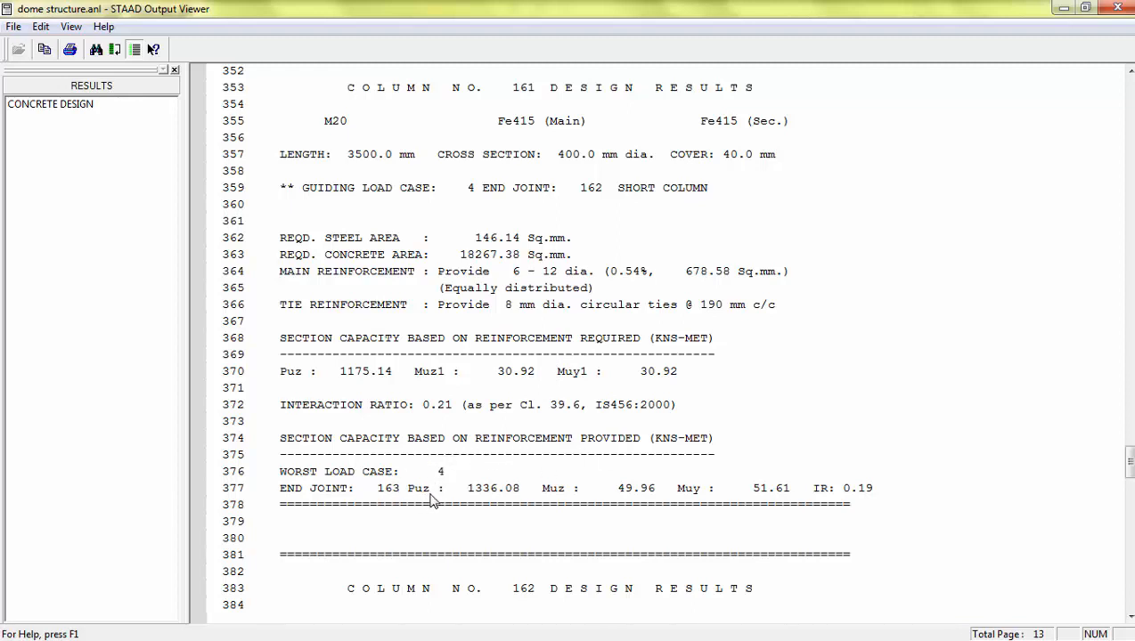
{"action": "mouse_move", "coordinate": [509, 508]}
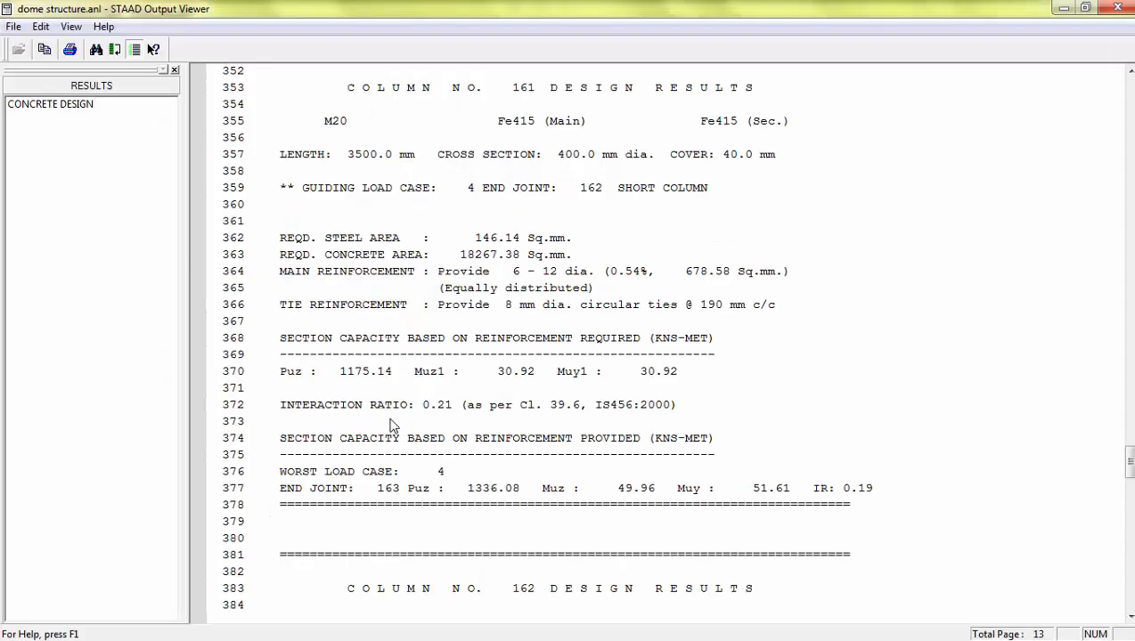
{"action": "left_click", "coordinate": [97, 49]}
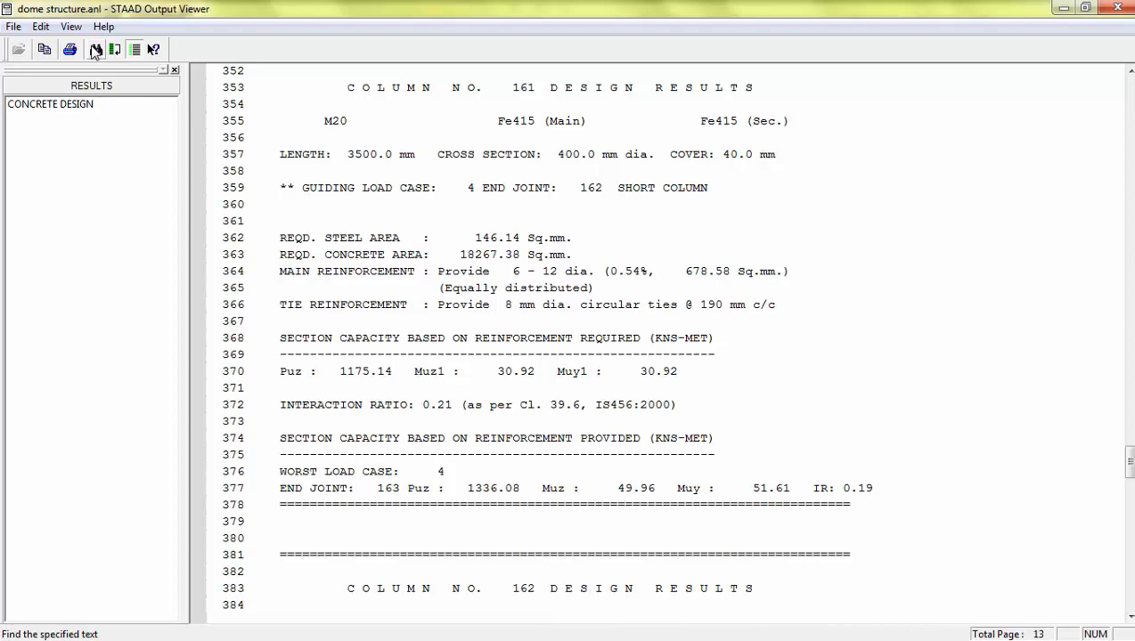
- Find 'ELEMENT' to reach the Element Design Summary of slab reinforcement and moments
{"action": "left_click", "coordinate": [96, 50]}
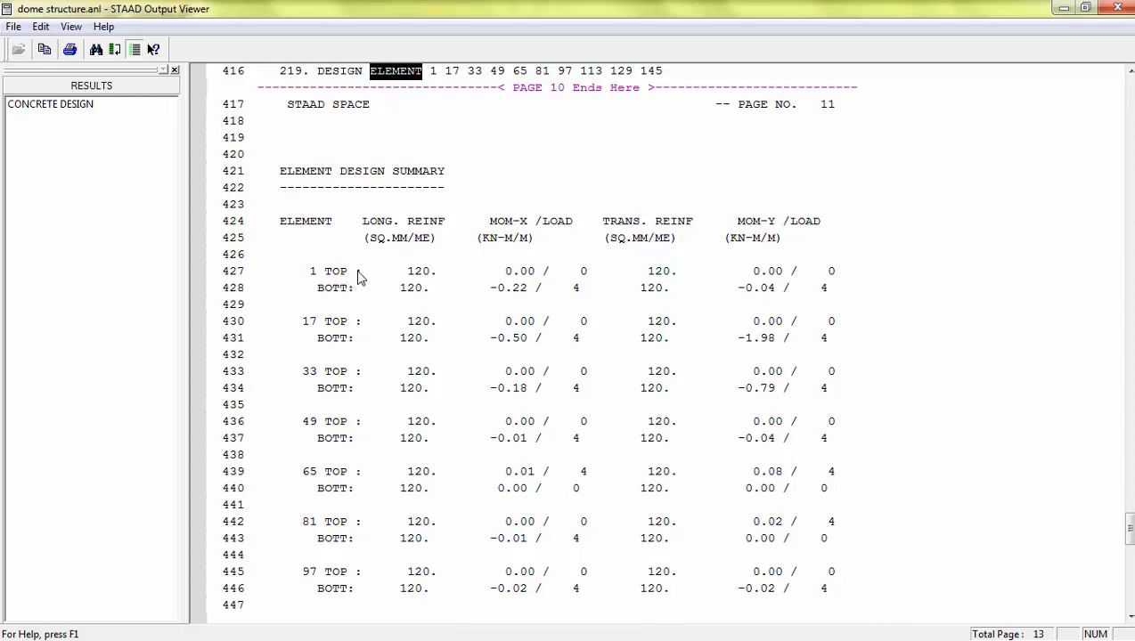
{"action": "mouse_move", "coordinate": [413, 271]}
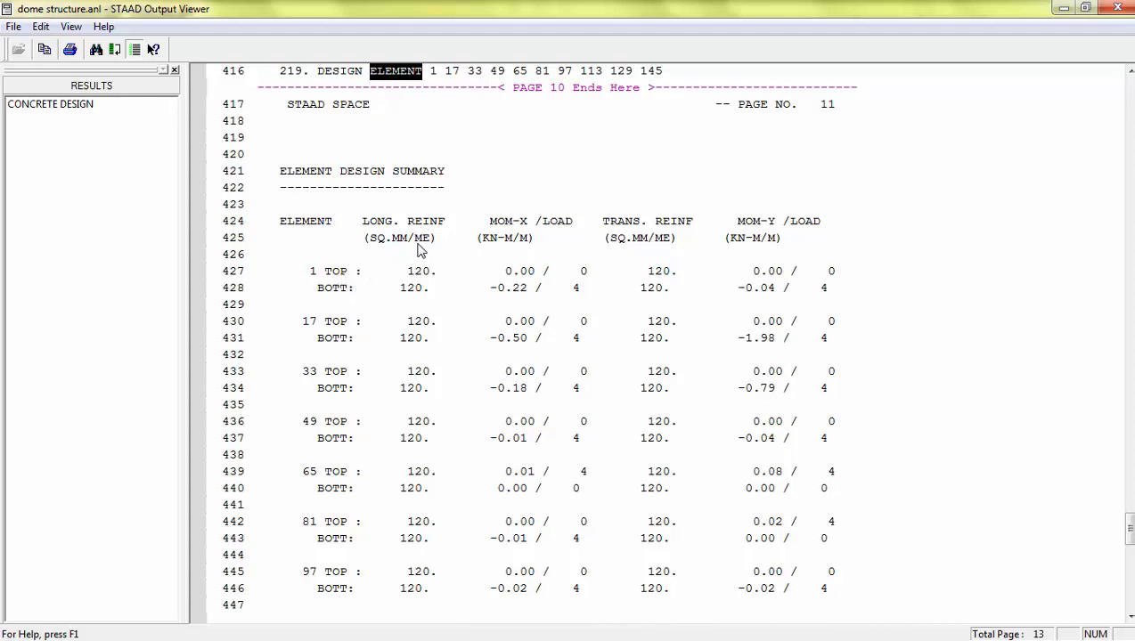
{"action": "mouse_move", "coordinate": [428, 235]}
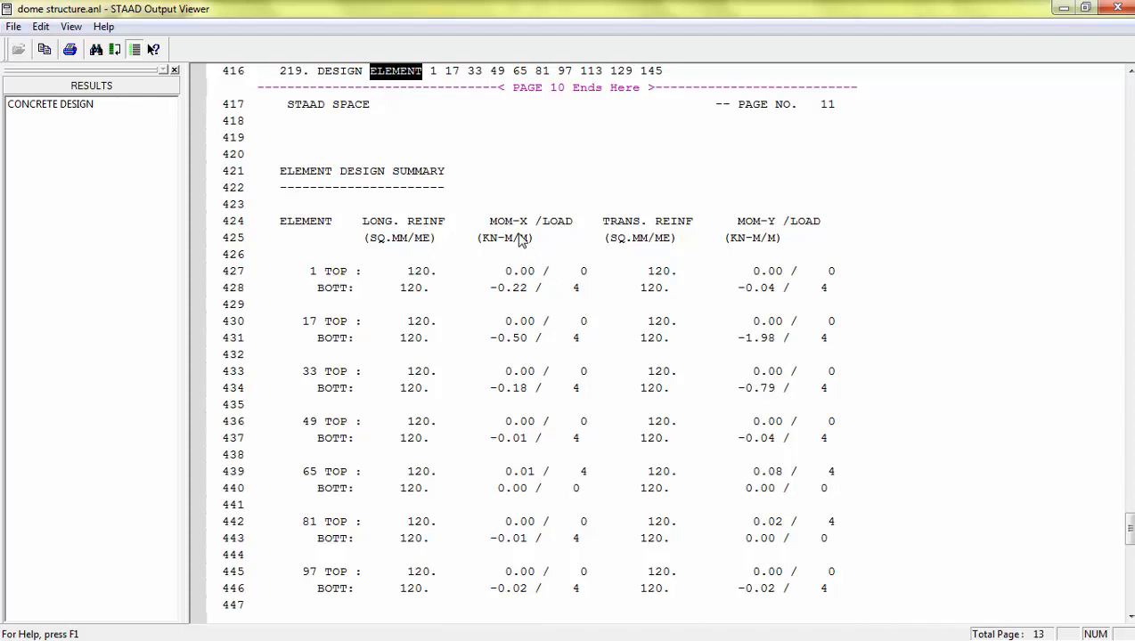
{"action": "mouse_move", "coordinate": [509, 303]}
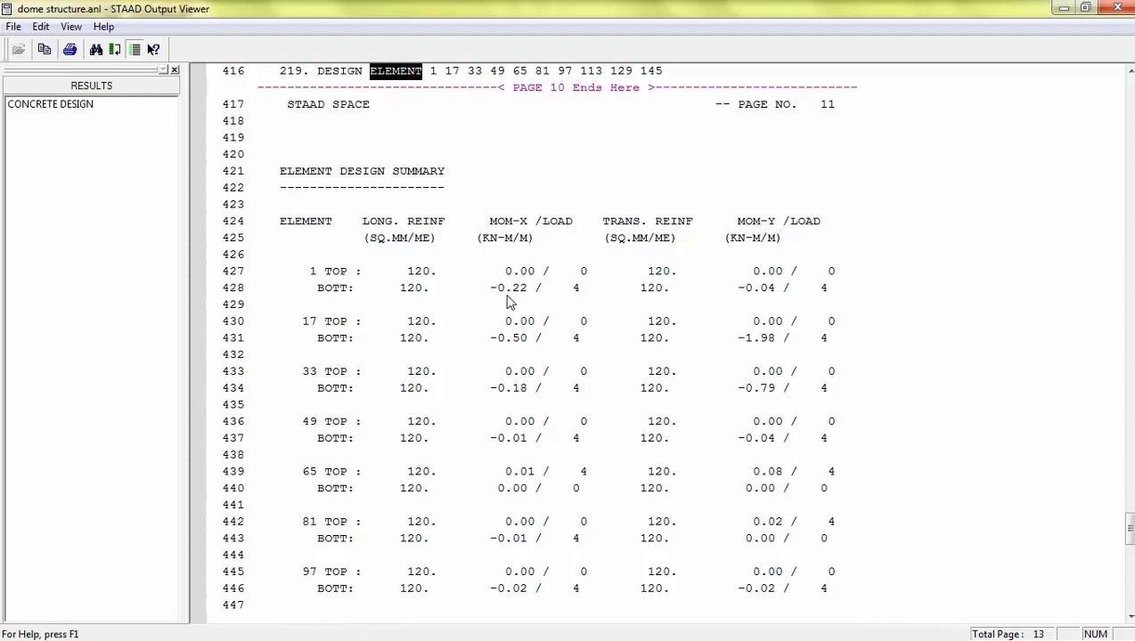
{"action": "mouse_move", "coordinate": [644, 231]}
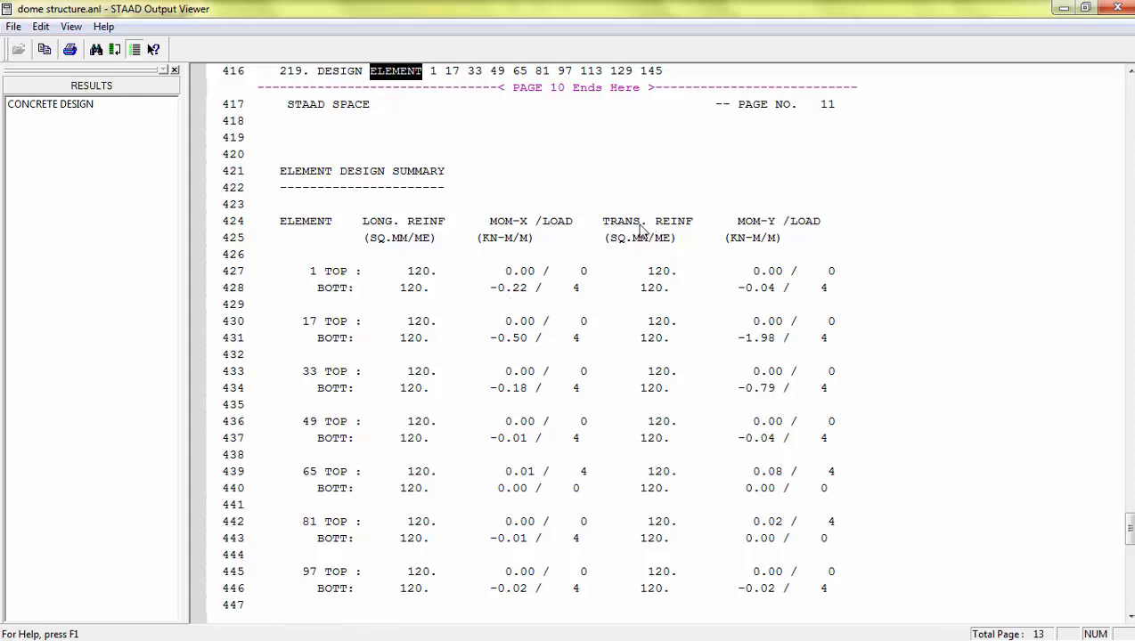
{"action": "mouse_move", "coordinate": [673, 282]}
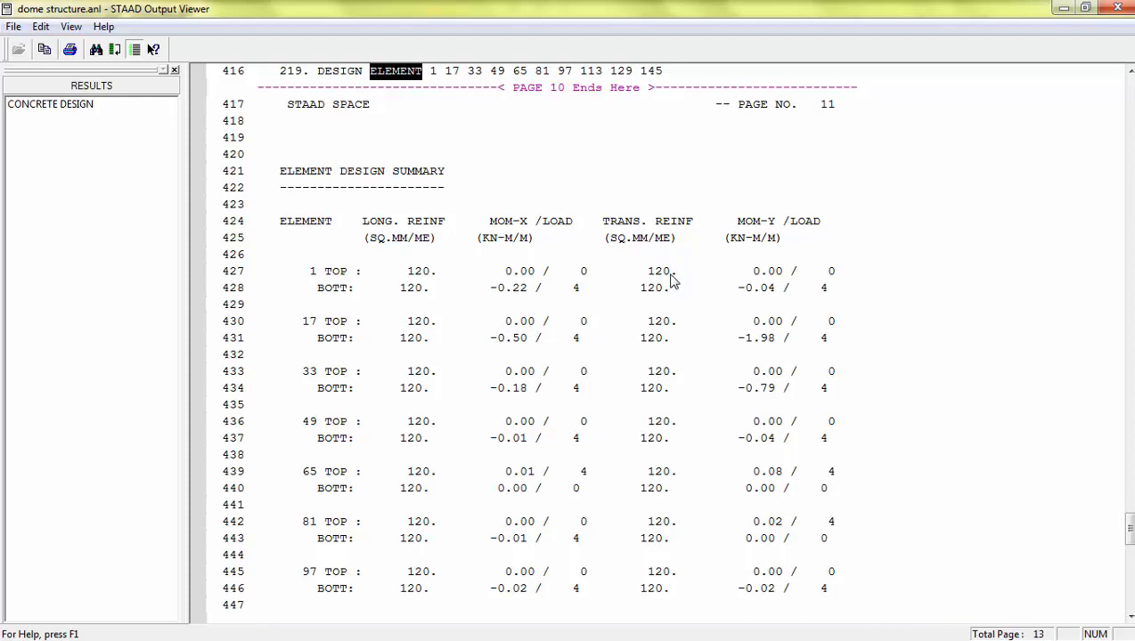
{"action": "mouse_move", "coordinate": [659, 296]}
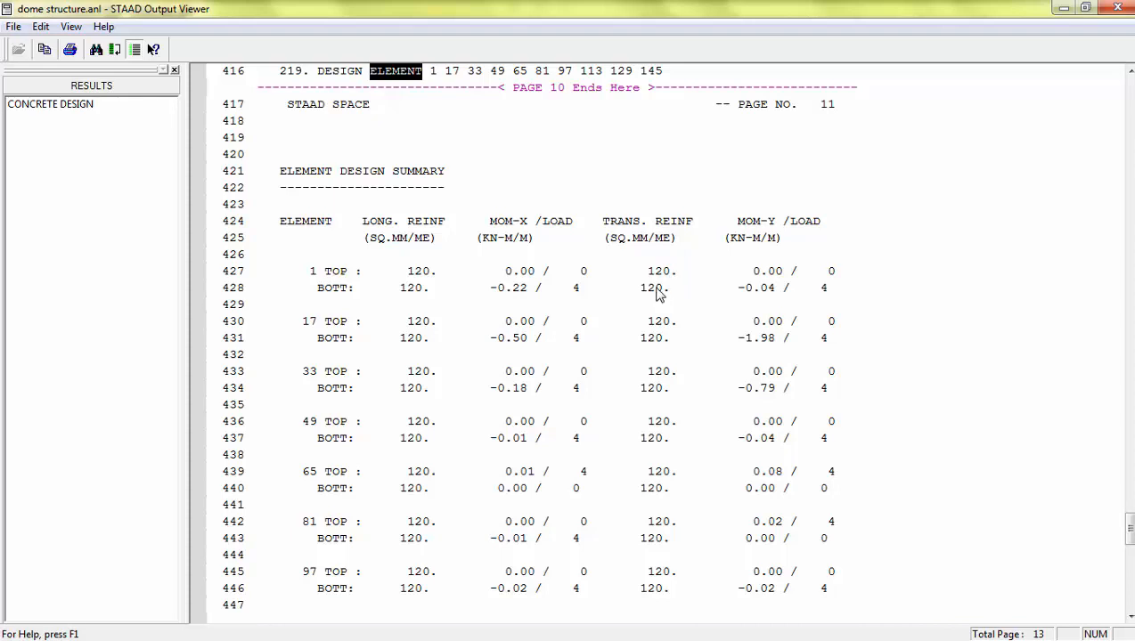
{"action": "mouse_move", "coordinate": [378, 294]}
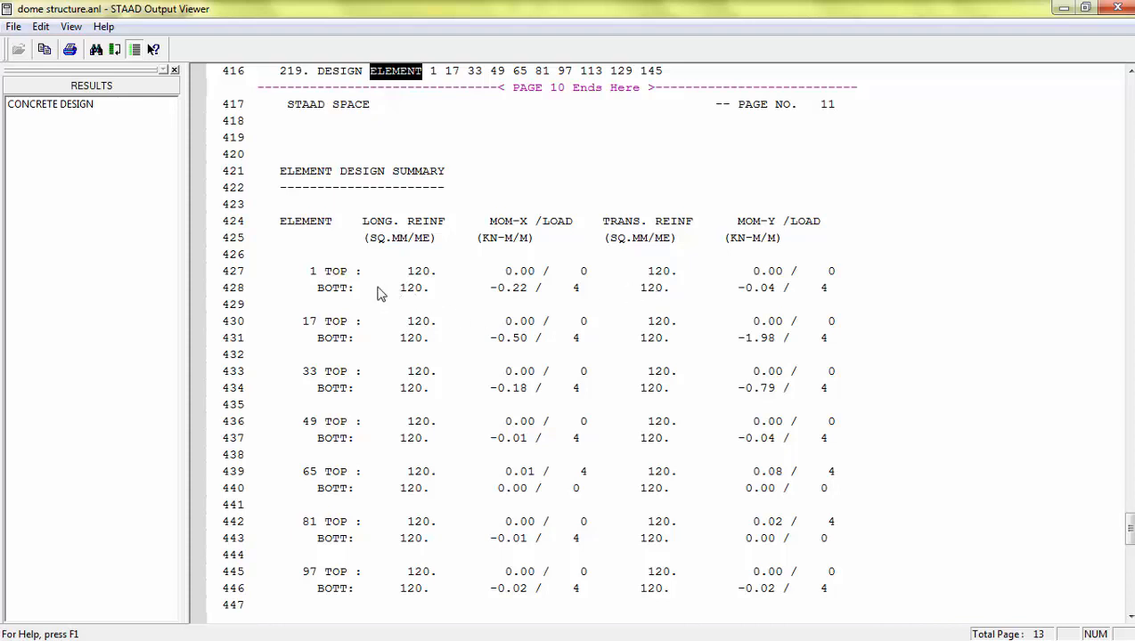
{"action": "mouse_move", "coordinate": [346, 307]}
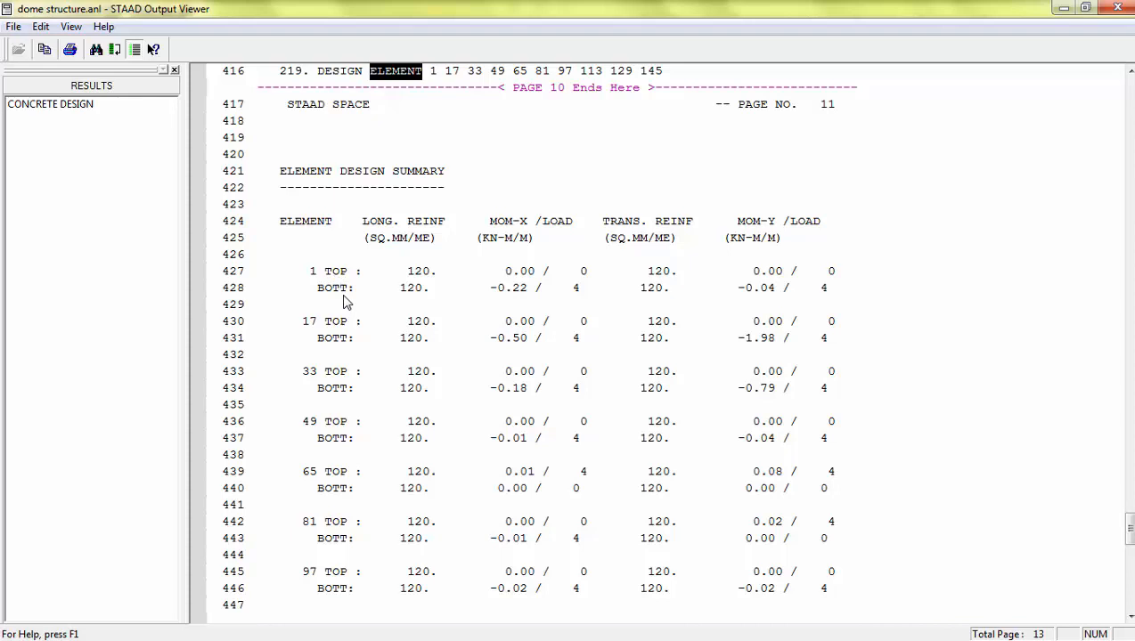
{"action": "mouse_move", "coordinate": [348, 294]}
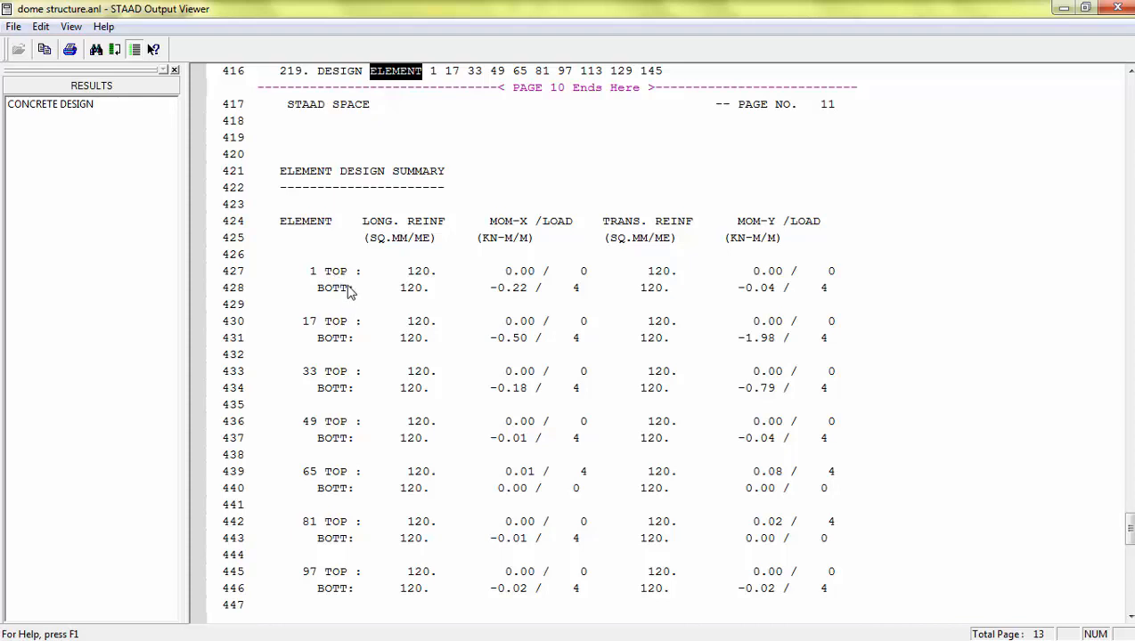
{"action": "mouse_move", "coordinate": [349, 294]}
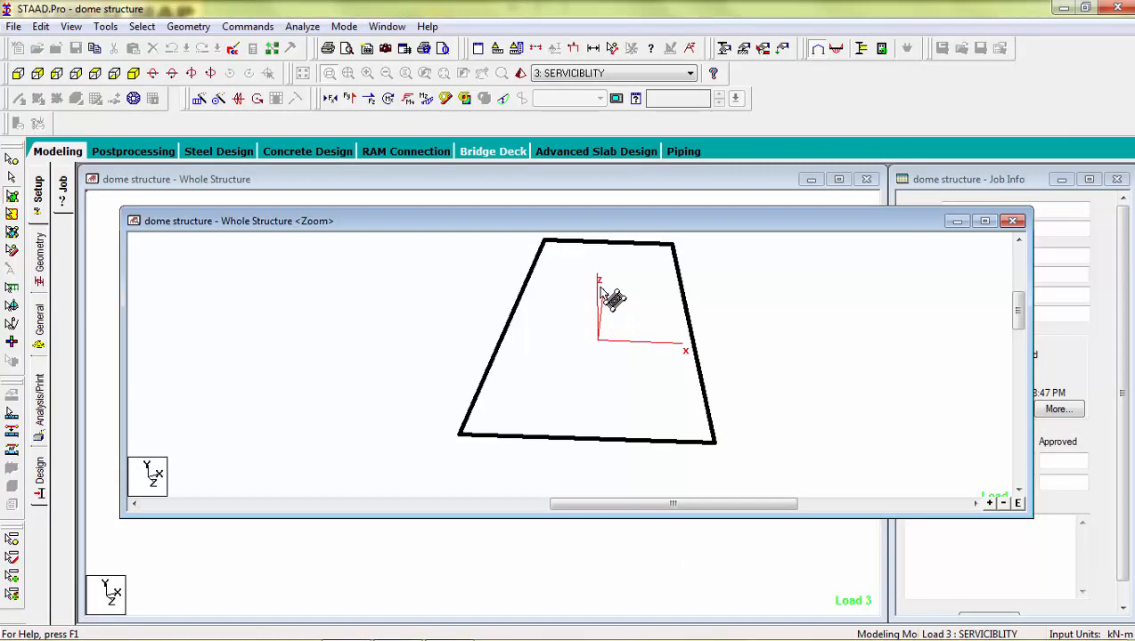
{"action": "mouse_move", "coordinate": [620, 295]}
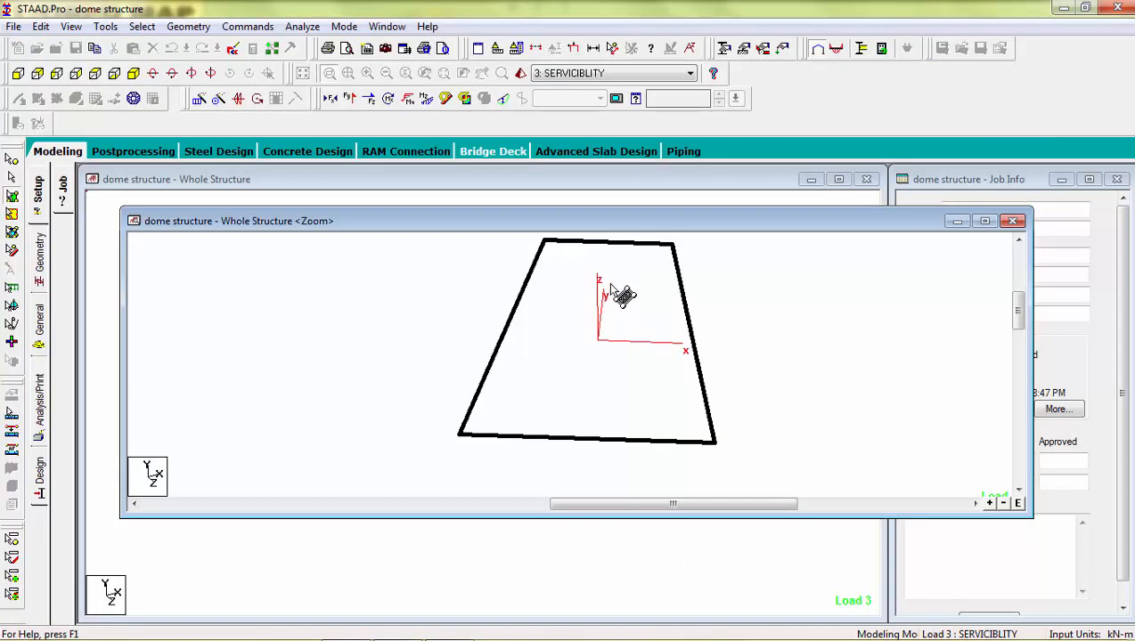
{"action": "mouse_move", "coordinate": [627, 378]}
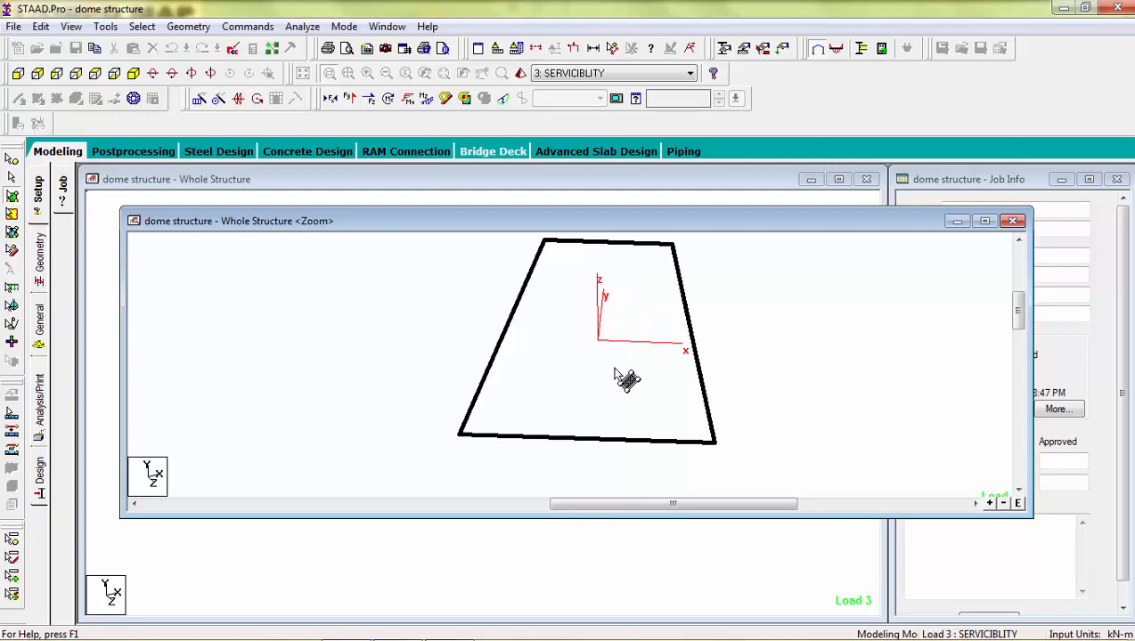
{"action": "mouse_move", "coordinate": [627, 378]}
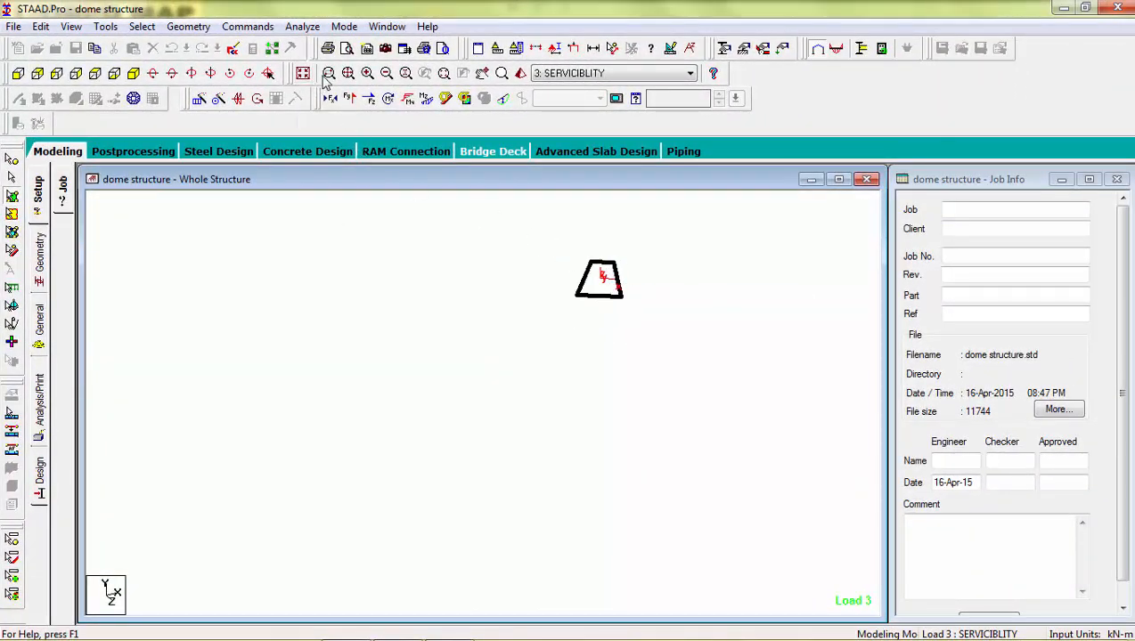
- Reopen the Whole Structure <Zoom> window and maximize it to fill the workspace
{"action": "left_click", "coordinate": [327, 73]}
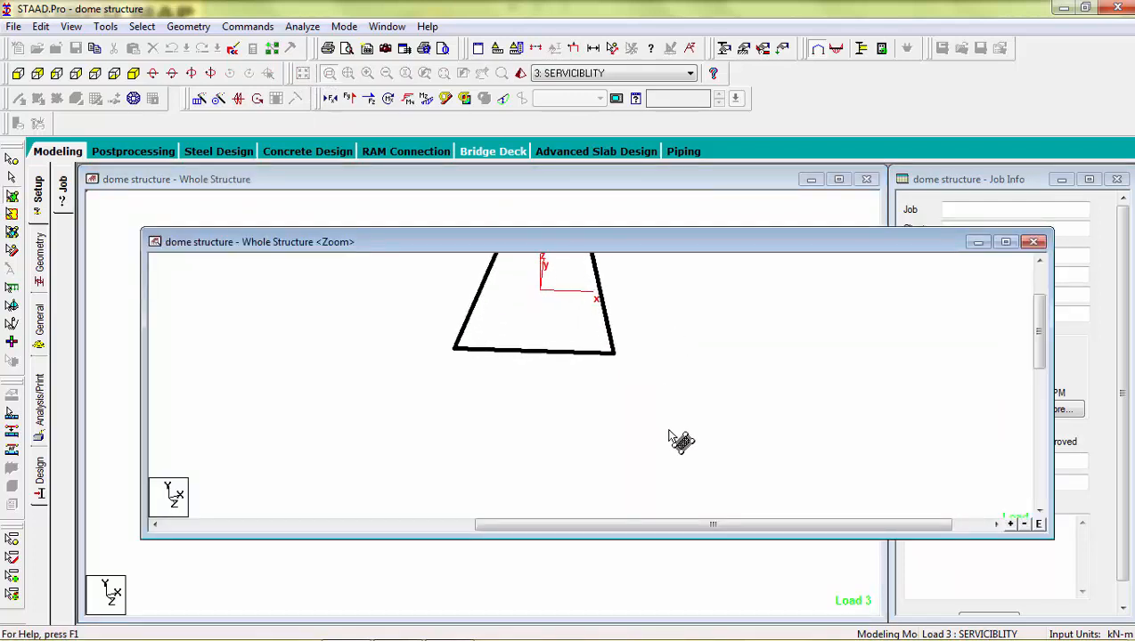
{"action": "left_click", "coordinate": [1005, 242]}
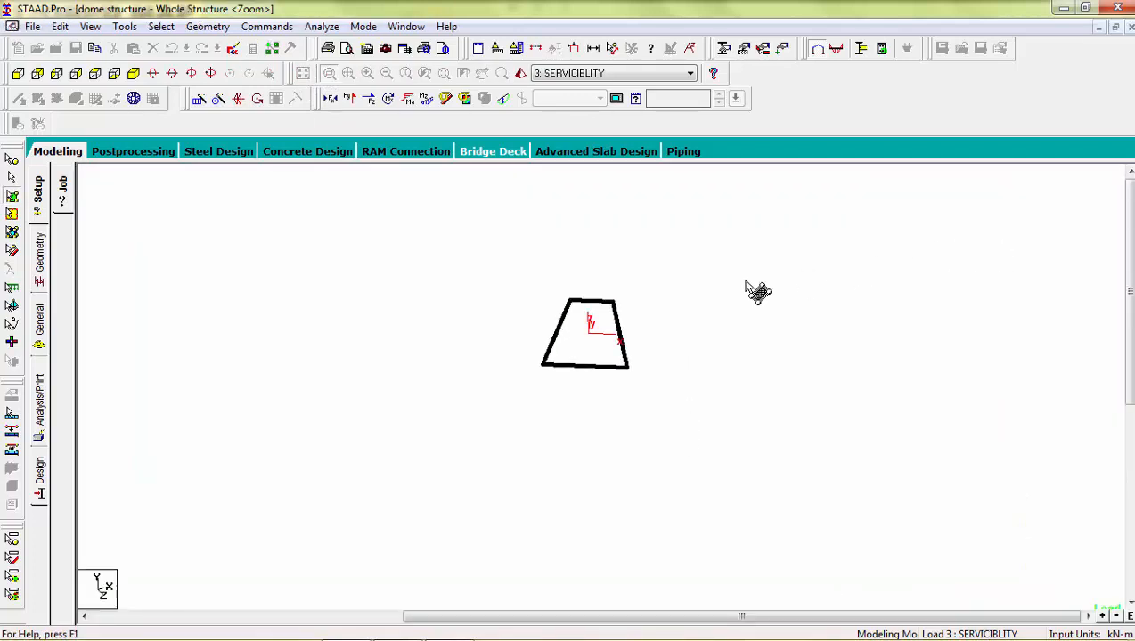